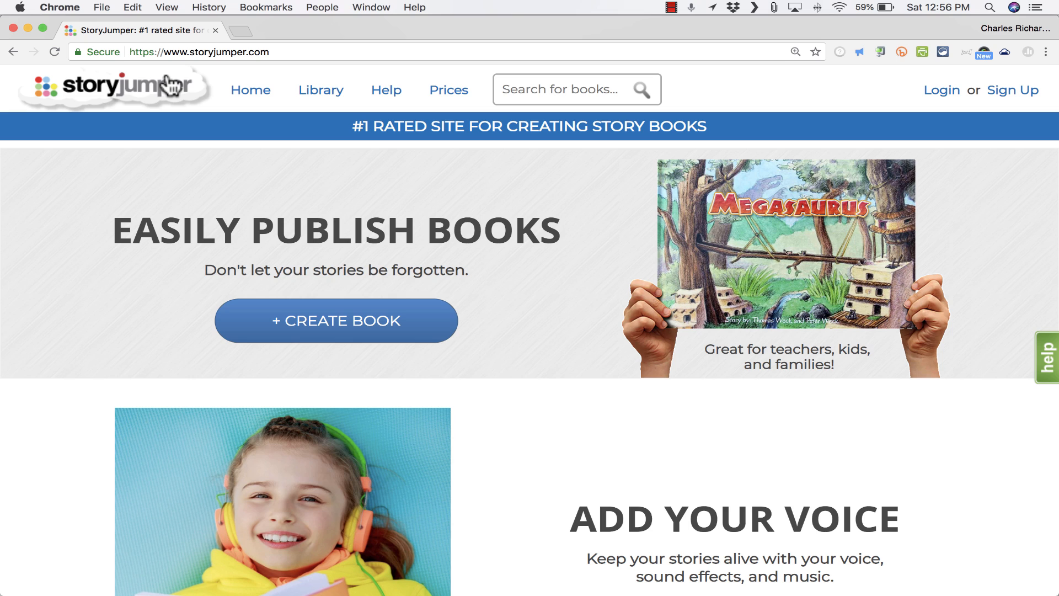
pyautogui.moveTo(174, 133)
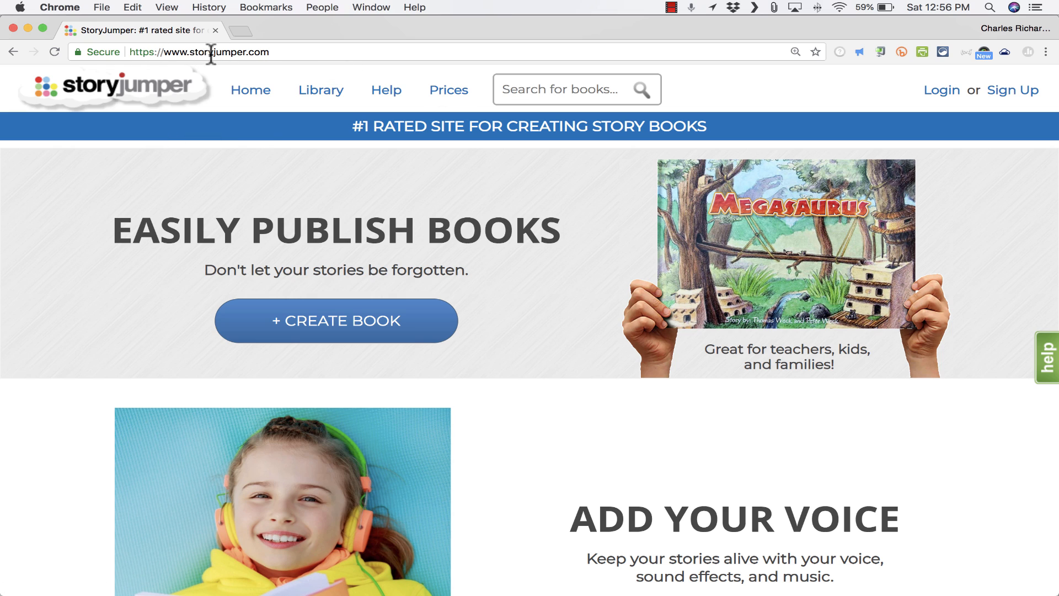
pyautogui.moveTo(810, 281)
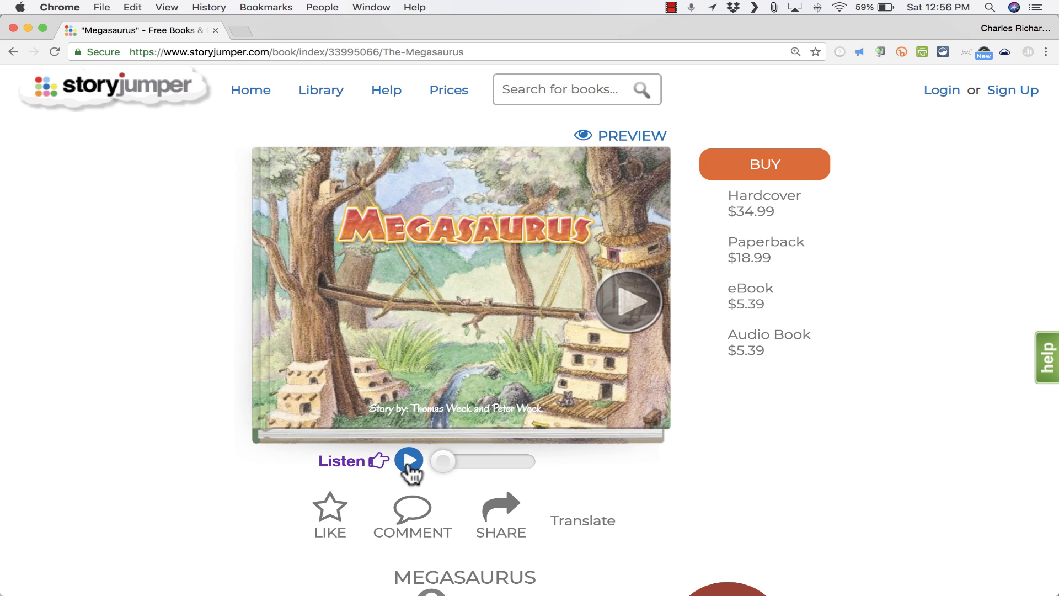
# Step: Play the Megasaurus book with narration and page through to the page 16 spread
pyautogui.click(408, 460)
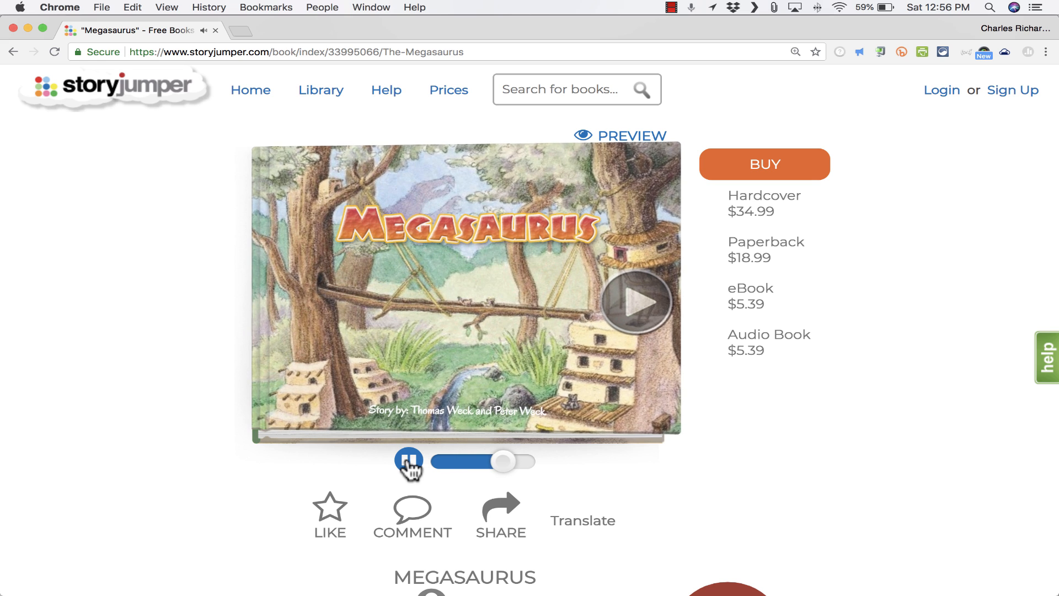
pyautogui.click(409, 461)
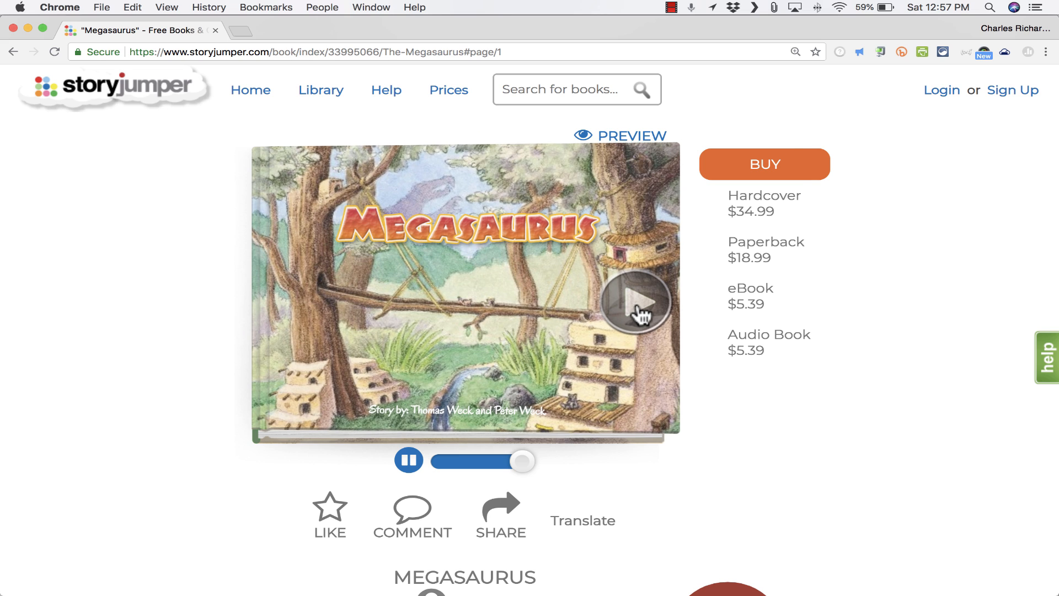
pyautogui.click(637, 302)
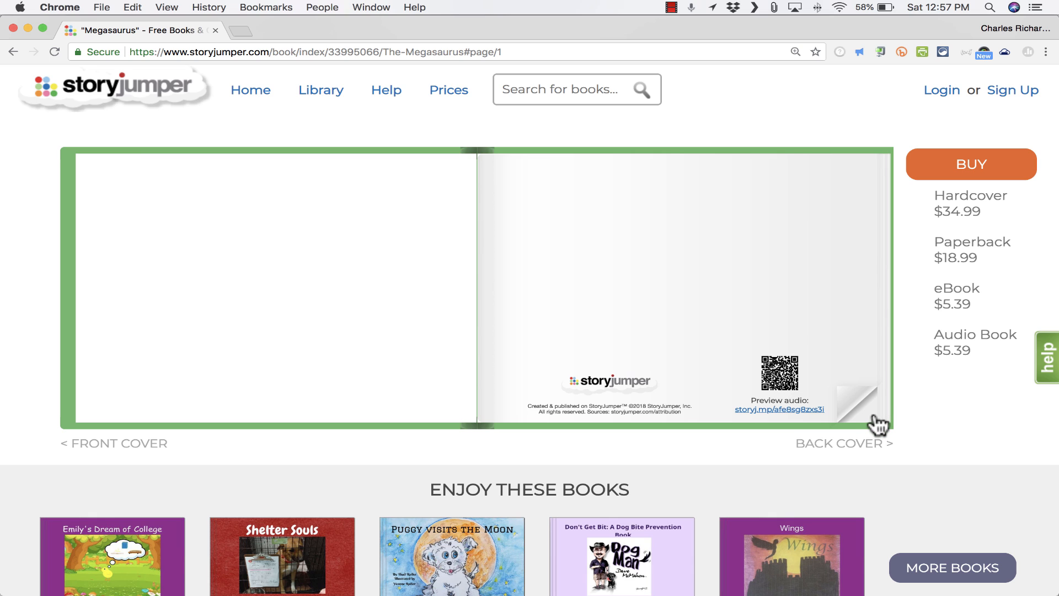
pyautogui.moveTo(882, 135)
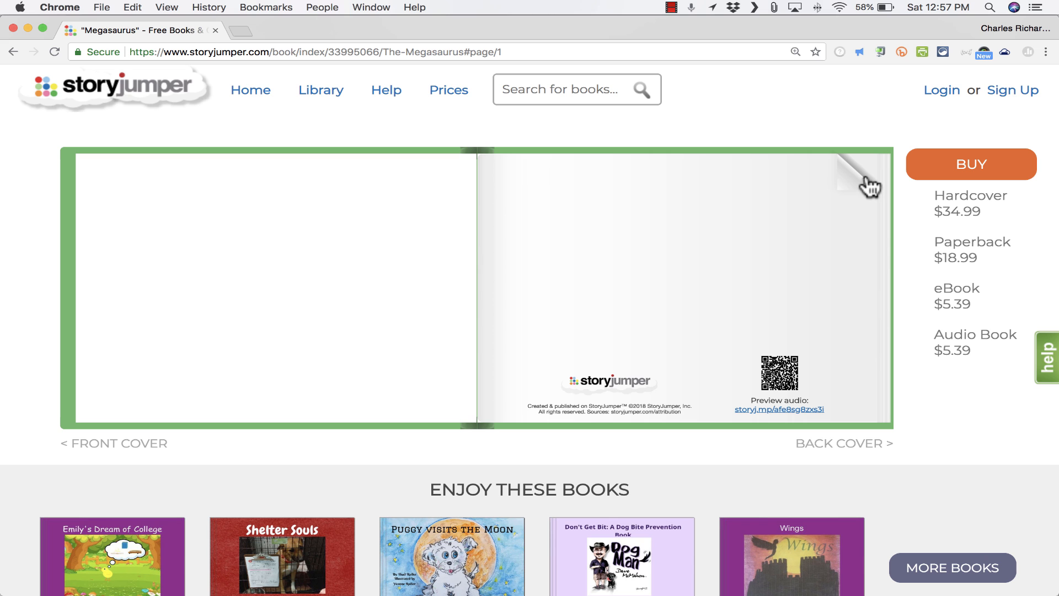
pyautogui.moveTo(873, 424)
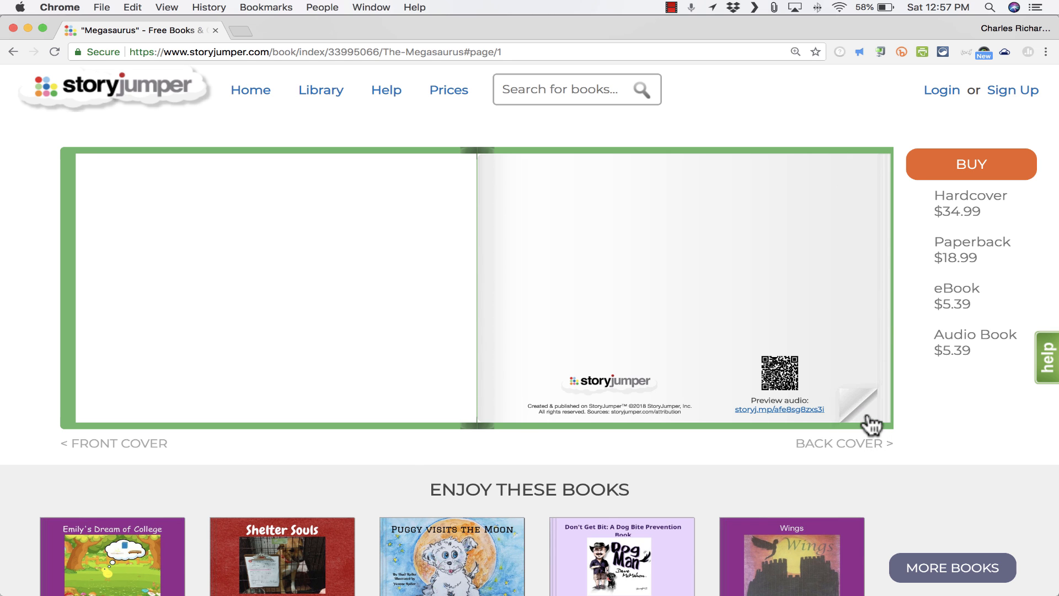
pyautogui.click(867, 418)
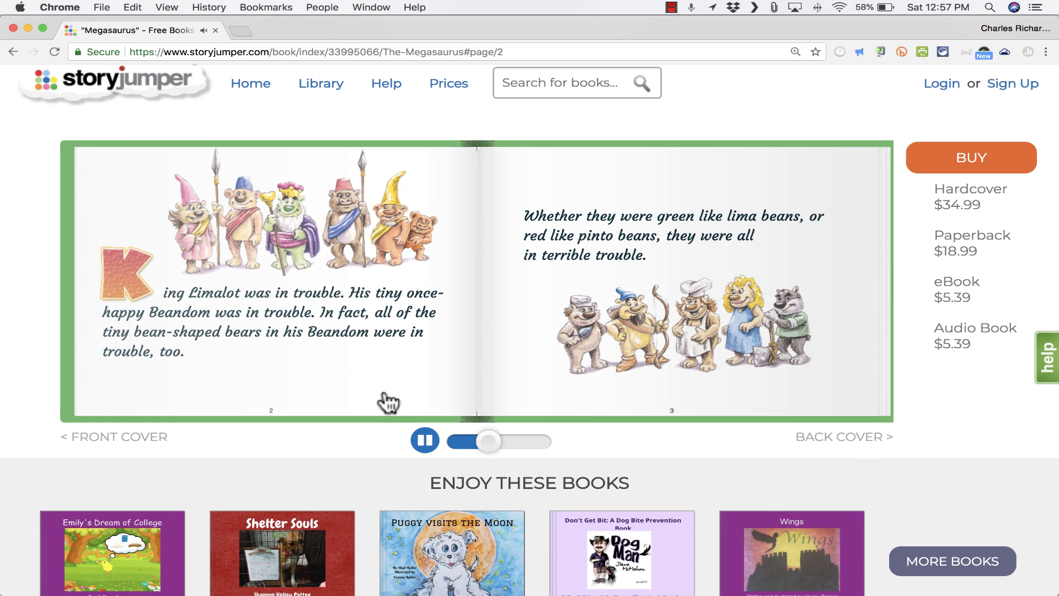
pyautogui.click(425, 441)
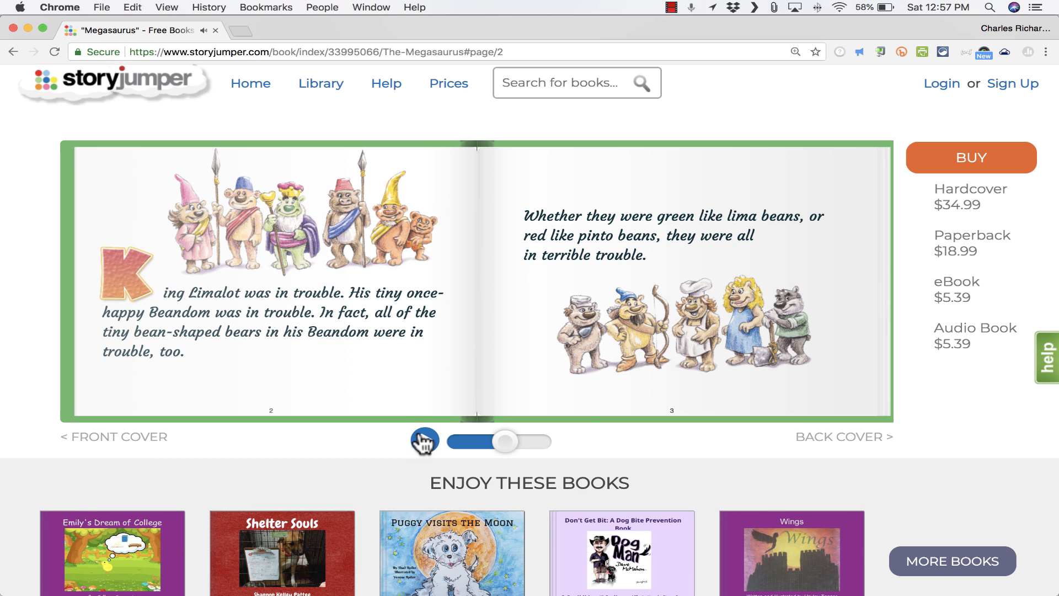
pyautogui.click(424, 439)
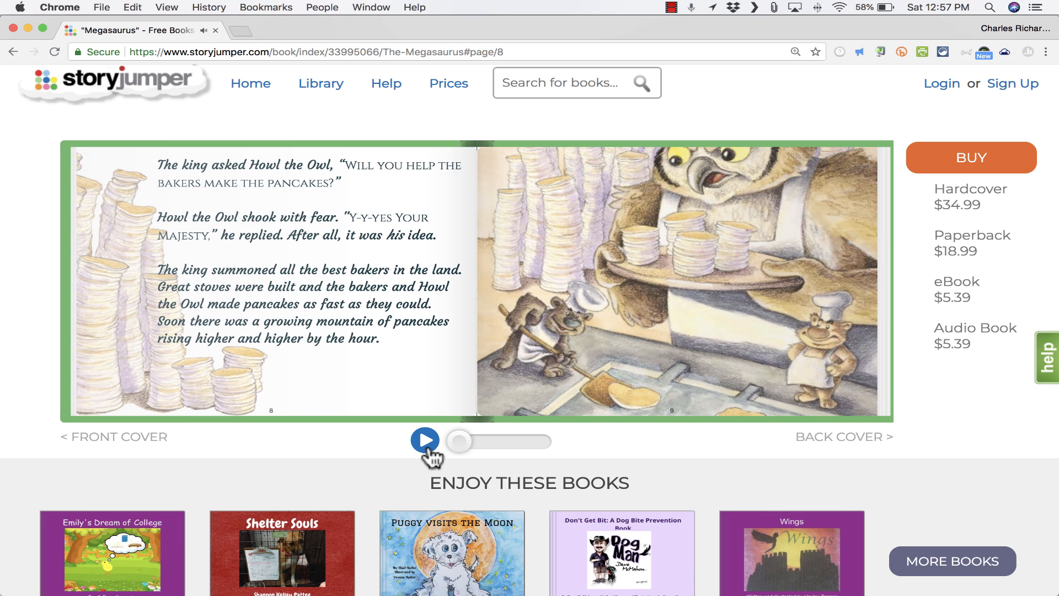
pyautogui.click(425, 440)
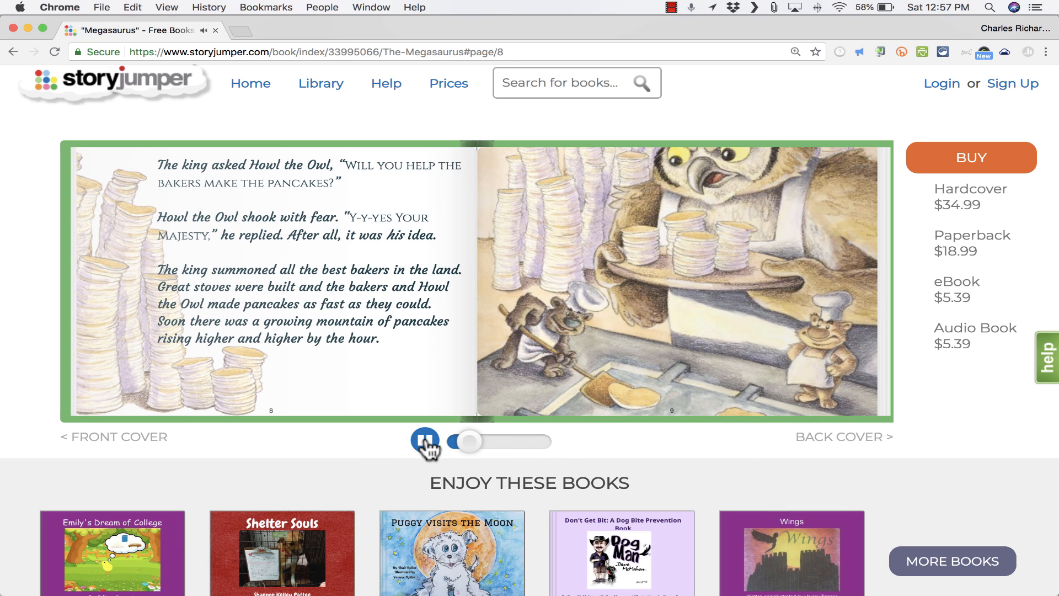
pyautogui.click(426, 440)
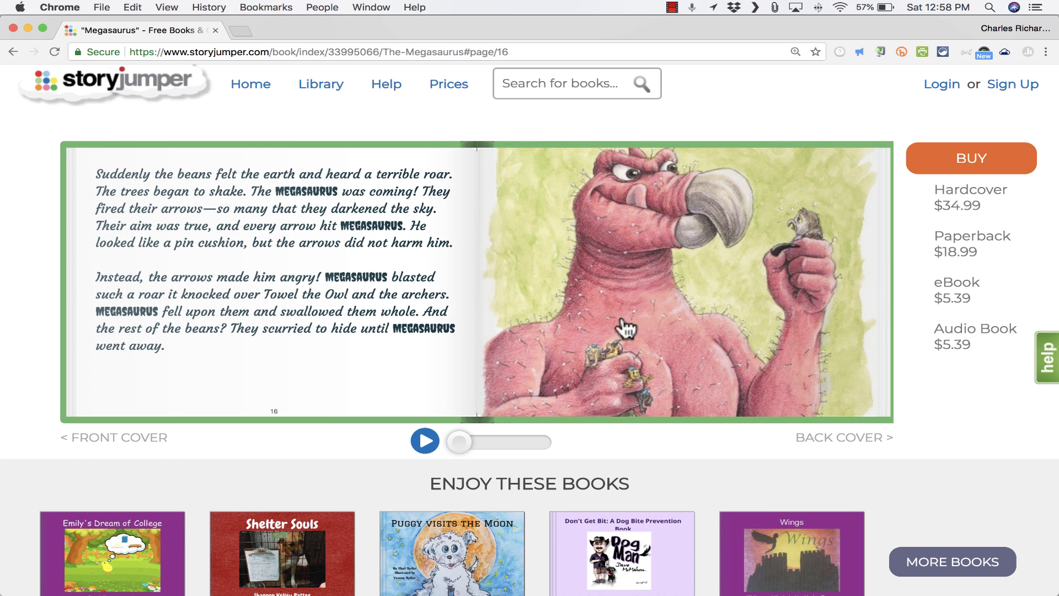
pyautogui.moveTo(987, 347)
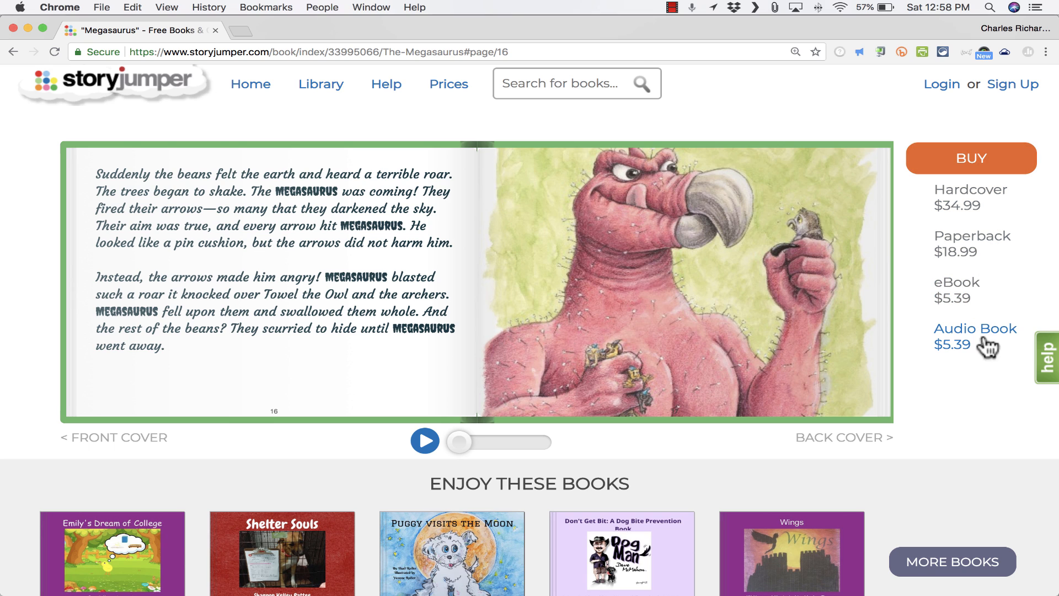
pyautogui.moveTo(789, 123)
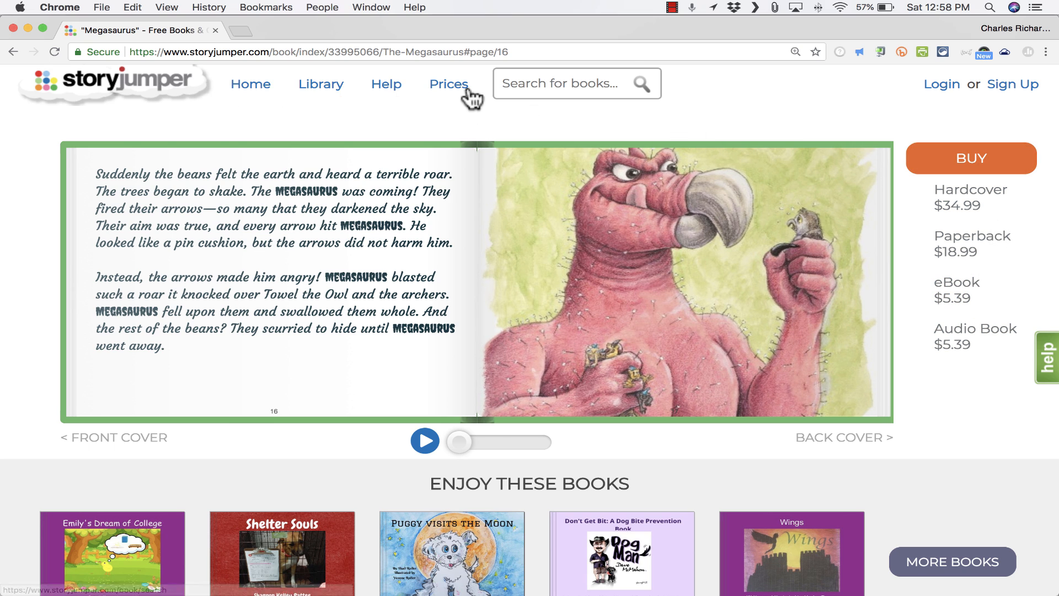
# Step: View the Prices page, scrolling through hardcover, eBook, audio book and gift card options
pyautogui.click(448, 84)
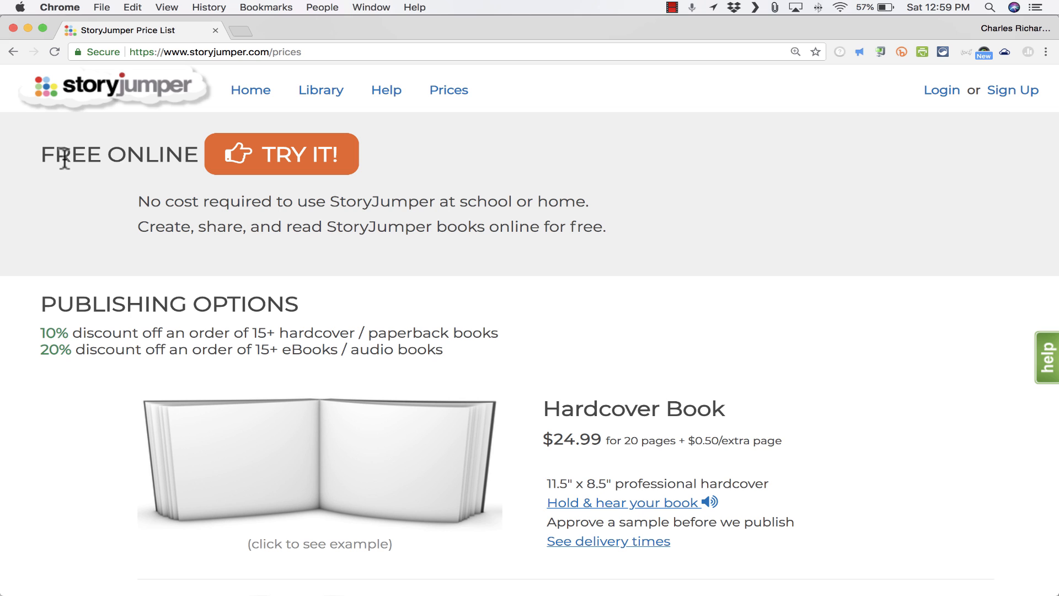
pyautogui.moveTo(160, 177)
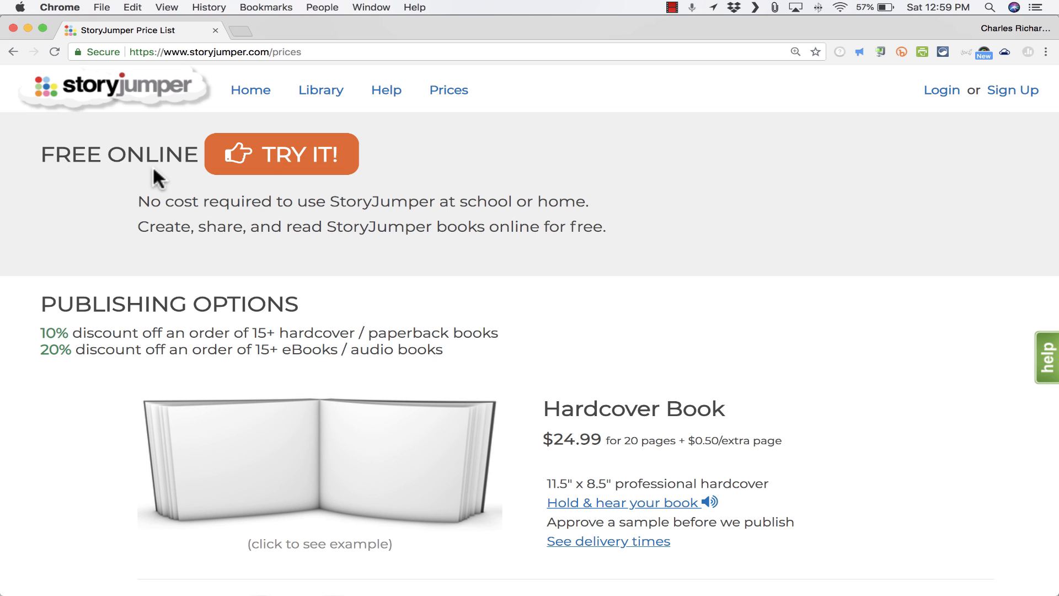
pyautogui.moveTo(509, 234)
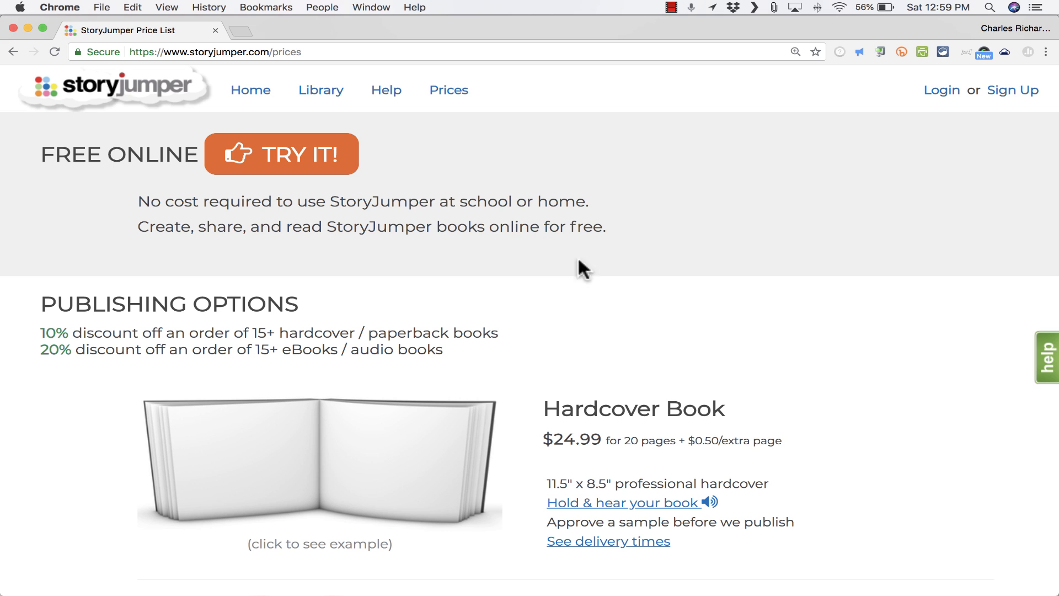
pyautogui.moveTo(616, 457)
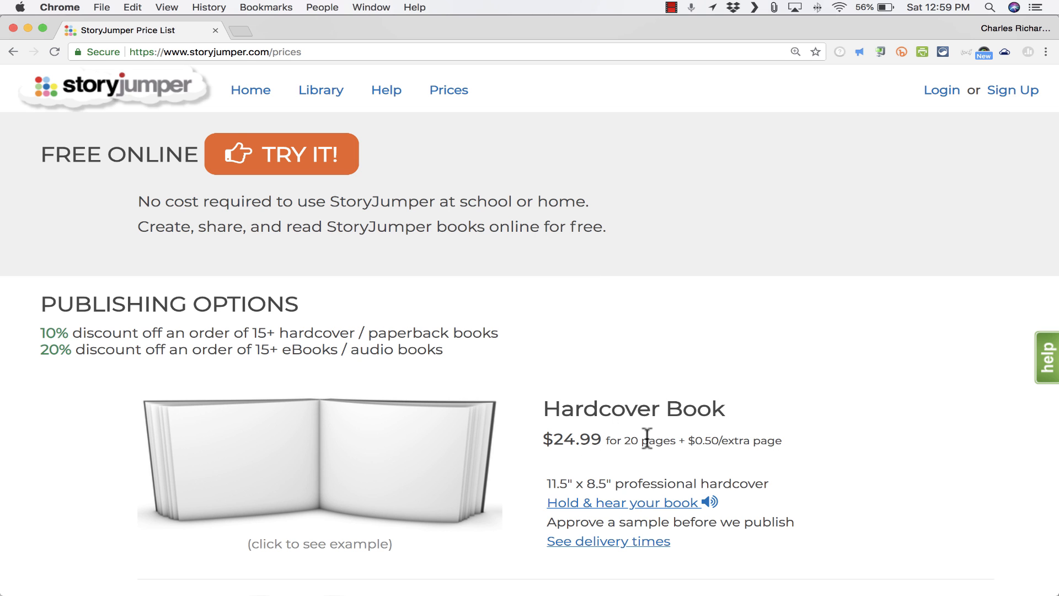
pyautogui.scroll(-3)
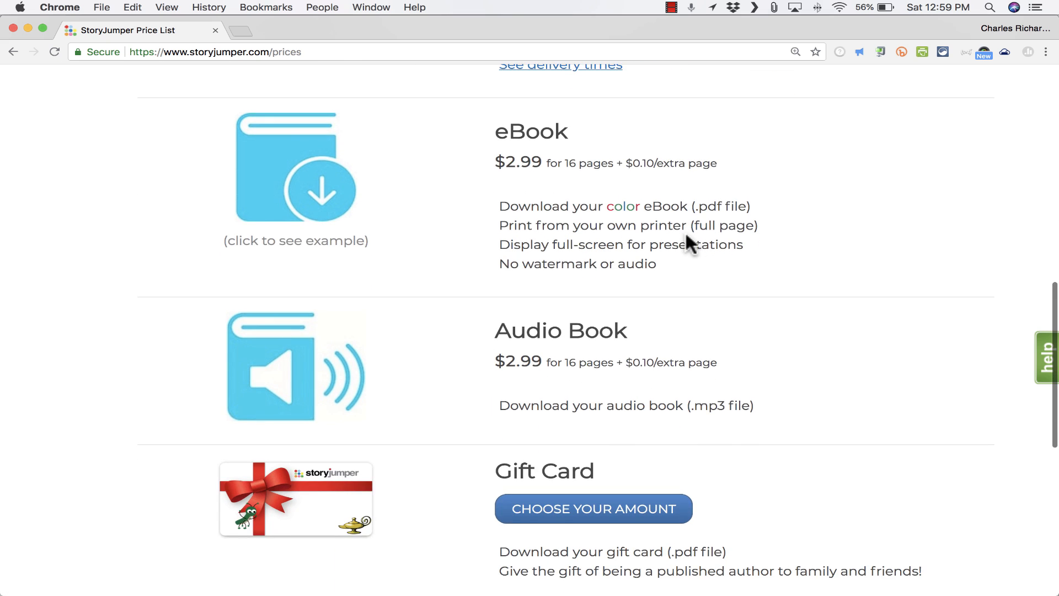
pyautogui.scroll(-3)
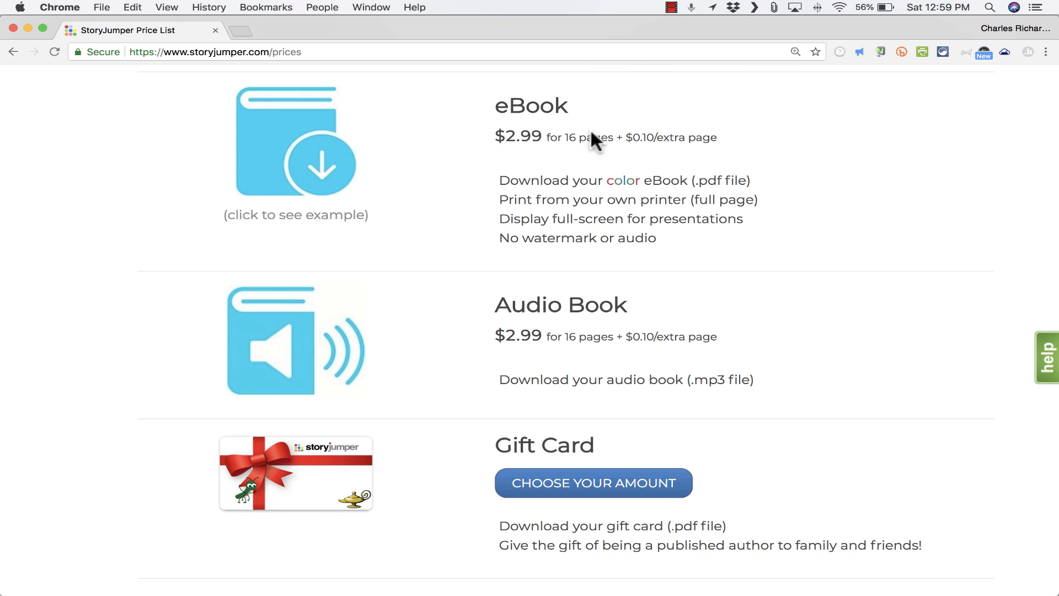
pyautogui.moveTo(591, 331)
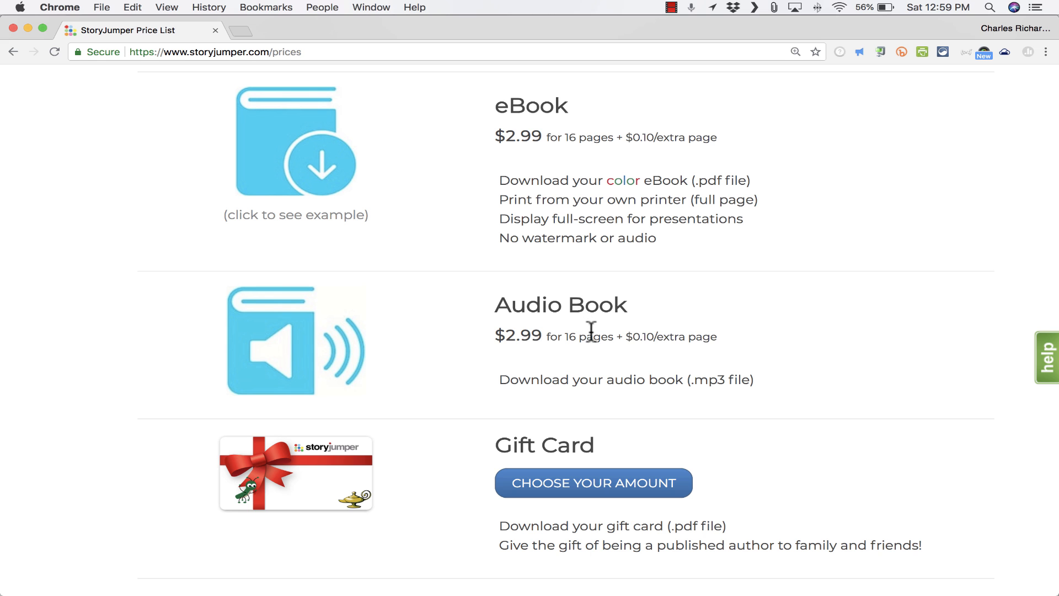
pyautogui.scroll(-3)
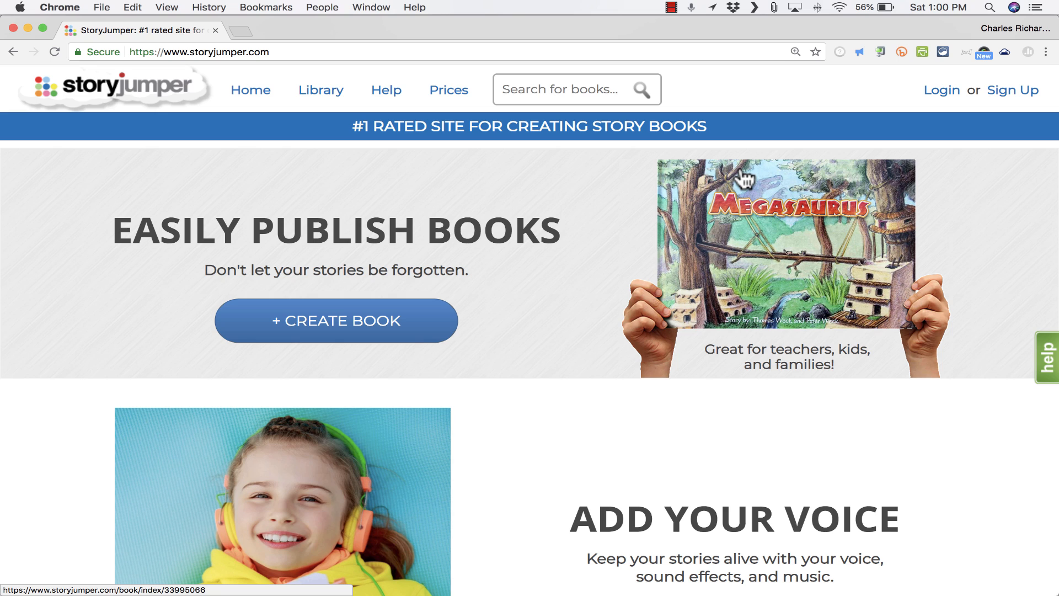
pyautogui.moveTo(941, 90)
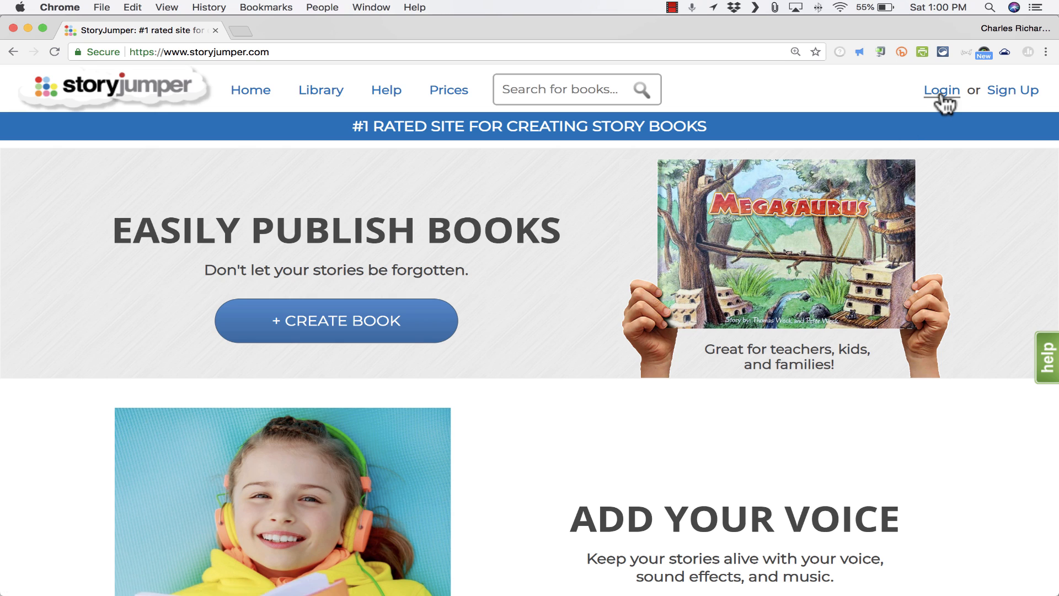
pyautogui.moveTo(1013, 89)
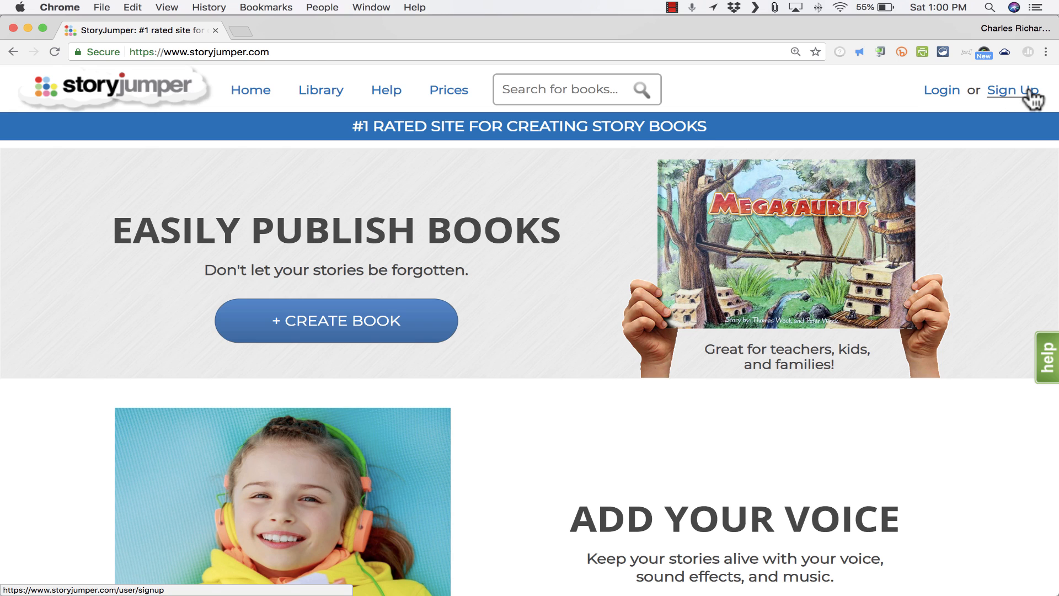
# Step: Start a free sign-up as a teacher account and begin entering the school zip code
pyautogui.click(1013, 90)
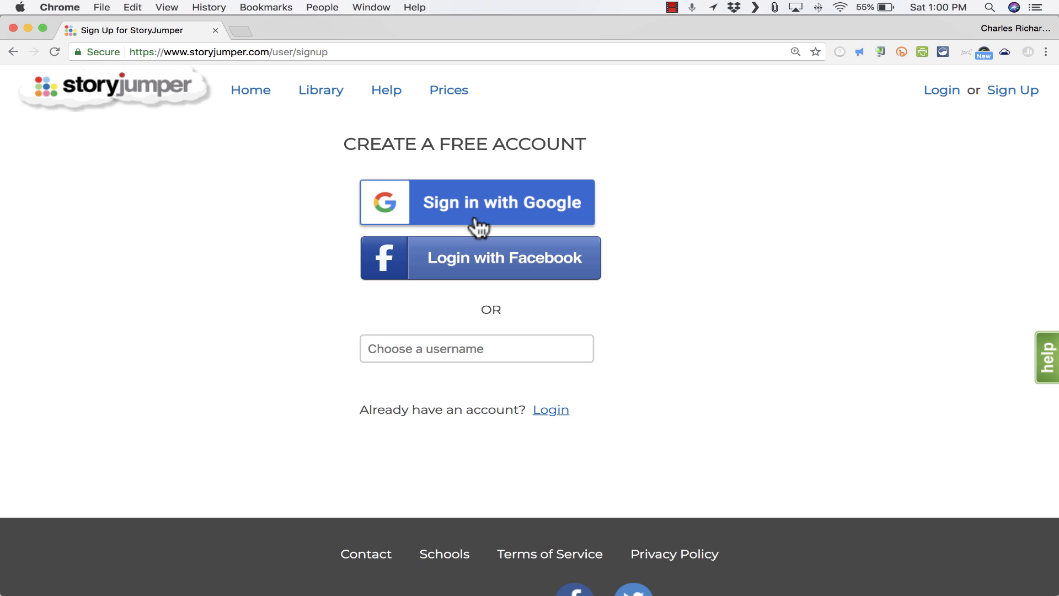
pyautogui.moveTo(502, 237)
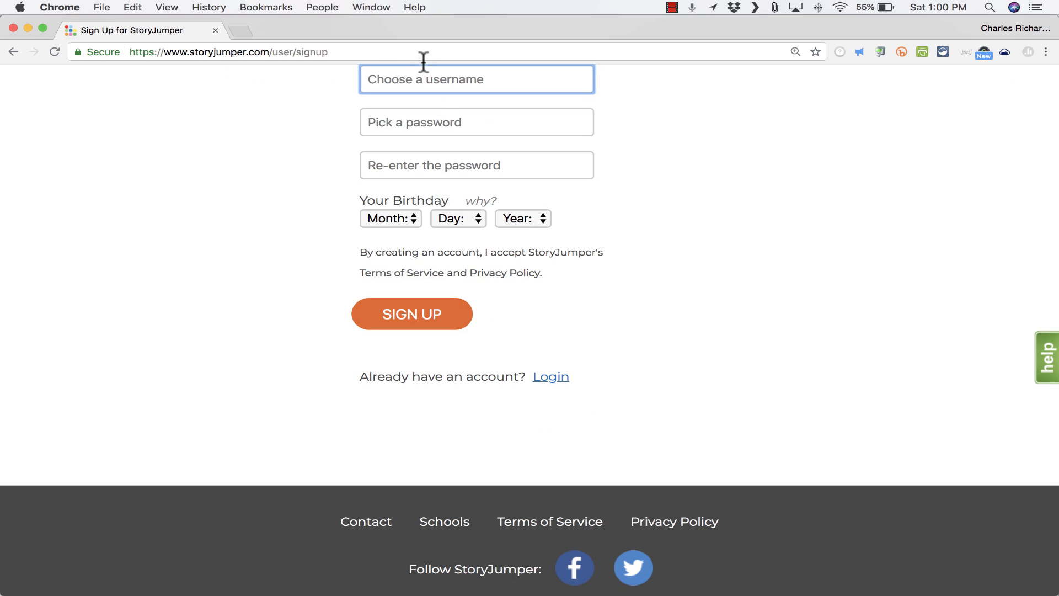
pyautogui.scroll(-3)
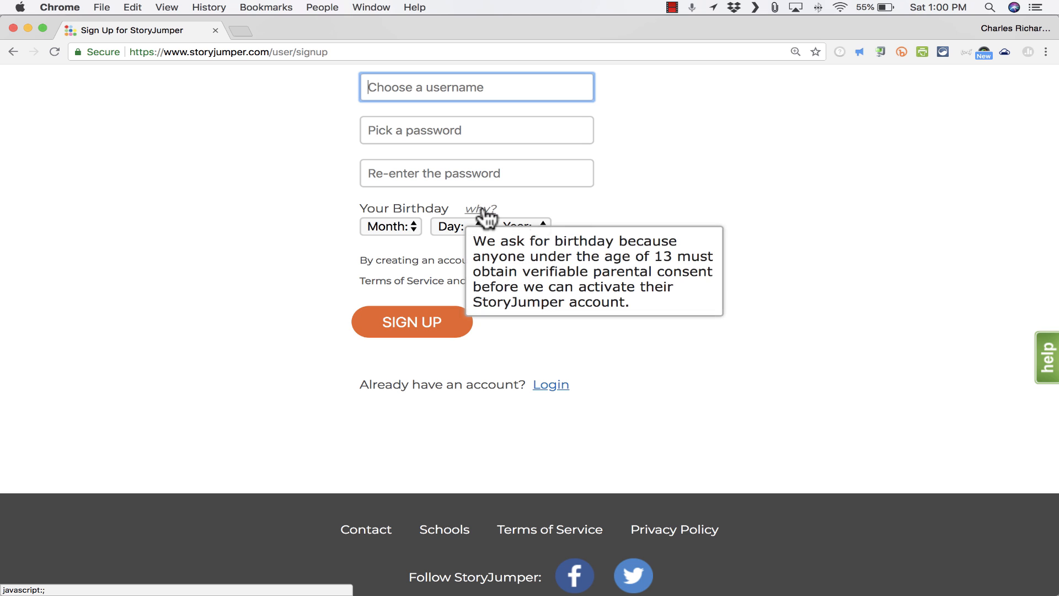
pyautogui.moveTo(509, 259)
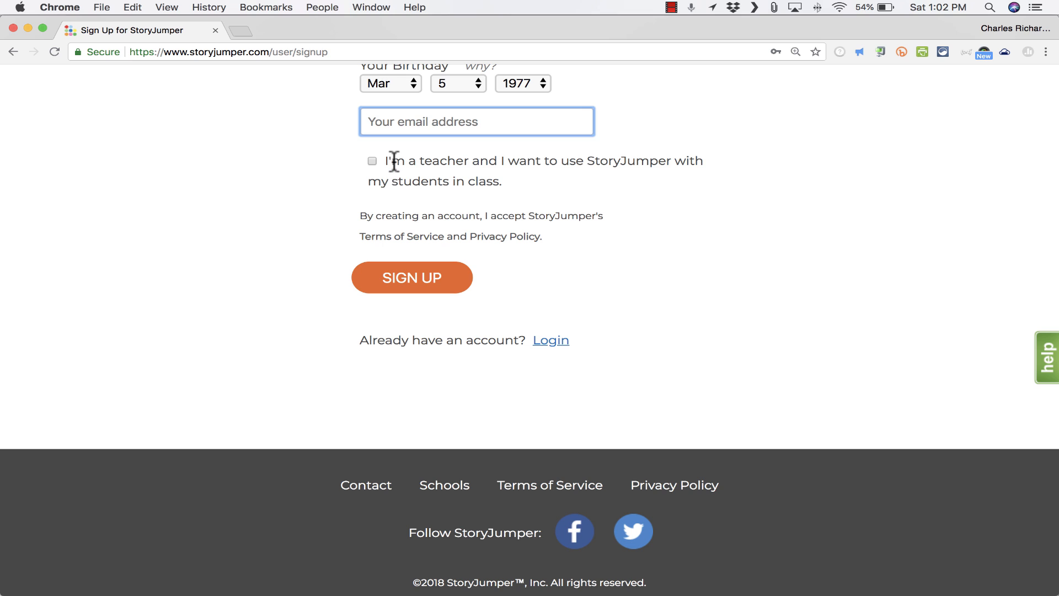
pyautogui.moveTo(386, 187)
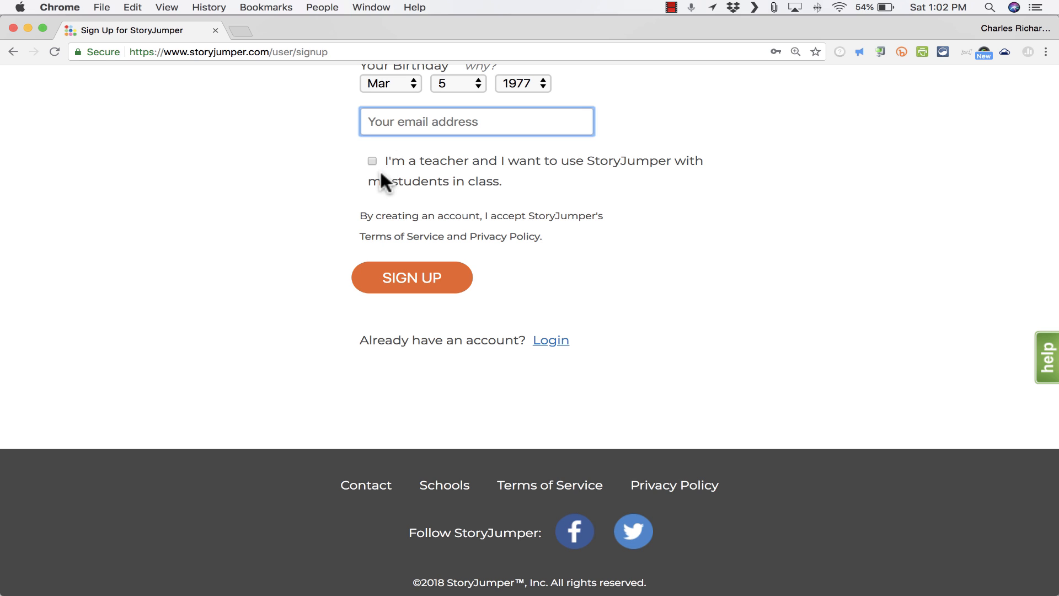
pyautogui.click(373, 161)
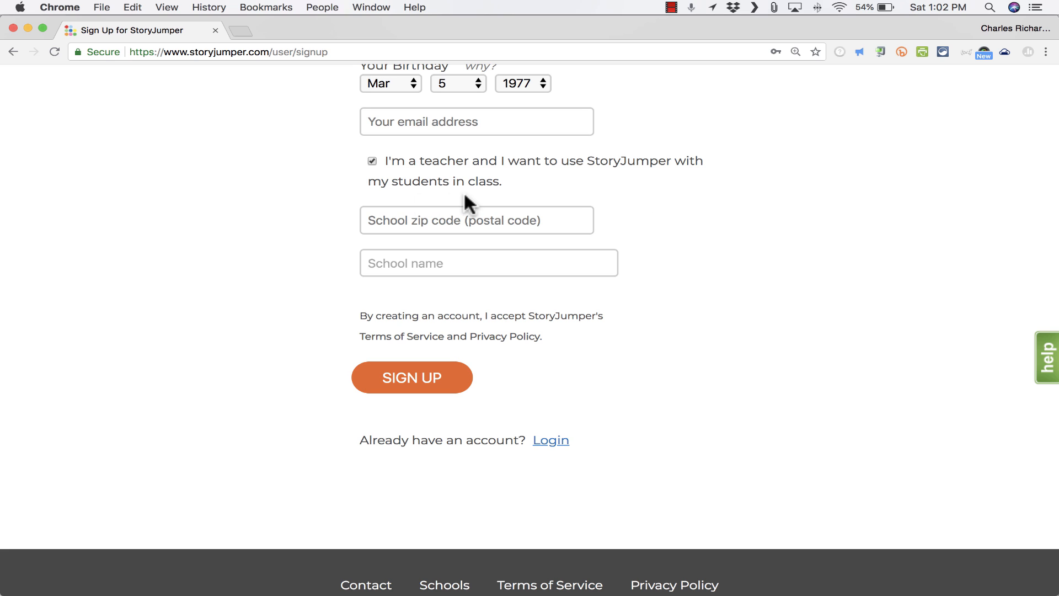
pyautogui.moveTo(454, 225)
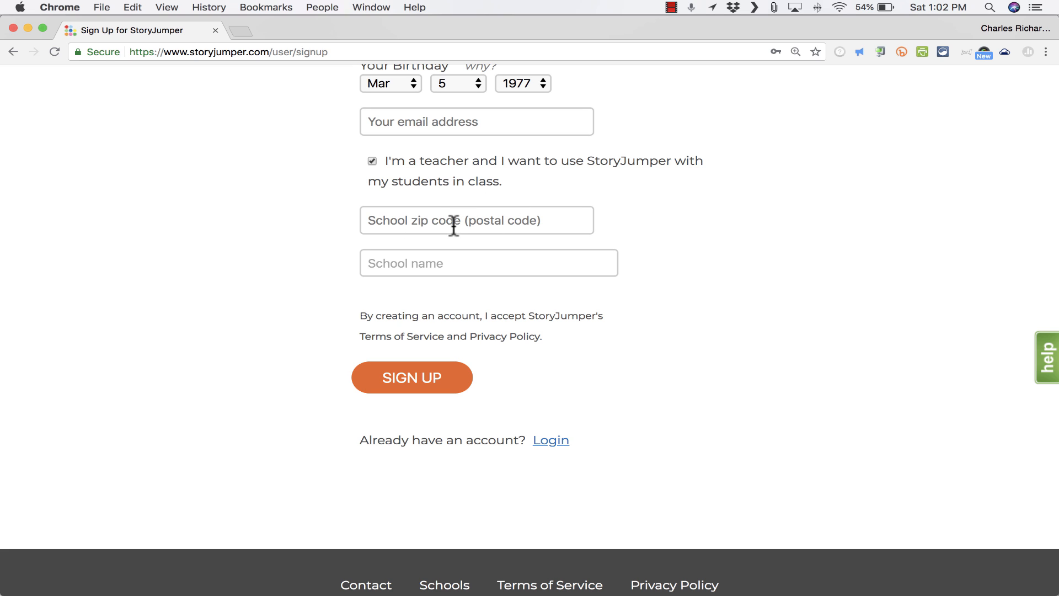
pyautogui.click(488, 262)
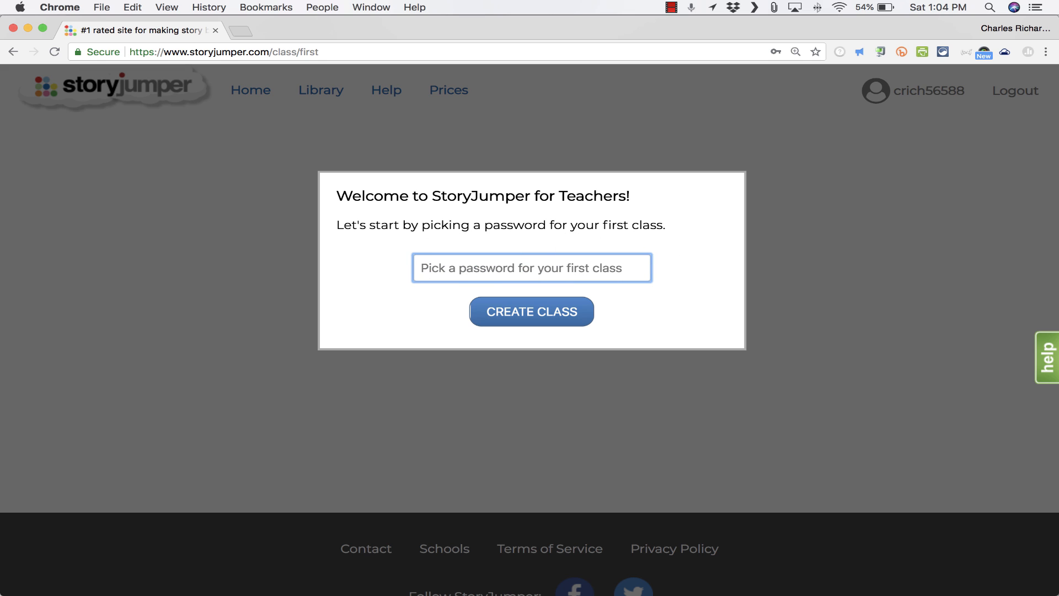
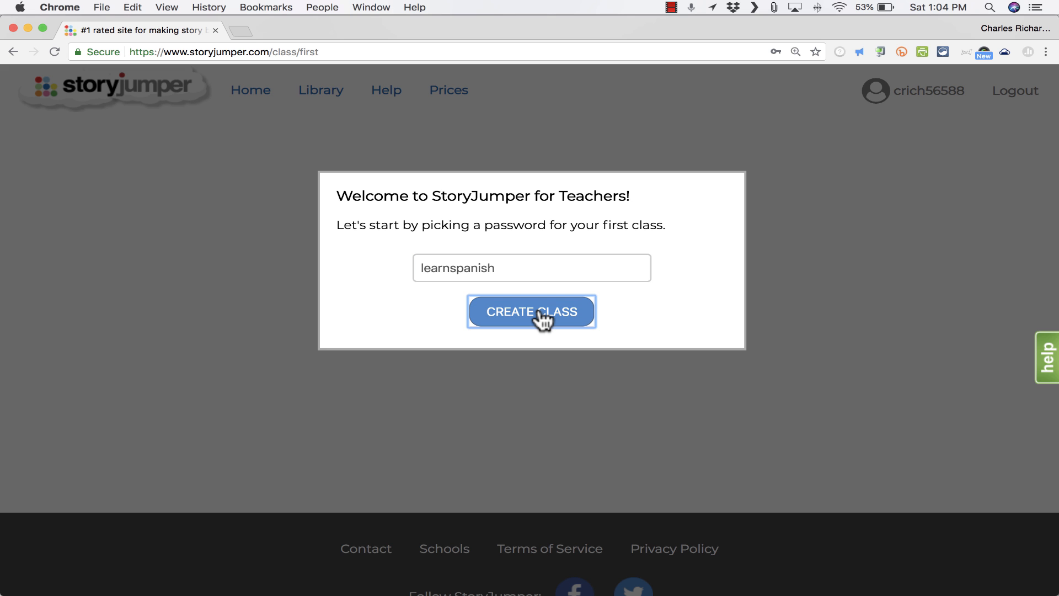
pyautogui.click(531, 312)
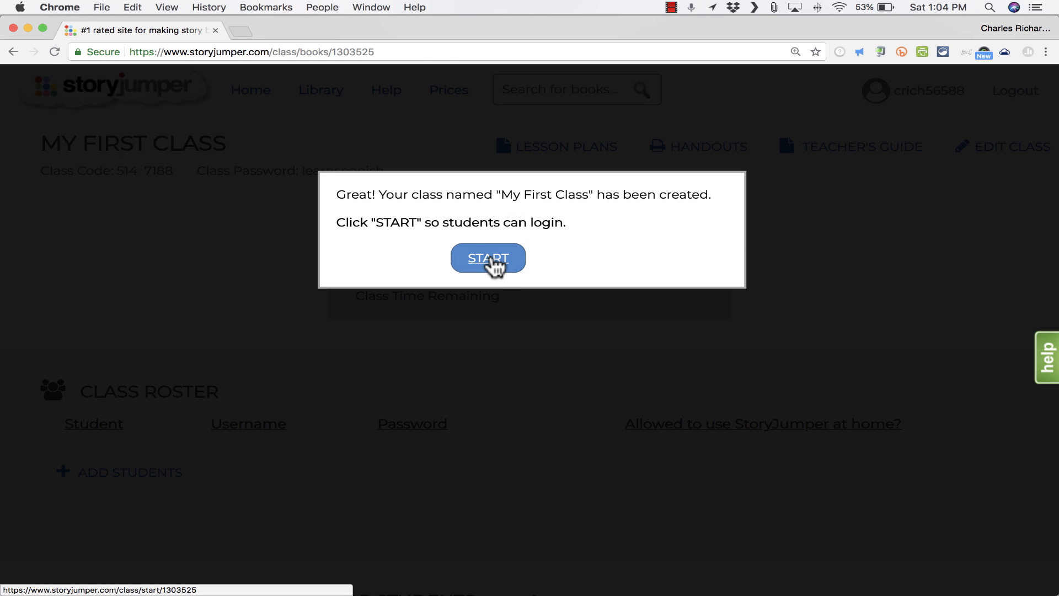
# Step: Start the class and add student John Smith with username 'bluekitten405'
pyautogui.click(487, 258)
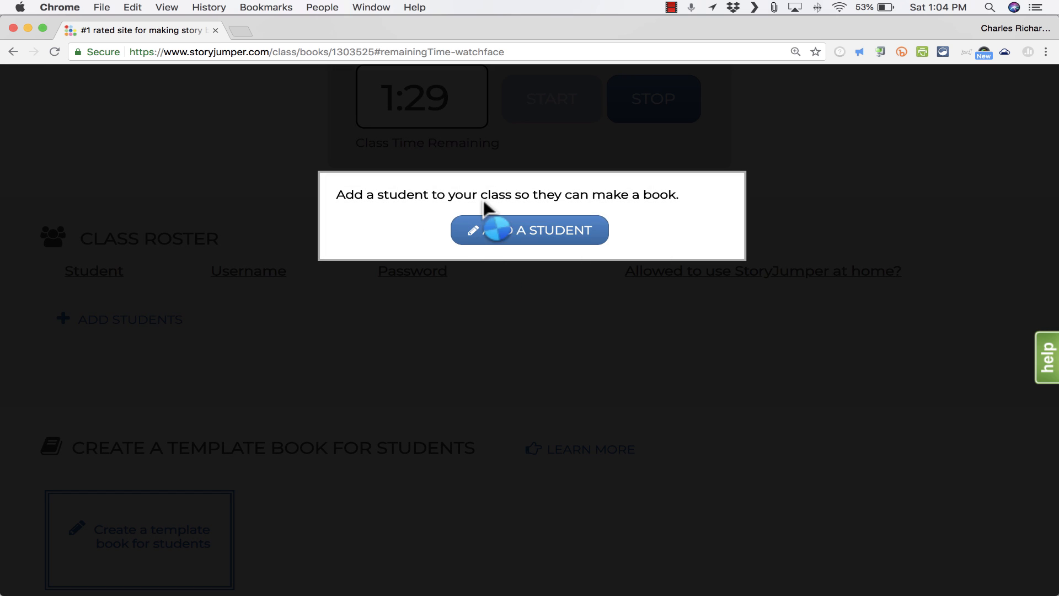
pyautogui.moveTo(544, 240)
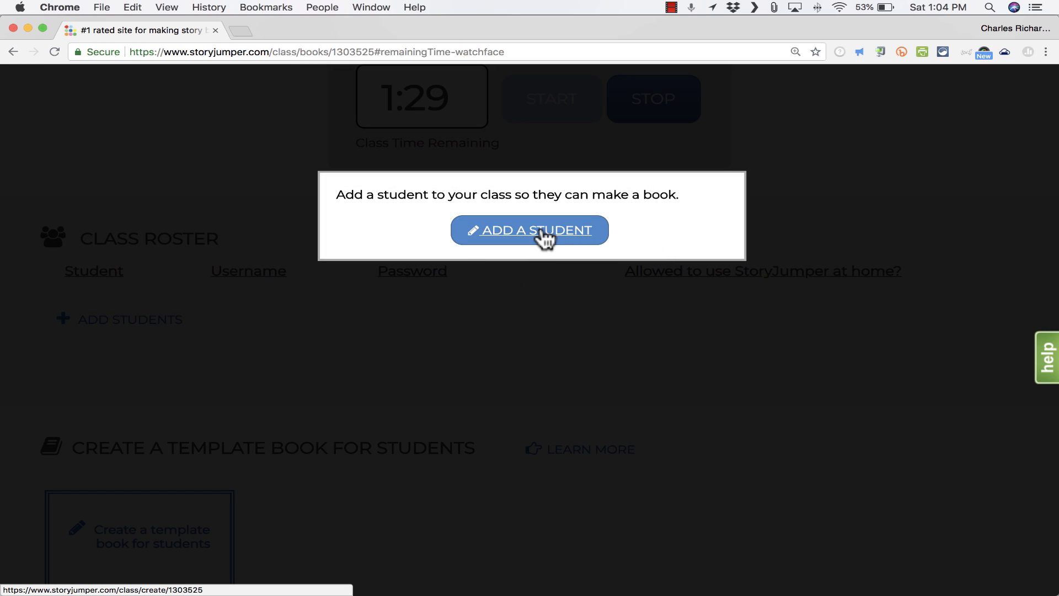
pyautogui.click(530, 230)
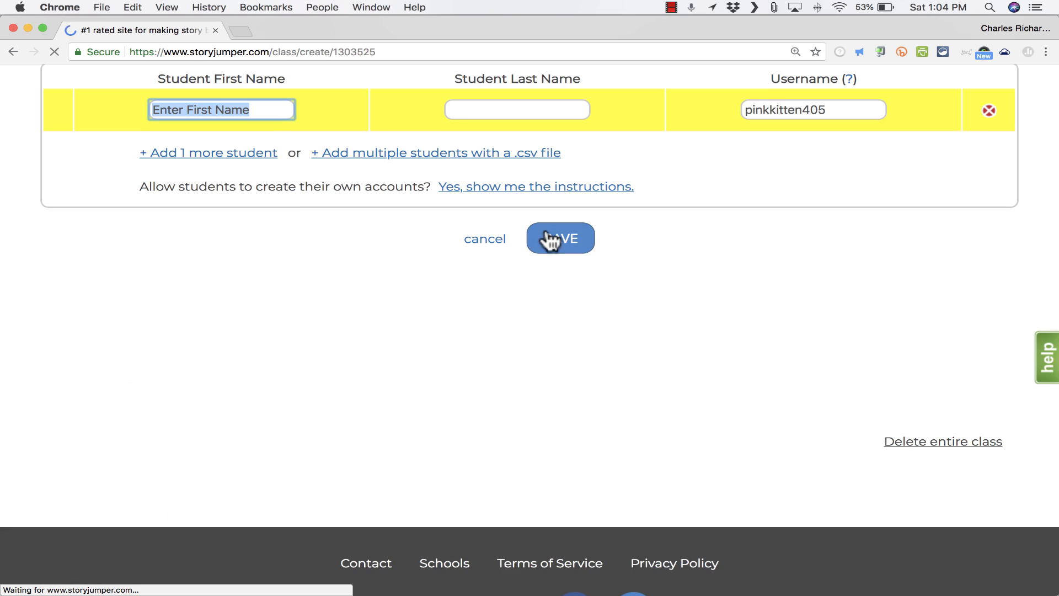
pyautogui.write('Joh')
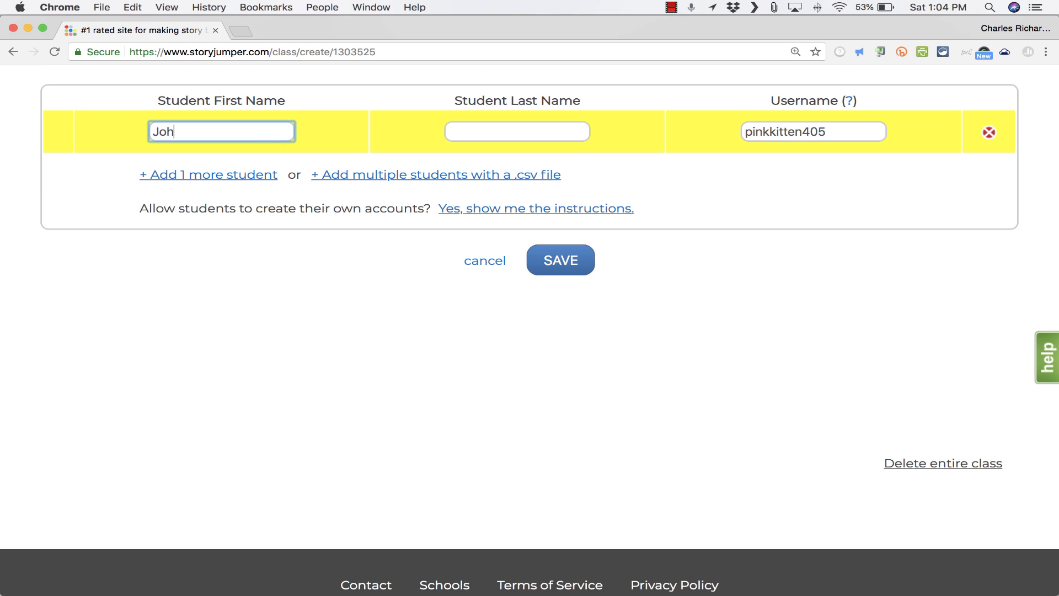
pyautogui.write('Smith')
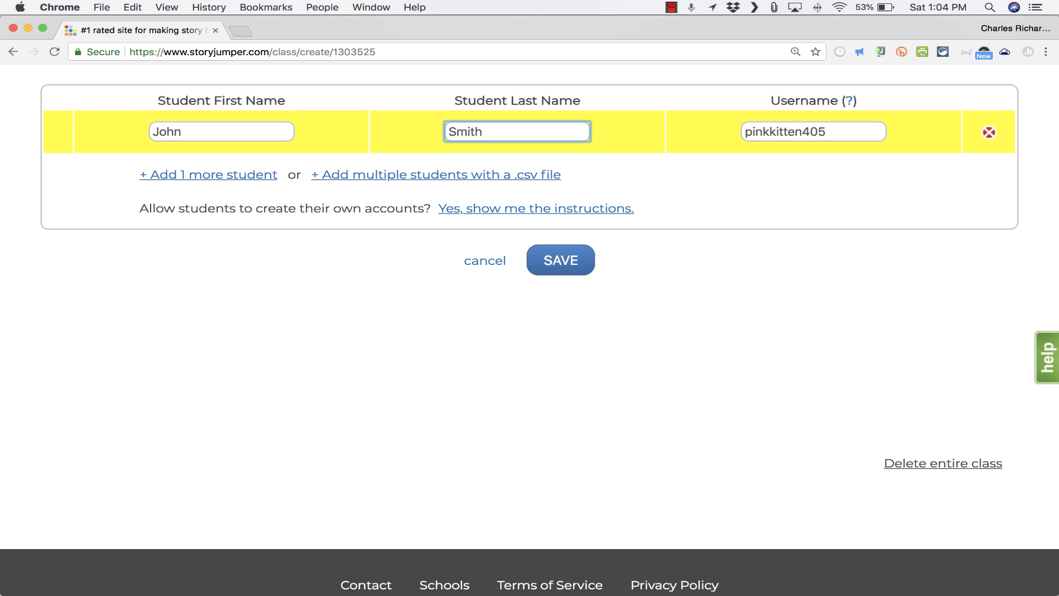
pyautogui.click(813, 132)
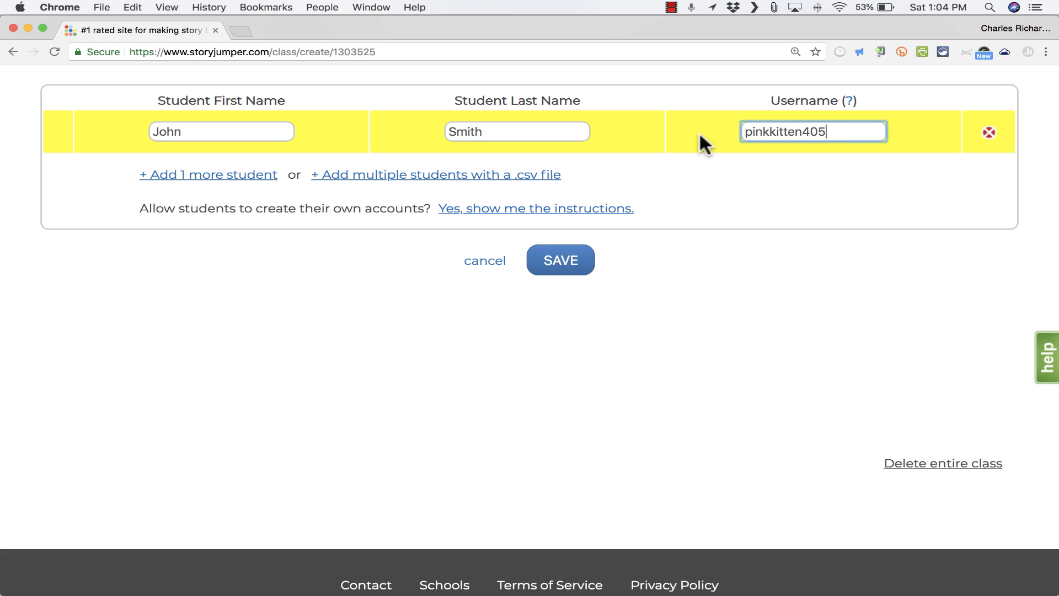
pyautogui.moveTo(673, 140)
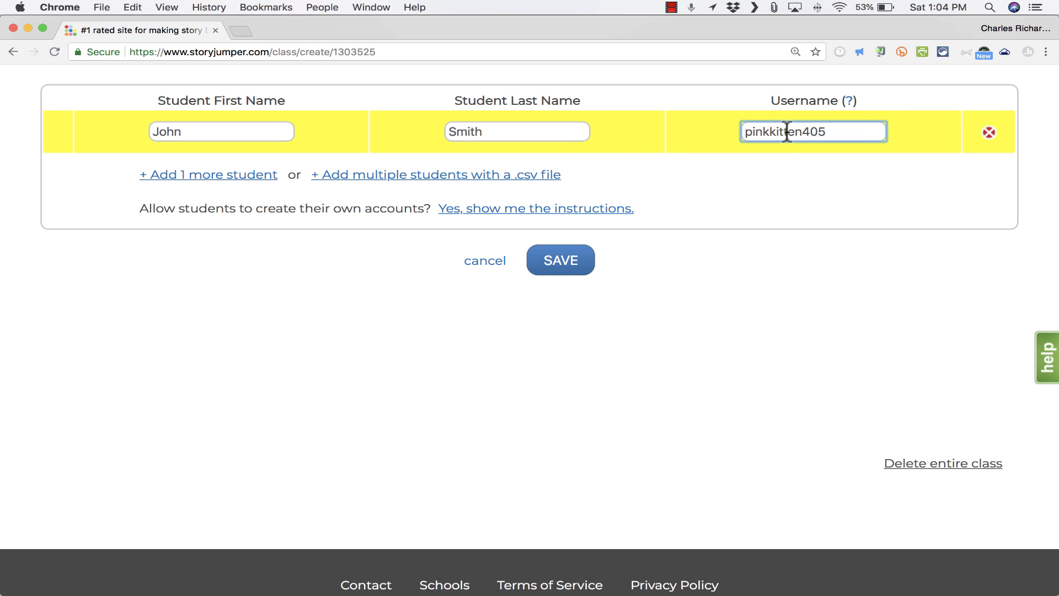
pyautogui.write('bluekitten405')
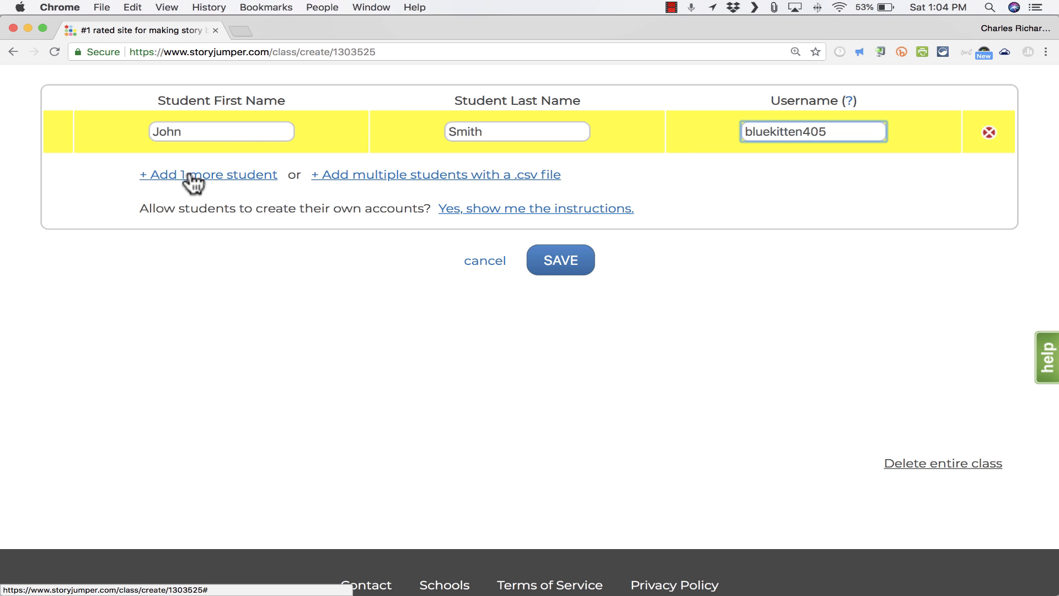
# Step: Add two more student rows and enter the surname Thompson
pyautogui.click(208, 174)
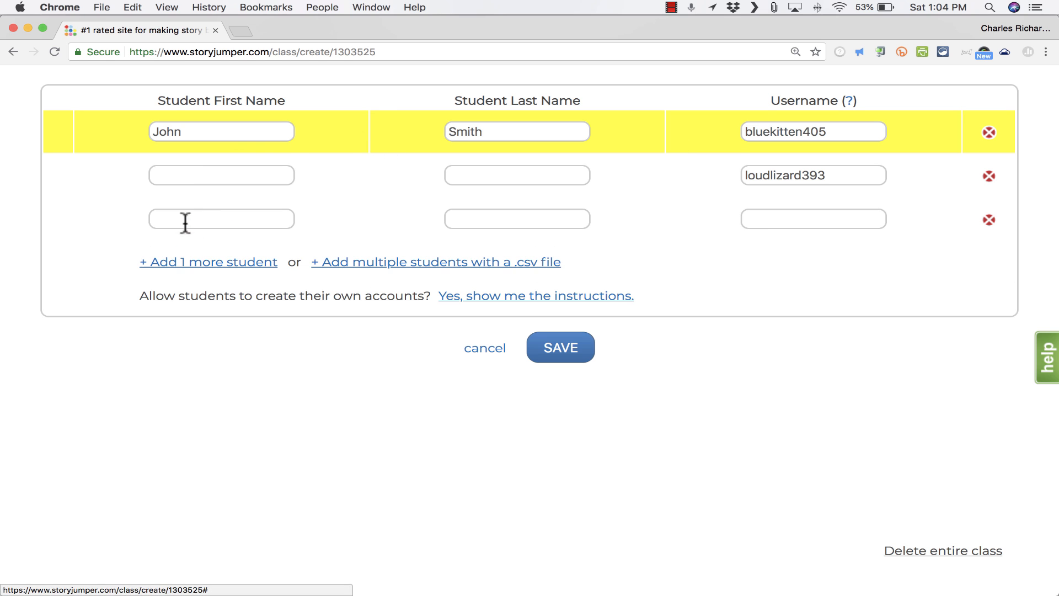
pyautogui.click(208, 262)
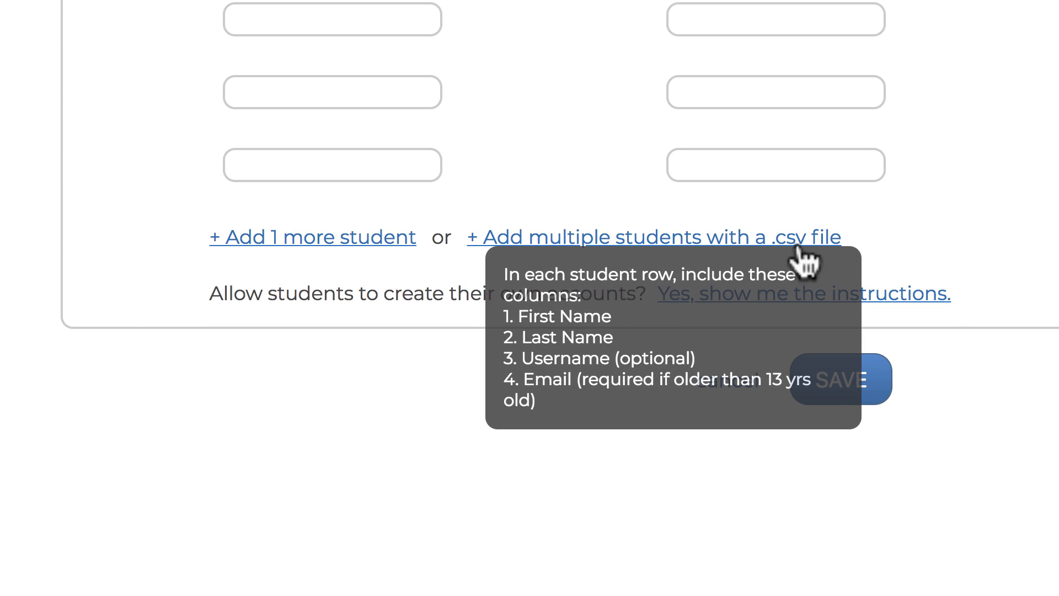
pyautogui.moveTo(800, 262)
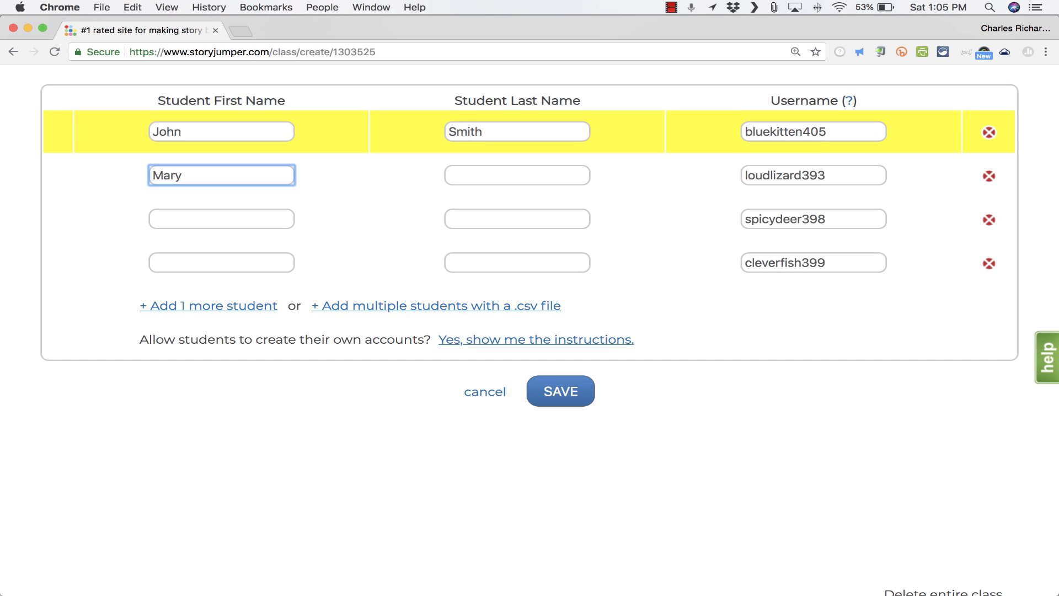
pyautogui.write('Thompso')
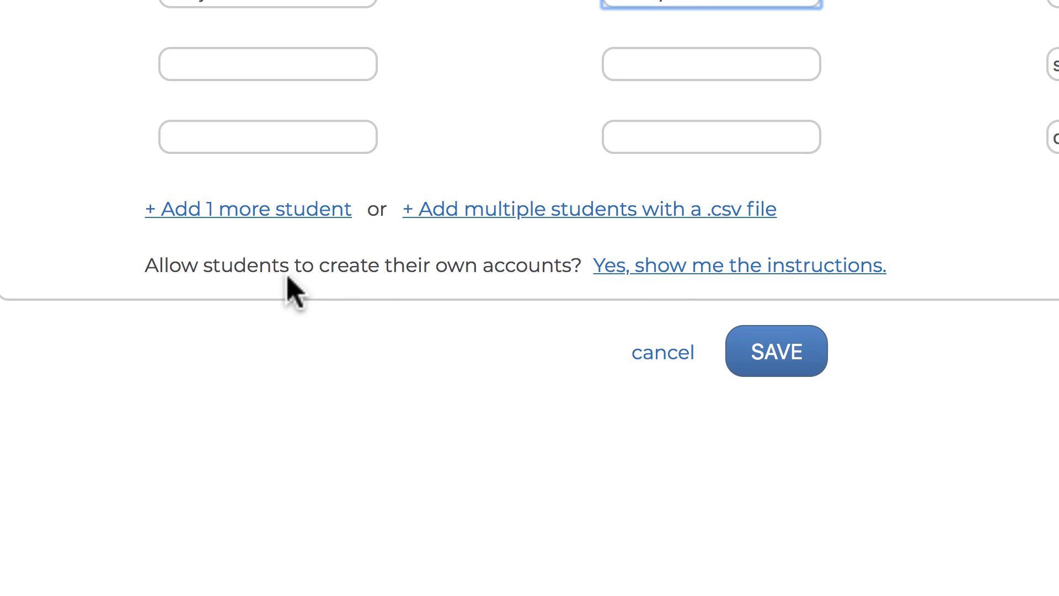
pyautogui.moveTo(688, 285)
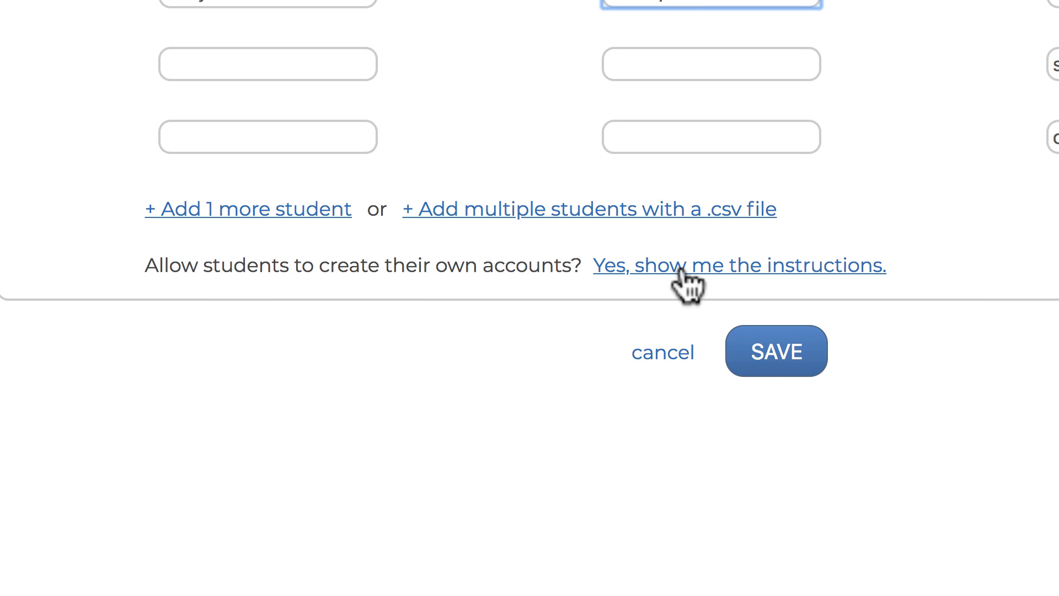
# Step: Show the student self-signup instructions and open the joinClass page in a new tab
pyautogui.click(738, 264)
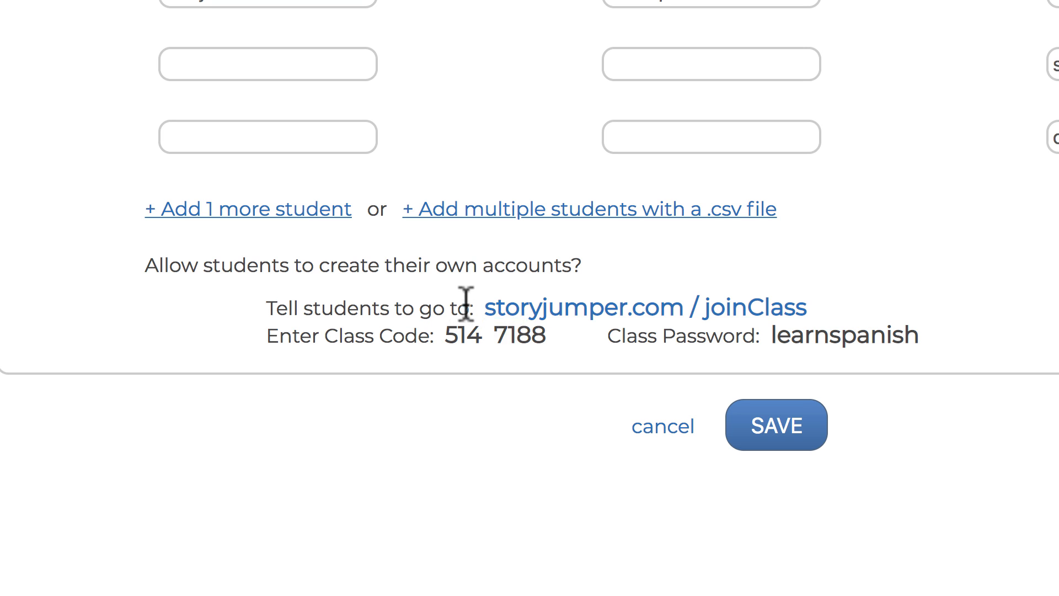
pyautogui.moveTo(587, 324)
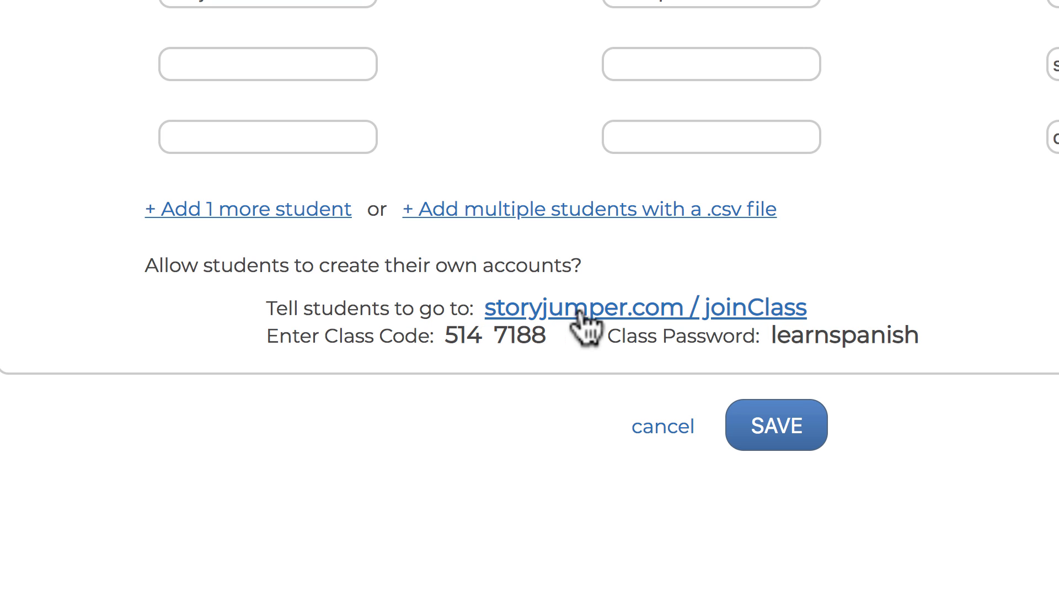
pyautogui.doubleClick(645, 307)
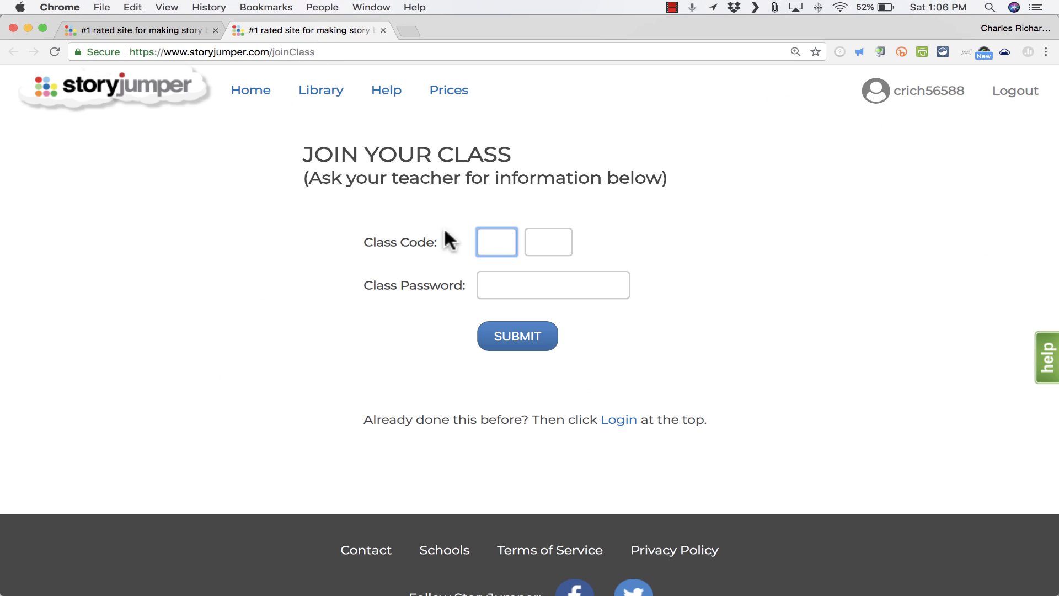
pyautogui.moveTo(186, 127)
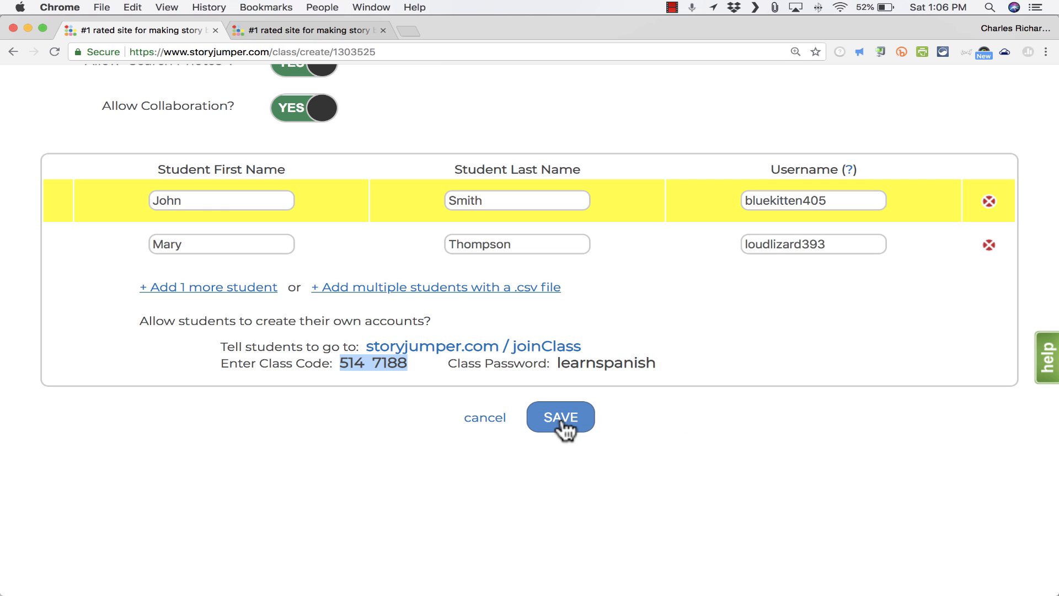
pyautogui.click(559, 415)
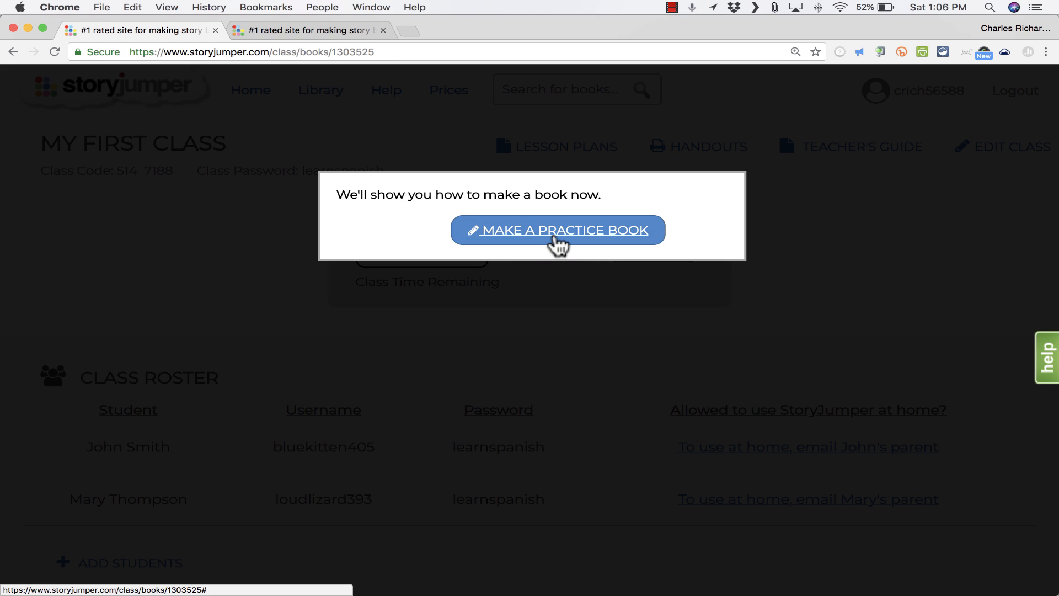
pyautogui.click(557, 230)
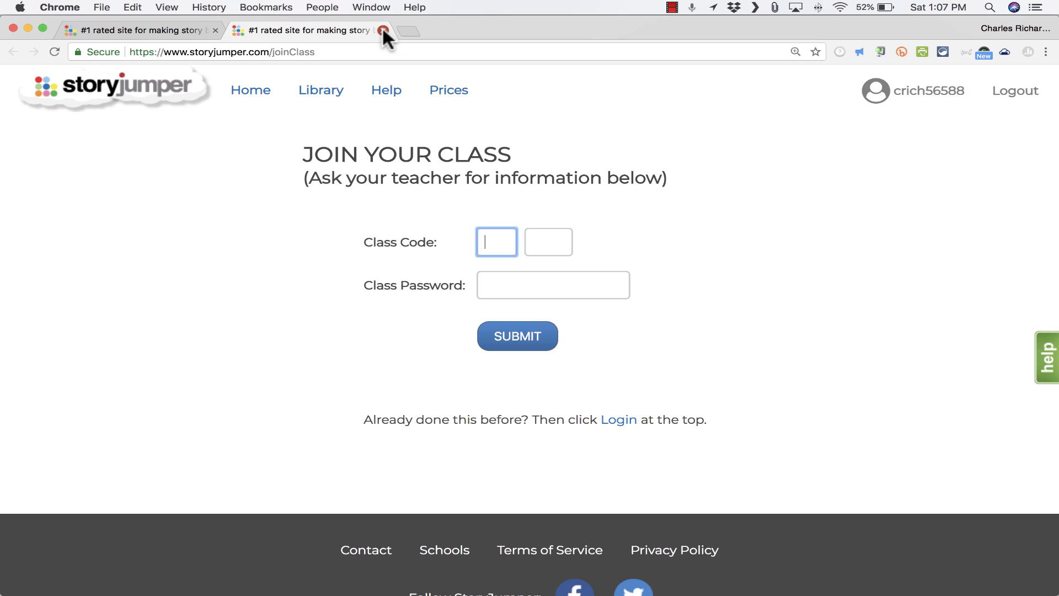
pyautogui.click(385, 31)
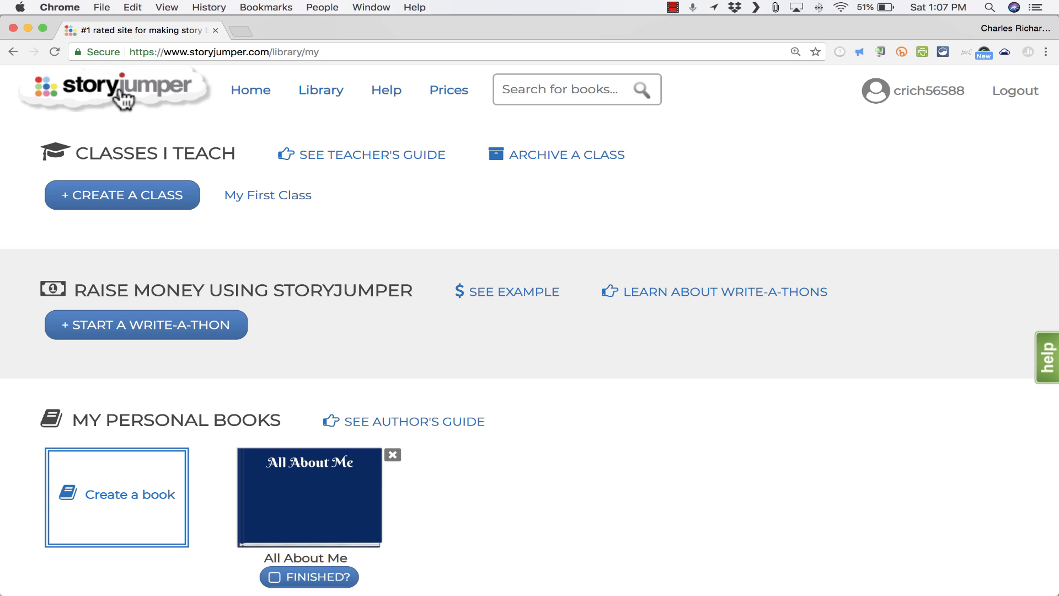
pyautogui.moveTo(260, 204)
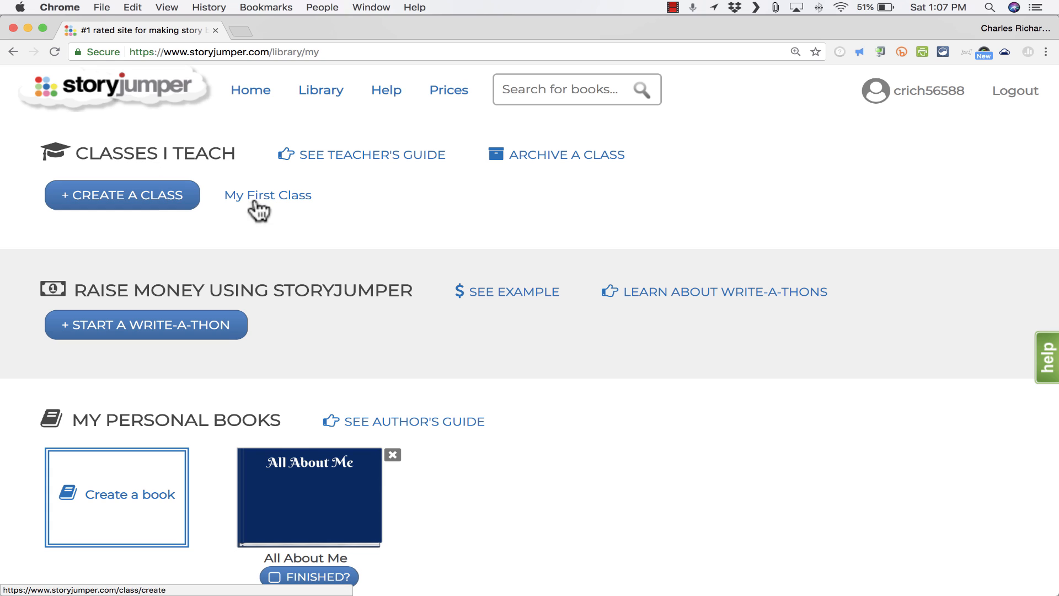
pyautogui.moveTo(268, 195)
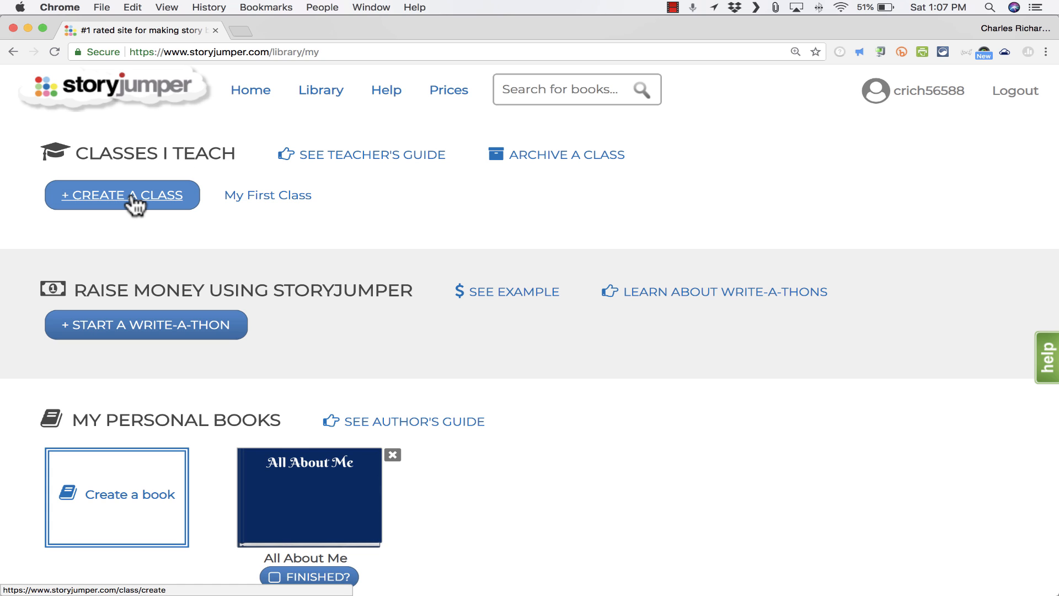
pyautogui.click(123, 196)
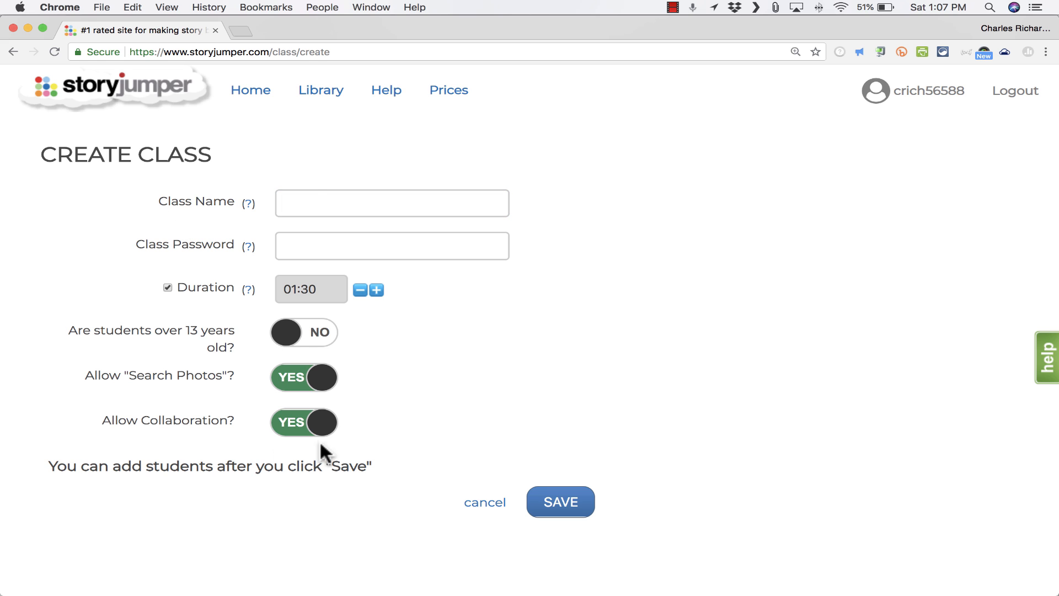
pyautogui.moveTo(305, 403)
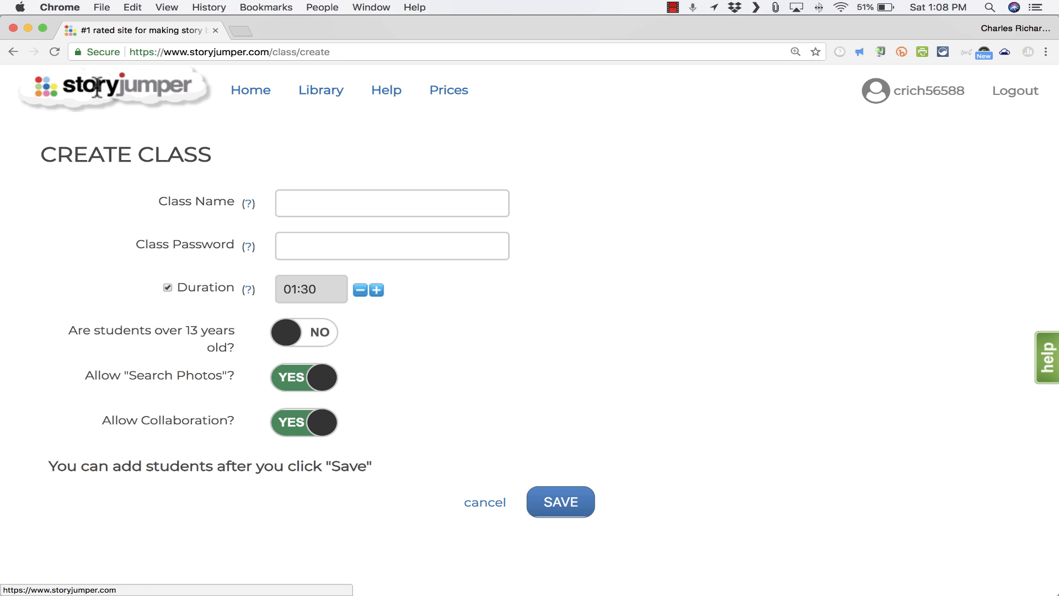
pyautogui.click(485, 502)
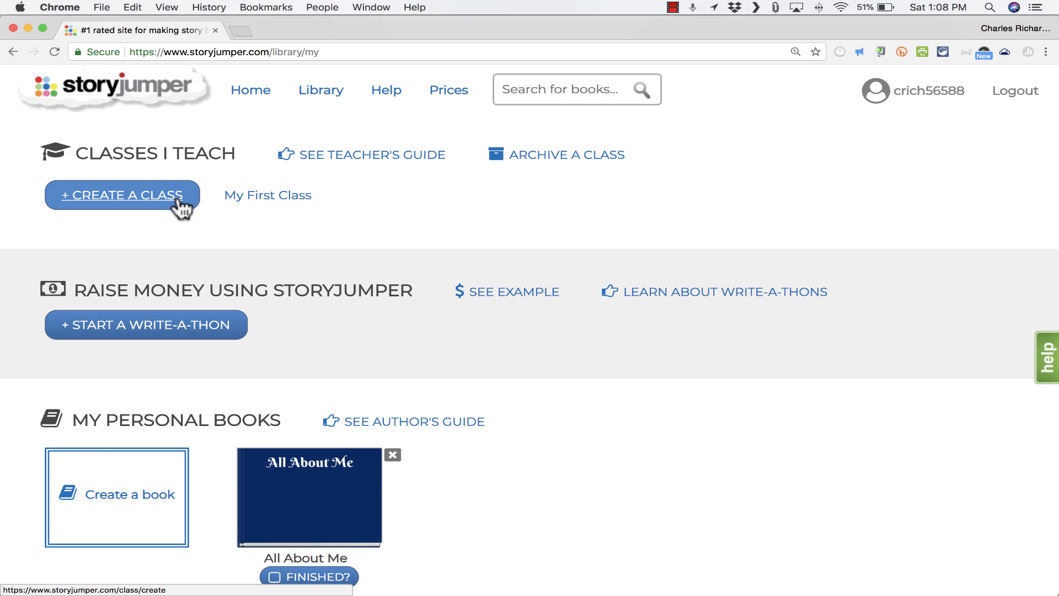
pyautogui.click(267, 195)
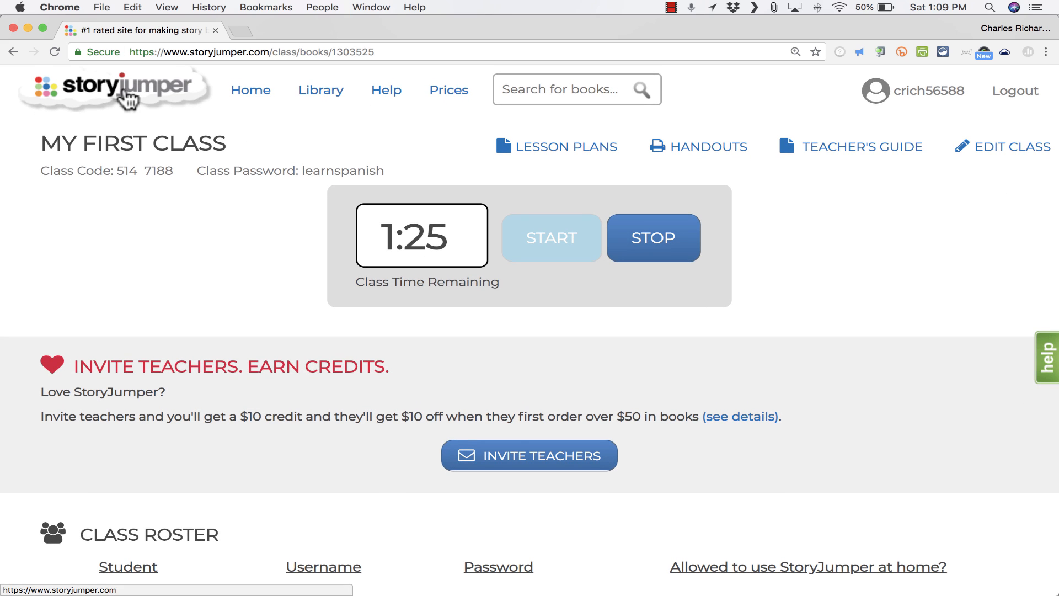
pyautogui.click(320, 90)
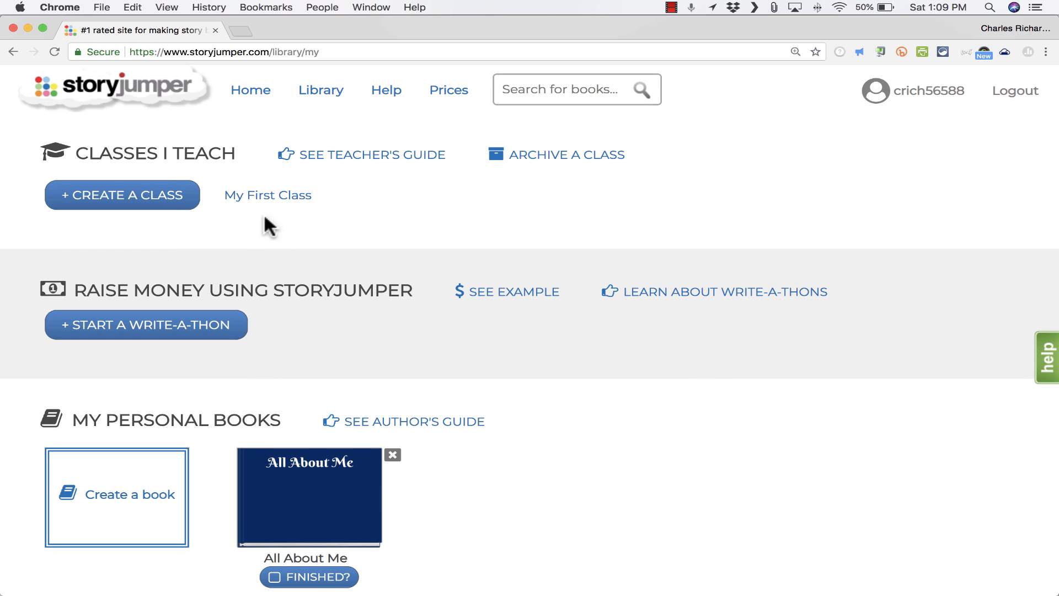
# Step: Create a new book in My Personal Books using the Blank book type
pyautogui.scroll(-3)
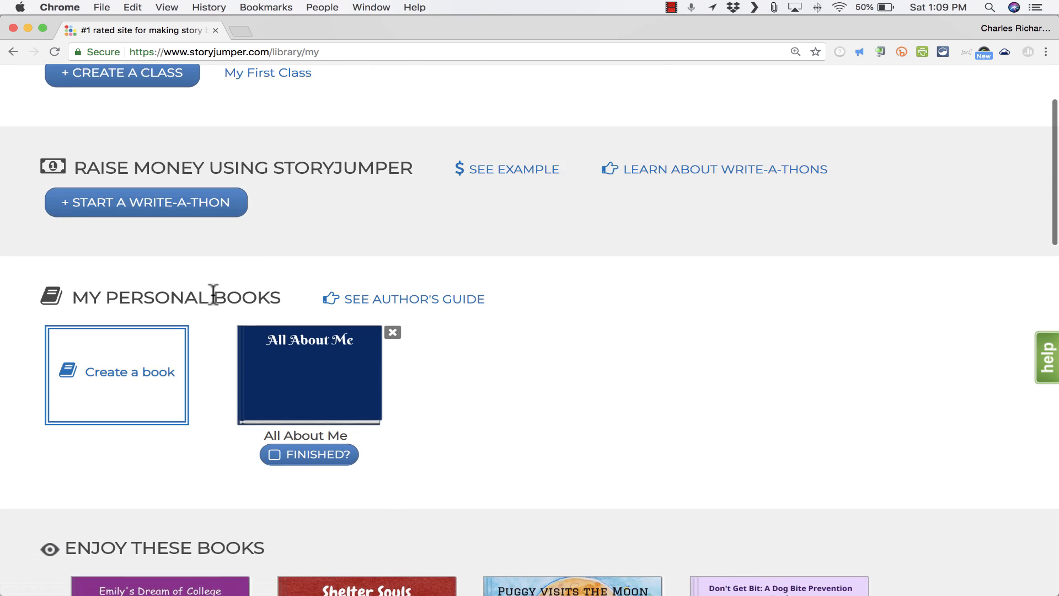
pyautogui.scroll(-3)
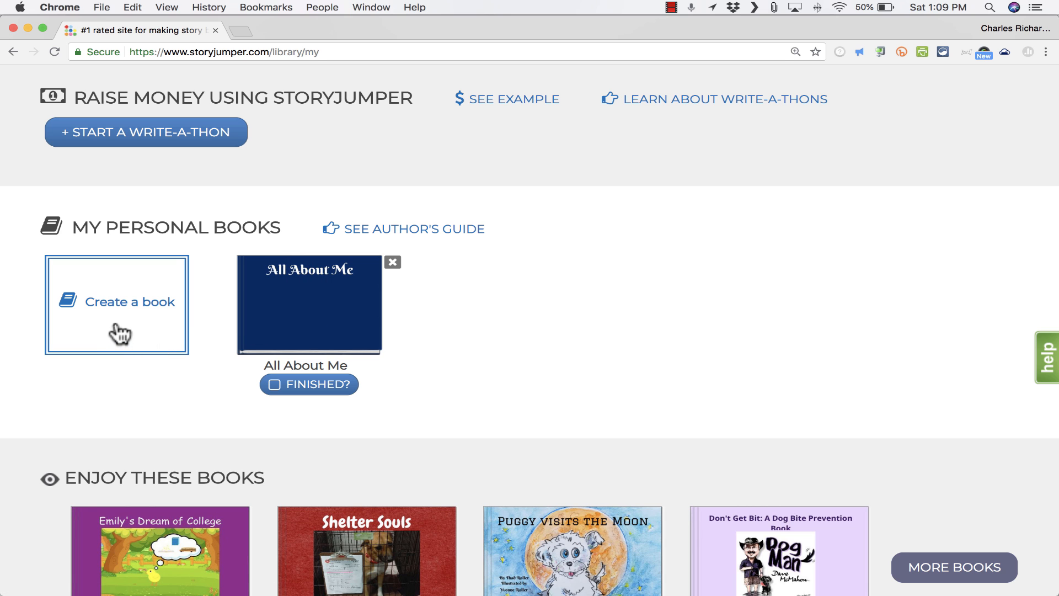
pyautogui.click(117, 304)
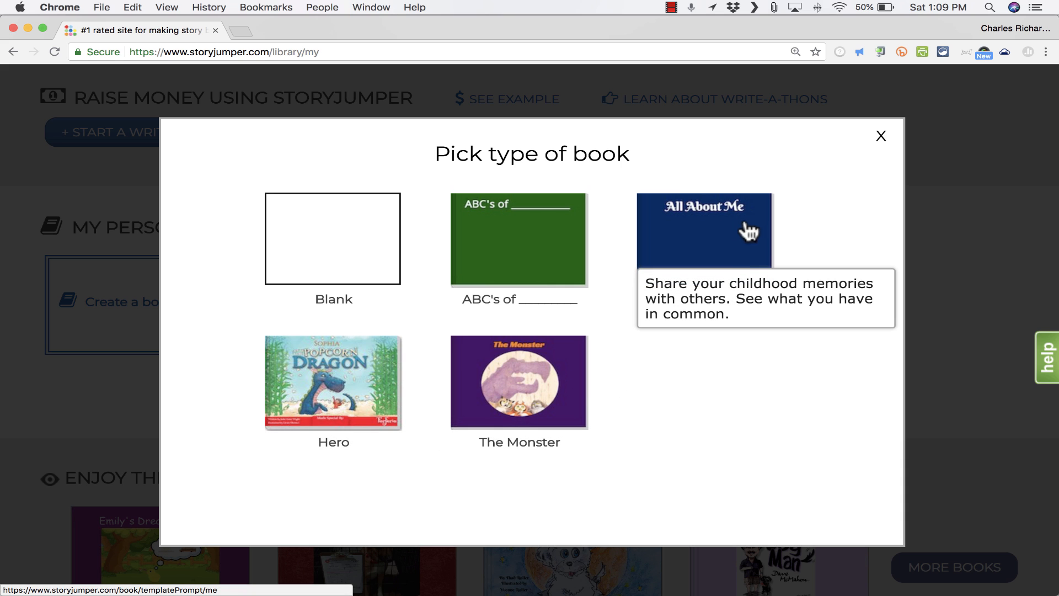
pyautogui.moveTo(758, 252)
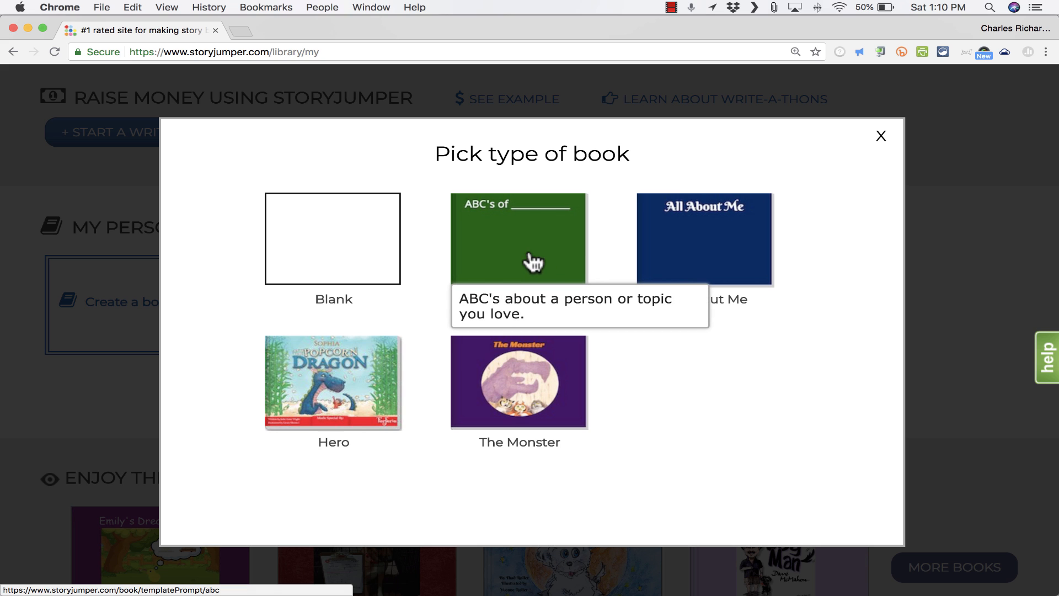
pyautogui.moveTo(367, 264)
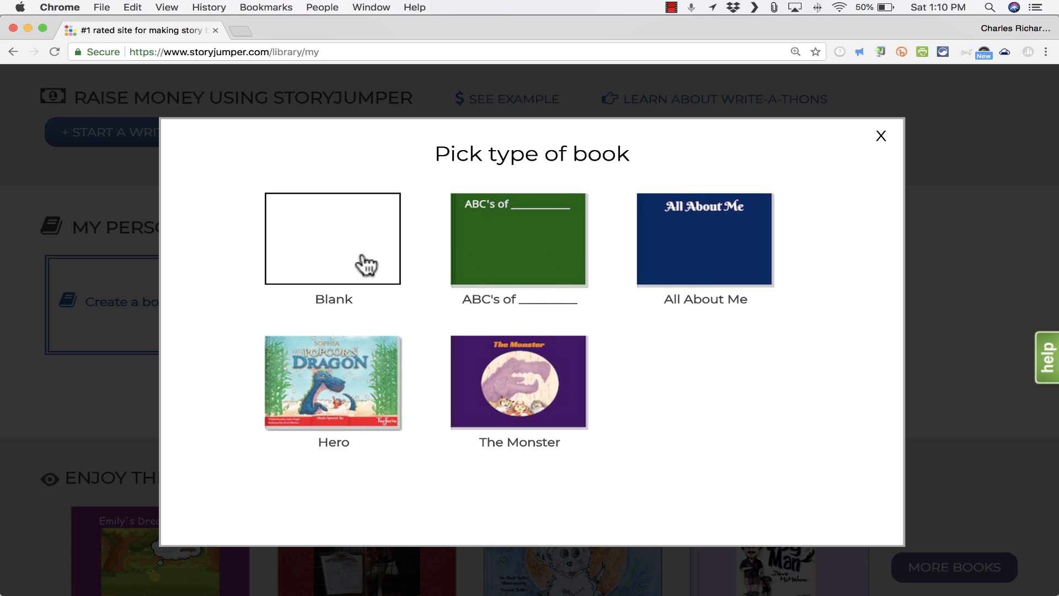
pyautogui.click(333, 238)
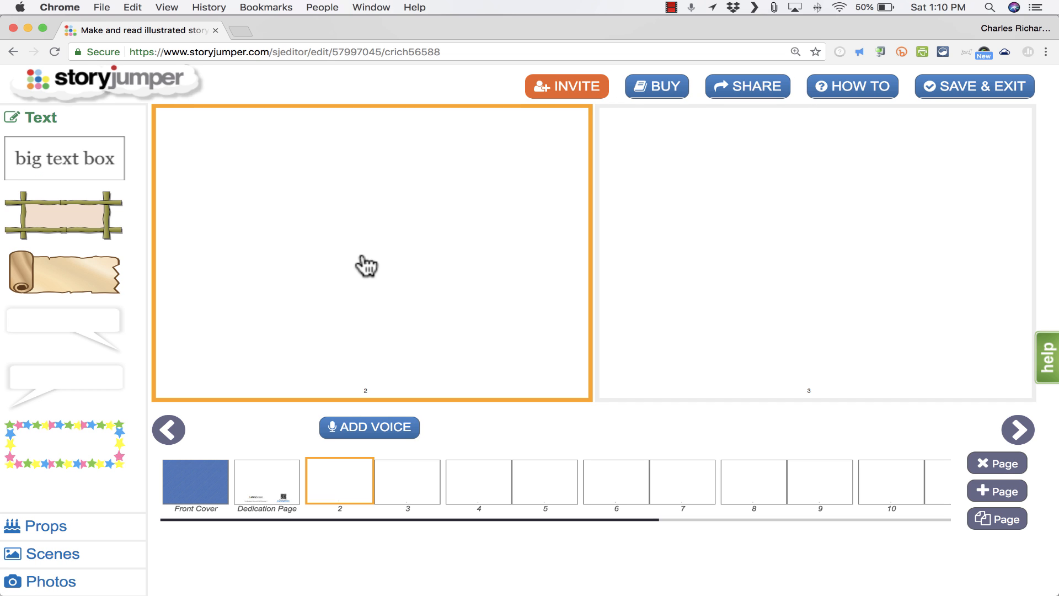
pyautogui.moveTo(606, 238)
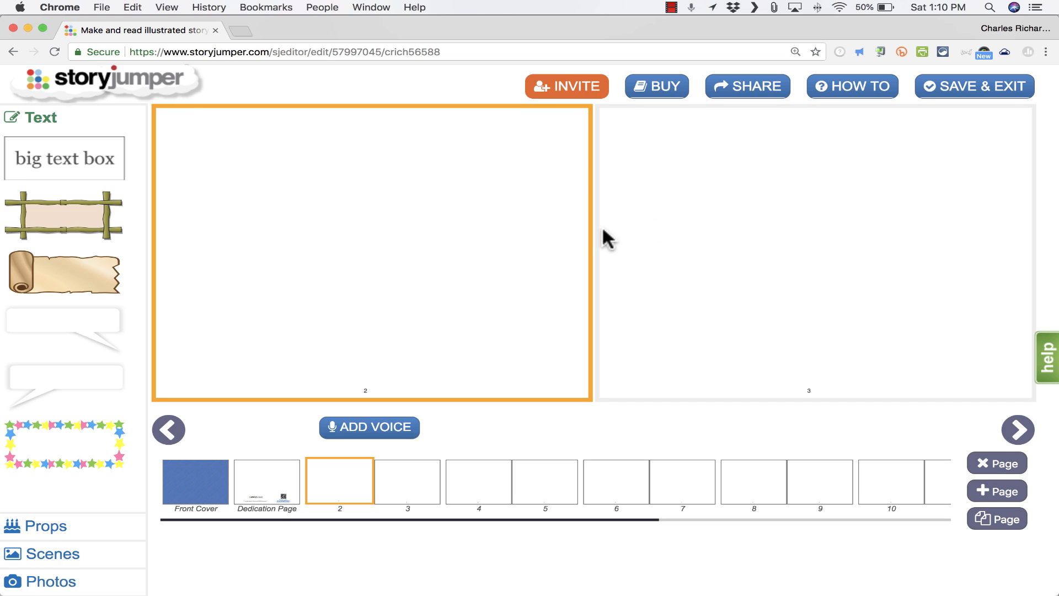
pyautogui.moveTo(369, 427)
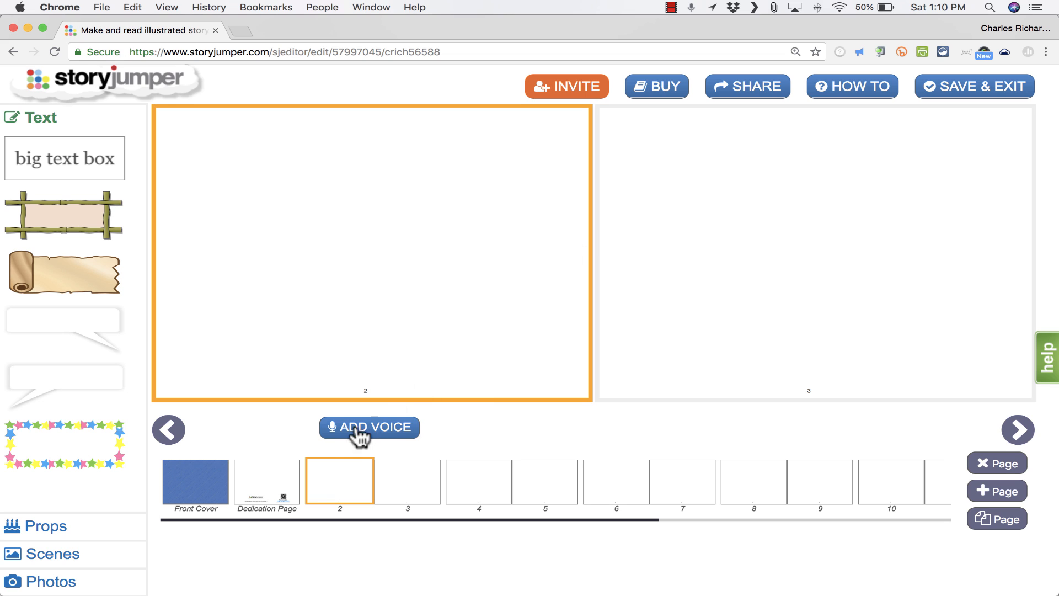
pyautogui.moveTo(354, 401)
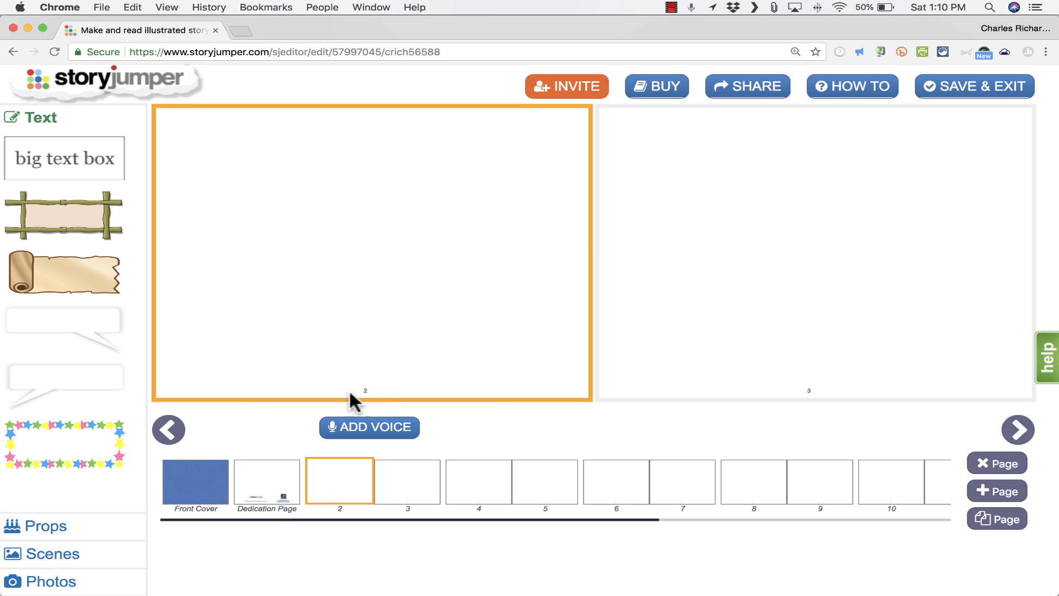
pyautogui.moveTo(438, 350)
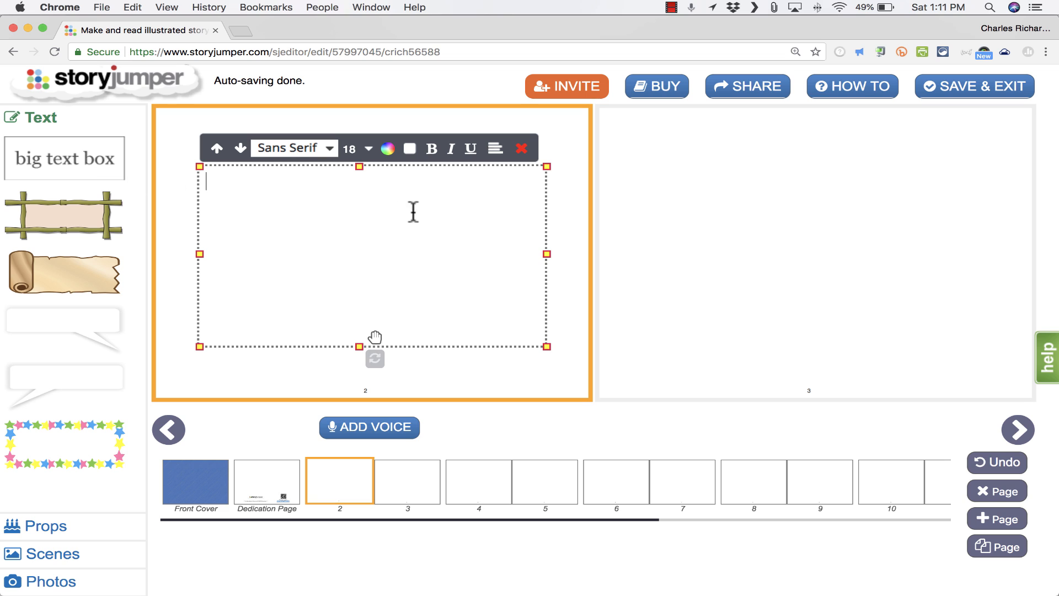
pyautogui.moveTo(369, 294)
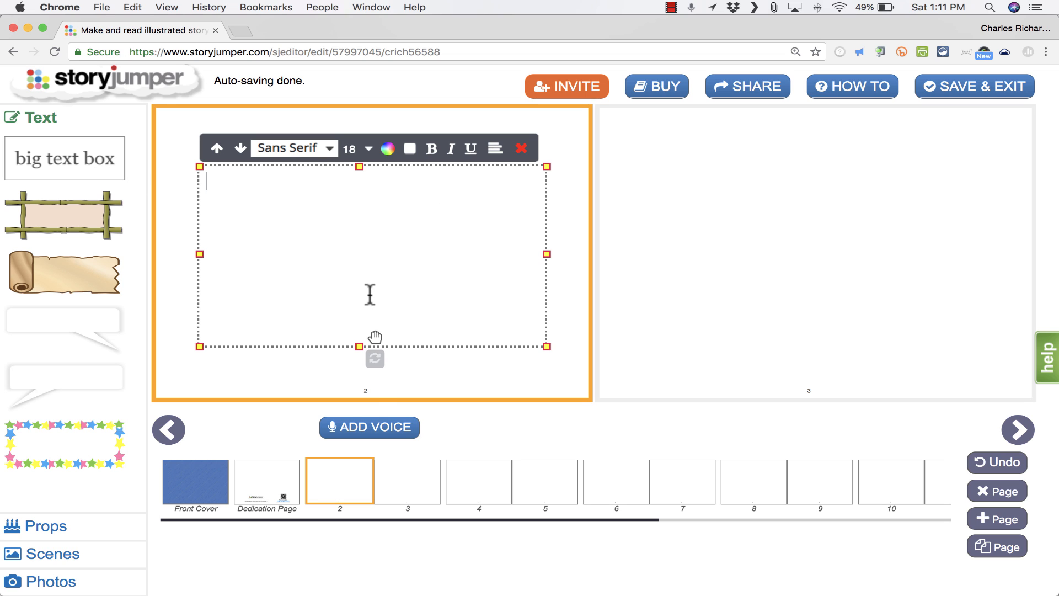
pyautogui.moveTo(337, 228)
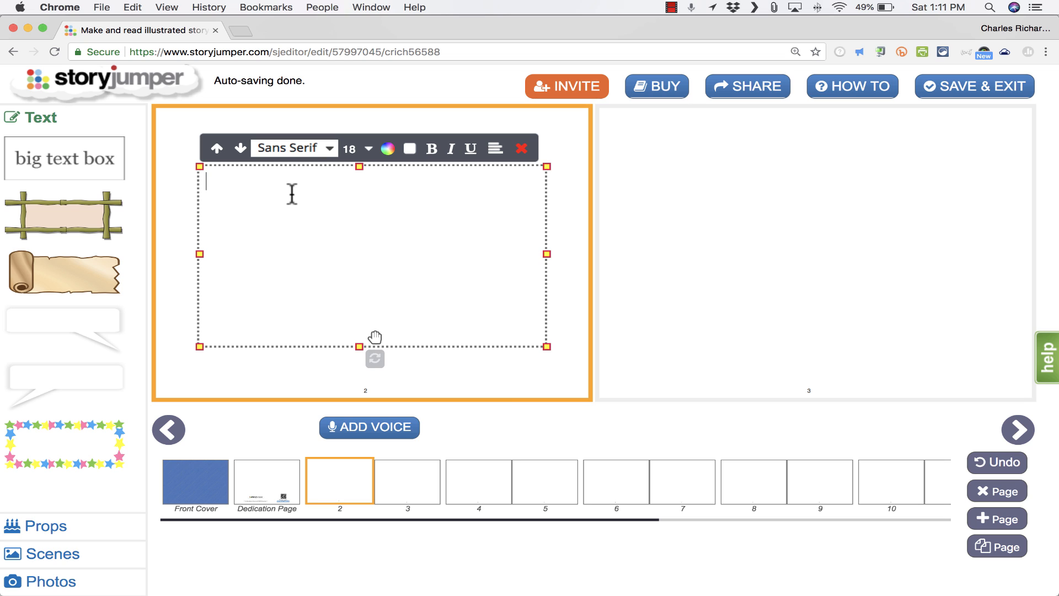
# Step: Type 'Once upon a time there was a family of four:' at size 18, then filler text
pyautogui.write('Once upon a time there was a family of four:')
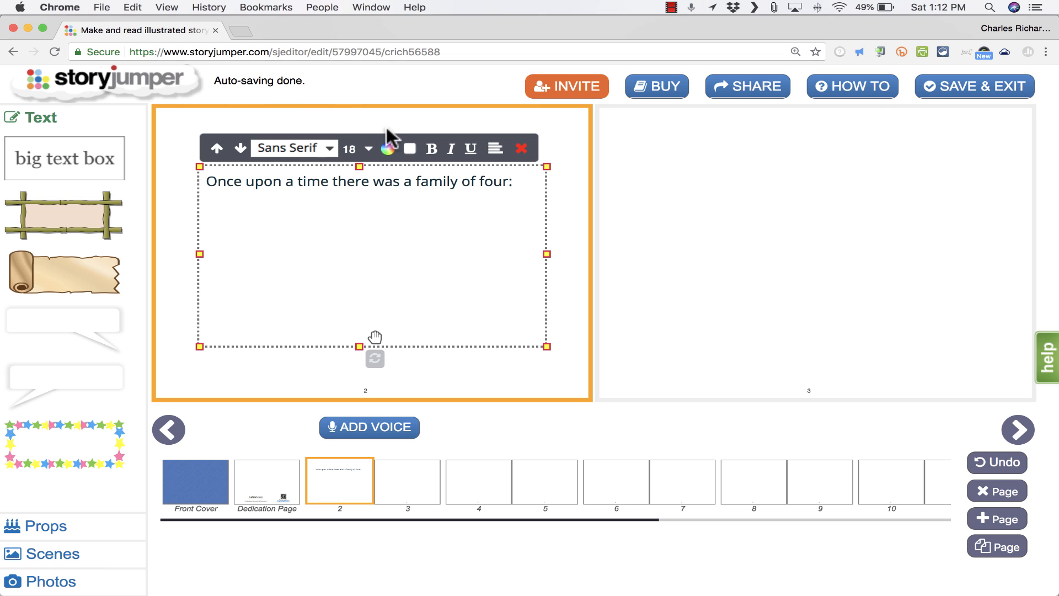
pyautogui.moveTo(388, 148)
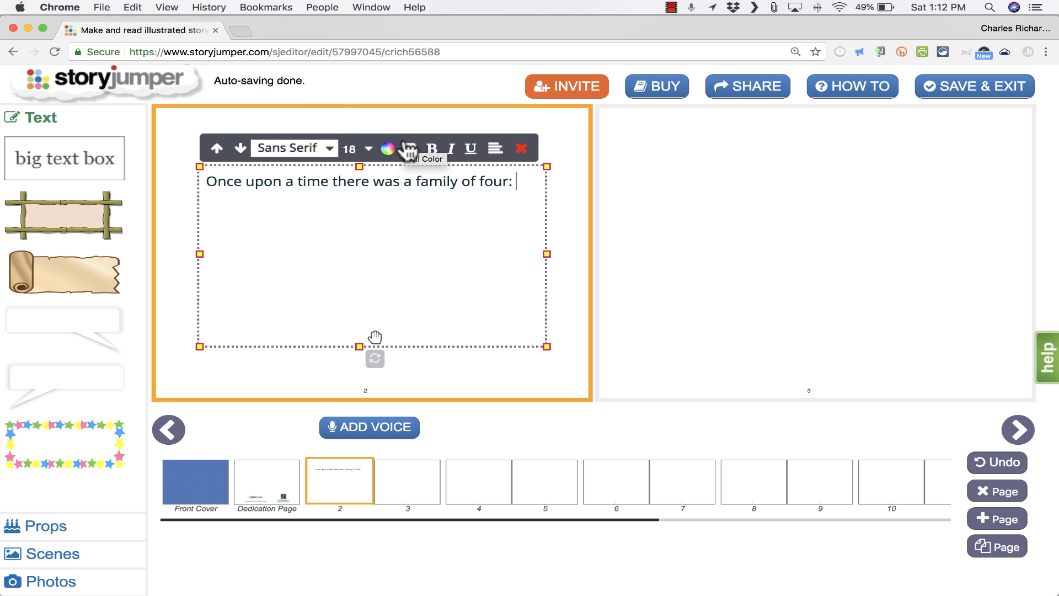
pyautogui.click(292, 148)
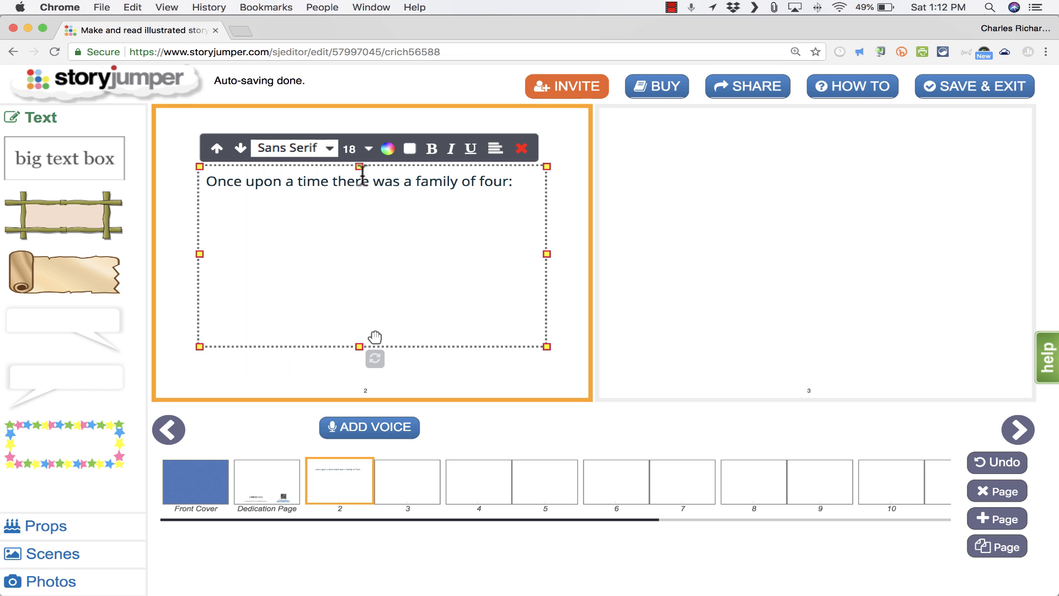
pyautogui.click(359, 148)
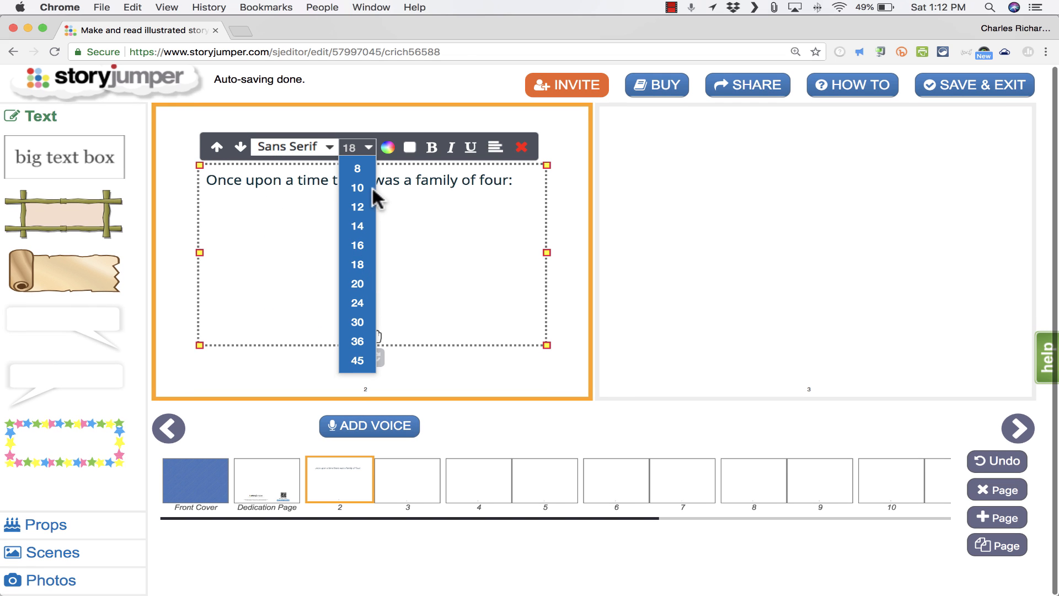
pyautogui.click(387, 147)
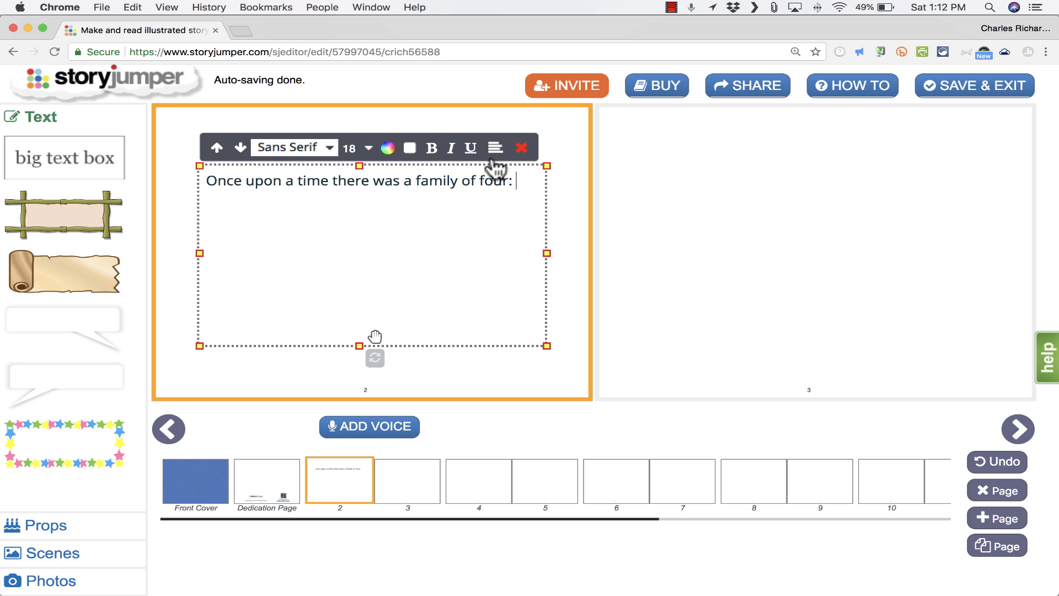
pyautogui.write('alksjd flkjasdk;f lkasdf kasdfalkas kdf asdf kadsfasdkjf ads fl;kjaskl df;')
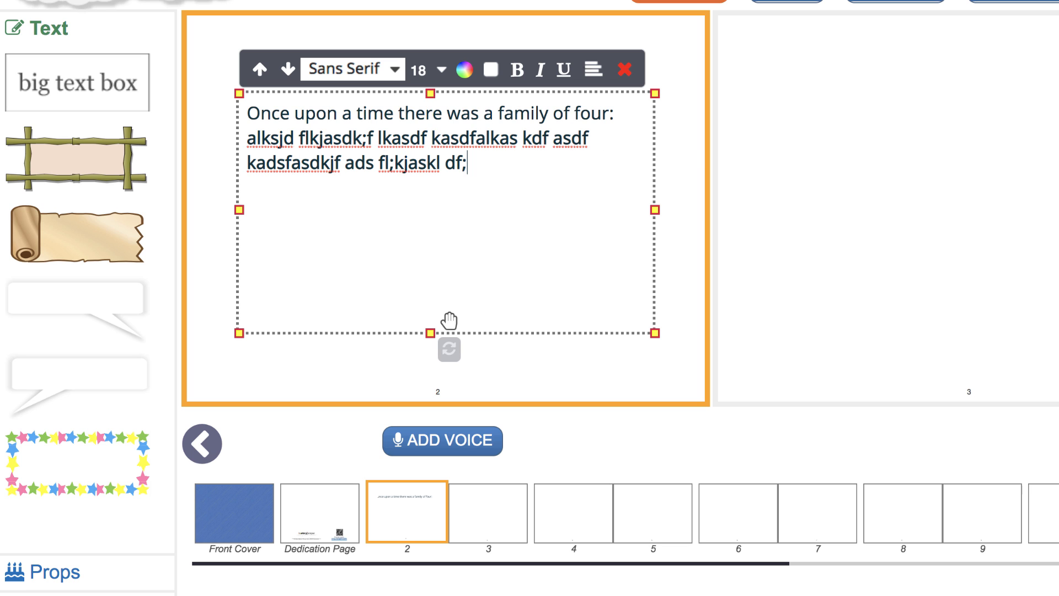
pyautogui.write('adls')
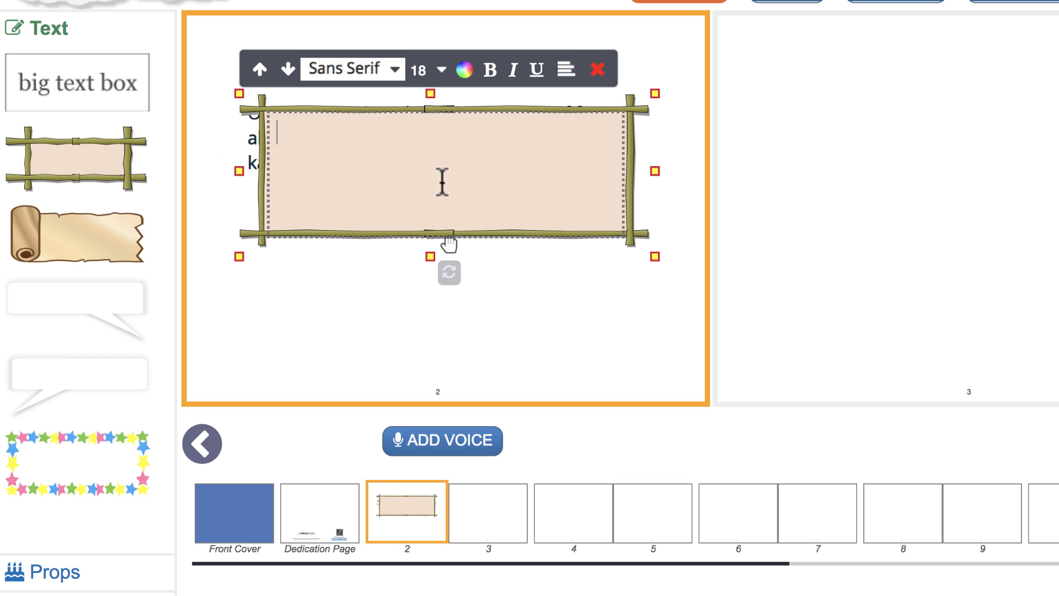
pyautogui.moveTo(574, 115)
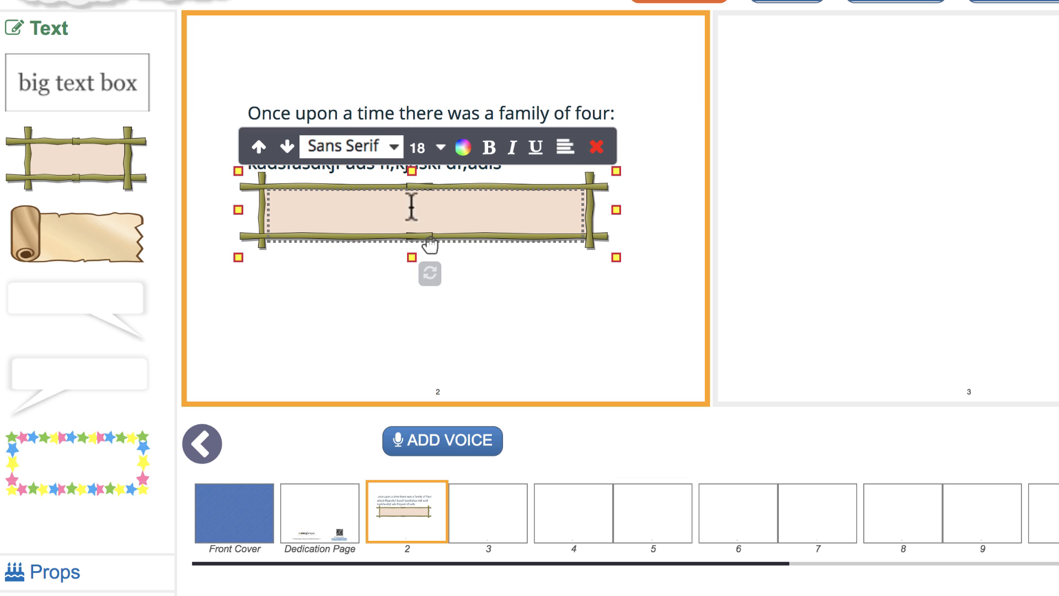
# Step: Move the bamboo-framed text box above the opening sentence and type 'Story' as the title
pyautogui.click(282, 55)
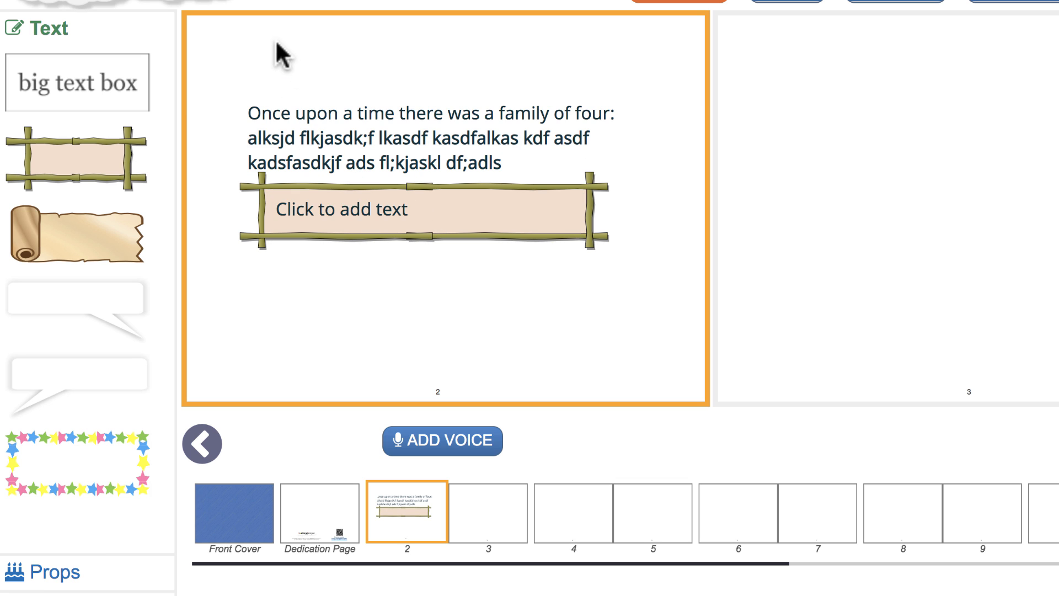
pyautogui.click(425, 208)
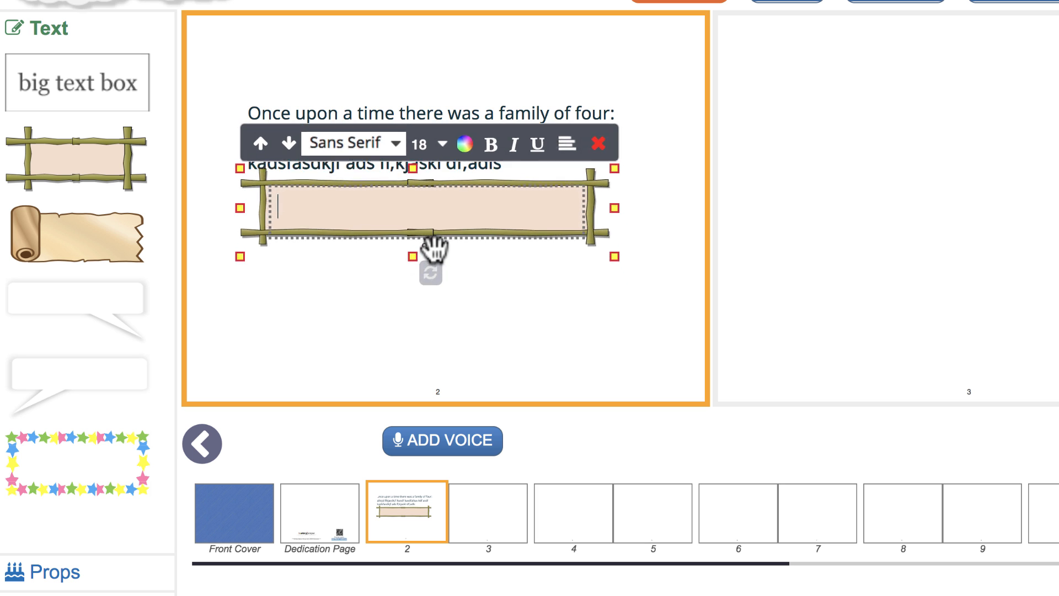
pyautogui.moveTo(430, 257); pyautogui.dragTo(497, 365)
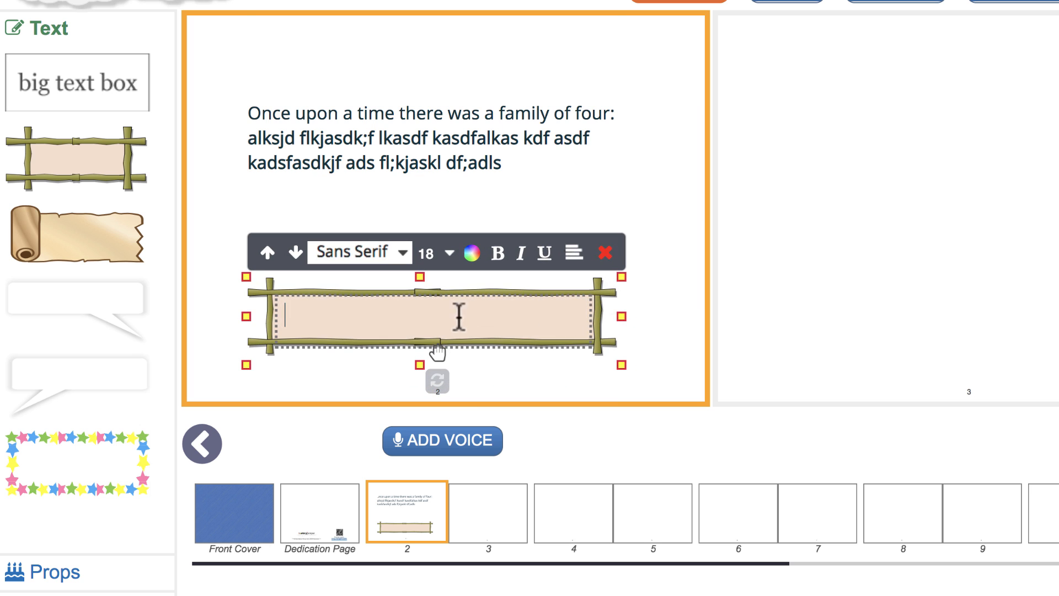
pyautogui.moveTo(433, 324); pyautogui.dragTo(432, 61)
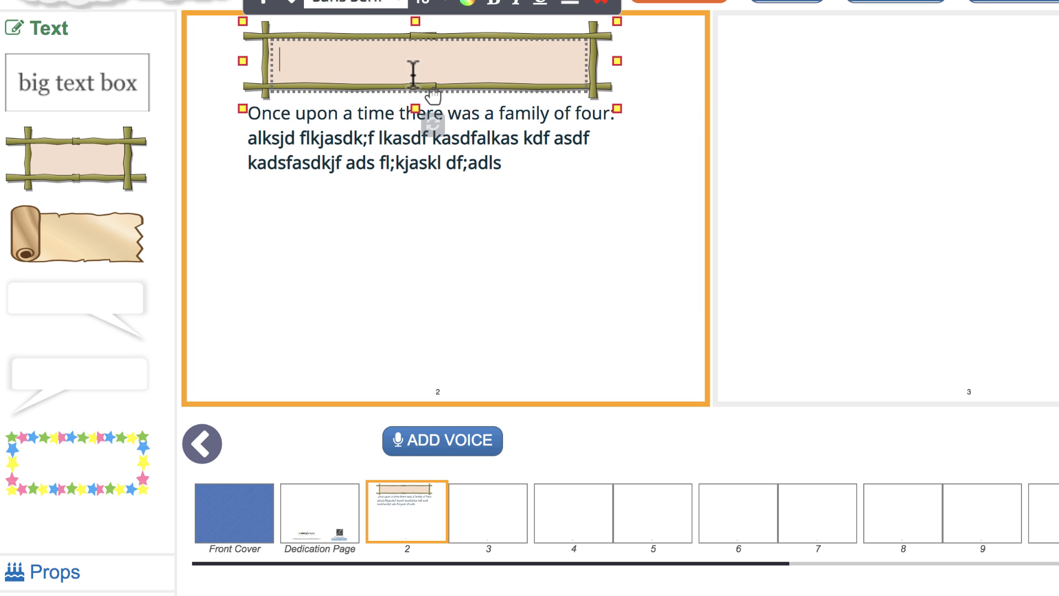
pyautogui.write('Story #1')
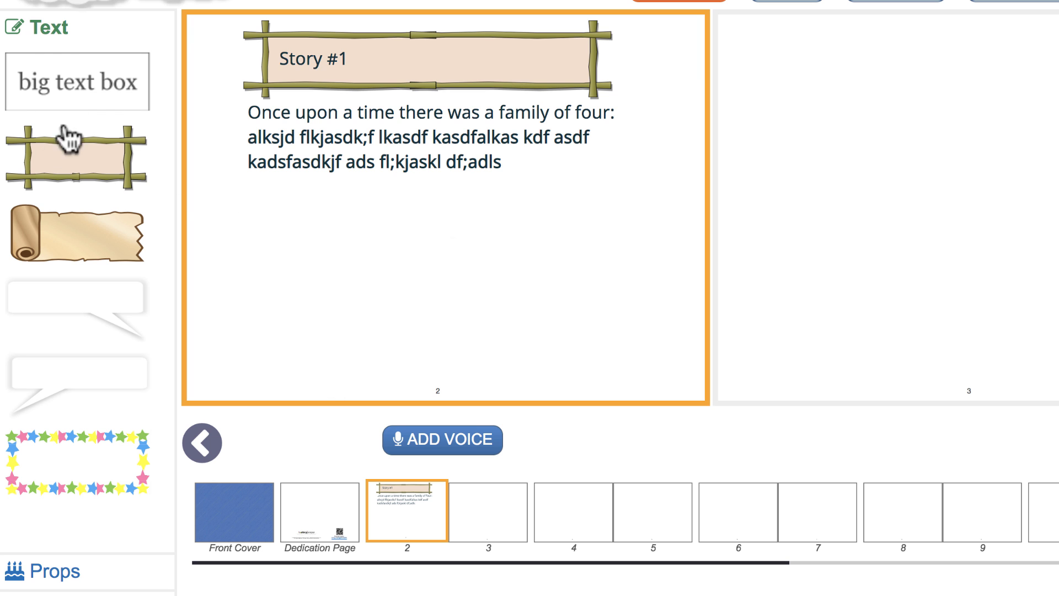
# Step: Search the Props collection for 'cats'
pyautogui.click(44, 569)
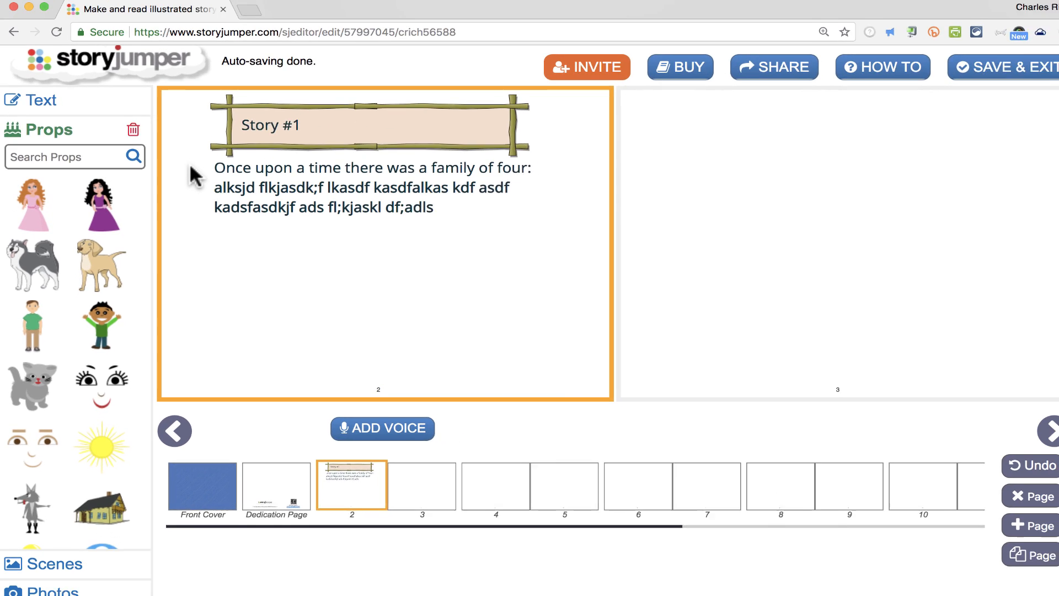
pyautogui.write('cats')
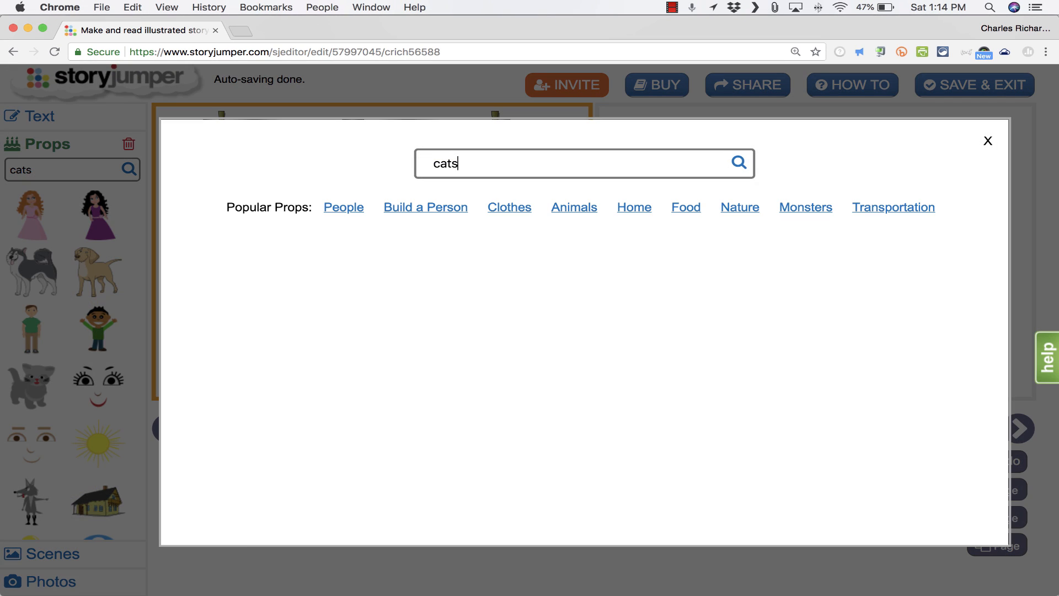
pyautogui.click(738, 163)
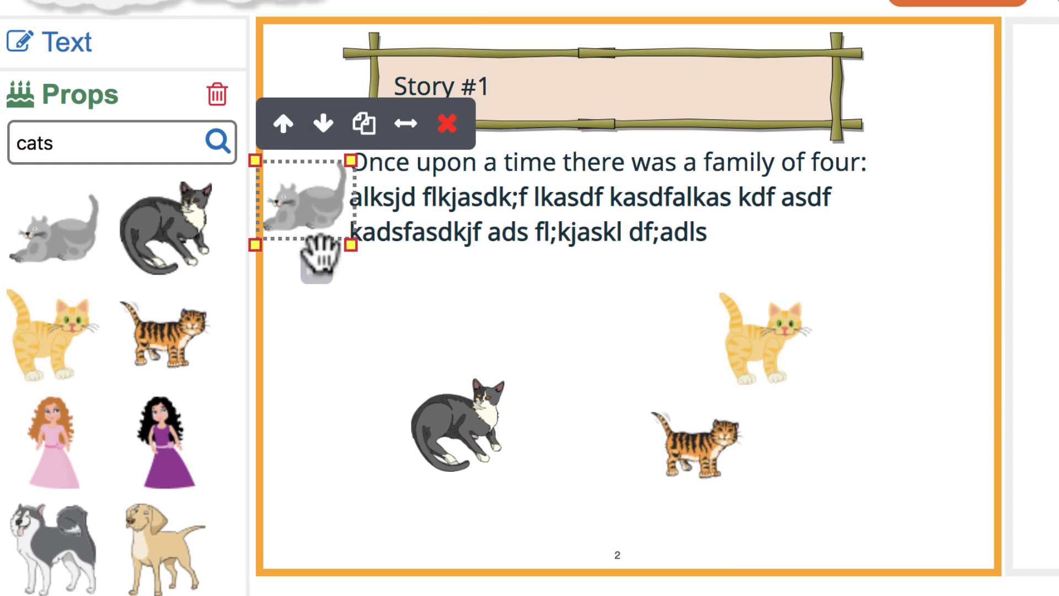
# Step: Place the grey and orange cats below the text and delete the small orange cat
pyautogui.moveTo(304, 203); pyautogui.dragTo(587, 331)
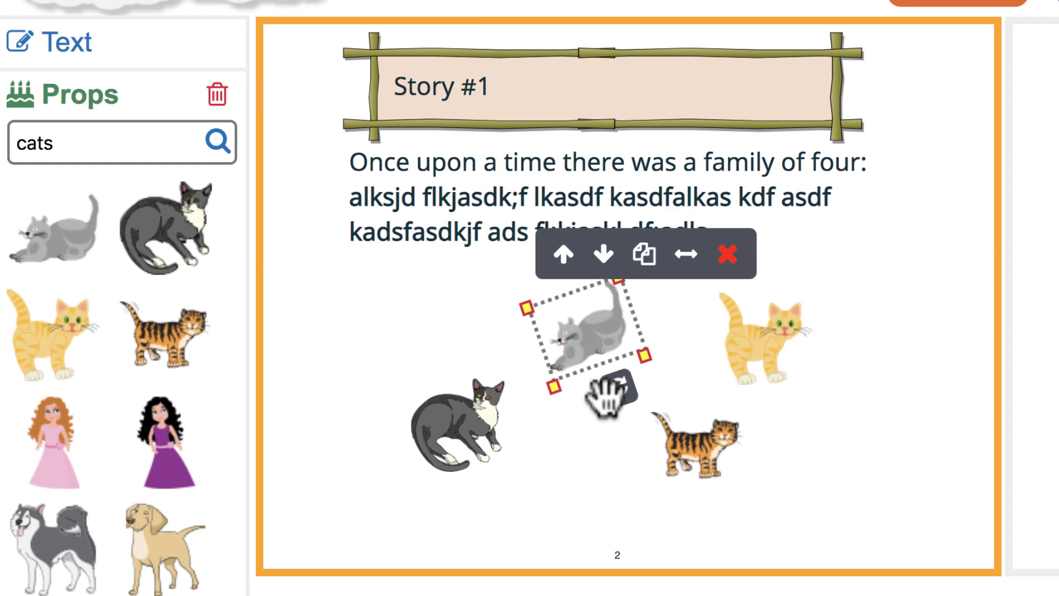
pyautogui.moveTo(601, 338); pyautogui.dragTo(588, 331)
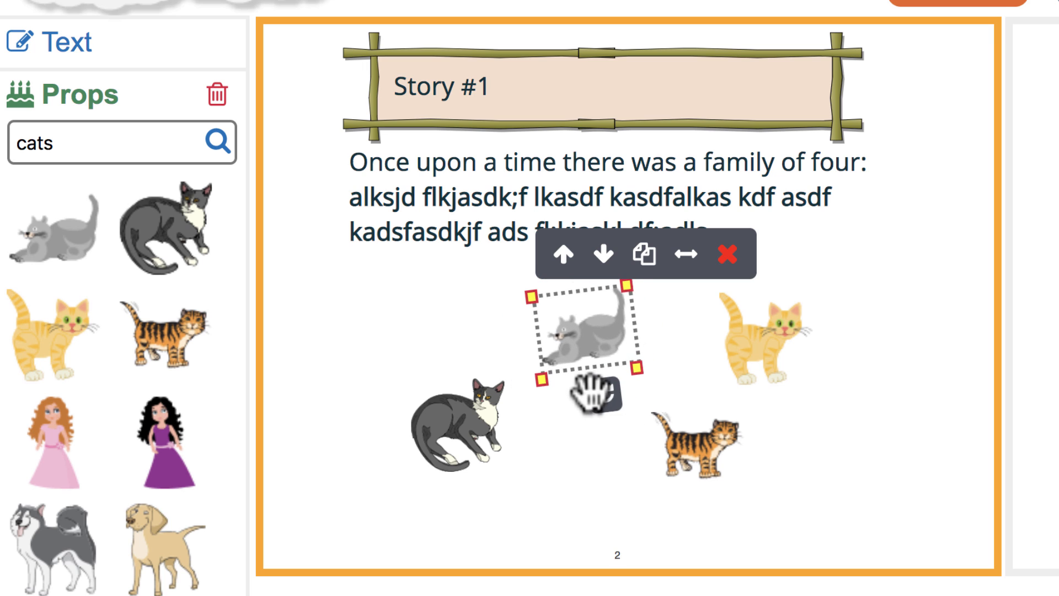
pyautogui.moveTo(633, 370); pyautogui.dragTo(776, 486)
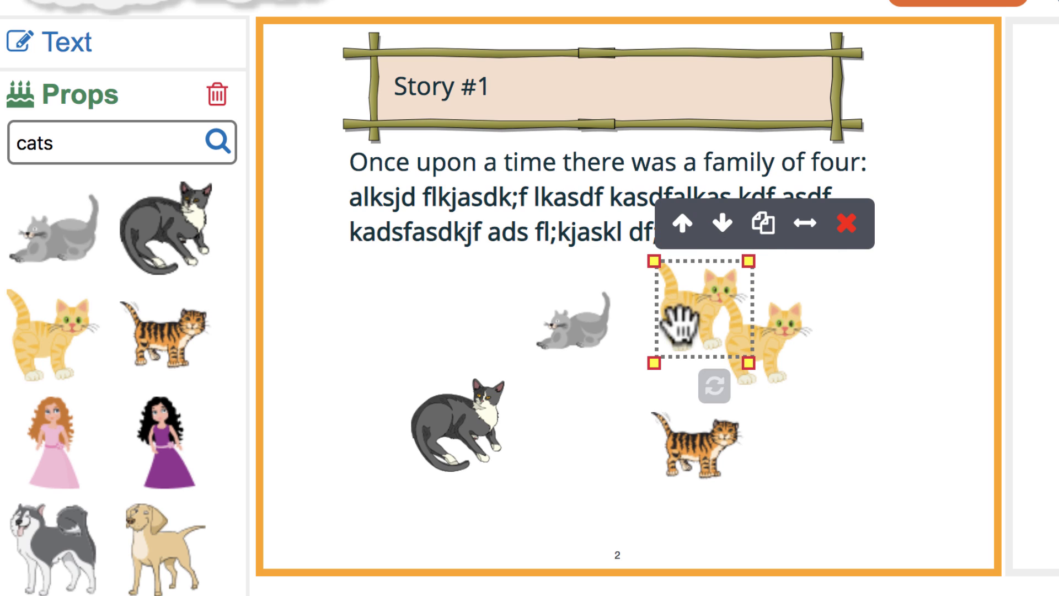
pyautogui.moveTo(702, 318); pyautogui.dragTo(764, 364)
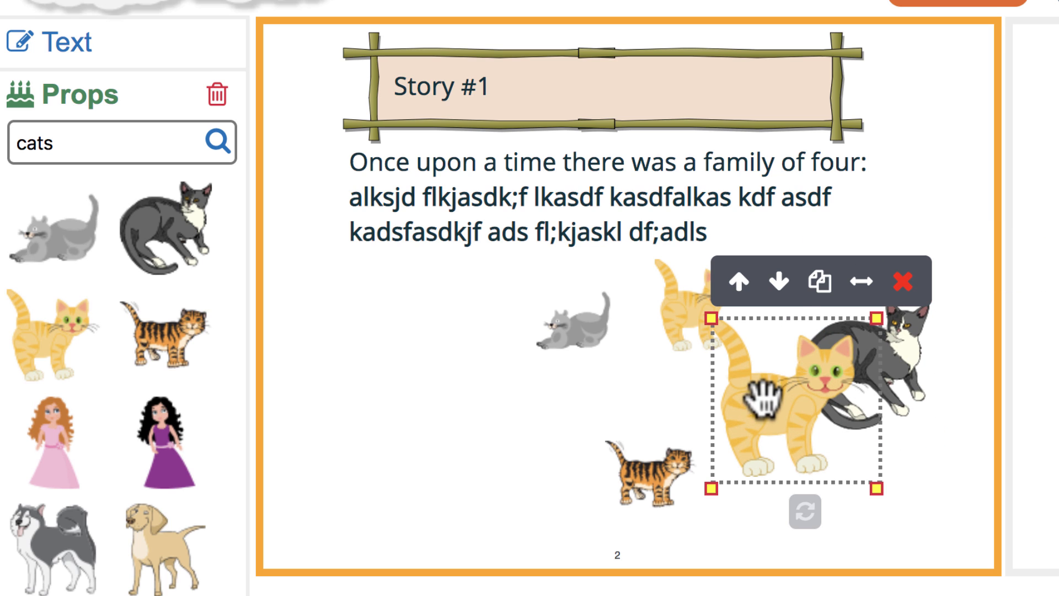
pyautogui.moveTo(774, 284)
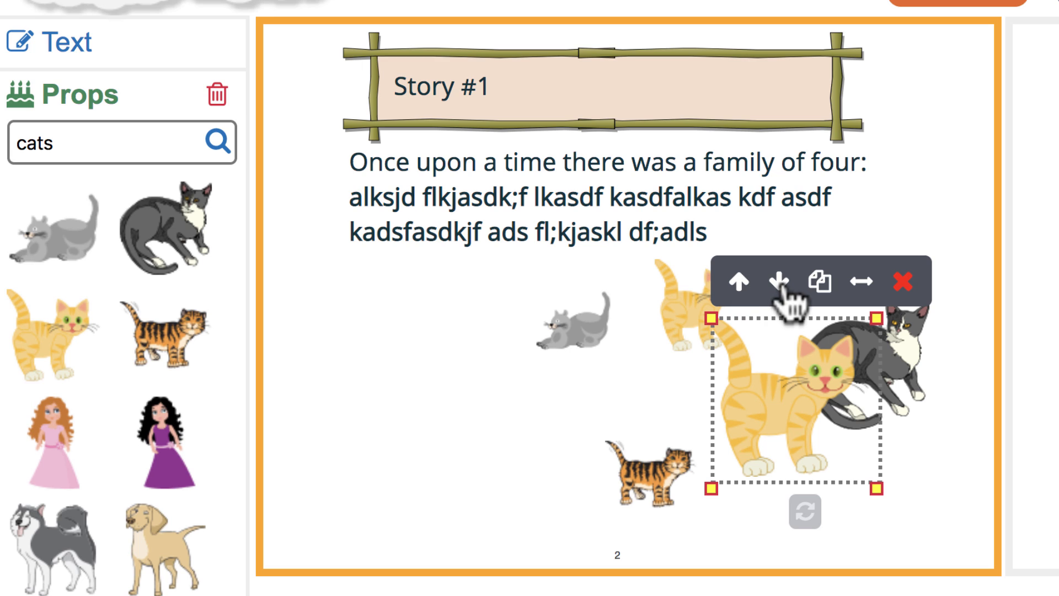
pyautogui.moveTo(775, 281)
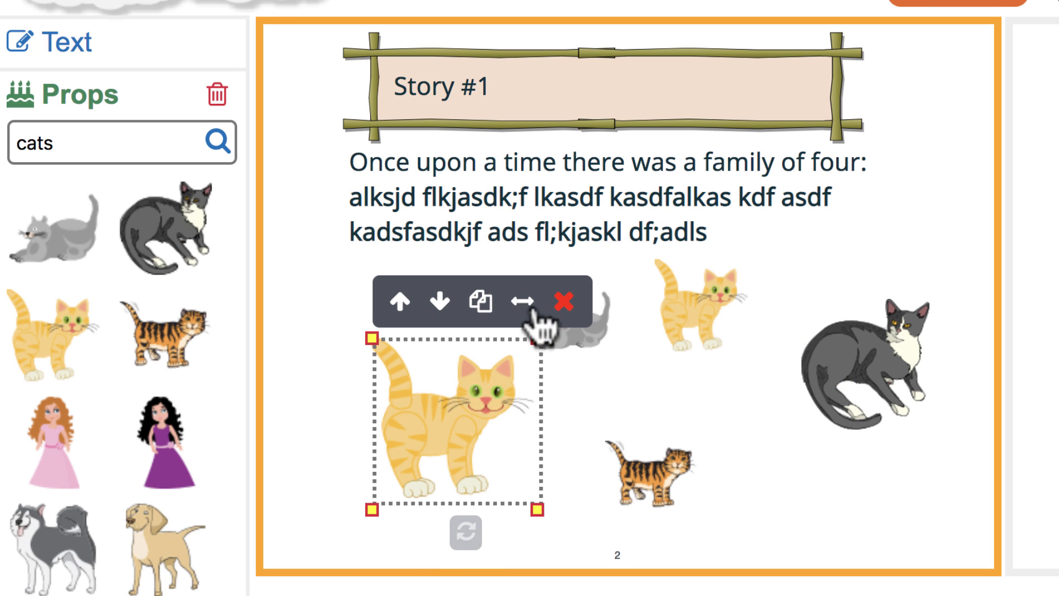
pyautogui.click(517, 300)
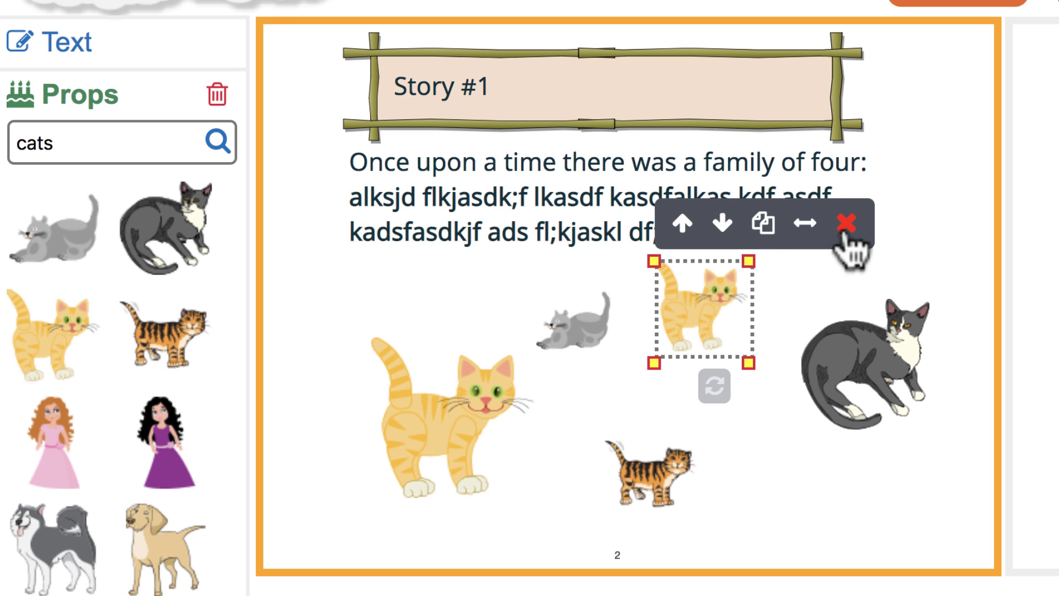
pyautogui.click(850, 222)
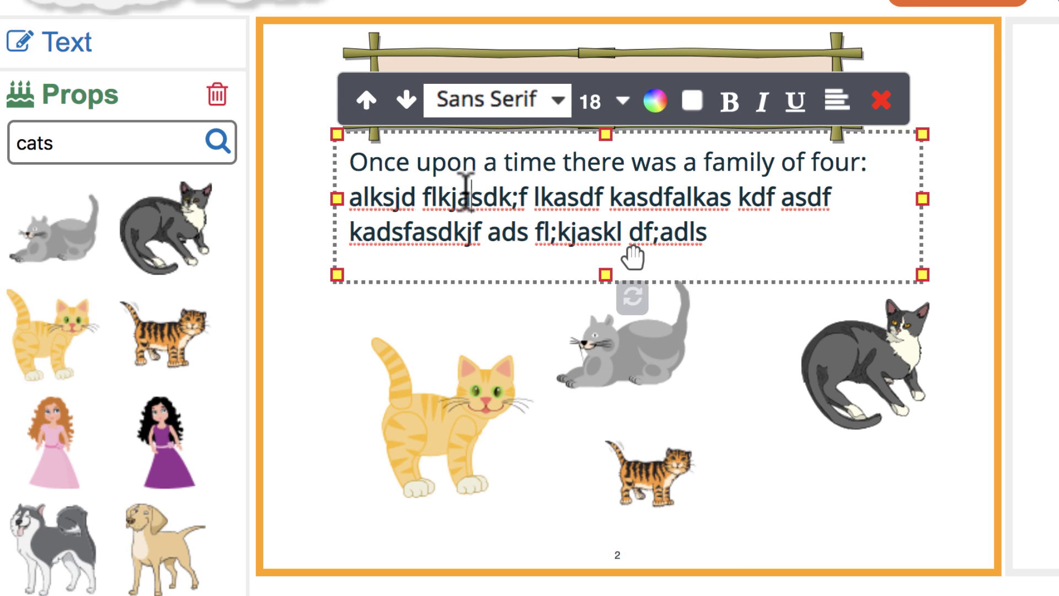
pyautogui.moveTo(605, 308)
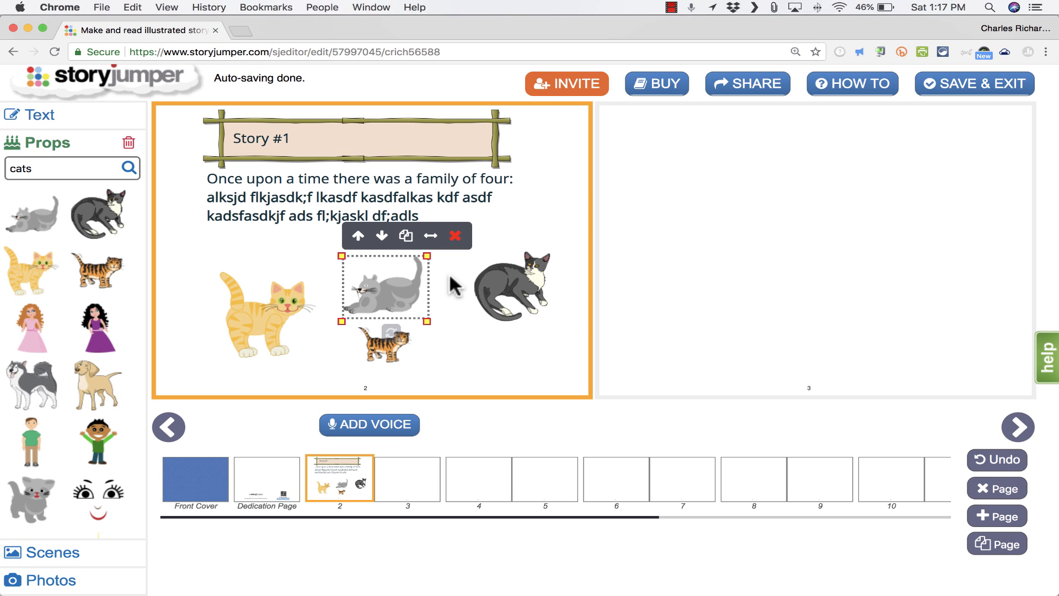
pyautogui.moveTo(255, 156)
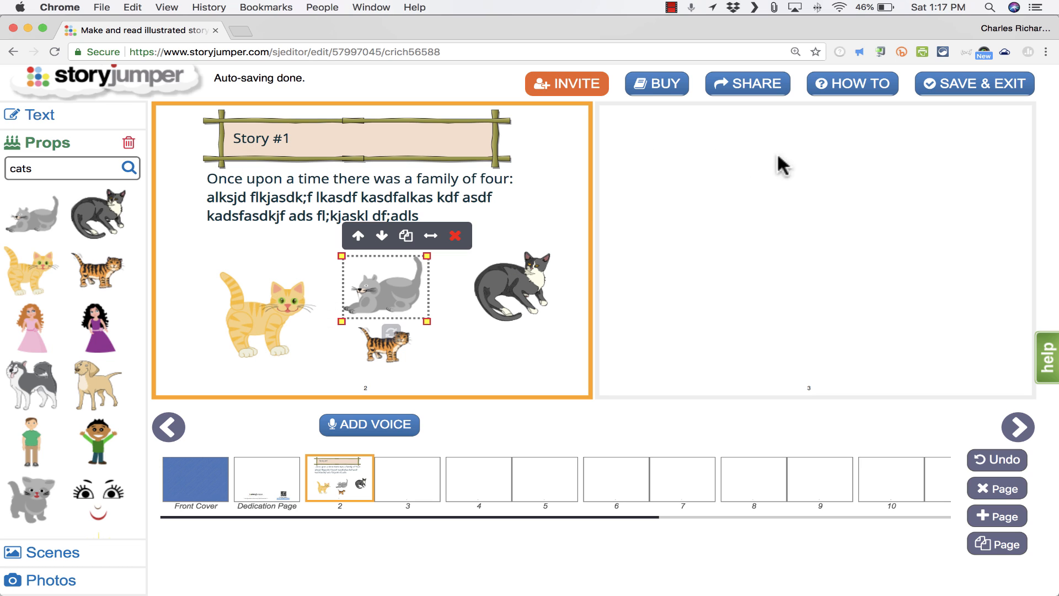
pyautogui.moveTo(816, 165)
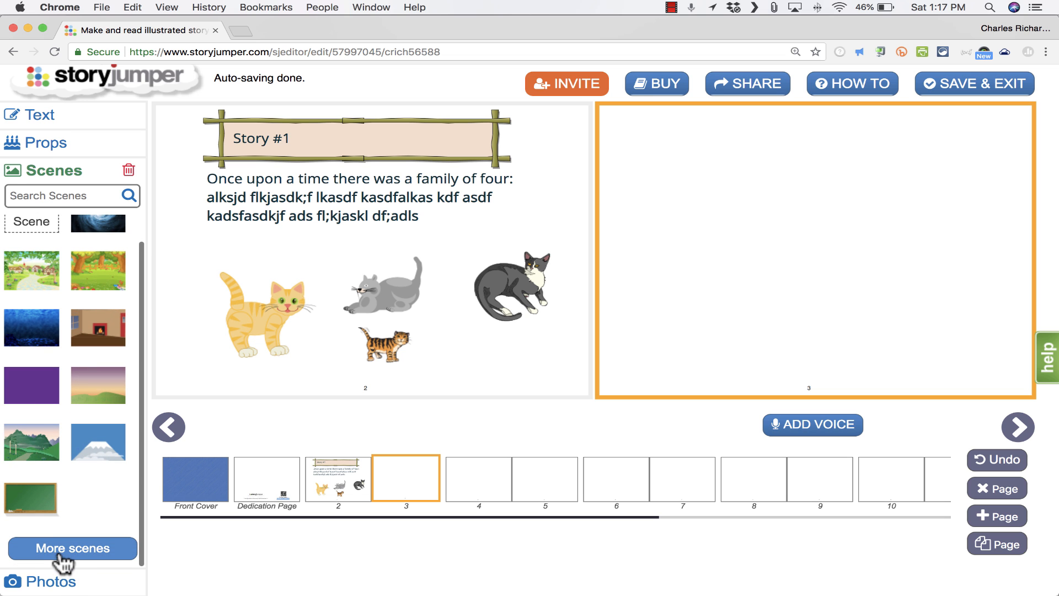
# Step: Search scenes for 'forest' and set the forest-with-house scene as page 3's background
pyautogui.click(72, 547)
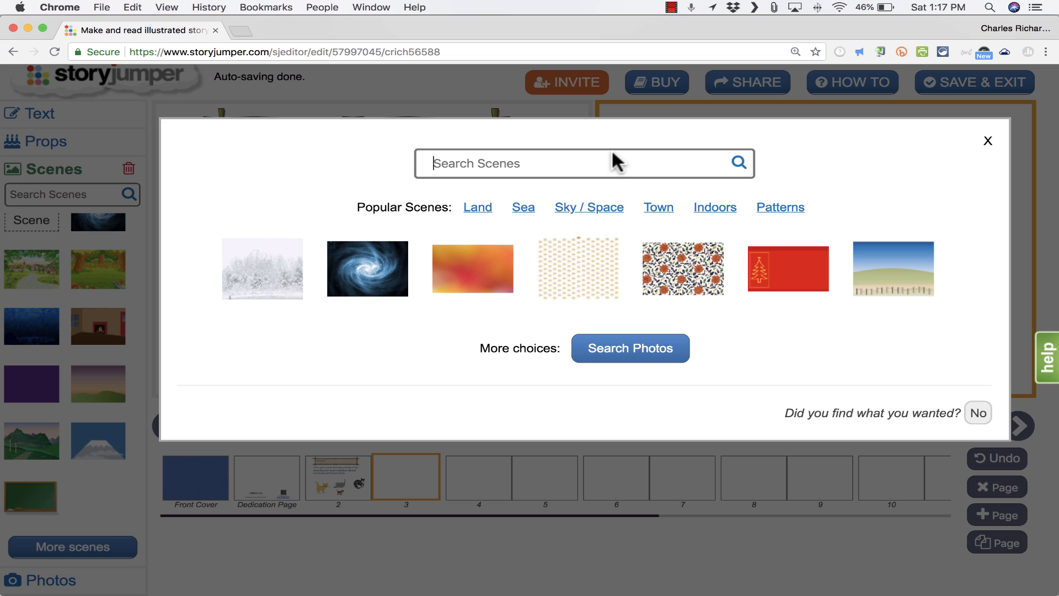
pyautogui.write('forest')
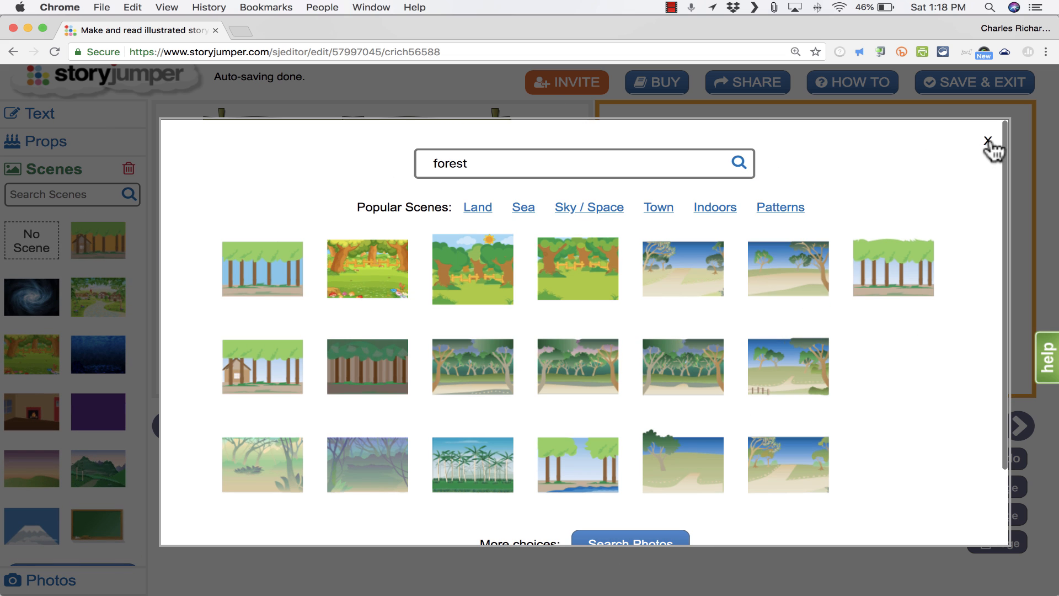
pyautogui.click(989, 142)
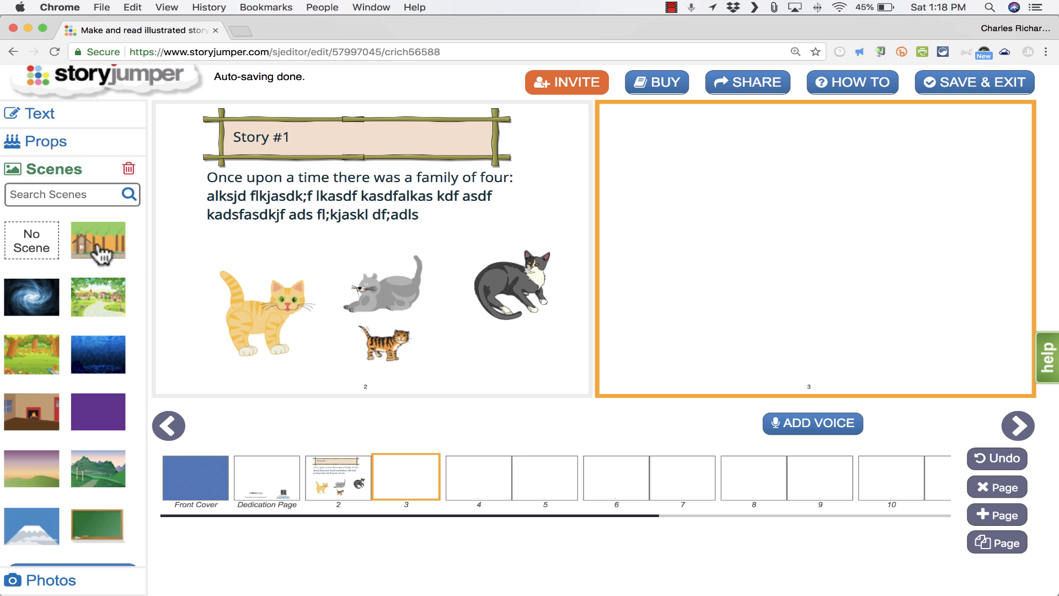
pyautogui.click(99, 240)
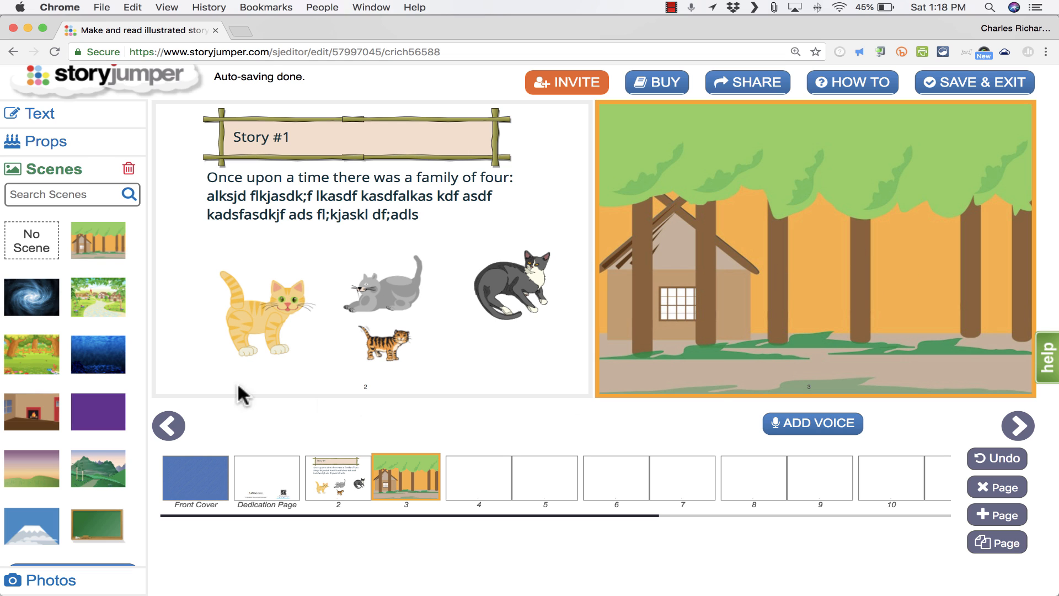
# Step: Place the orange, tabby, grey and black cat props in page 3's forest scene
pyautogui.click(45, 141)
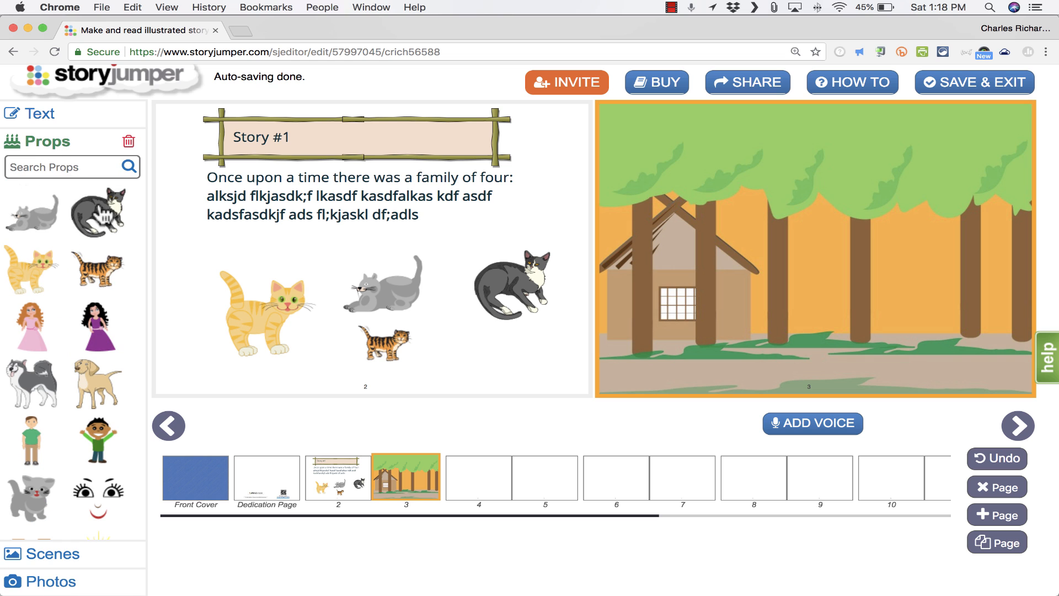
pyautogui.moveTo(325, 303)
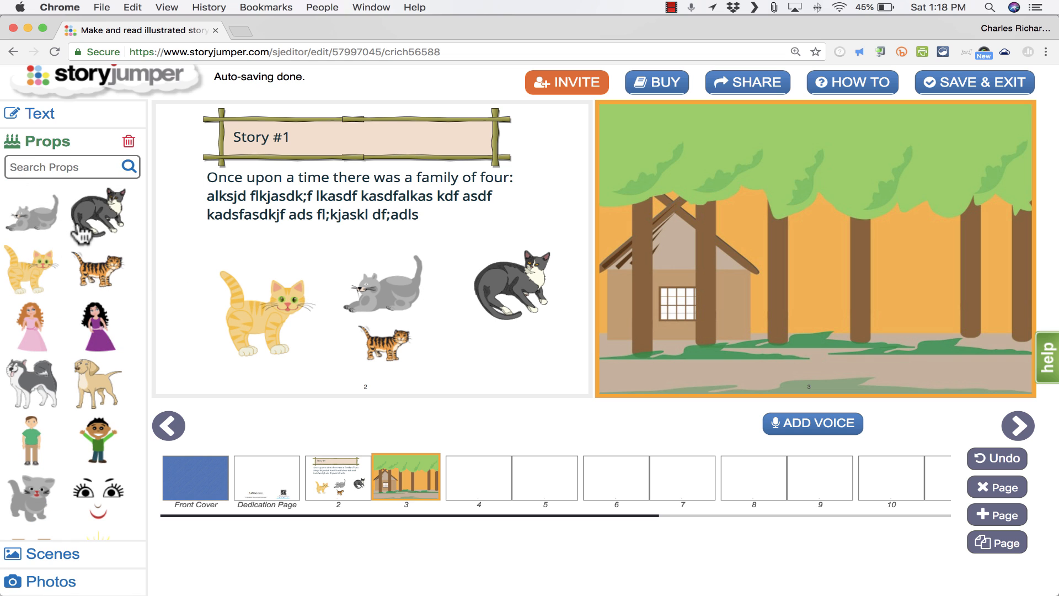
pyautogui.moveTo(98, 269)
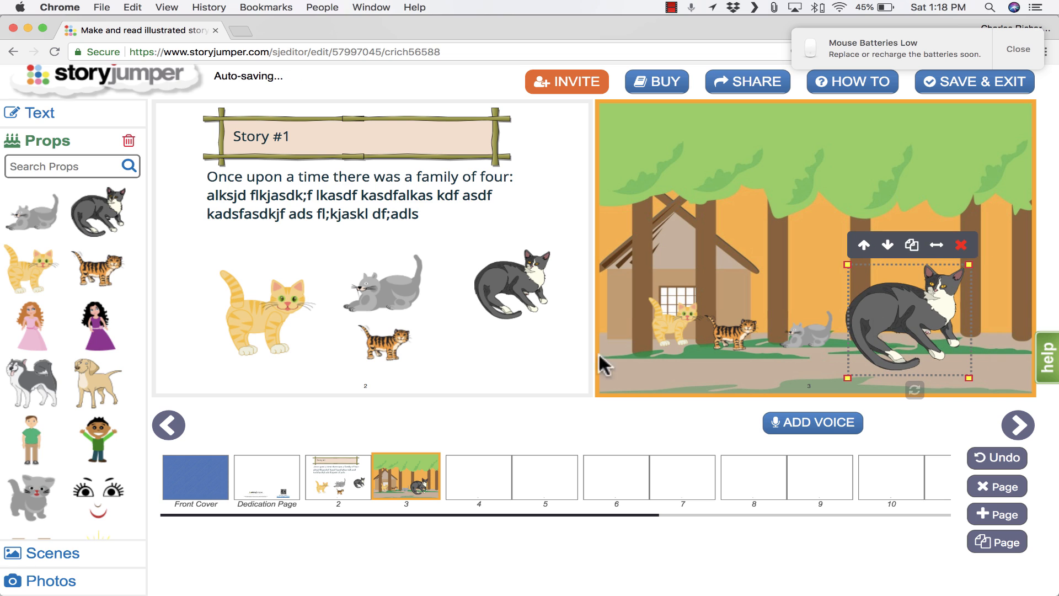
pyautogui.click(30, 113)
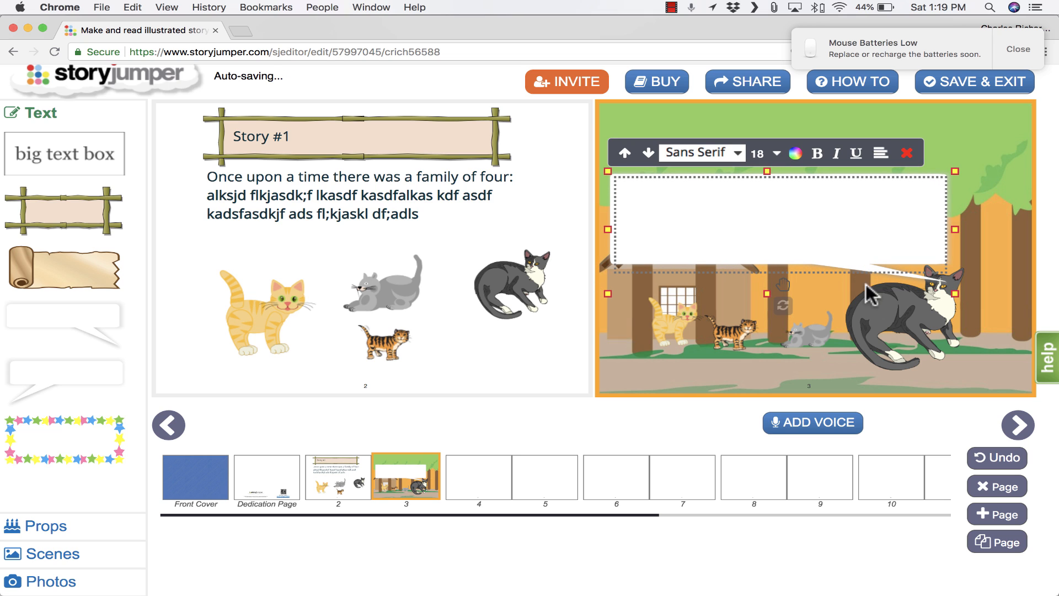
# Step: Type placeholder text into the black cat's speech bubble and browse the pages
pyautogui.write('askljdfljaslkdjfklajslkdfjlkajsdl;kf asdj fkljasldfk')
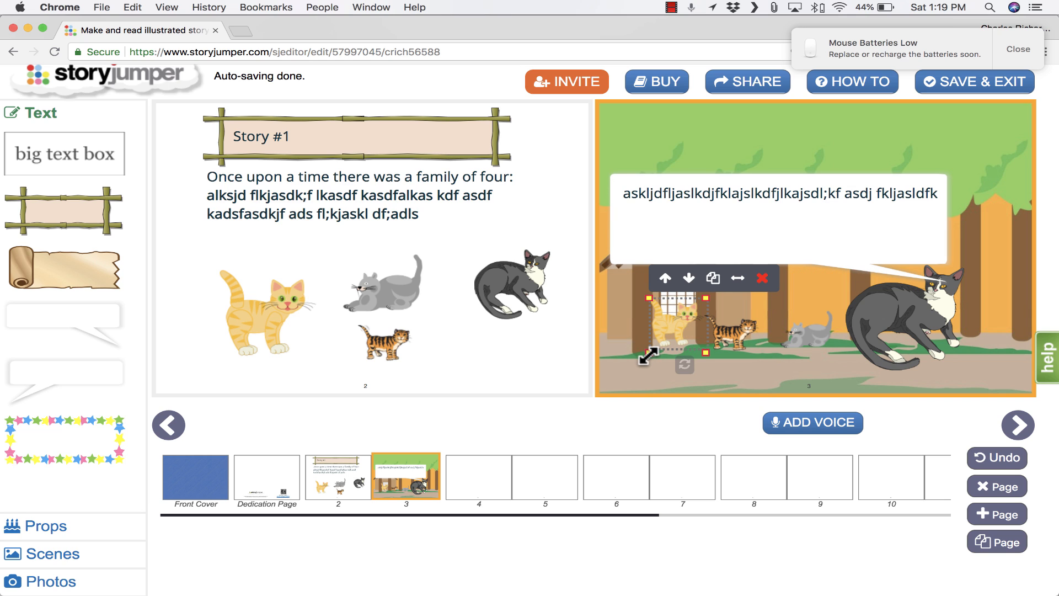
pyautogui.moveTo(792, 248)
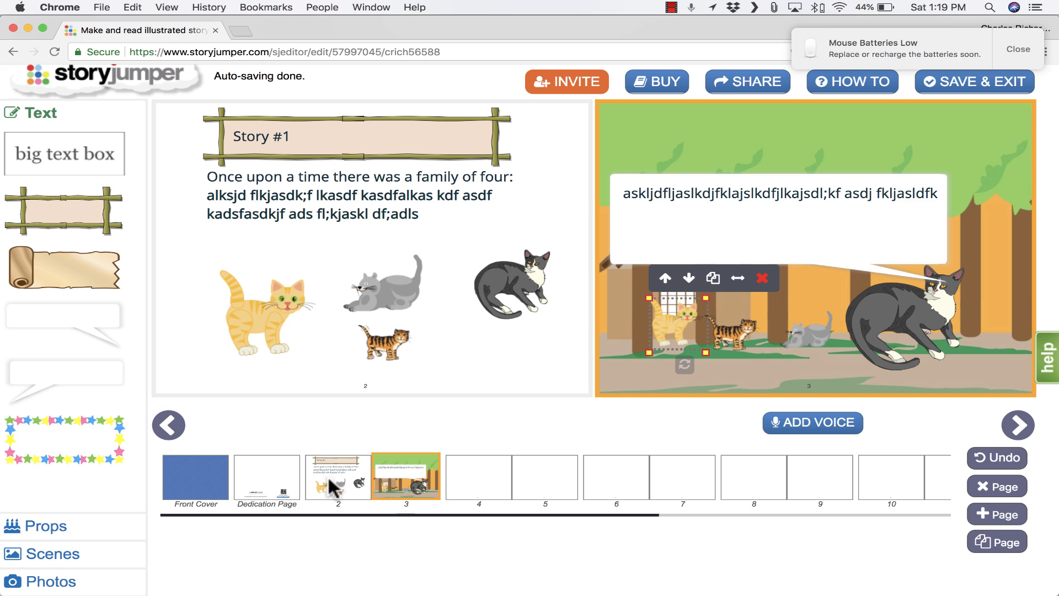
pyautogui.moveTo(474, 487)
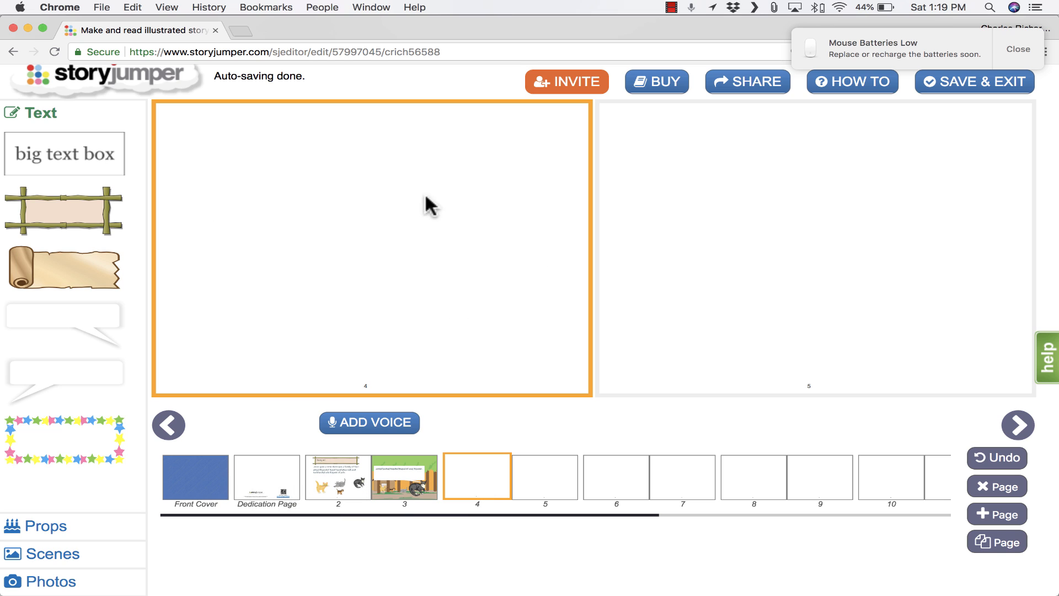
pyautogui.click(544, 475)
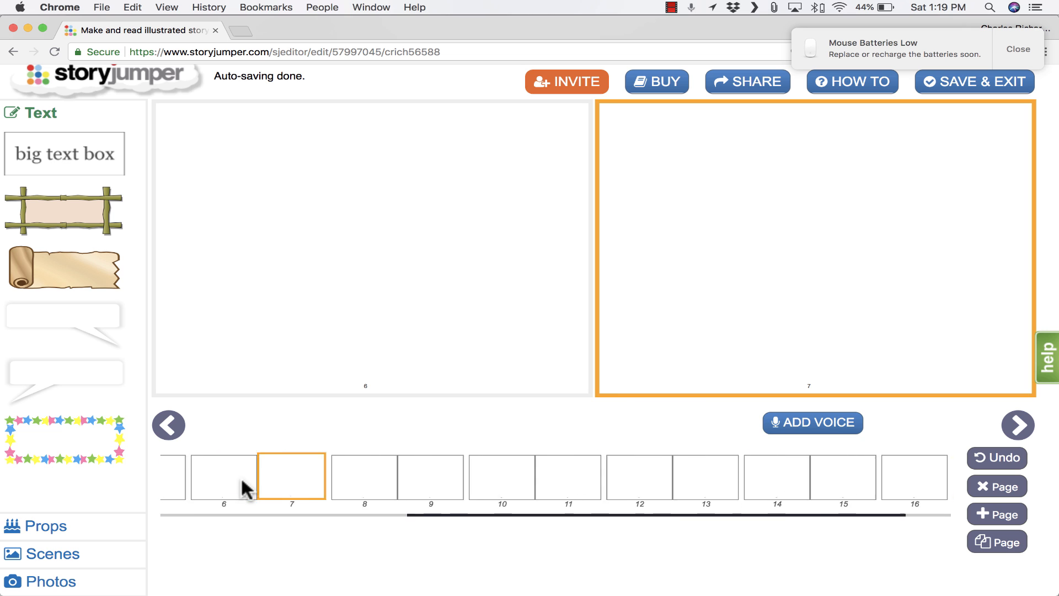
pyautogui.click(168, 425)
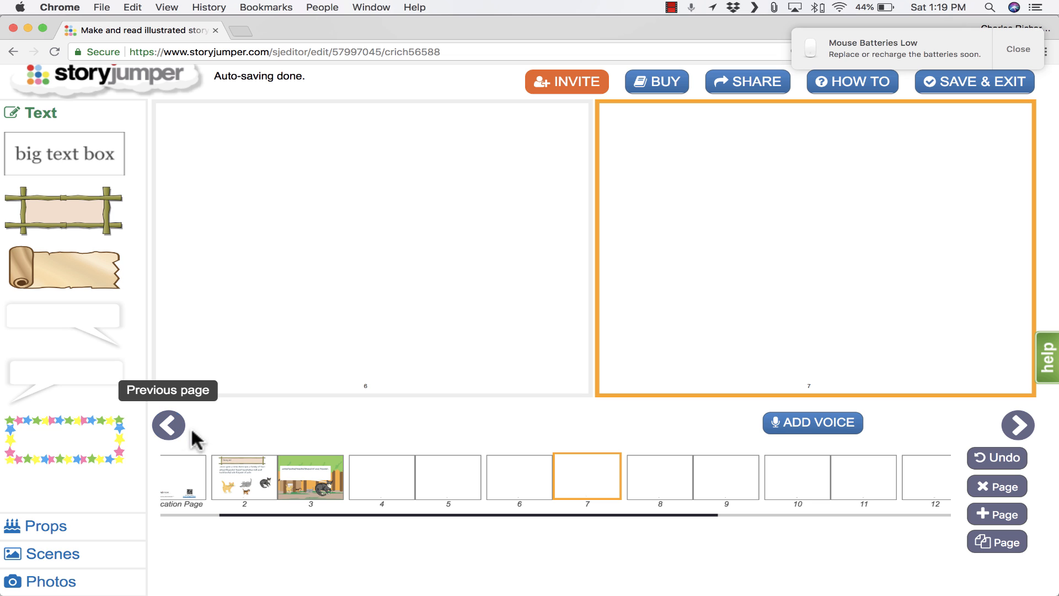
pyautogui.moveTo(269, 491)
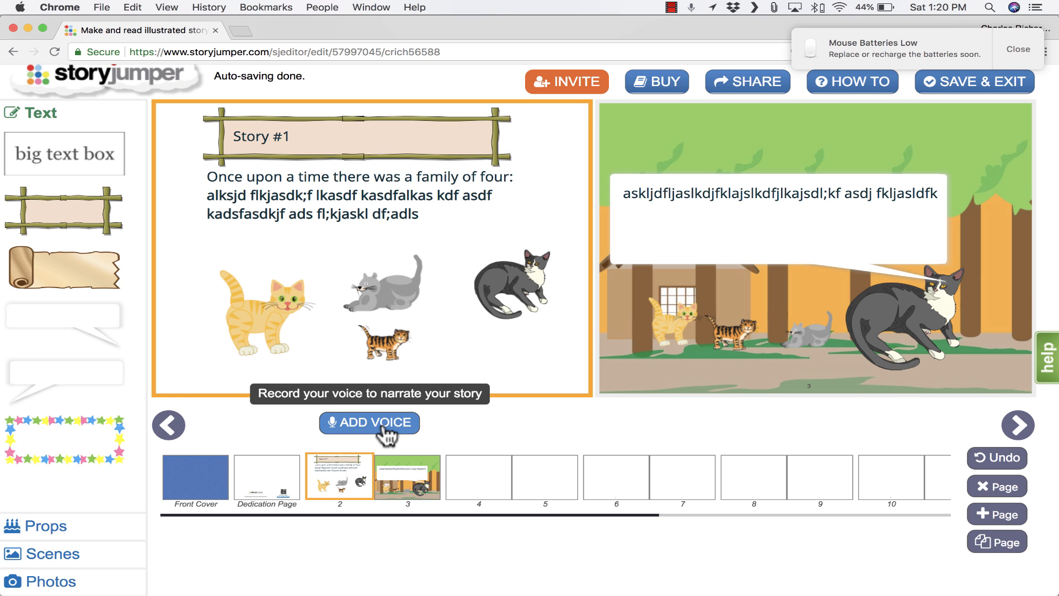
pyautogui.moveTo(468, 431)
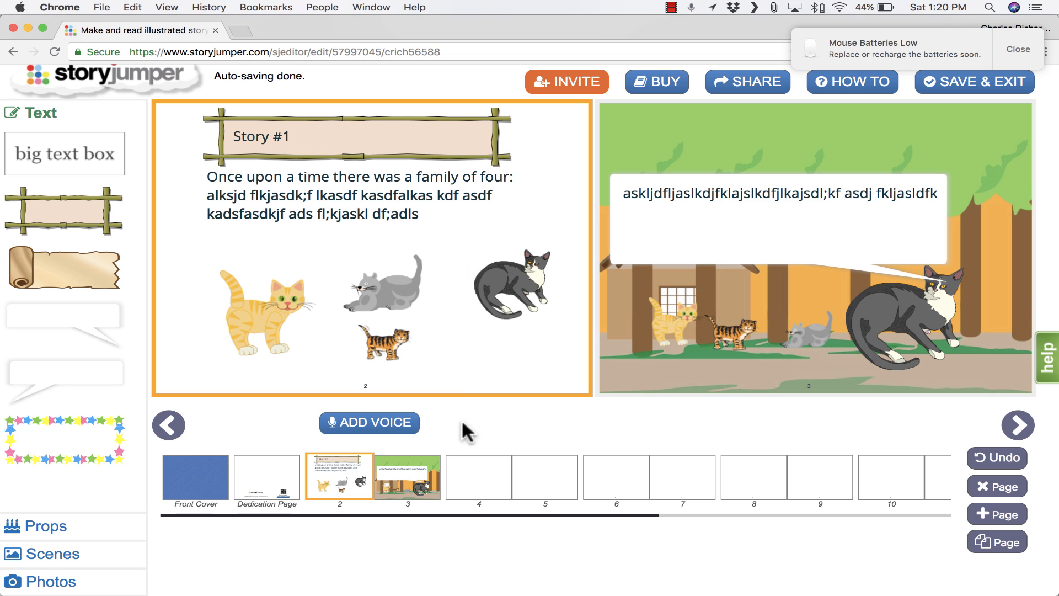
pyautogui.moveTo(369, 423)
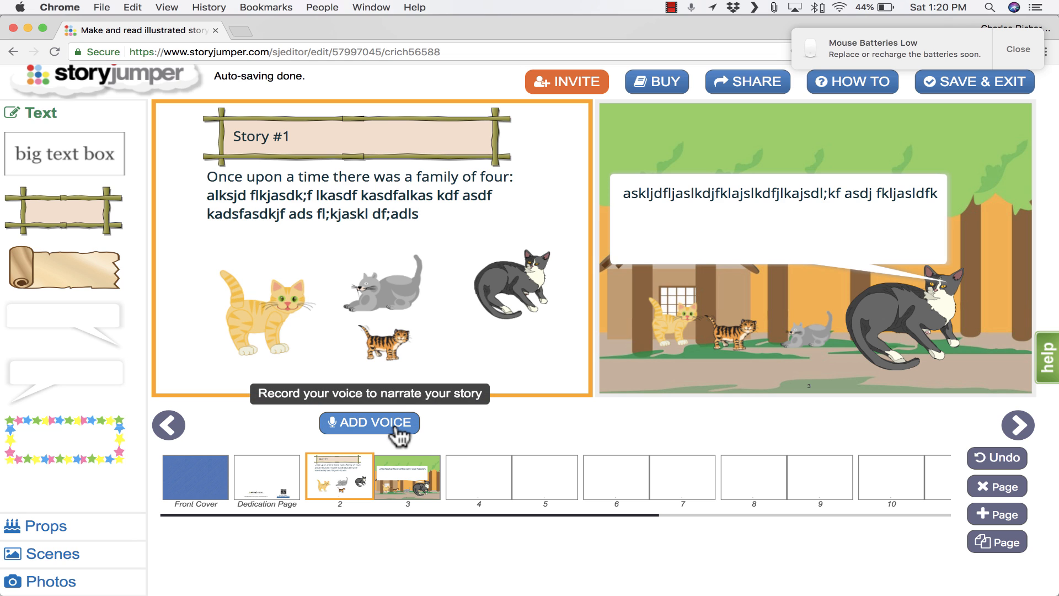
# Step: Record a test narration for page 2, allowing microphone access
pyautogui.click(369, 422)
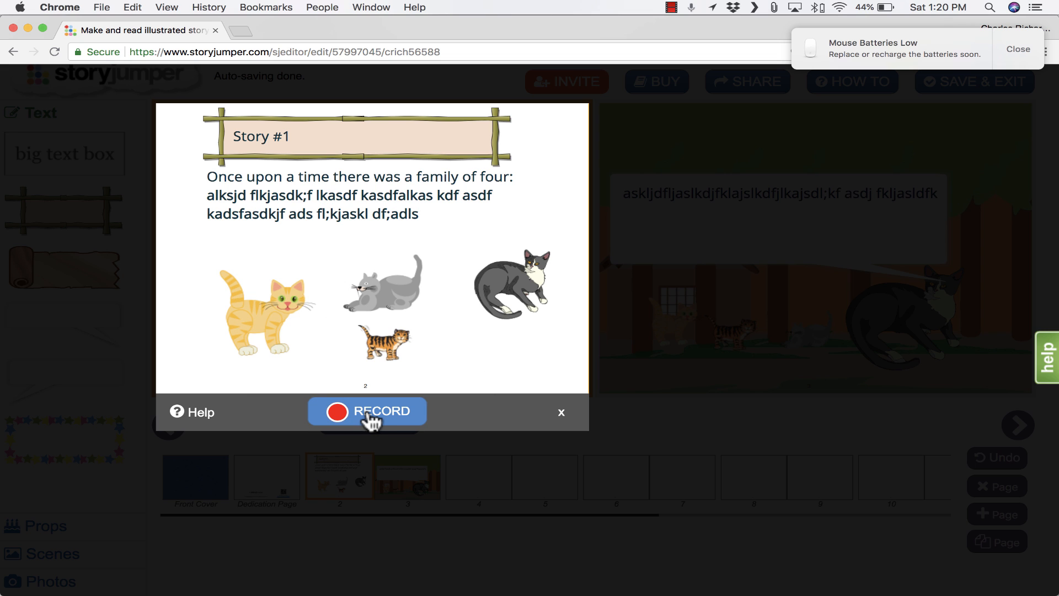
pyautogui.click(367, 412)
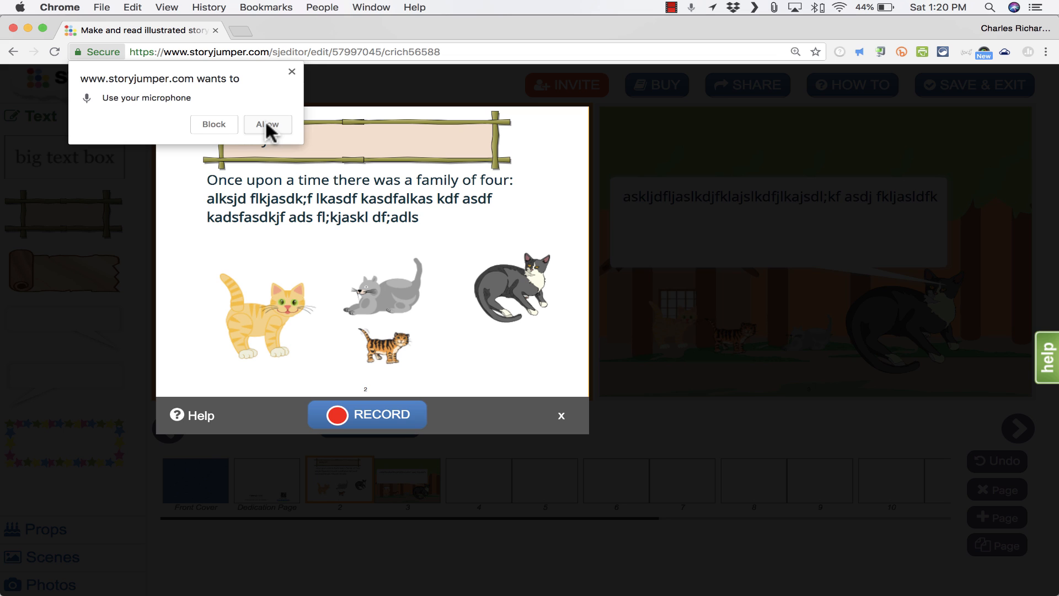
pyautogui.click(268, 124)
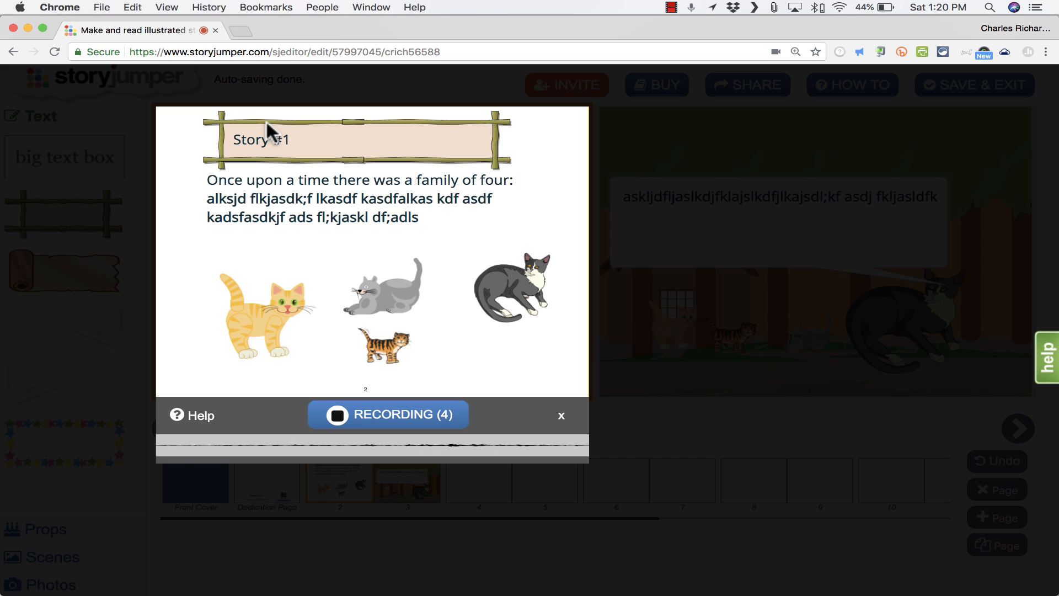
pyautogui.click(336, 415)
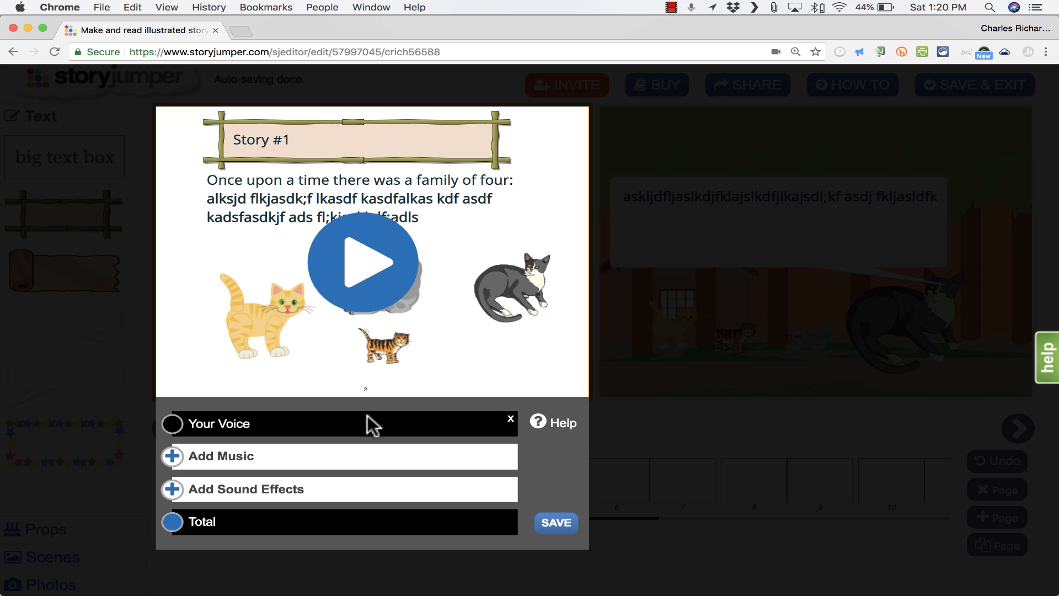
pyautogui.moveTo(382, 276)
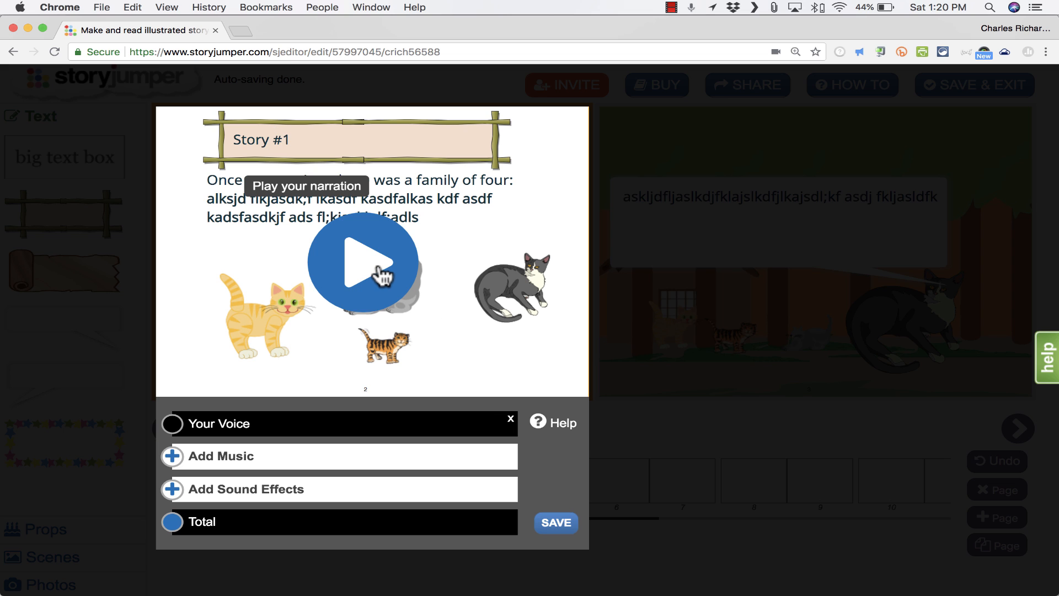
# Step: Play back, pause and delete the test narration recording
pyautogui.click(365, 263)
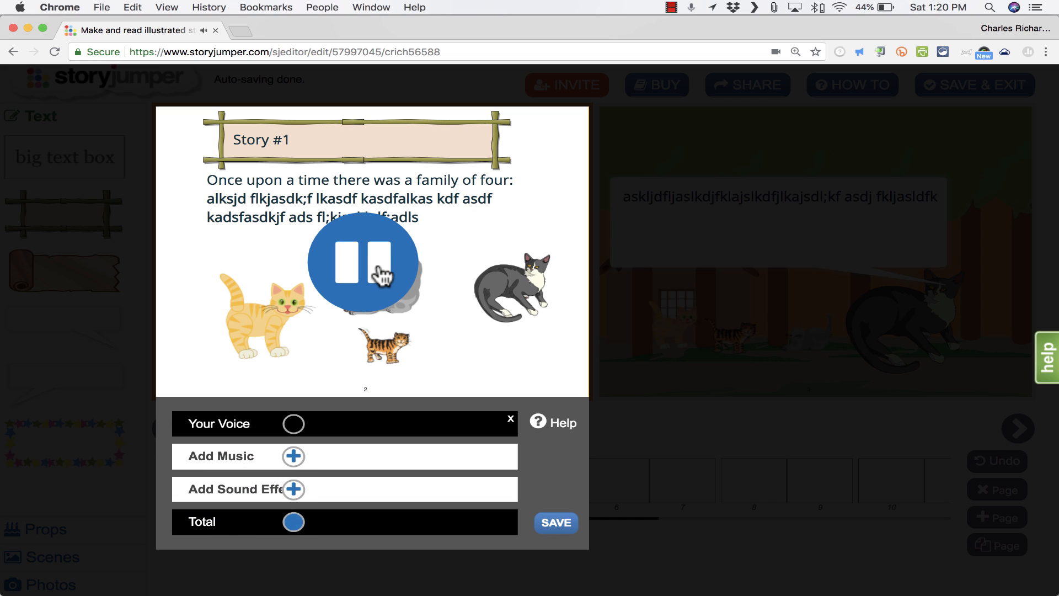
pyautogui.click(364, 262)
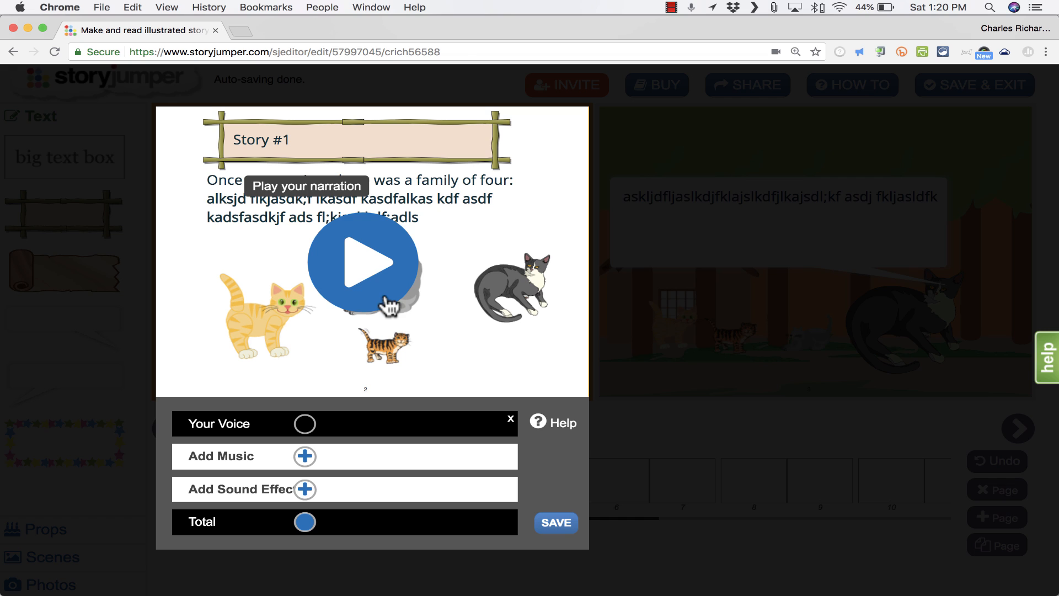
pyautogui.moveTo(517, 431)
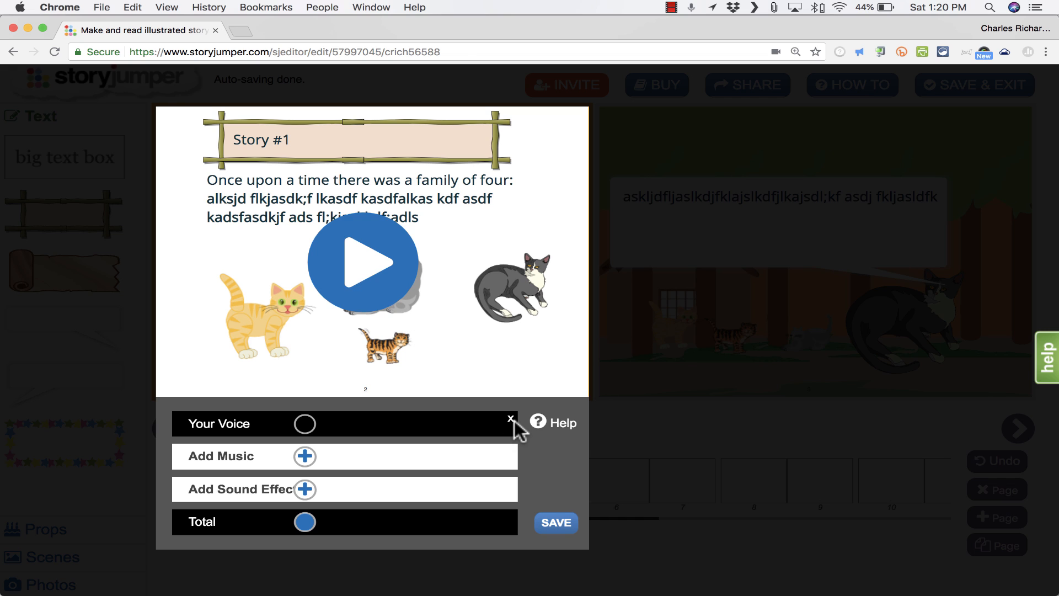
pyautogui.moveTo(511, 430)
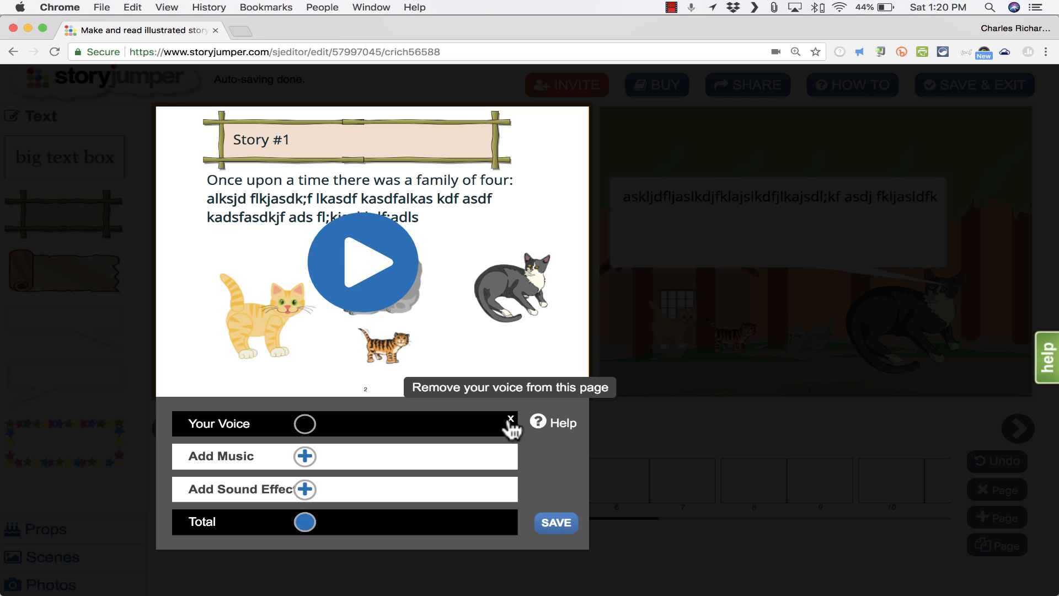
pyautogui.click(511, 419)
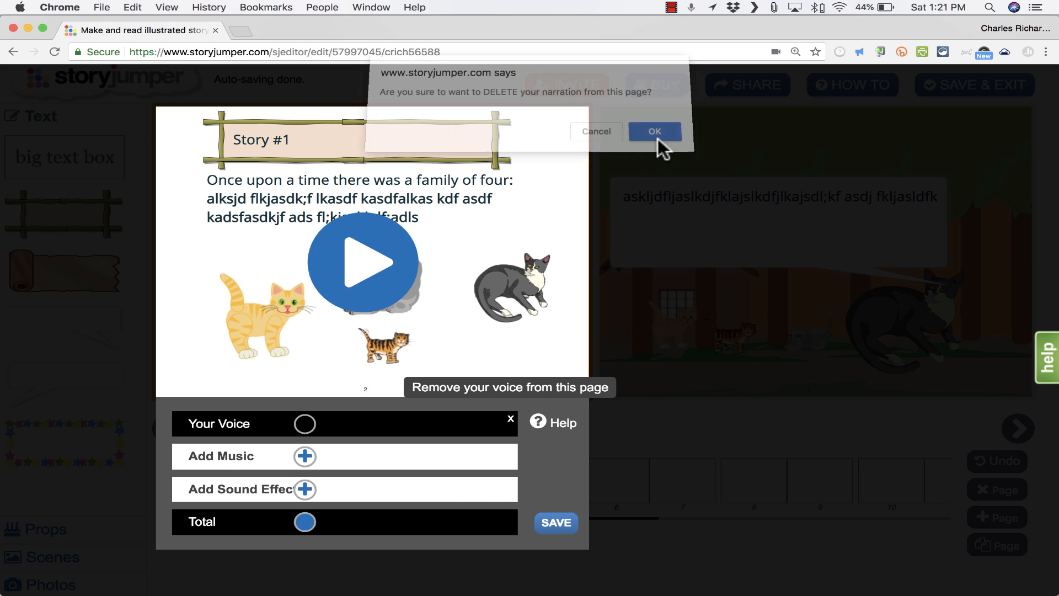
pyautogui.click(653, 132)
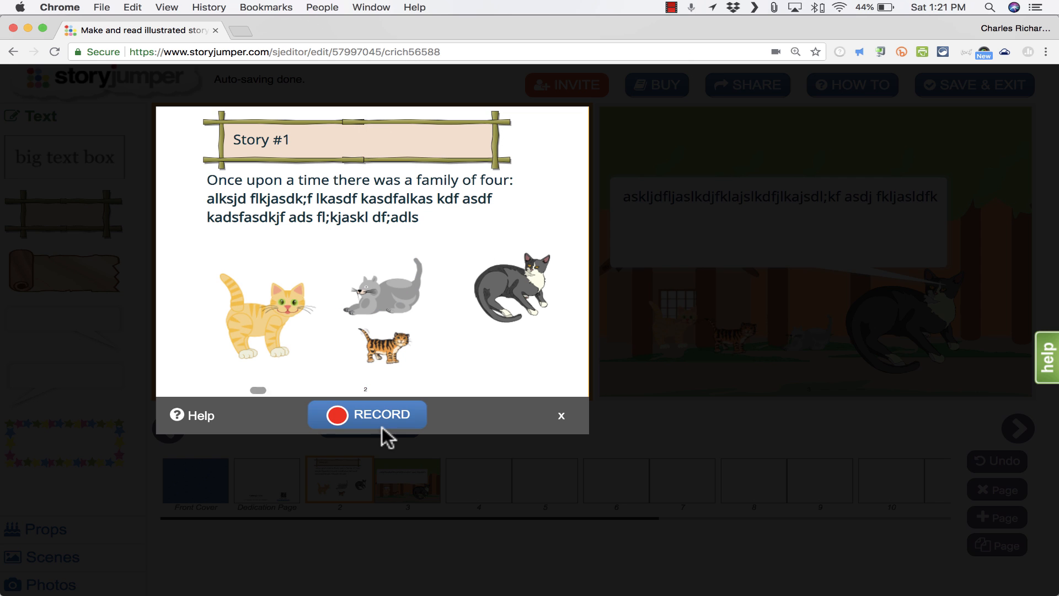
# Step: Record a voice narration, add guitar background music and preview it
pyautogui.click(366, 414)
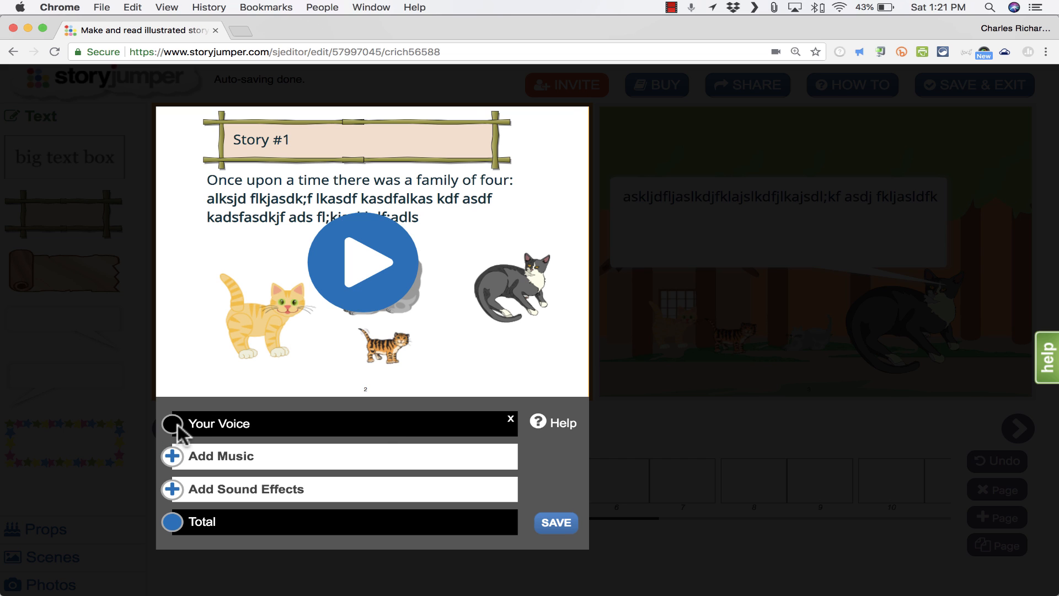
pyautogui.moveTo(183, 467)
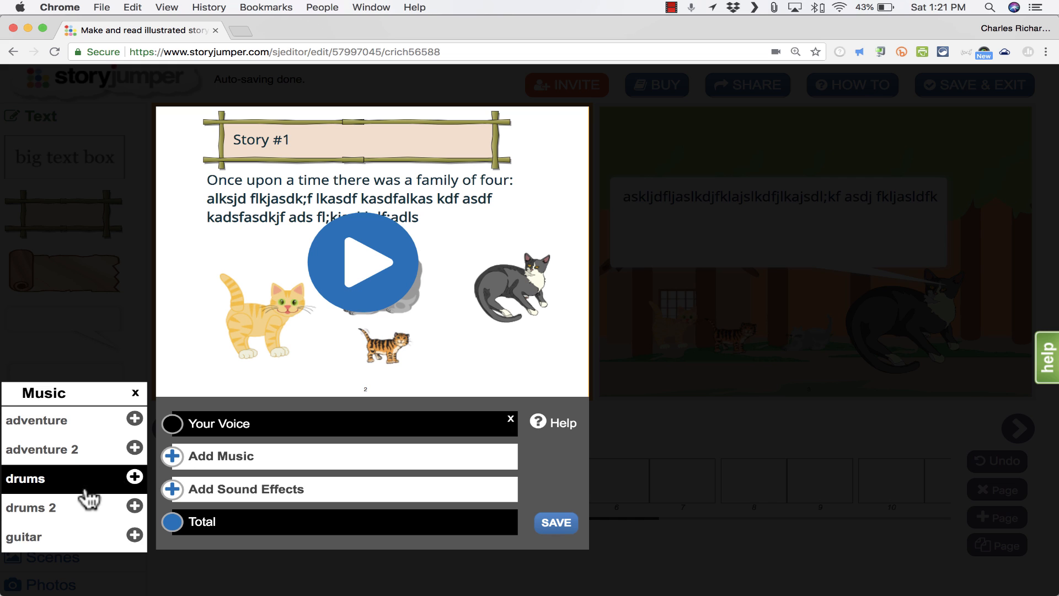
pyautogui.click(133, 535)
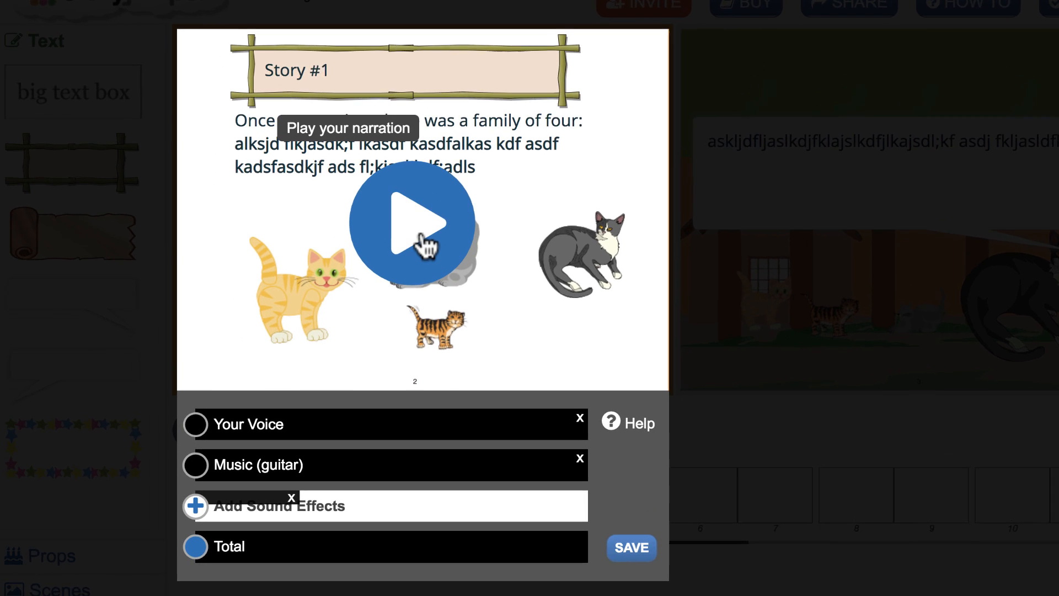
pyautogui.click(414, 223)
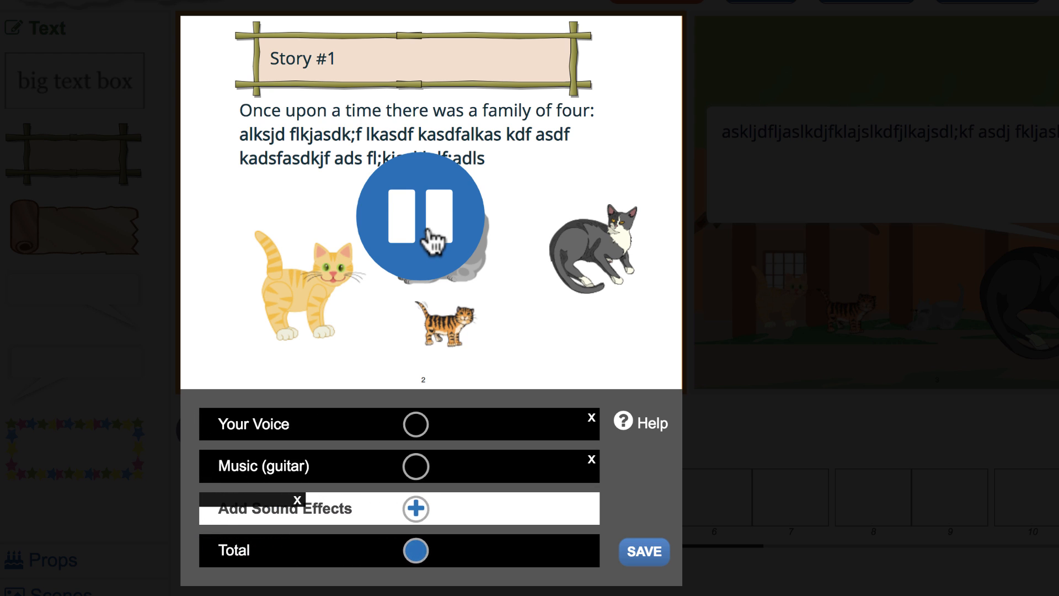
pyautogui.click(423, 222)
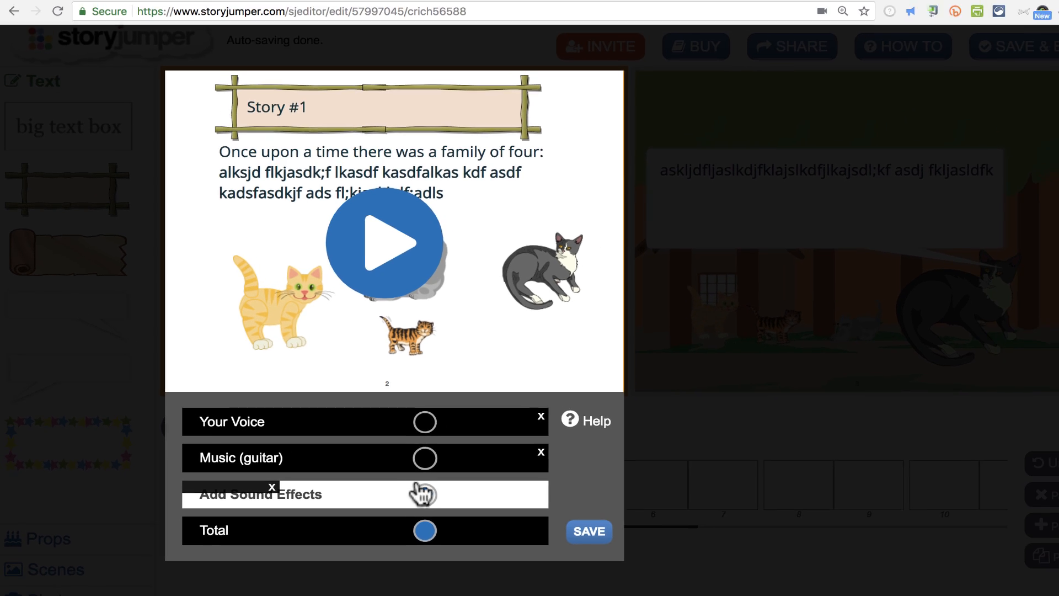
# Step: Raise the narration and music volume levels and save the audio
pyautogui.click(424, 494)
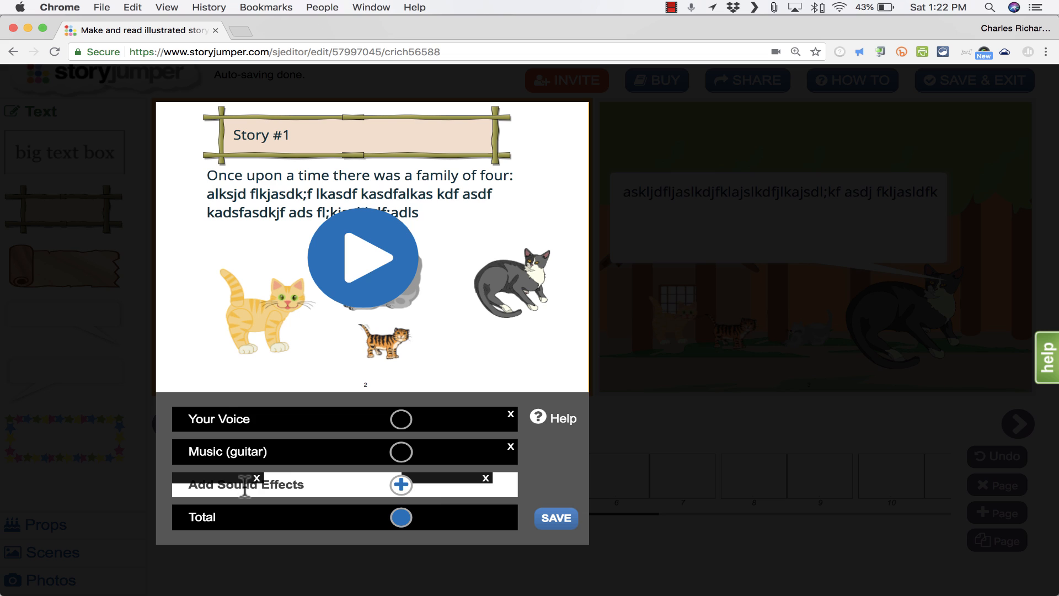
pyautogui.doubleClick(218, 419)
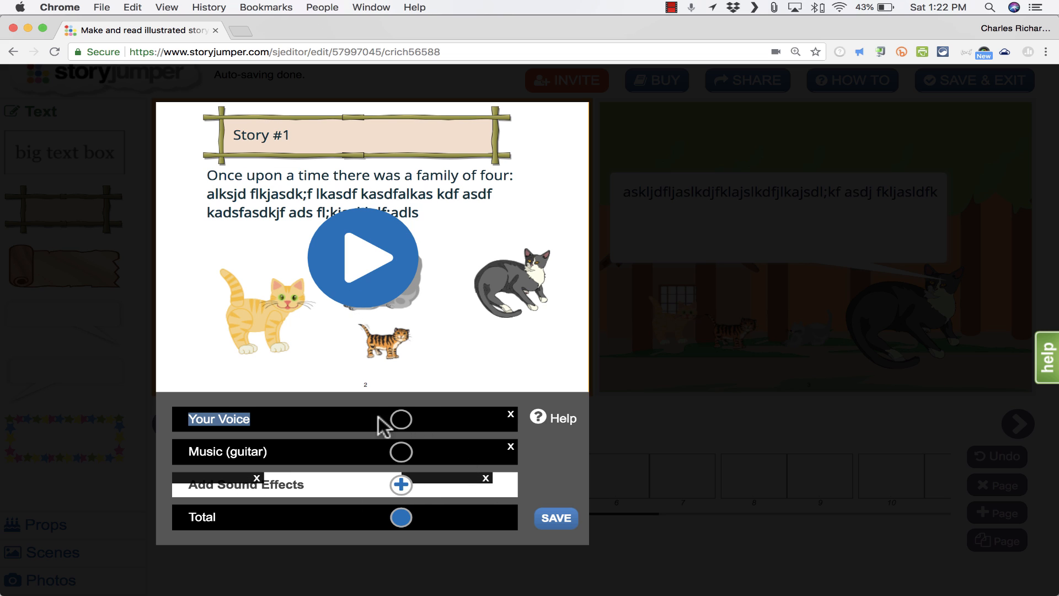
pyautogui.moveTo(370, 273)
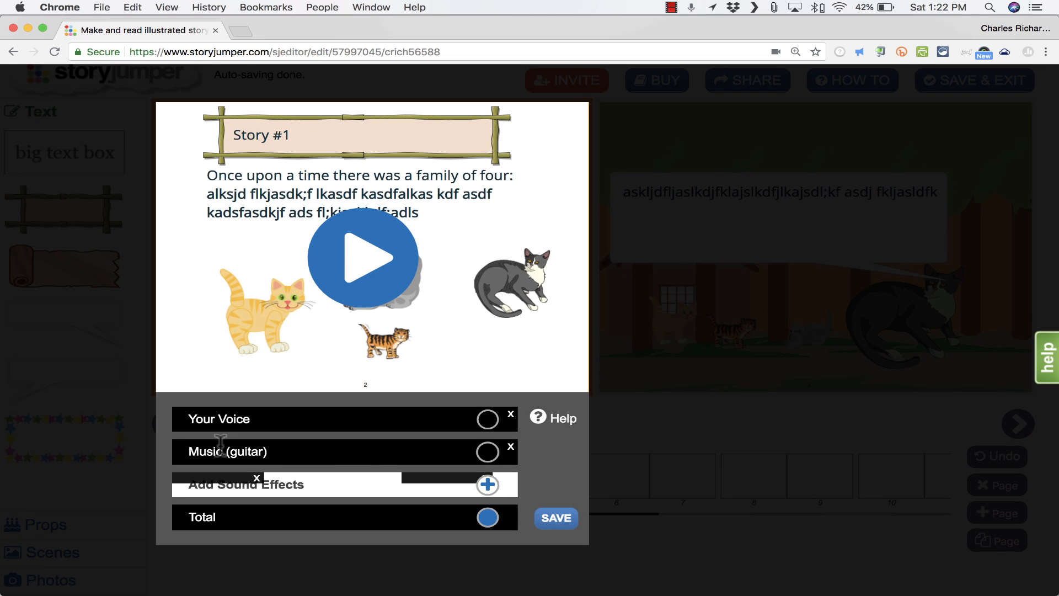
pyautogui.click(555, 518)
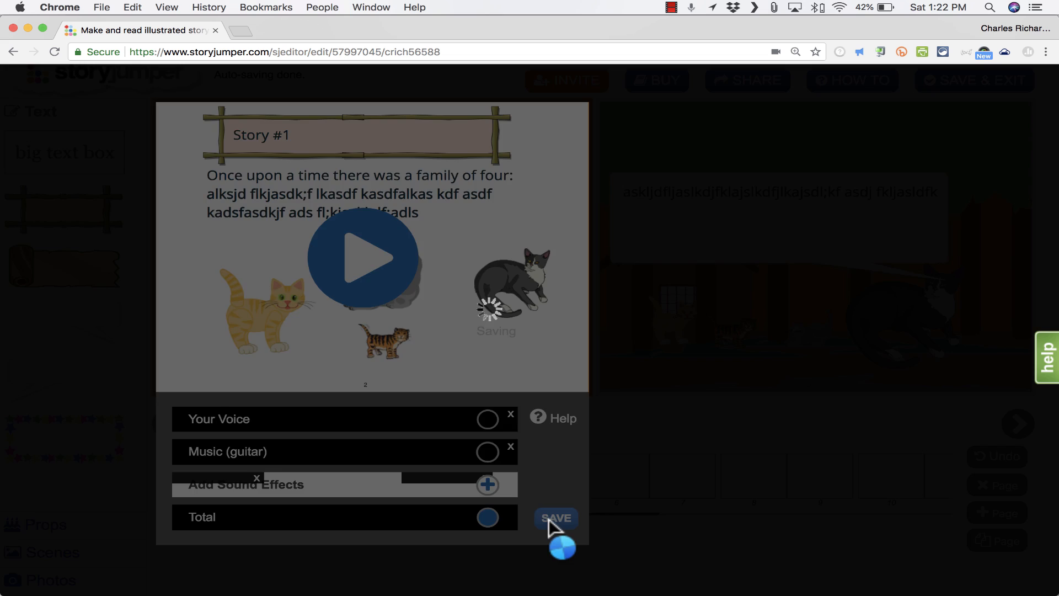
pyautogui.click(556, 518)
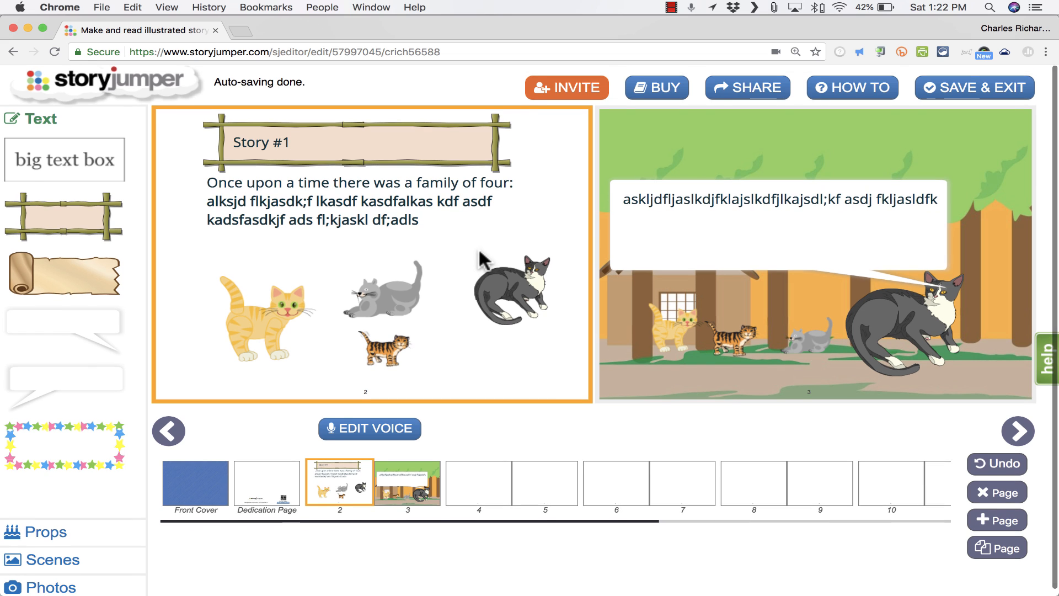
# Step: Search Photos for 'tree' and use the autumn tree photo as page 4's scene
pyautogui.click(476, 481)
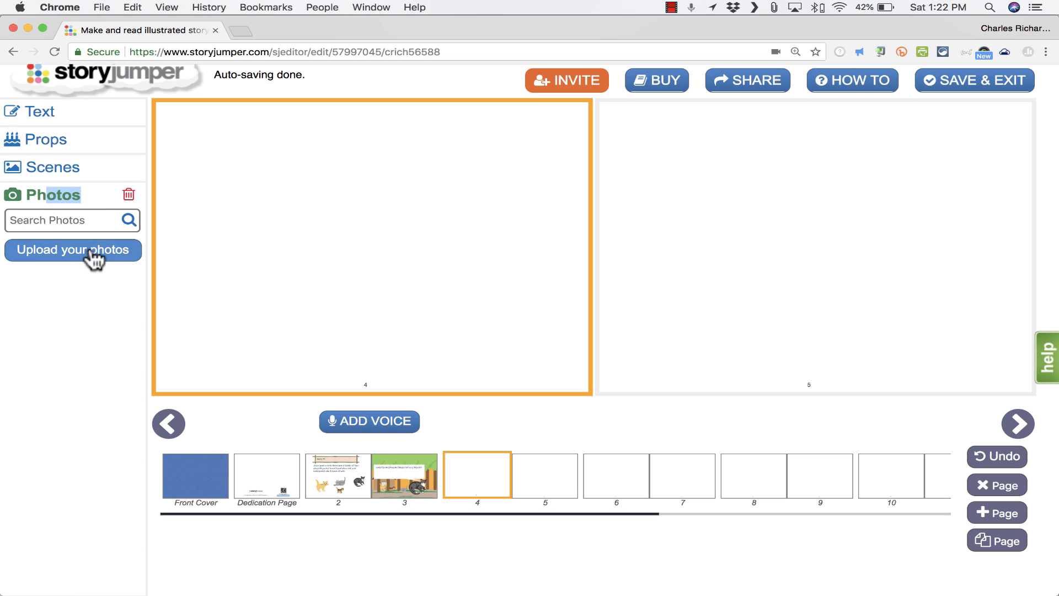
pyautogui.click(72, 249)
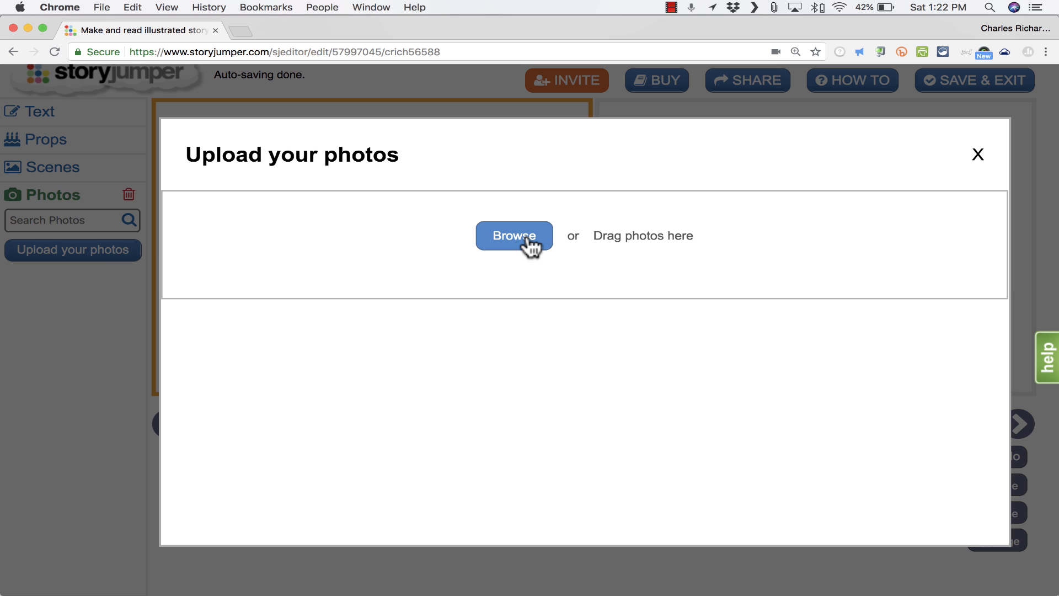
pyautogui.moveTo(675, 239)
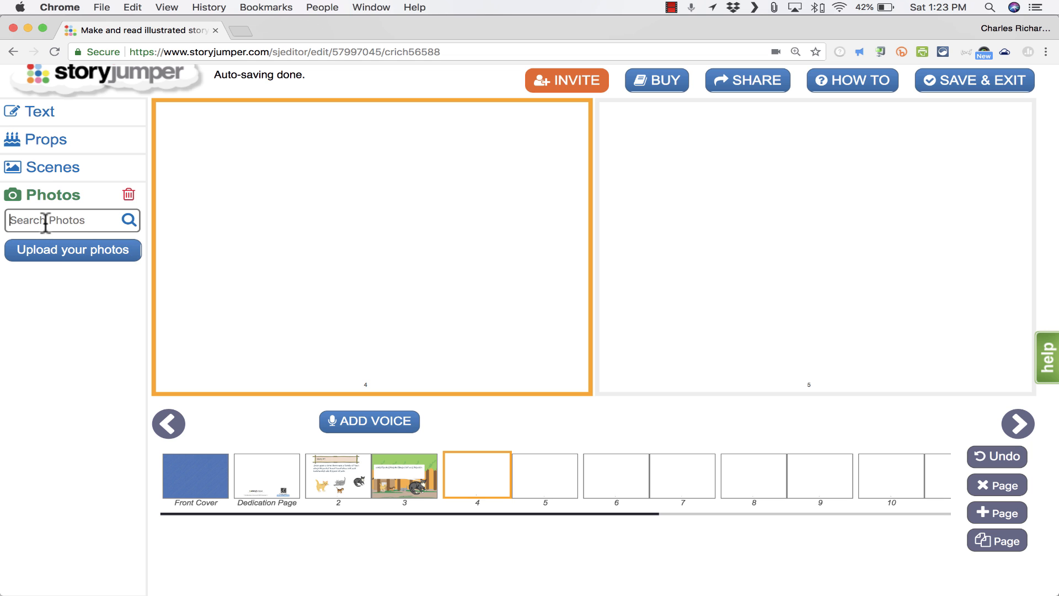
pyautogui.write('tree')
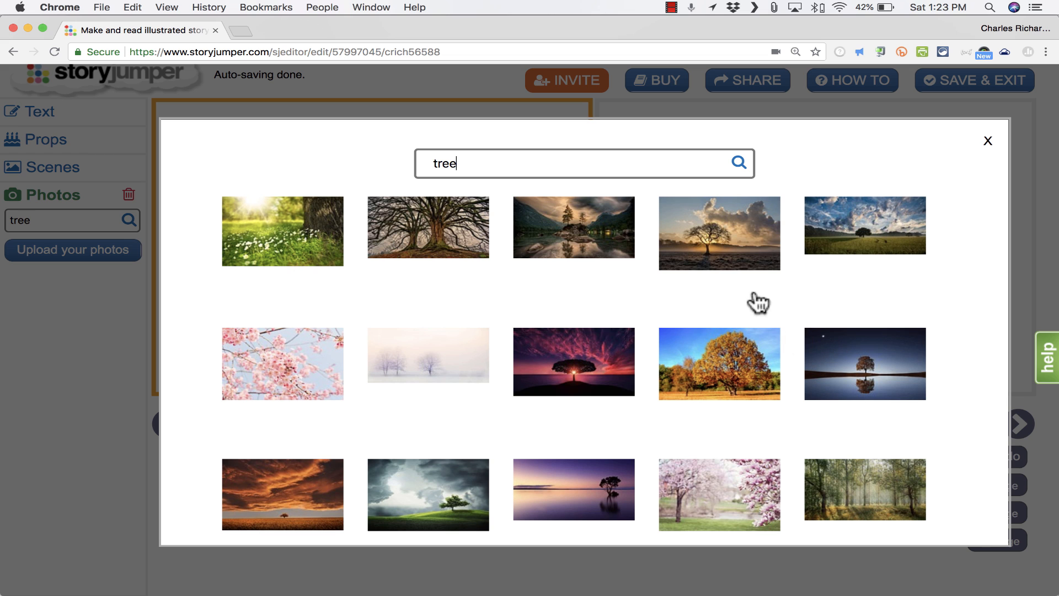
pyautogui.click(718, 363)
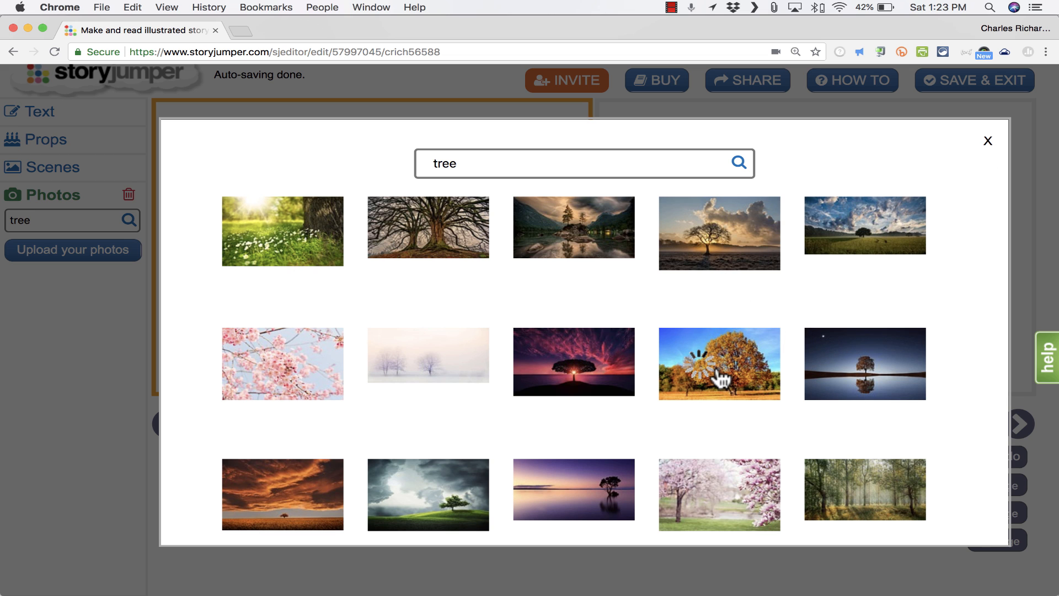
pyautogui.click(719, 363)
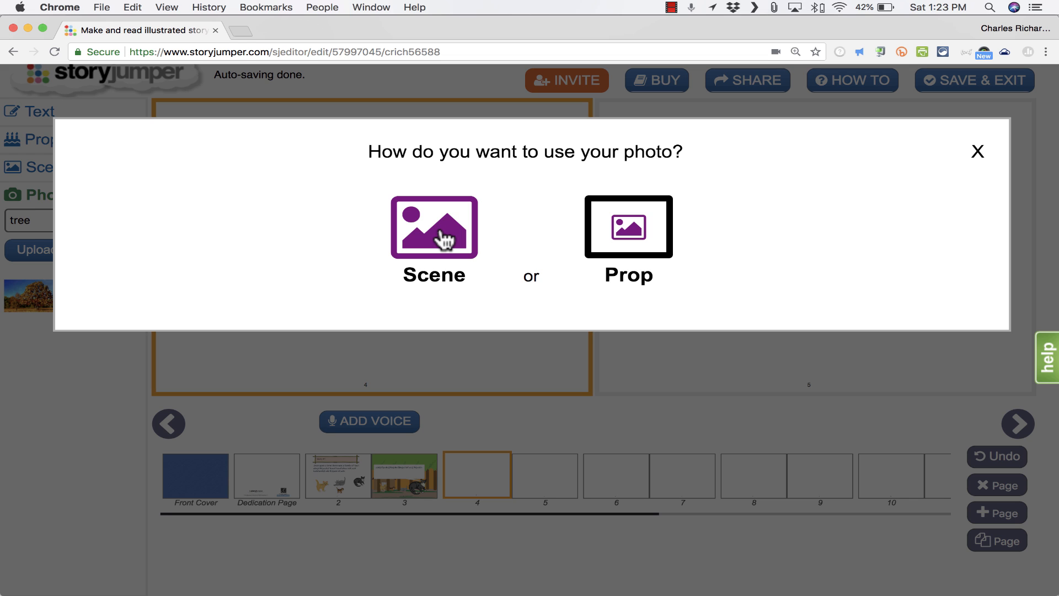
pyautogui.click(434, 226)
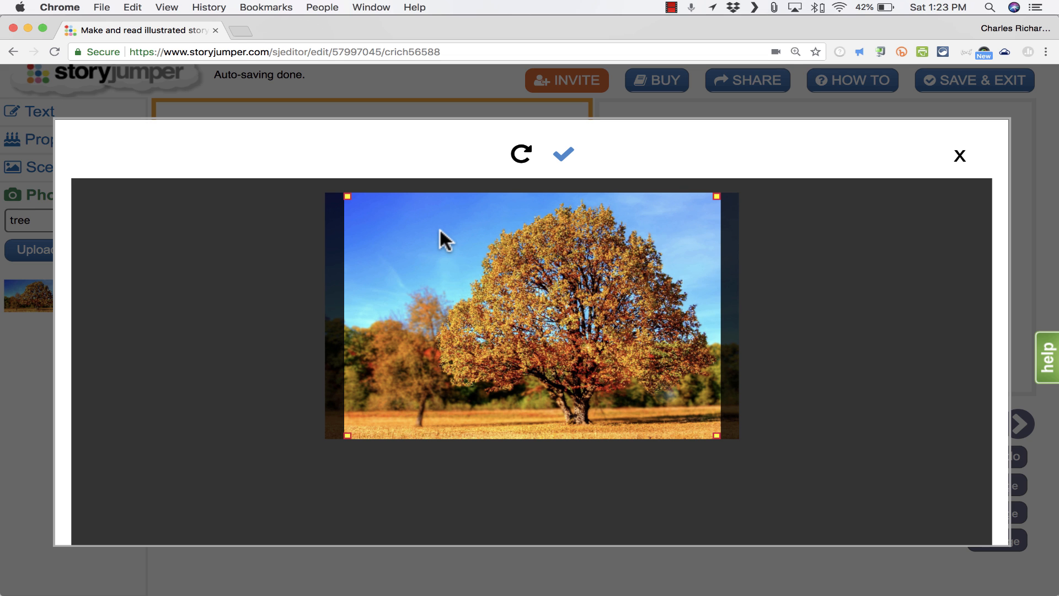
pyautogui.moveTo(563, 154)
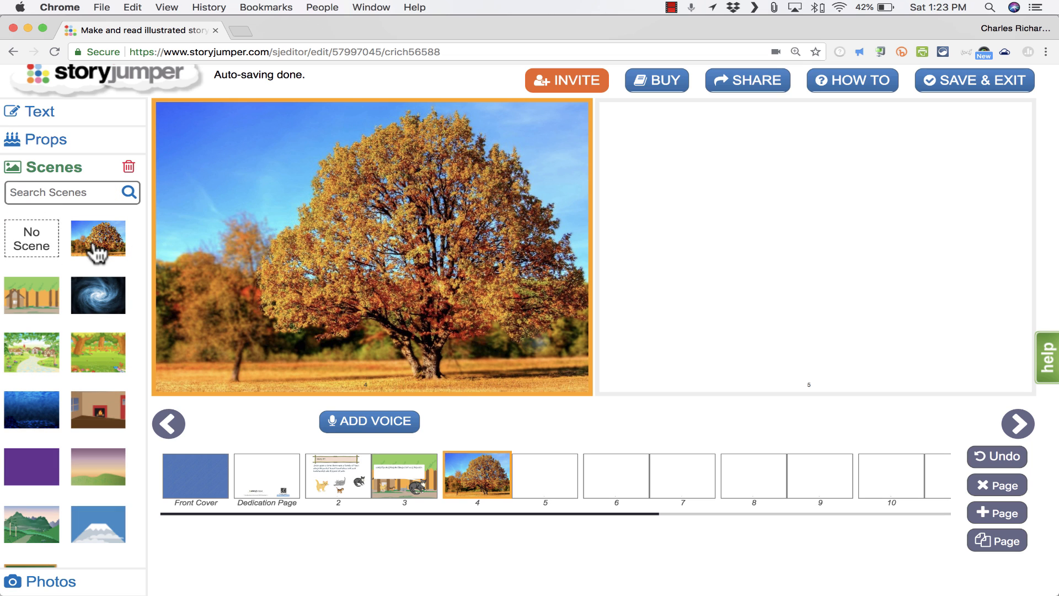
pyautogui.moveTo(488, 265)
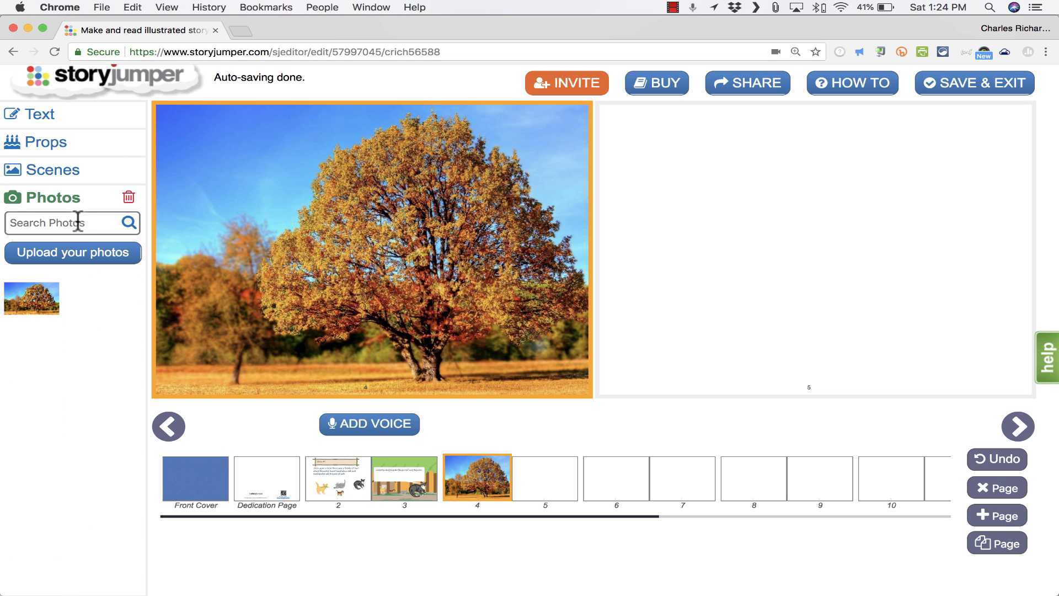
# Step: Add a green tree cut-out from a 'tree png' search as an enlarged prop on page 4
pyautogui.write('tree png')
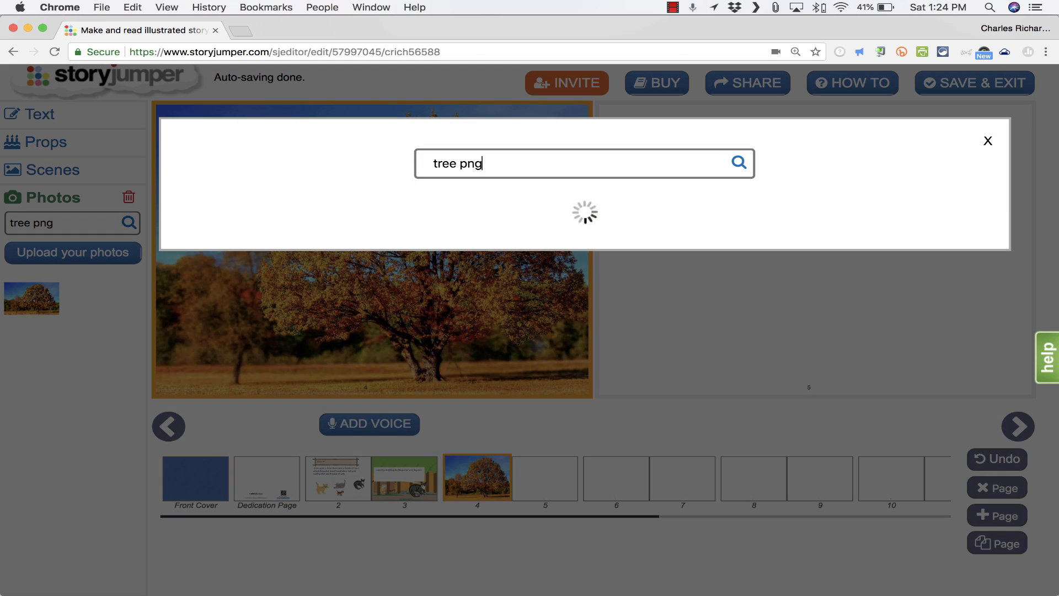
pyautogui.click(737, 163)
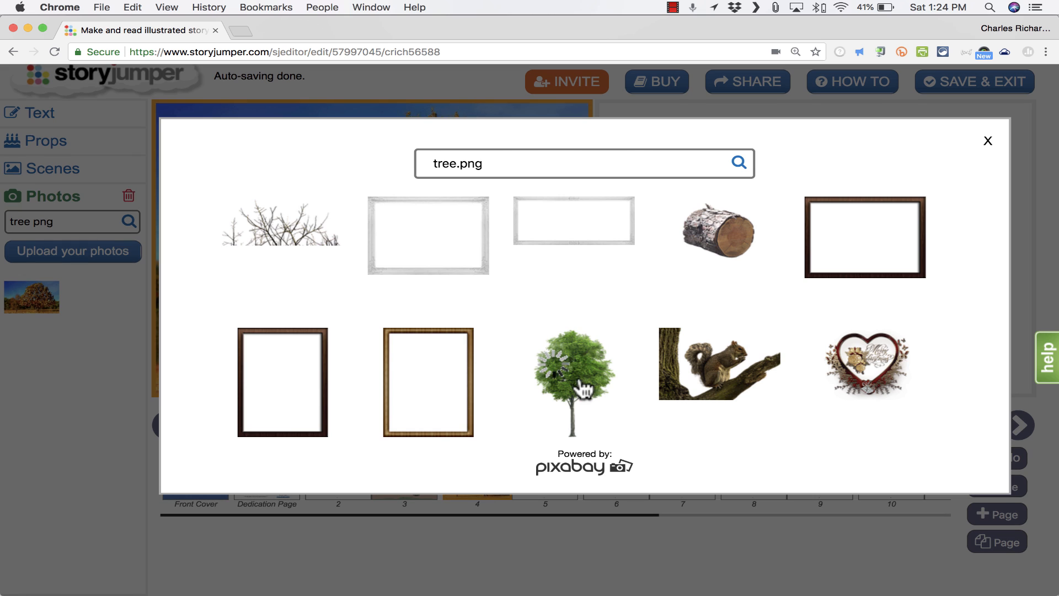
pyautogui.click(574, 380)
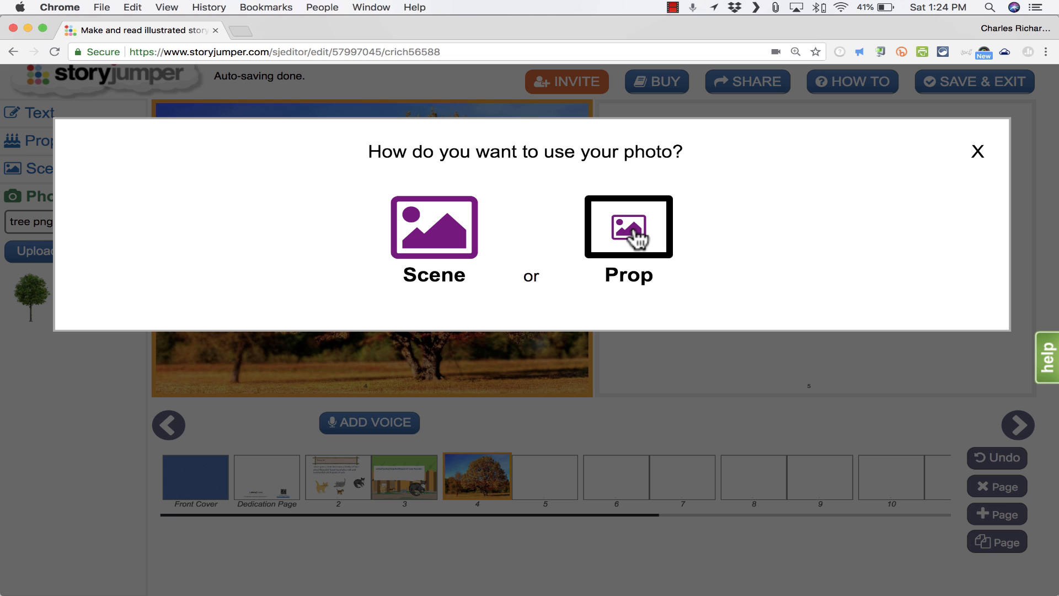
pyautogui.click(627, 226)
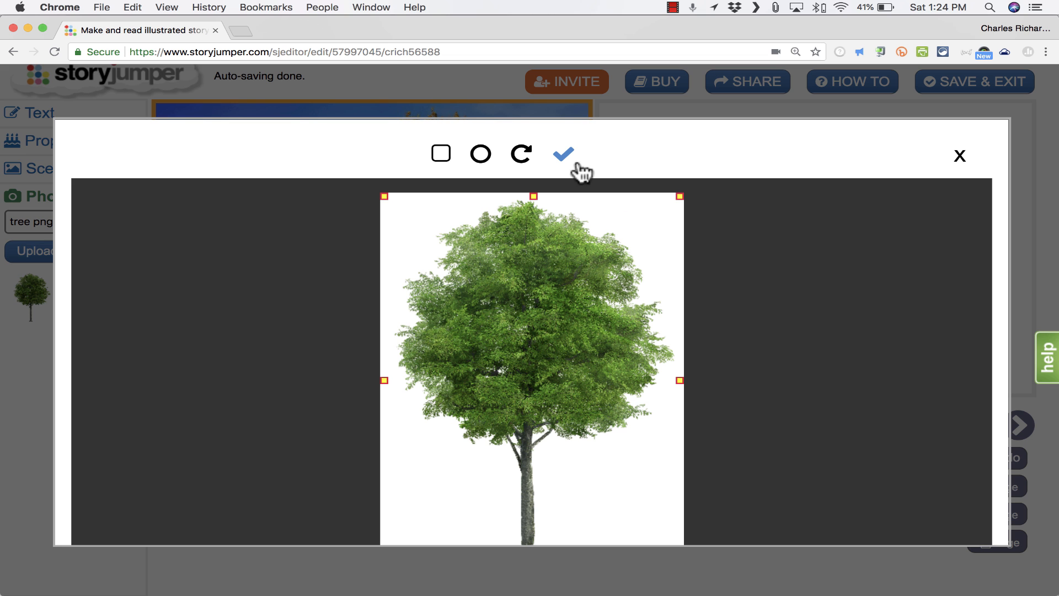
pyautogui.click(564, 154)
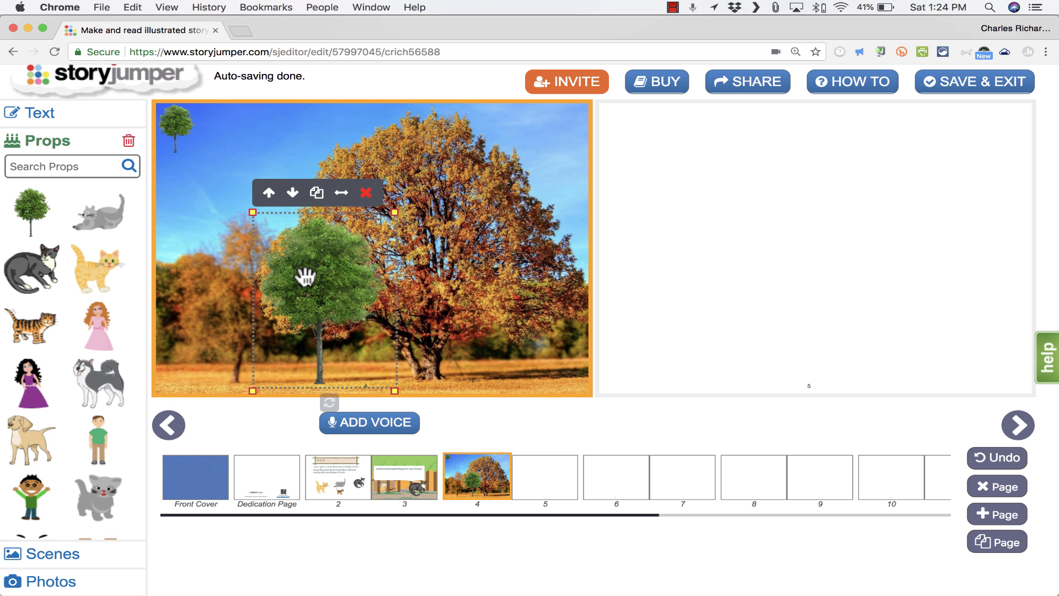
pyautogui.moveTo(309, 290); pyautogui.dragTo(213, 291)
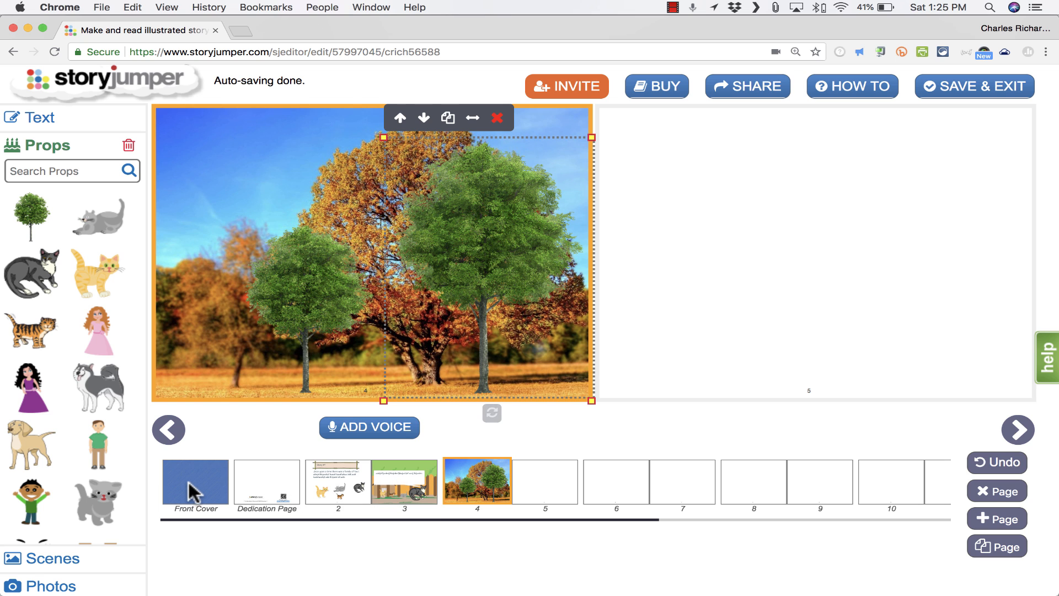
# Step: Title the front cover 'The Four-Cat Family' by Me
pyautogui.click(195, 481)
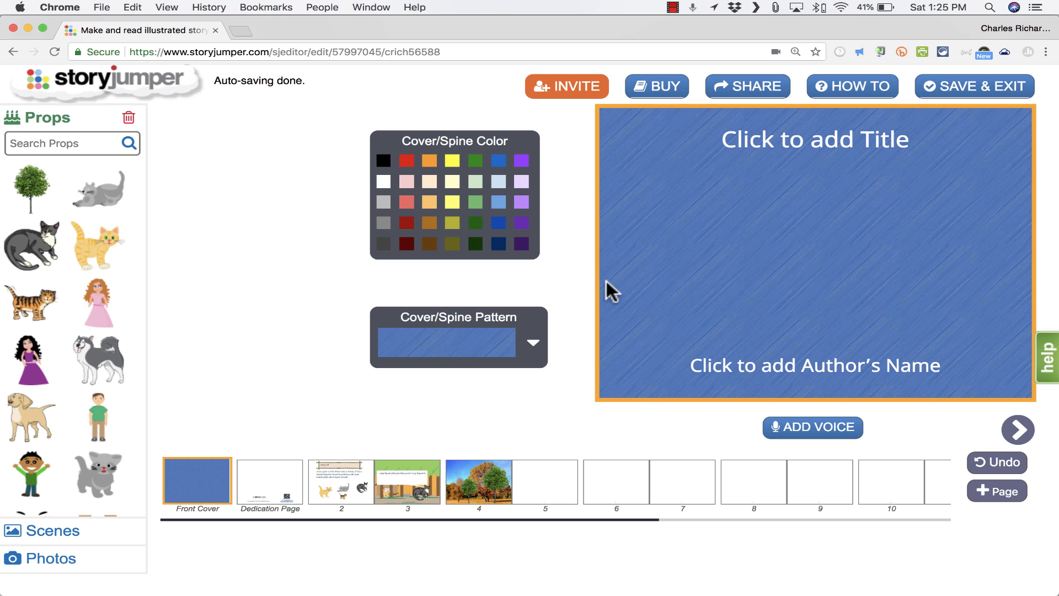
pyautogui.click(814, 138)
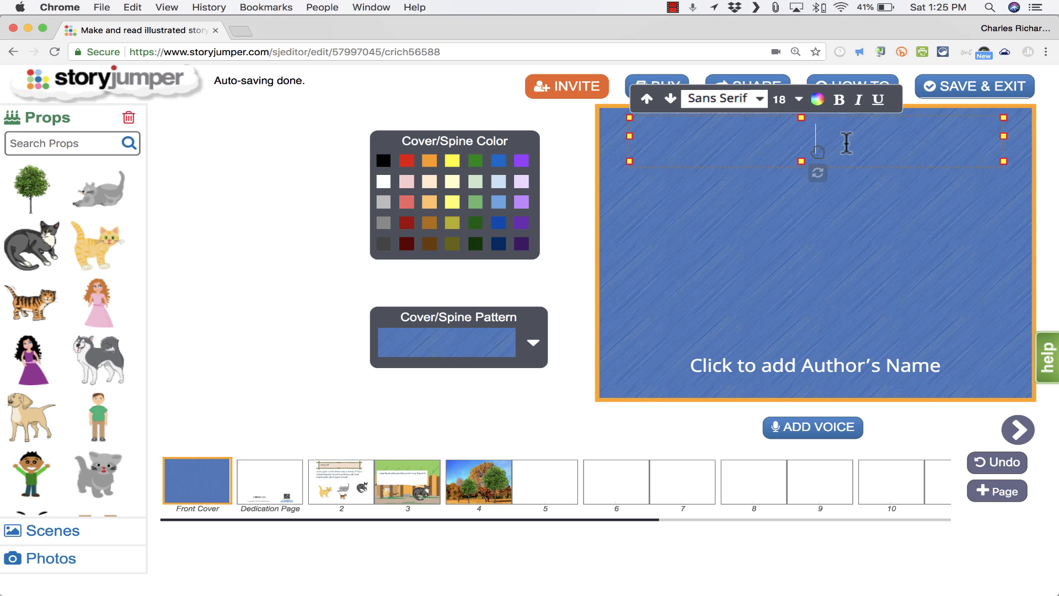
pyautogui.write('The Four-Cat Family')
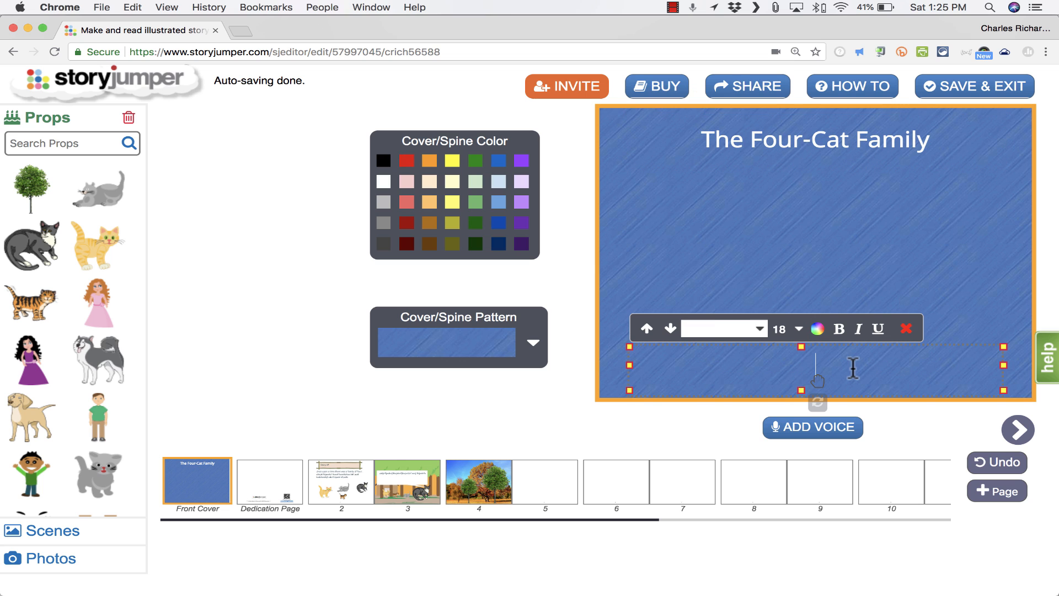
pyautogui.write('by Me')
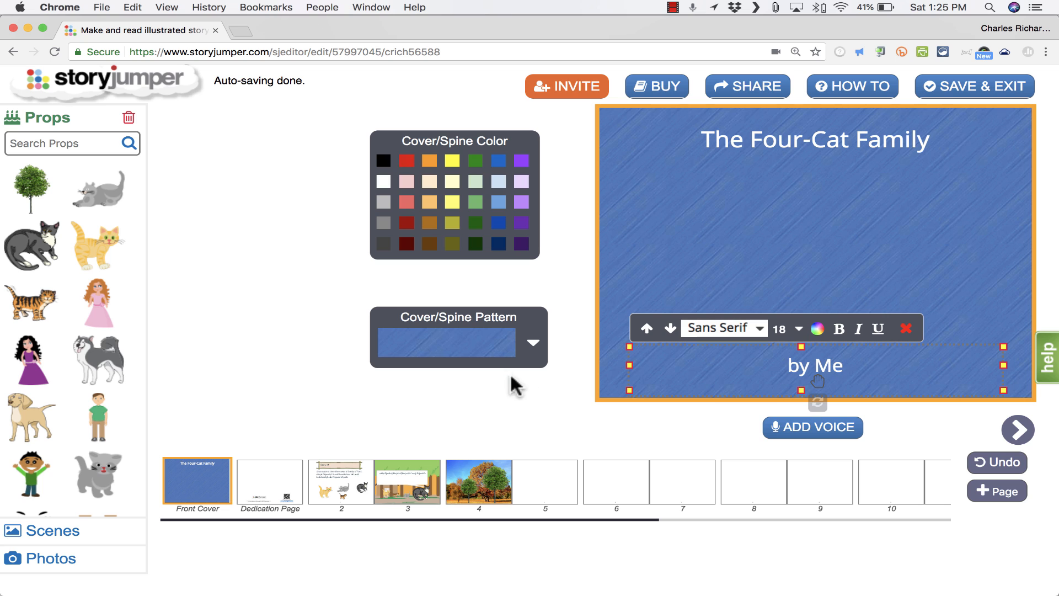
pyautogui.moveTo(506, 352)
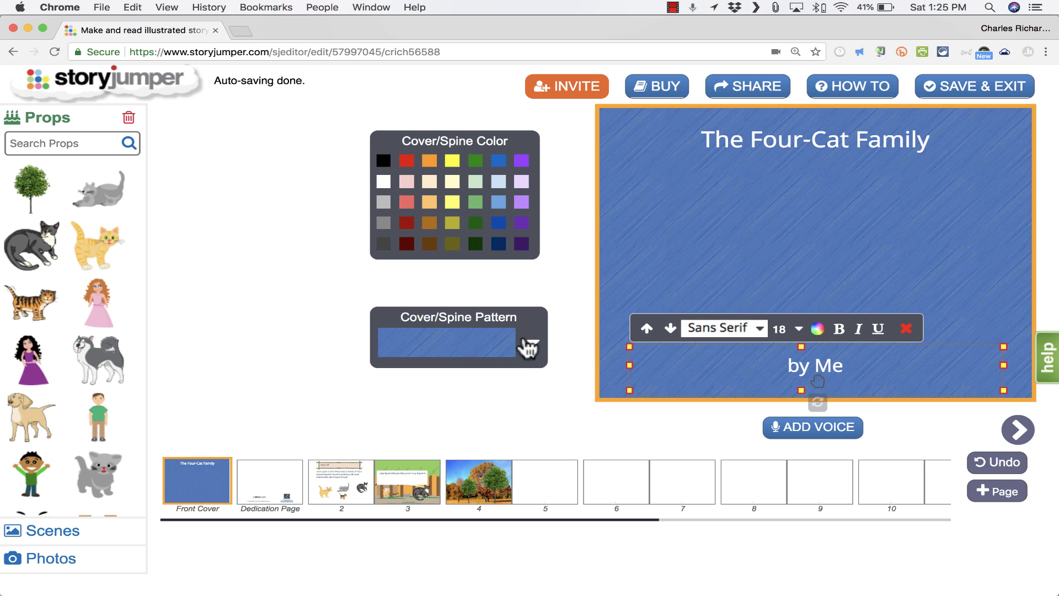
# Step: Make the cover green, enlarge the orange cat and add the forest scene
pyautogui.click(459, 346)
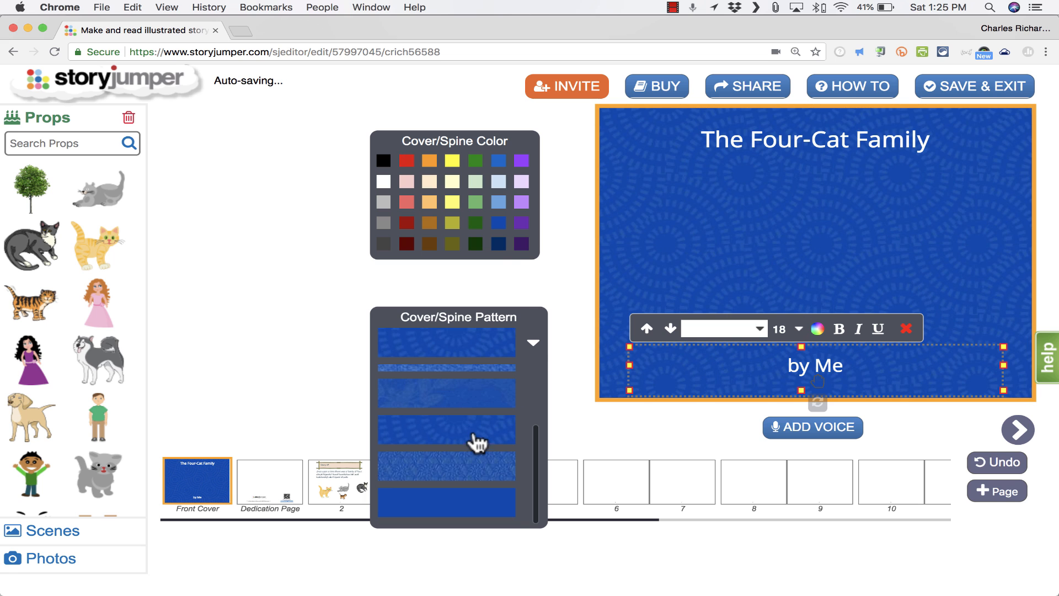
pyautogui.click(451, 161)
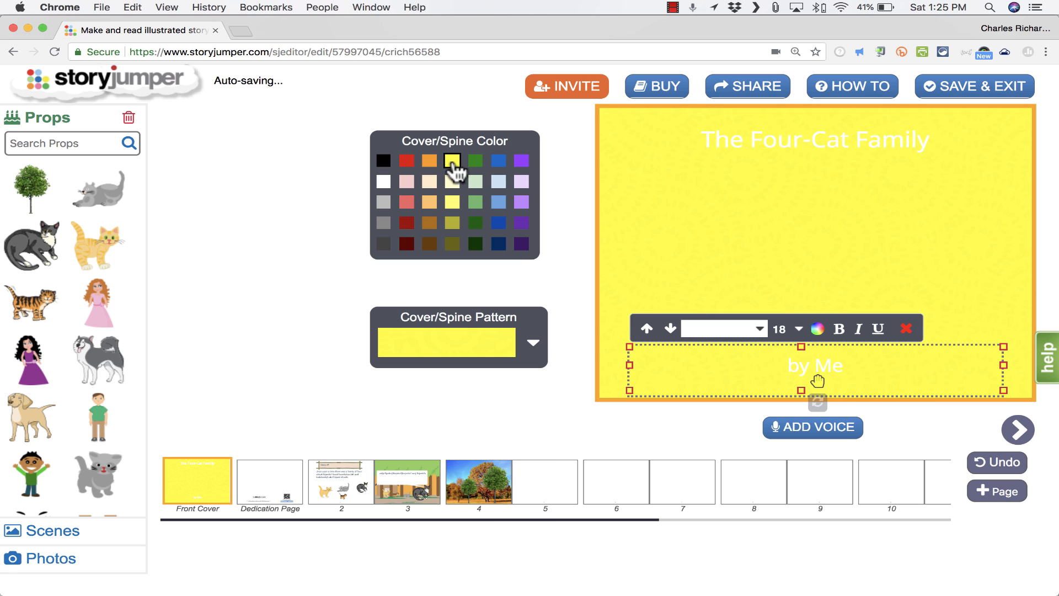
pyautogui.click(475, 160)
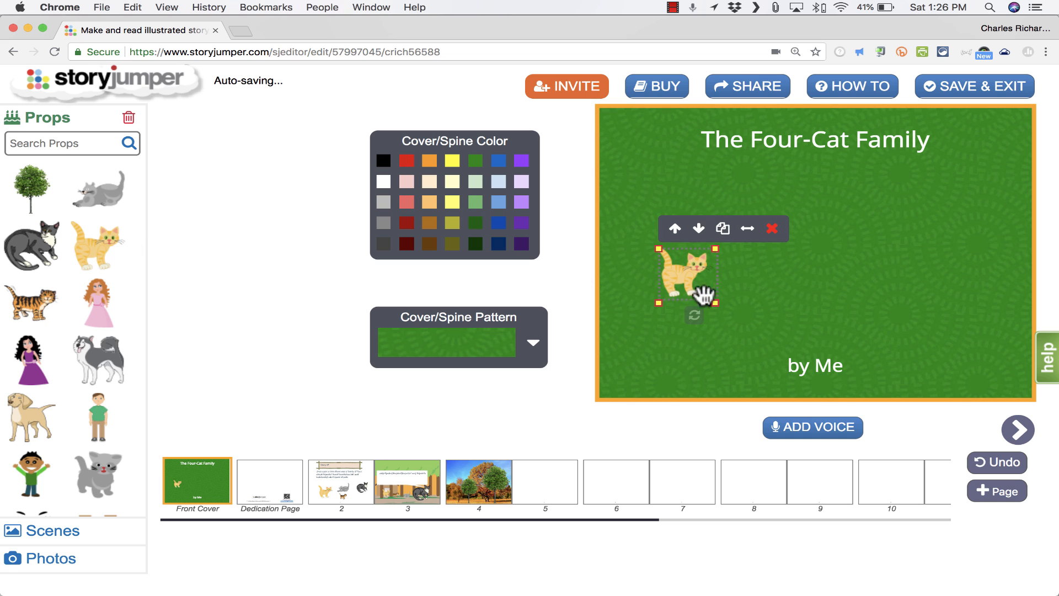
pyautogui.moveTo(702, 302); pyautogui.dragTo(764, 345)
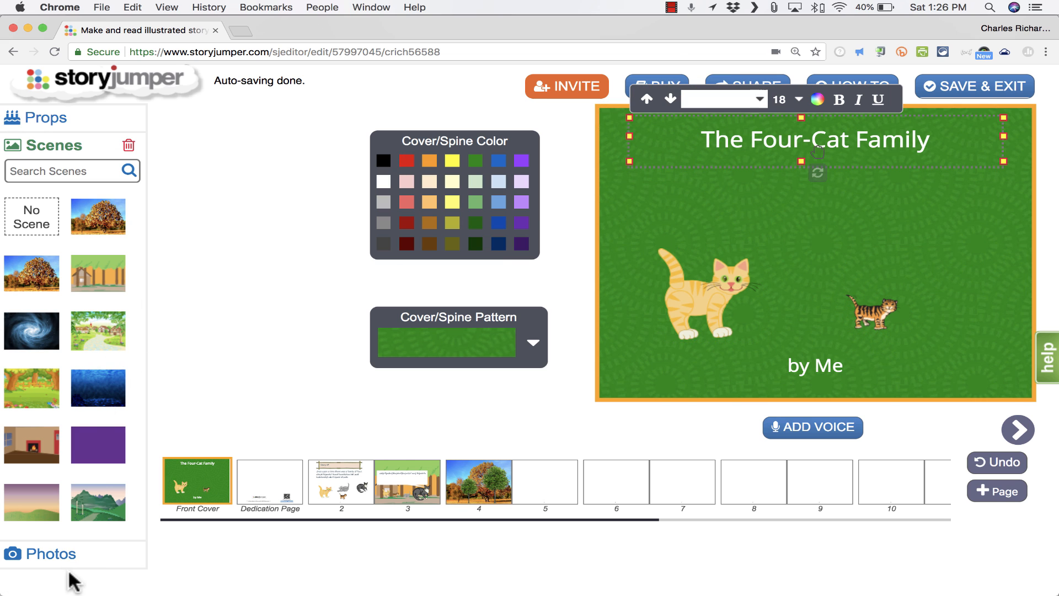
pyautogui.click(97, 273)
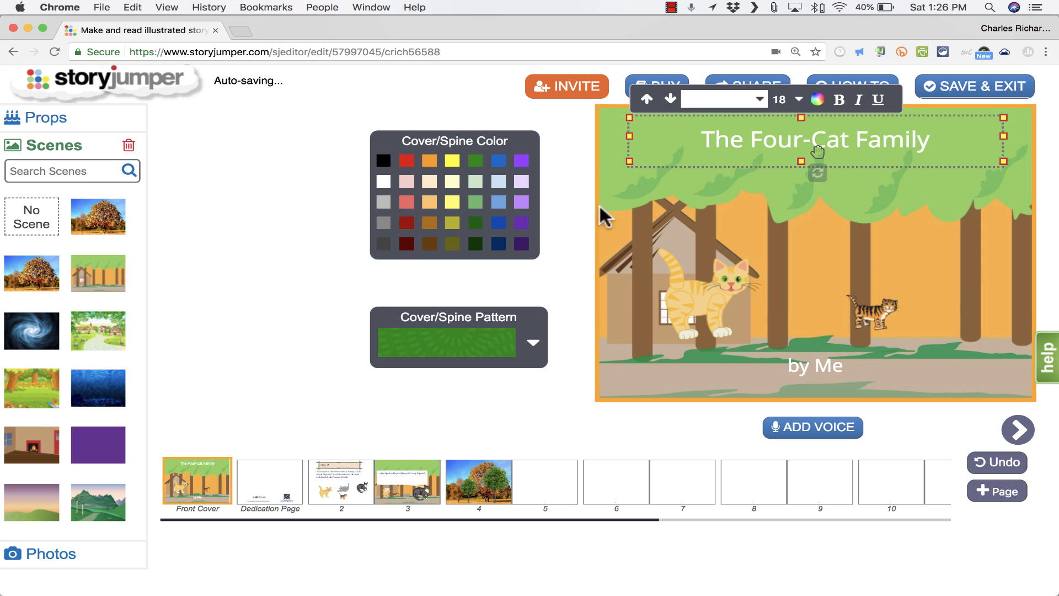
pyautogui.click(269, 481)
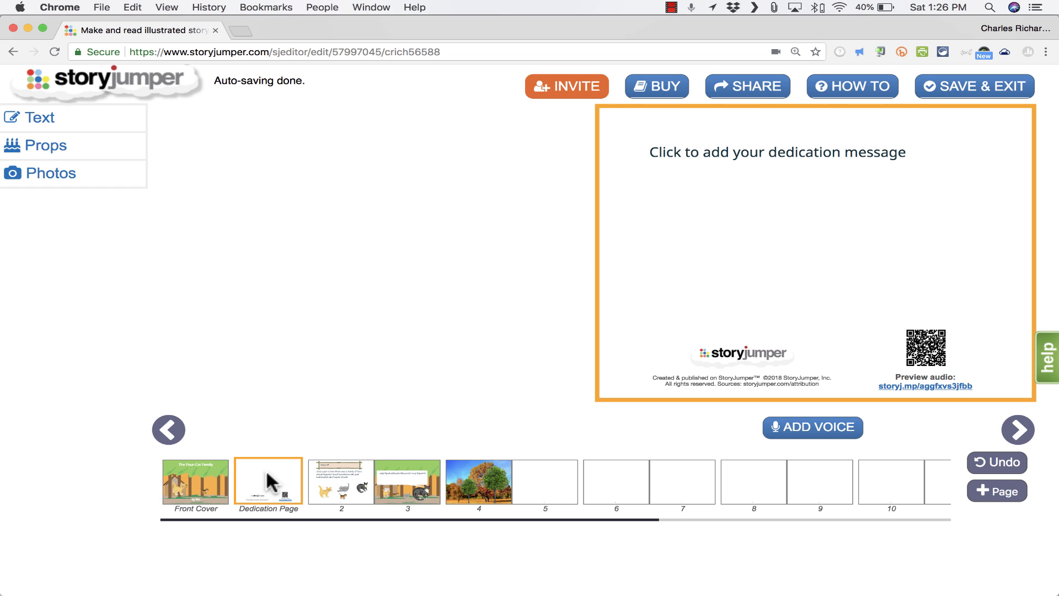
# Step: Type the Patreon supporters dedication and add and resize the boy and tiger cat props
pyautogui.write('De')
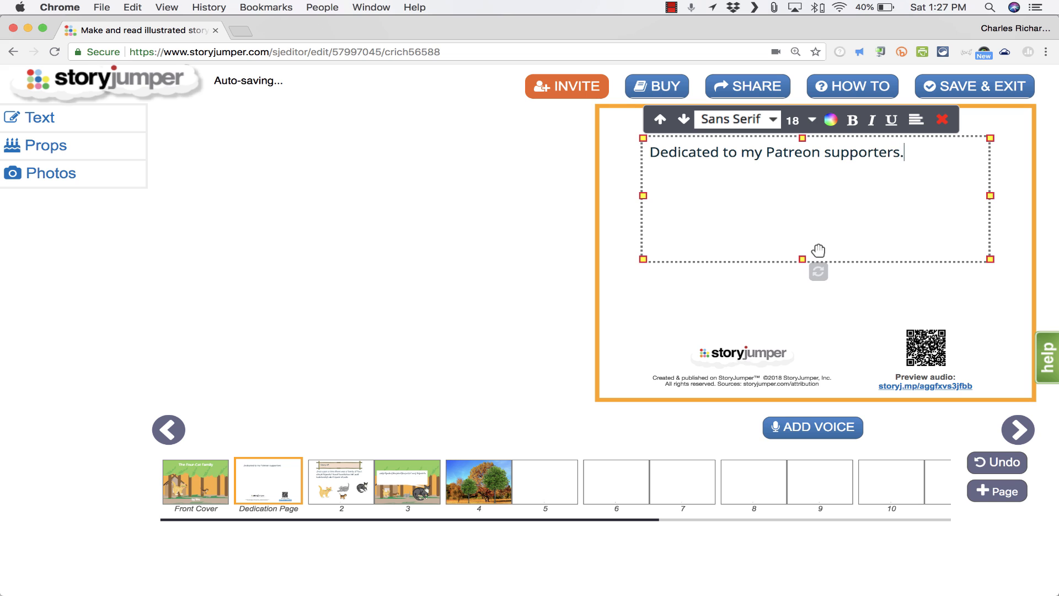
pyautogui.click(61, 177)
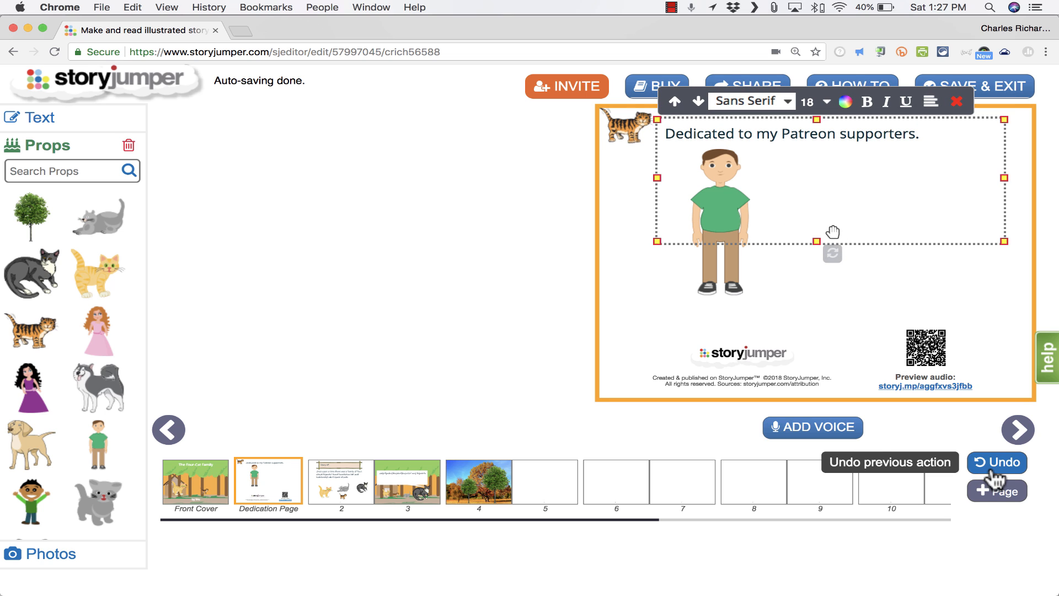
pyautogui.click(996, 463)
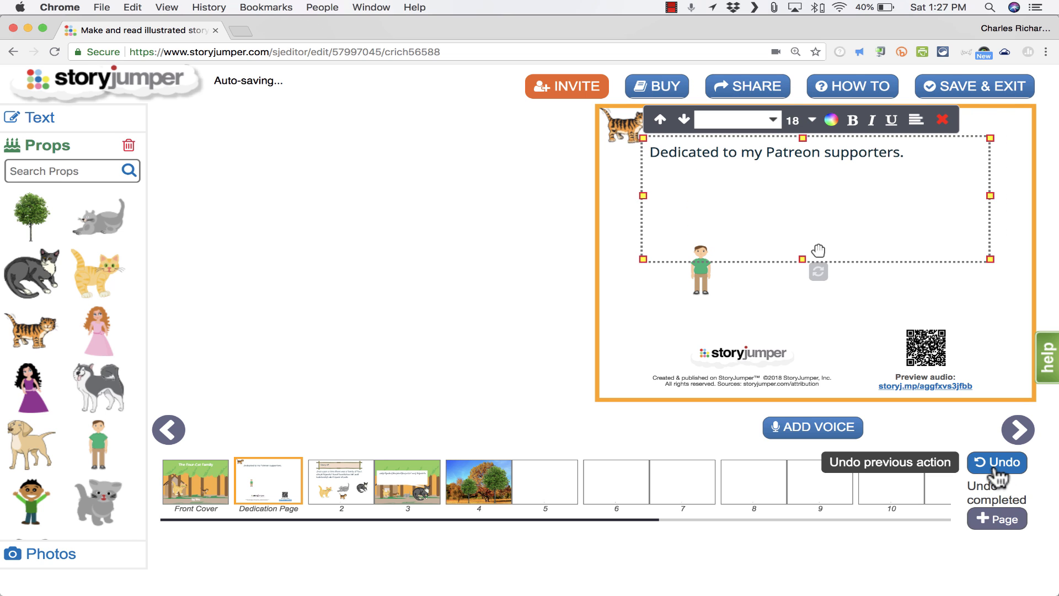
pyautogui.click(996, 462)
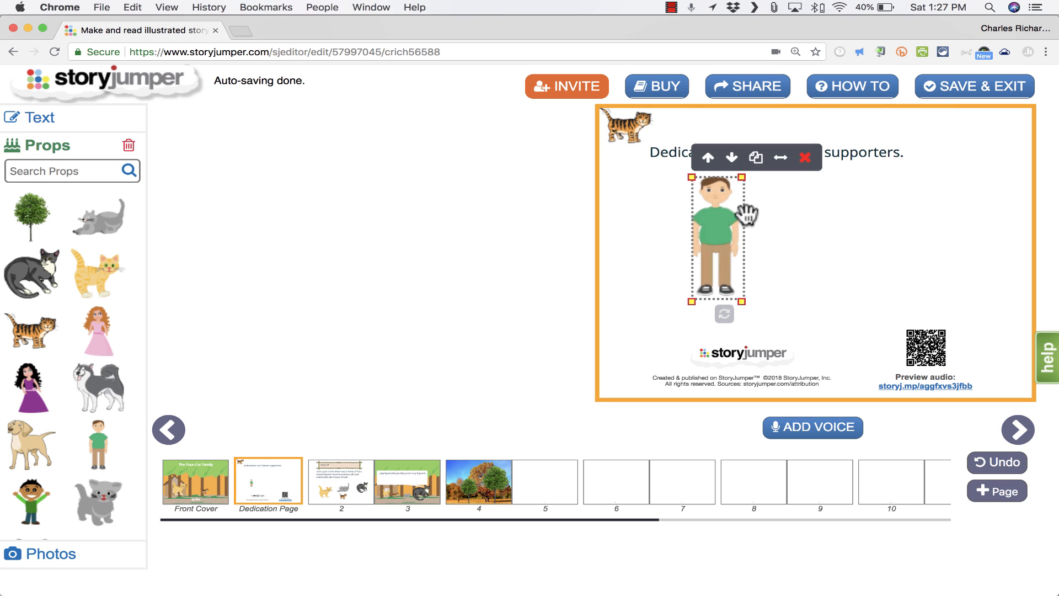
pyautogui.moveTo(631, 128); pyautogui.dragTo(849, 216)
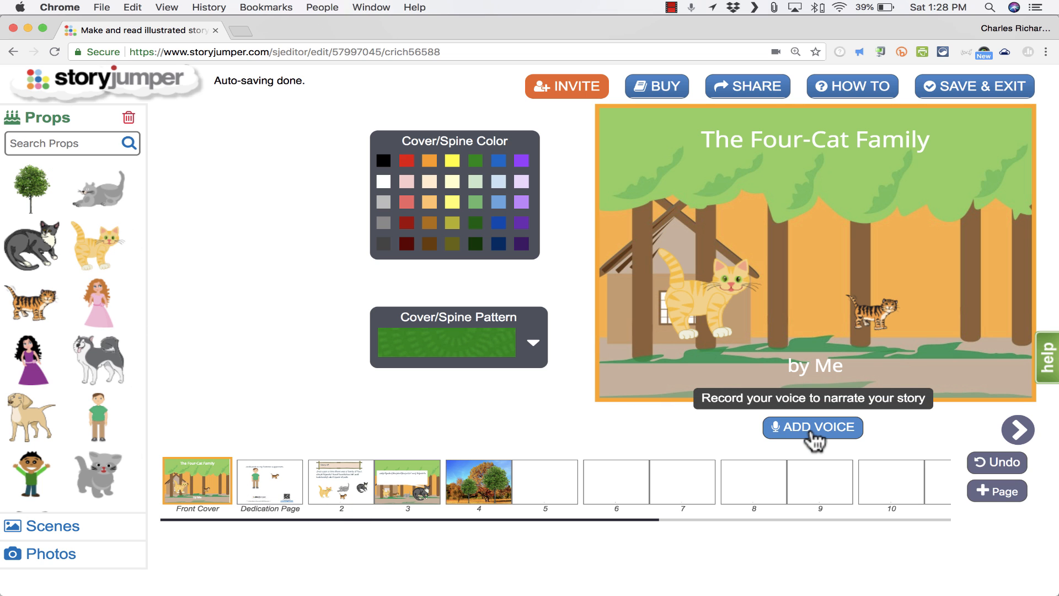
pyautogui.moveTo(747, 87)
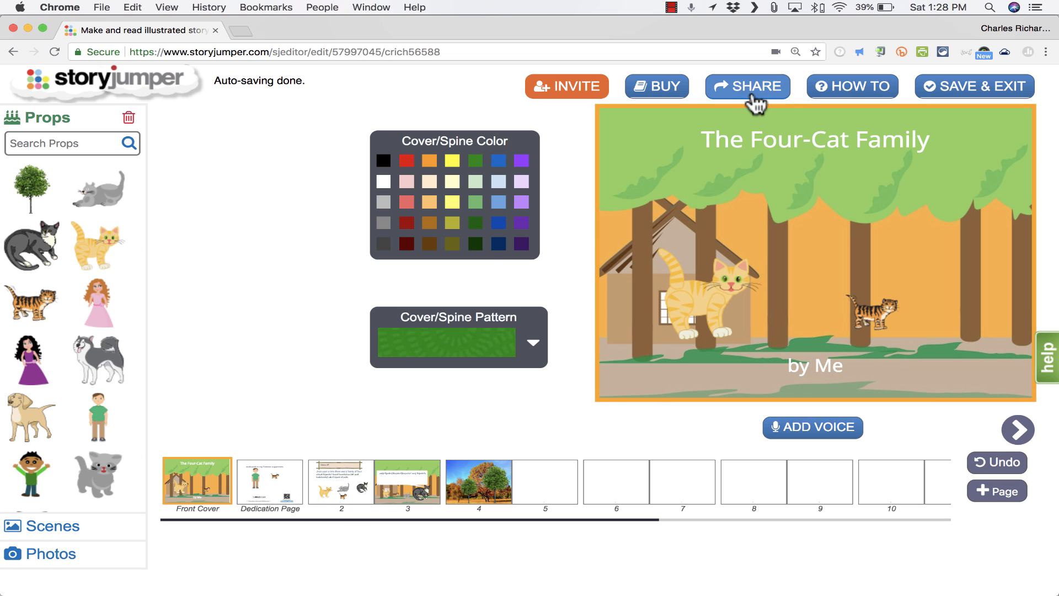
# Step: Open the Share page for The Four-Cat Family from the book editor
pyautogui.click(746, 87)
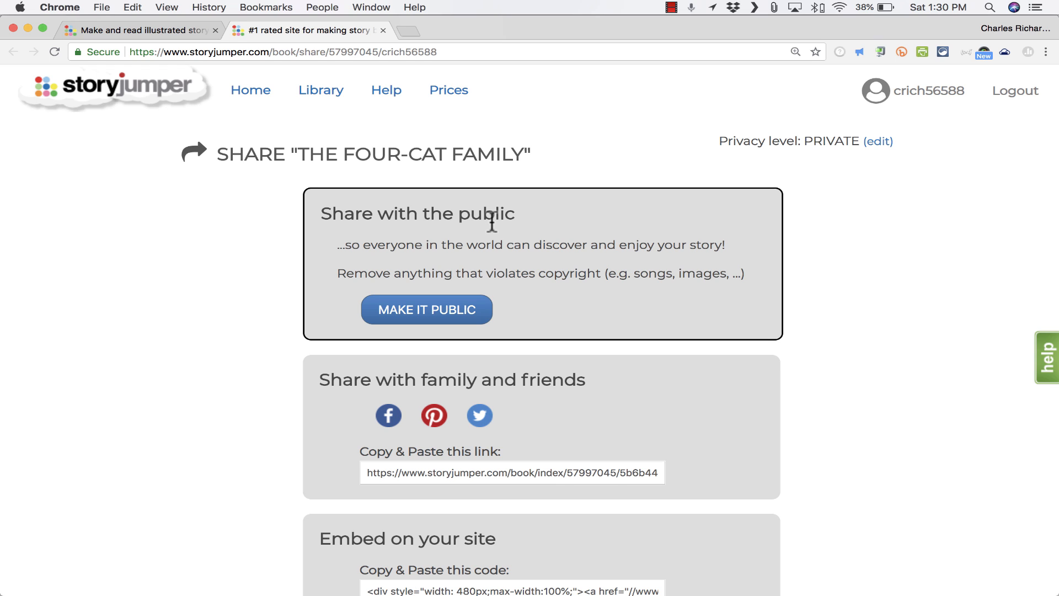
pyautogui.moveTo(454, 272)
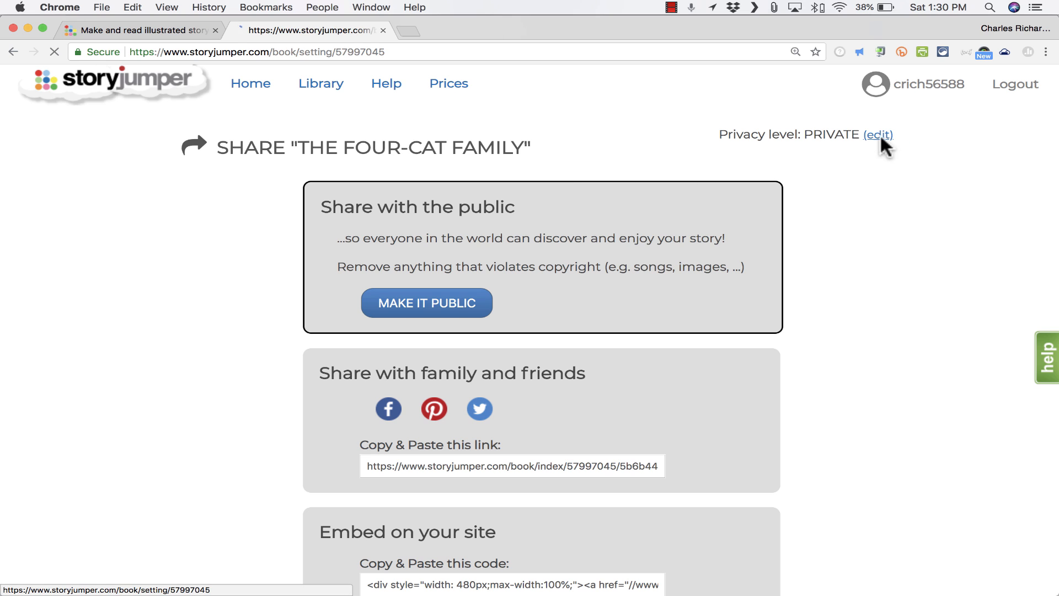
# Step: Change The Four-Cat Family's privacy level to Public and save it
pyautogui.click(876, 135)
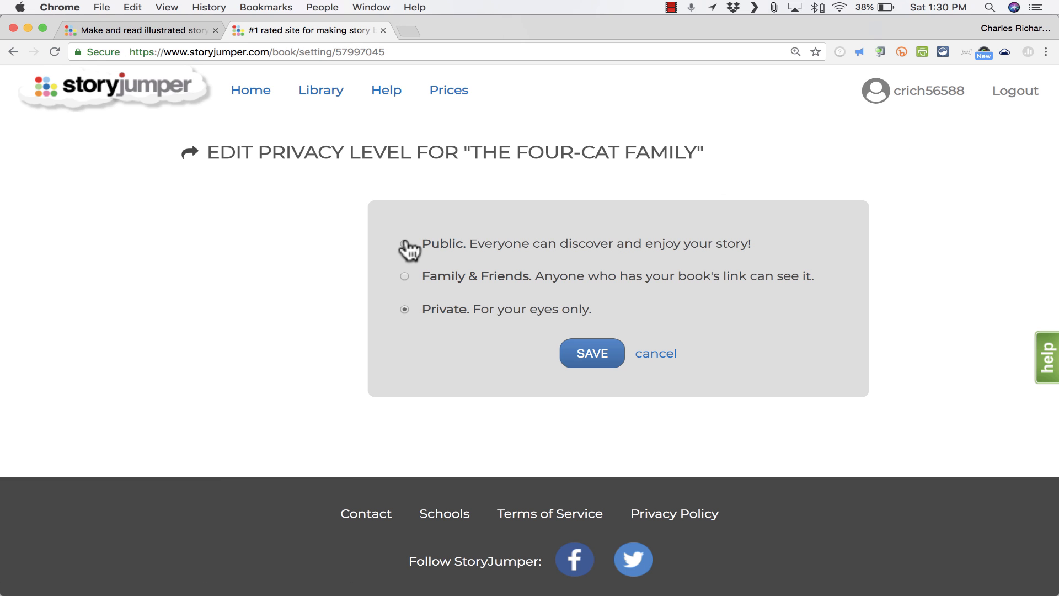
pyautogui.click(404, 244)
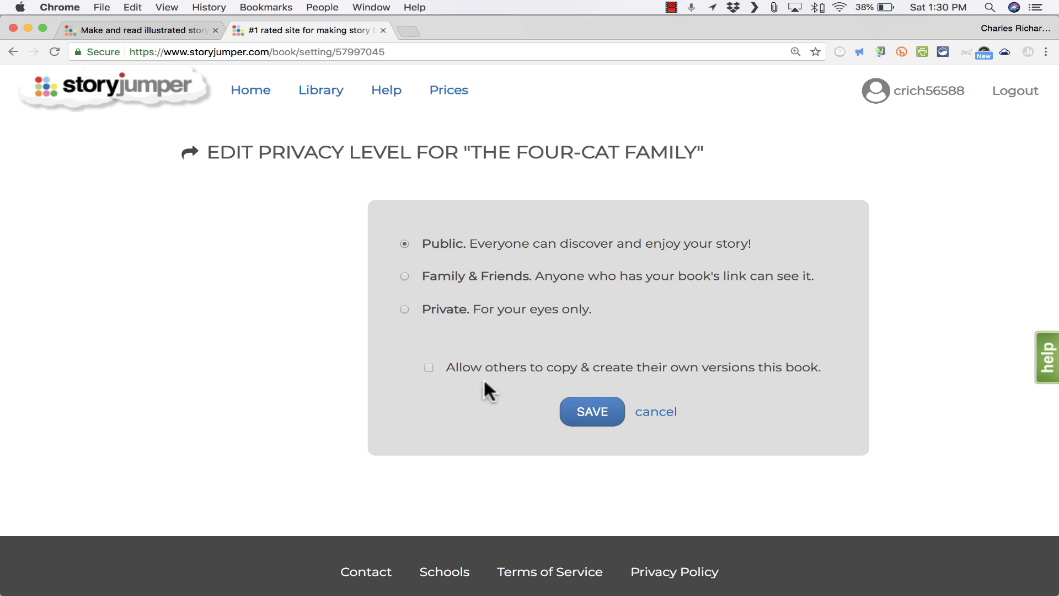
pyautogui.moveTo(586, 386)
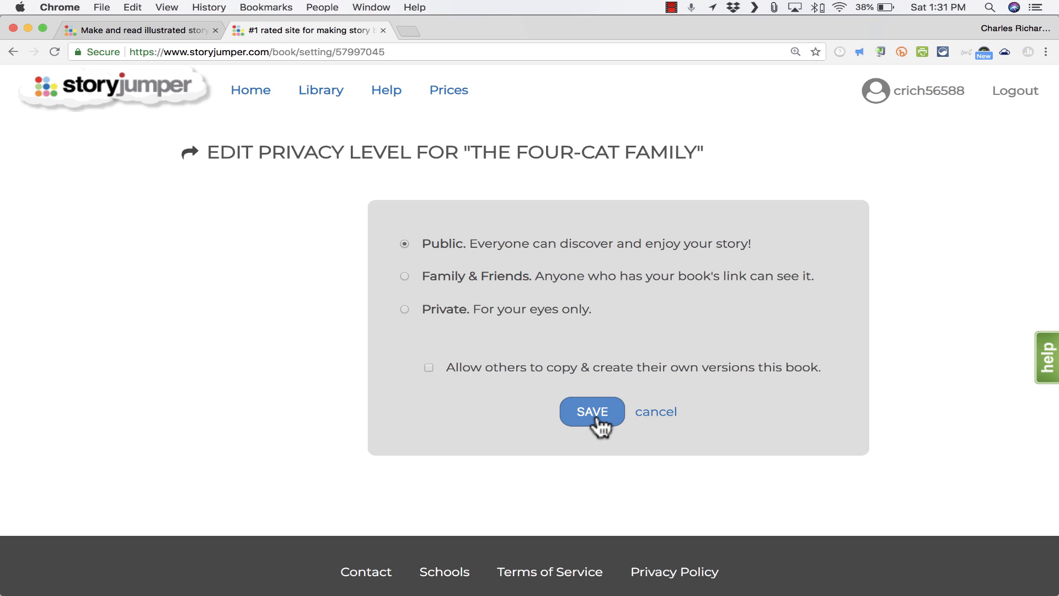
pyautogui.click(591, 411)
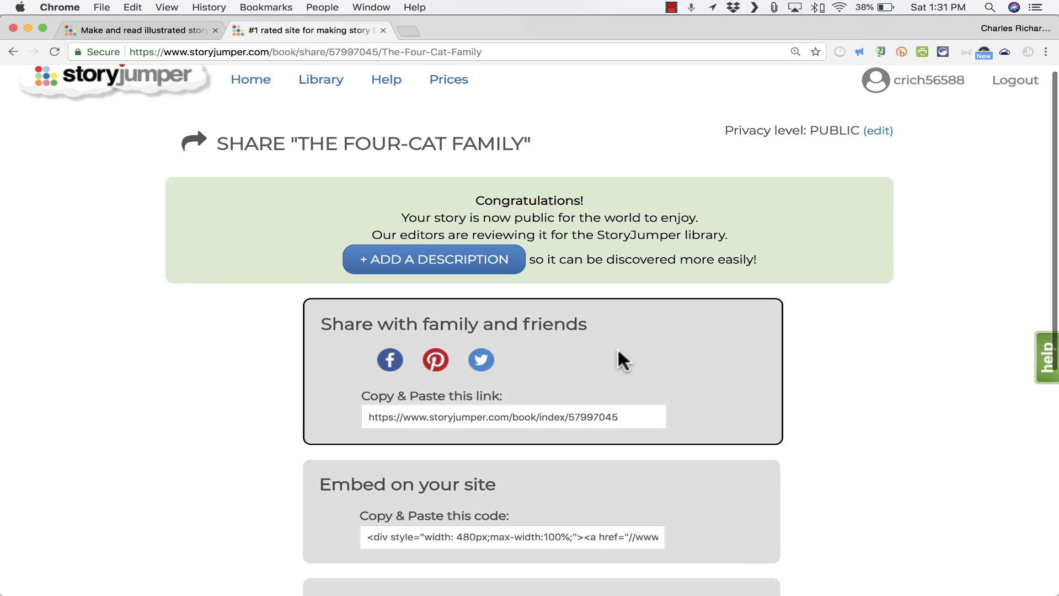
# Step: Select the book's 'Embed on your site' code so it can be copied
pyautogui.scroll(-3)
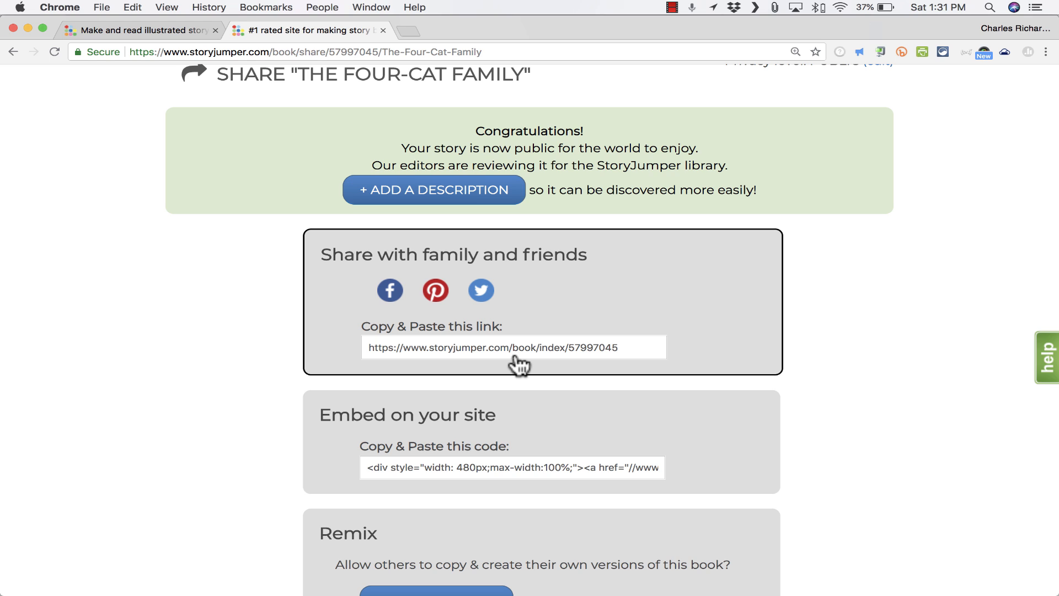
pyautogui.moveTo(498, 366)
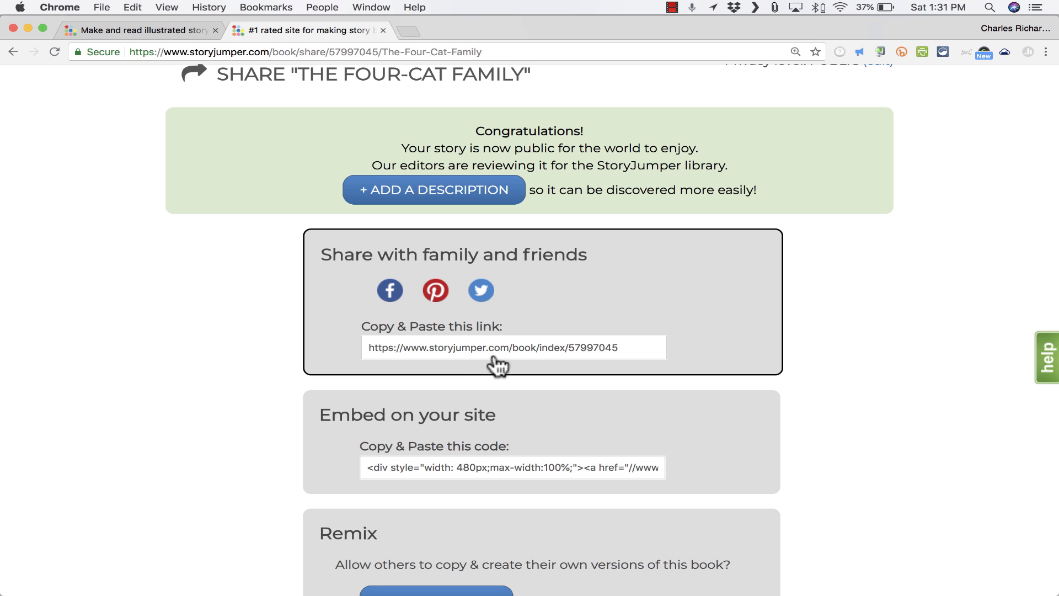
pyautogui.moveTo(537, 367)
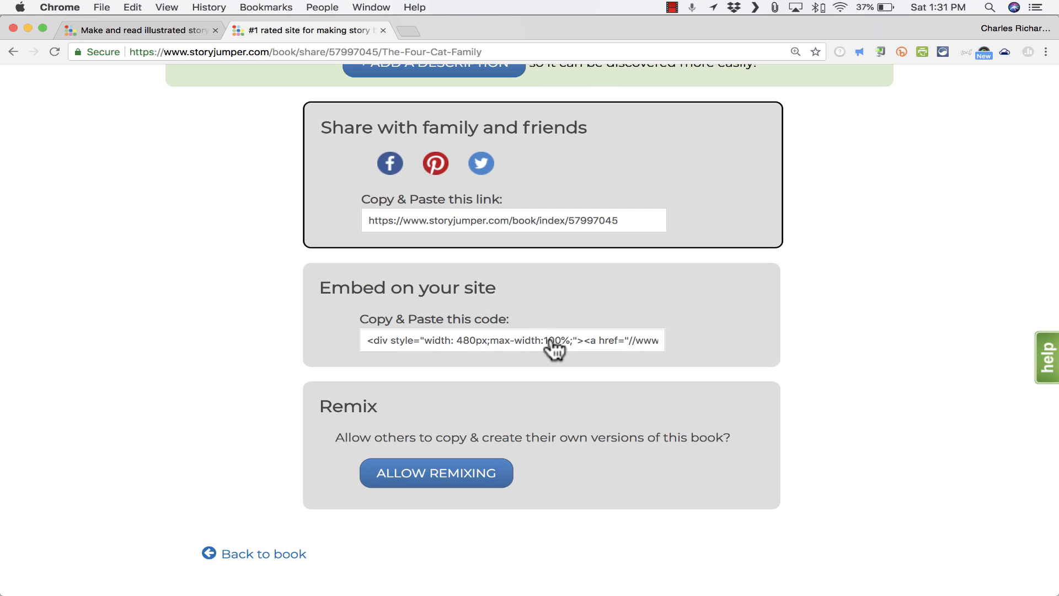
pyautogui.click(513, 340)
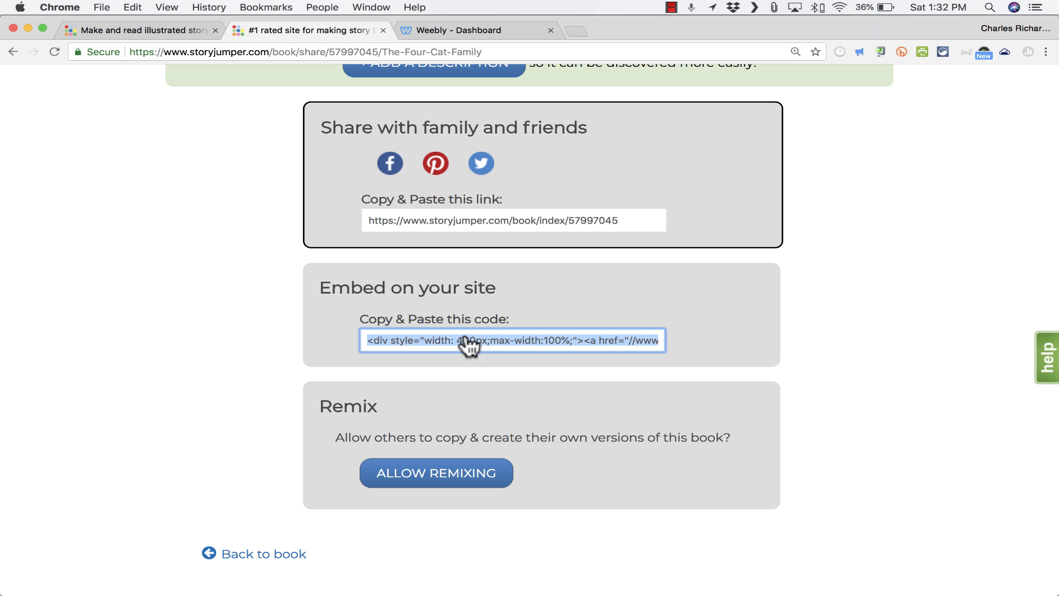
# Step: Launch Edit Site for Synthpop Heaven from the Weebly dashboard and view its home page
pyautogui.click(476, 30)
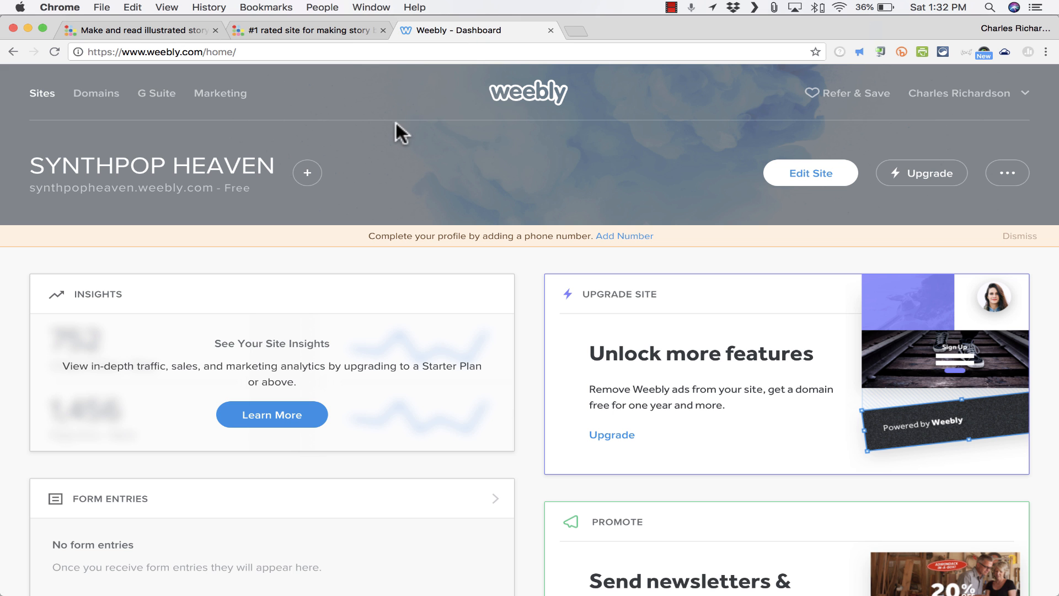
pyautogui.moveTo(580, 87)
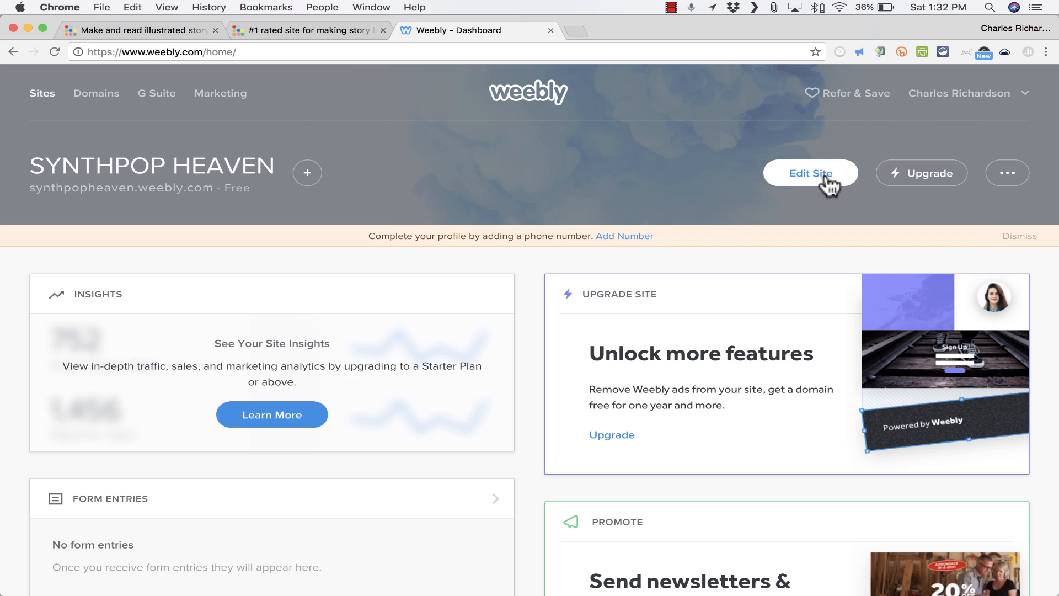
pyautogui.click(810, 172)
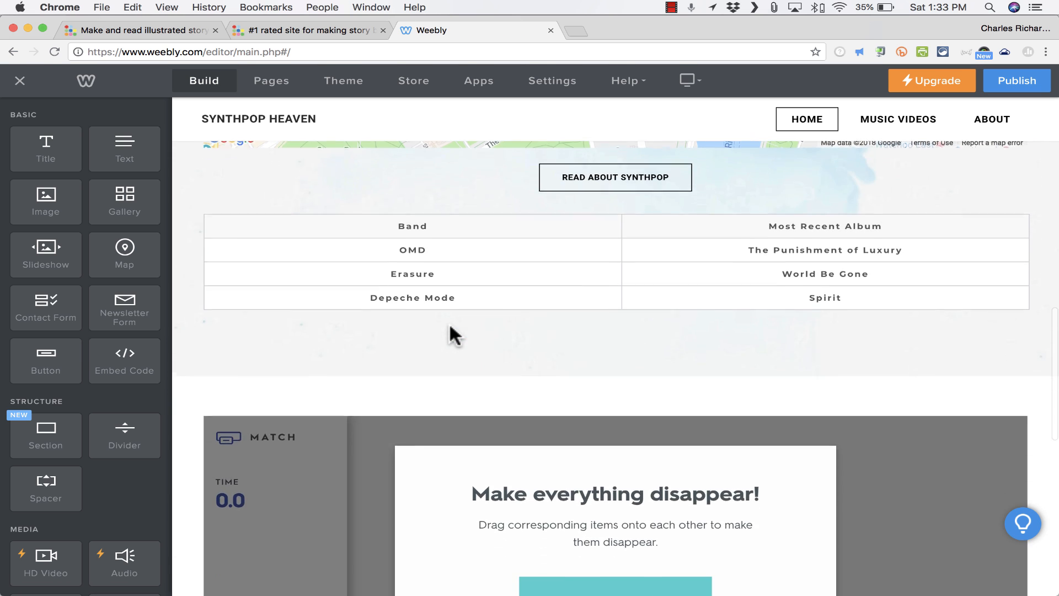
pyautogui.scroll(-3)
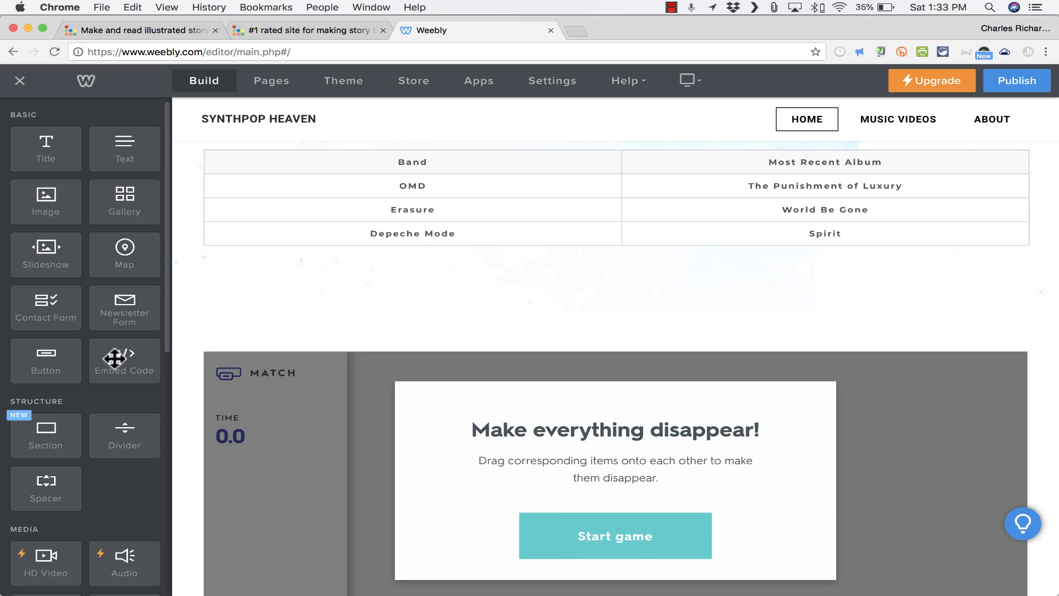
pyautogui.moveTo(124, 365)
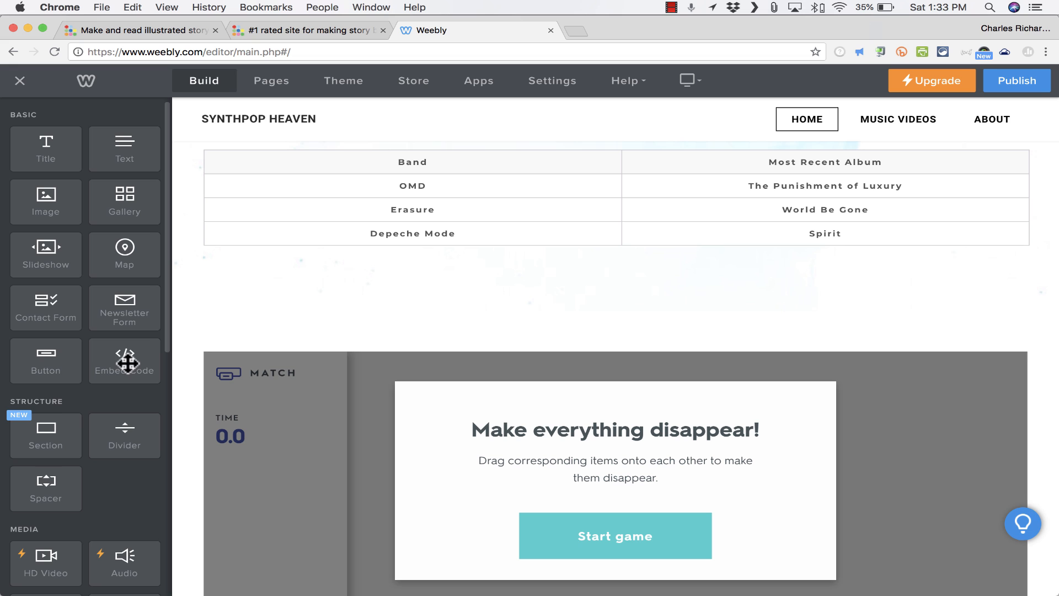
# Step: Add an Embed Code block below the band table with the StoryJumper book code pasted in
pyautogui.moveTo(124, 360); pyautogui.dragTo(613, 262)
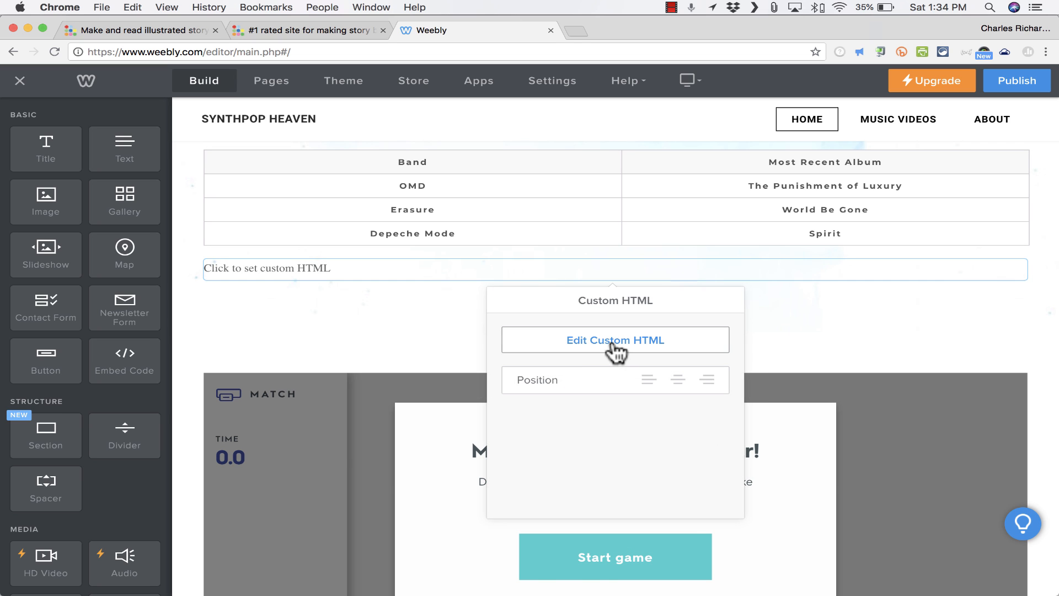
pyautogui.click(615, 340)
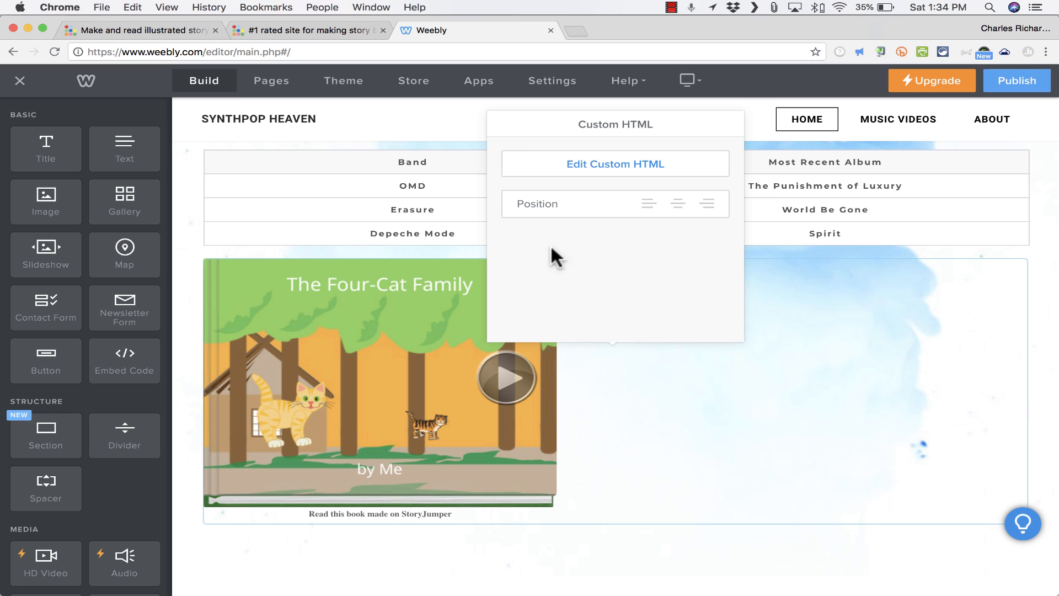
pyautogui.moveTo(580, 398)
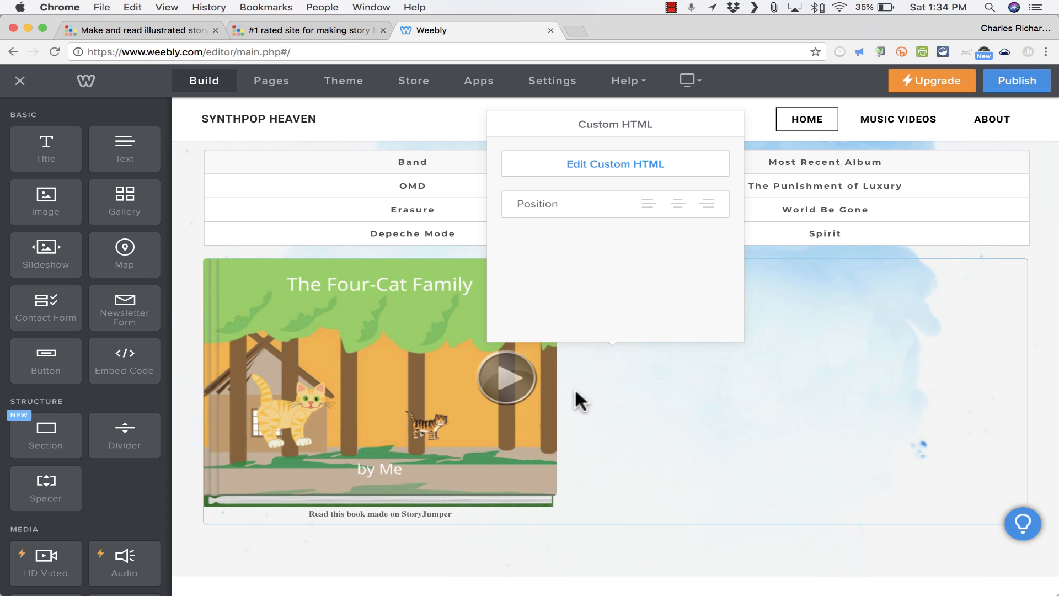
pyautogui.moveTo(585, 382)
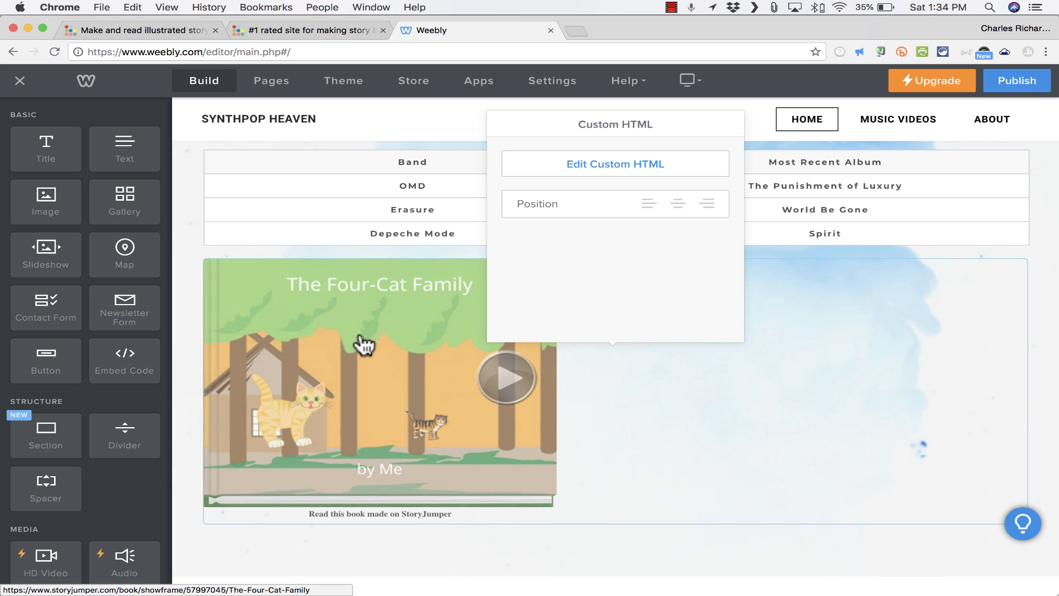
pyautogui.scroll(-3)
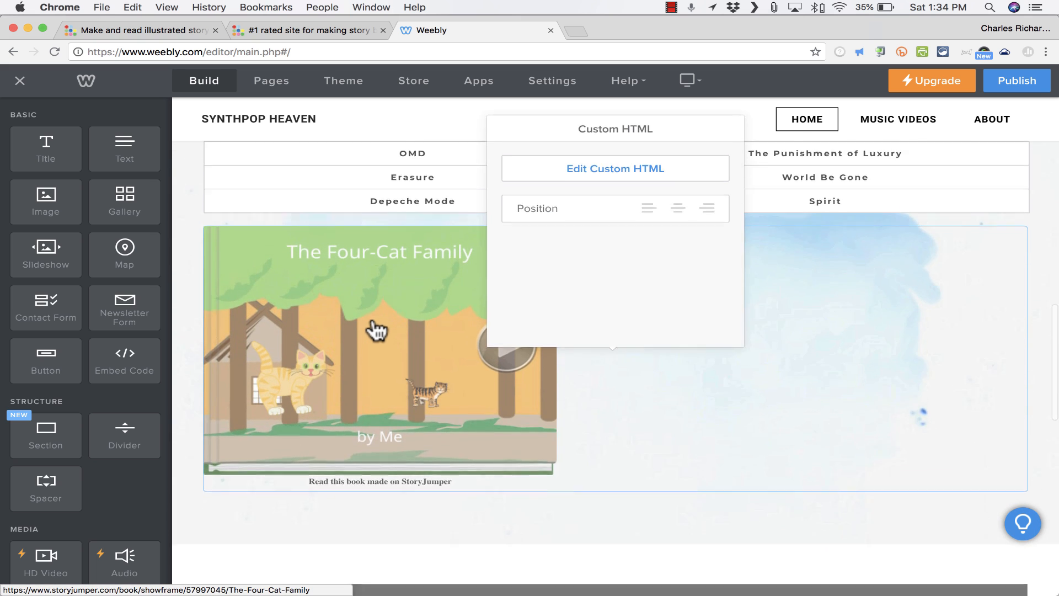
pyautogui.click(614, 169)
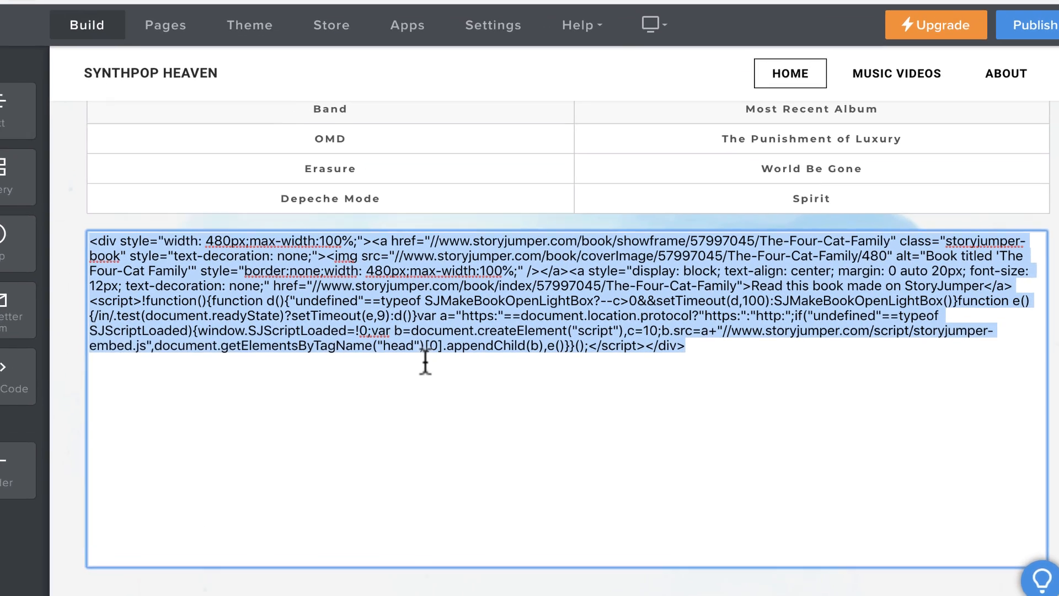
# Step: Change both width values in the StoryJumper embed code from 480 to 800
pyautogui.scroll(-3)
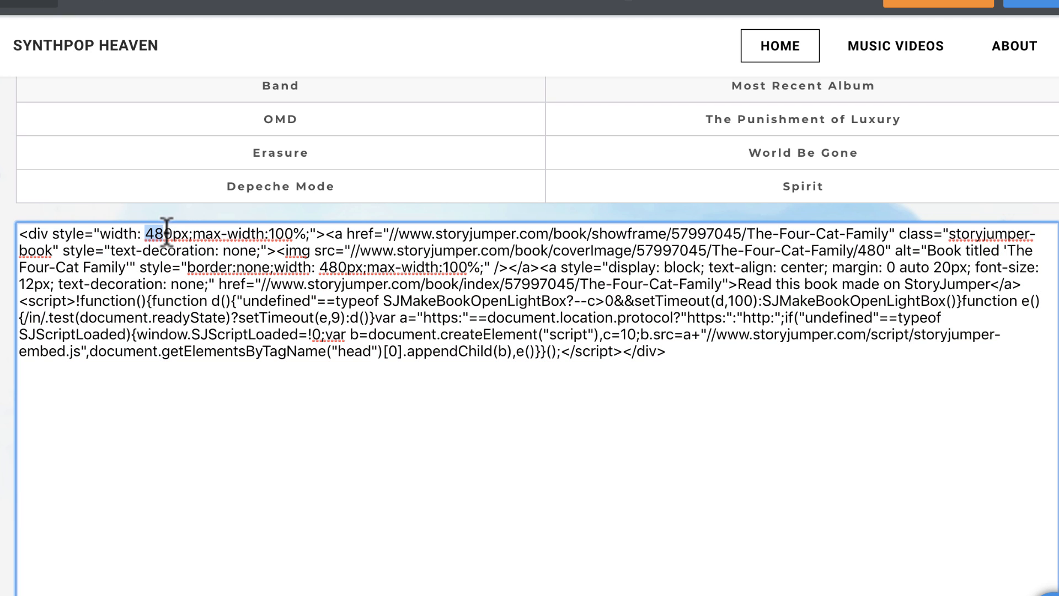
pyautogui.write('800')
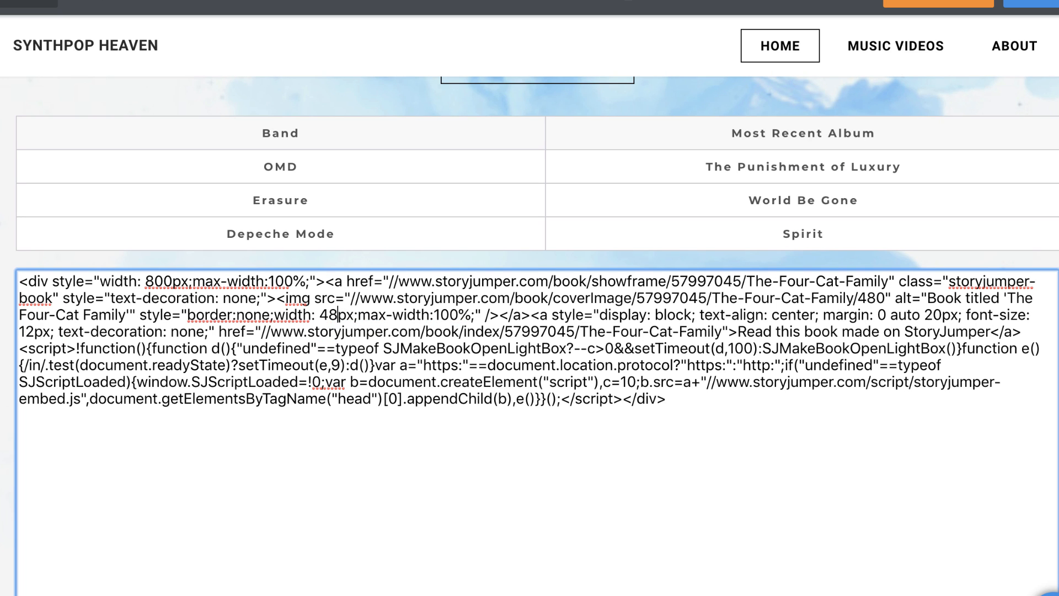
pyautogui.write('800')
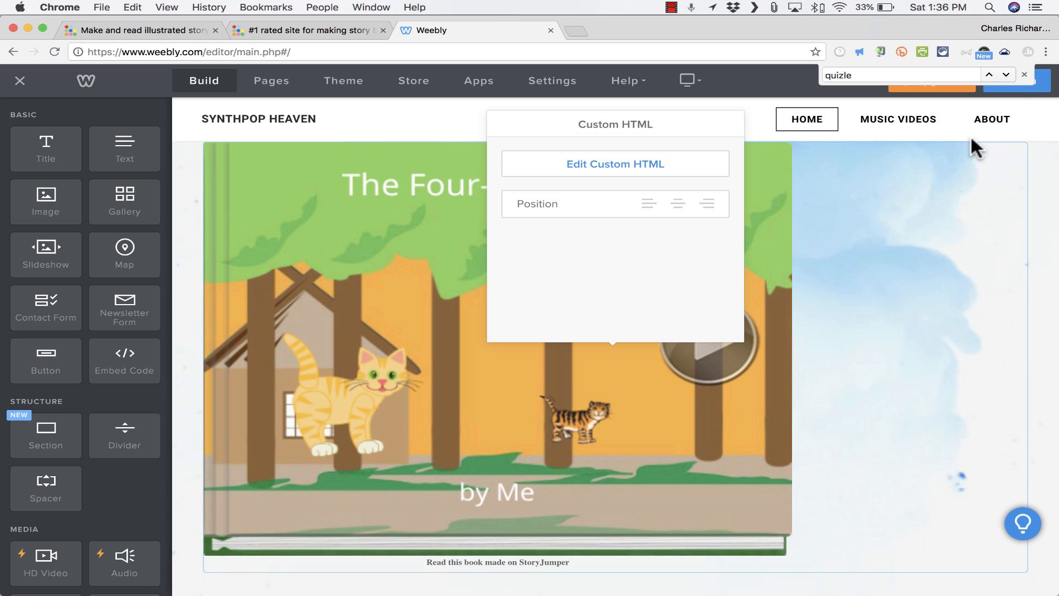
# Step: Publish the Synthpop Heaven site and open the live home page
pyautogui.click(1016, 81)
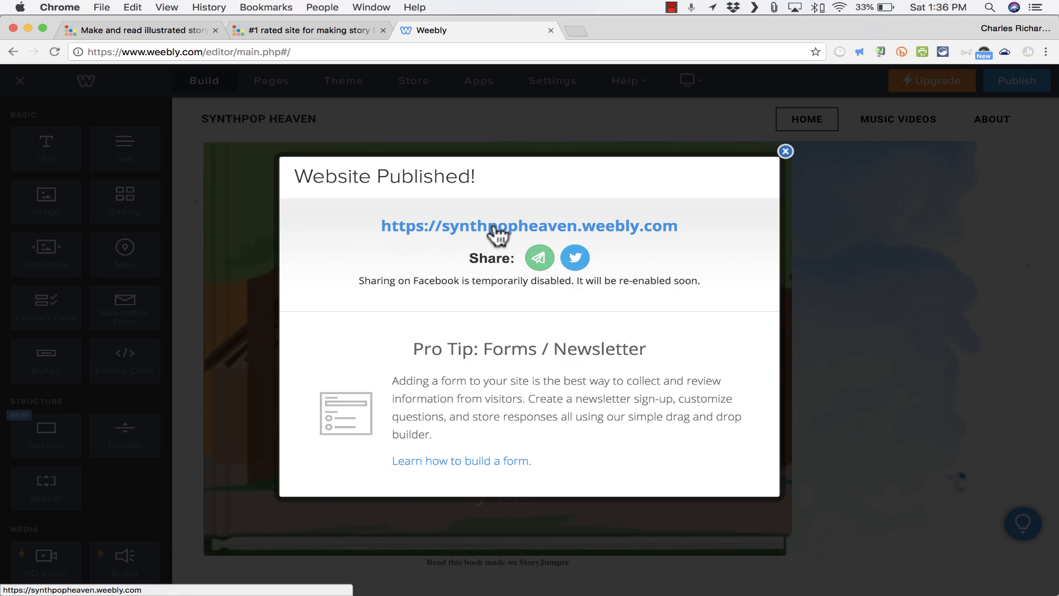
pyautogui.click(529, 225)
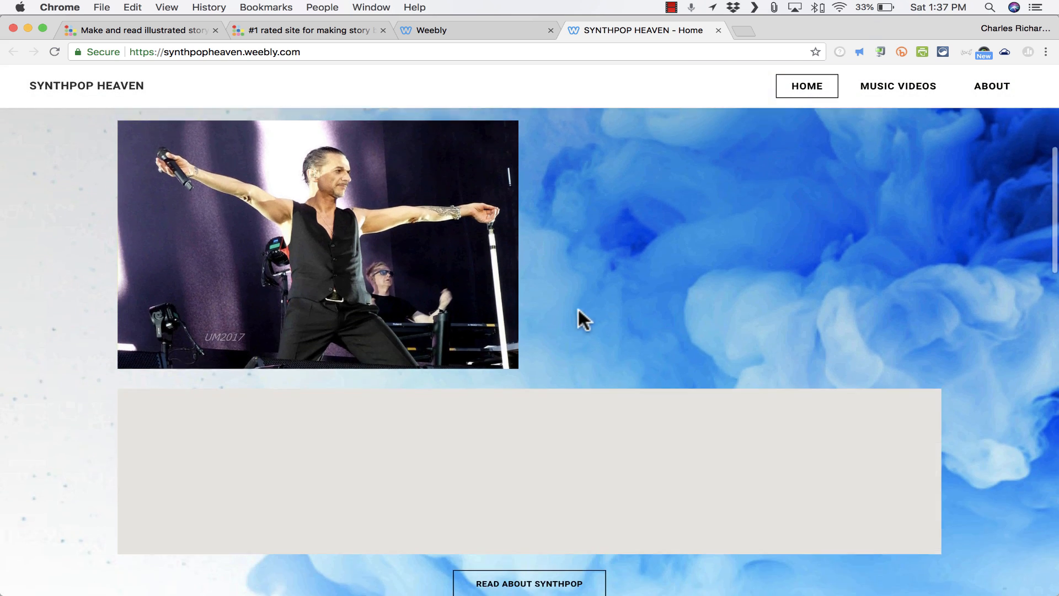
pyautogui.scroll(-3)
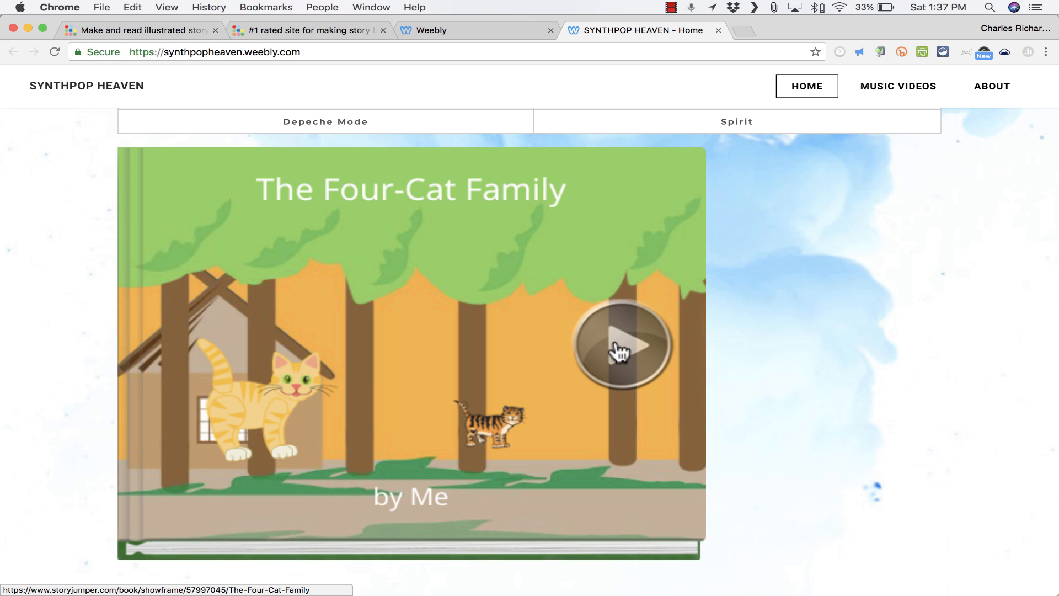
# Step: Open the embedded Four-Cat Family book, start its narration and skip ahead
pyautogui.click(622, 347)
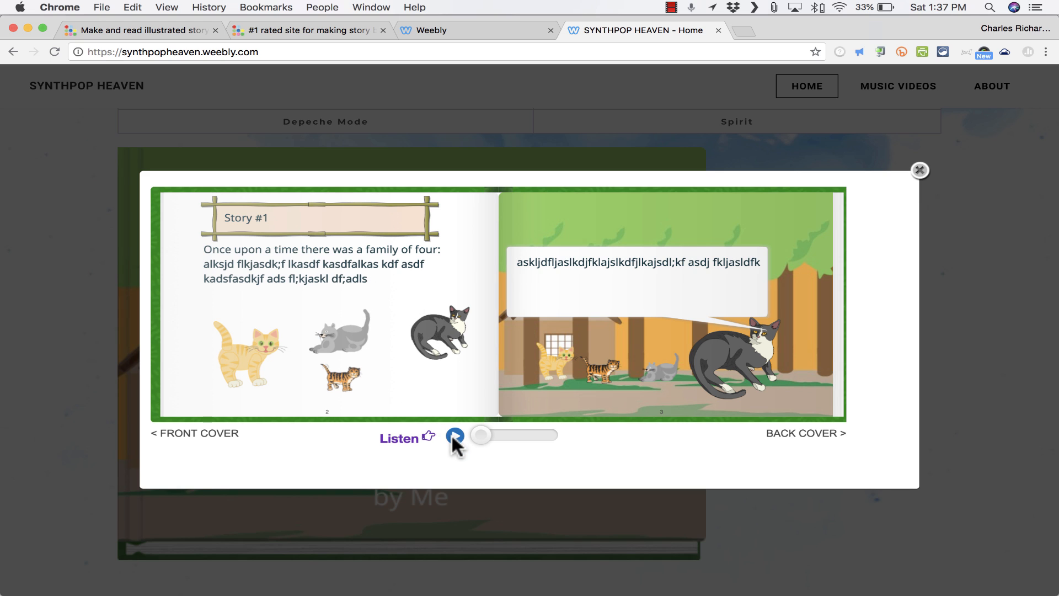
pyautogui.click(455, 436)
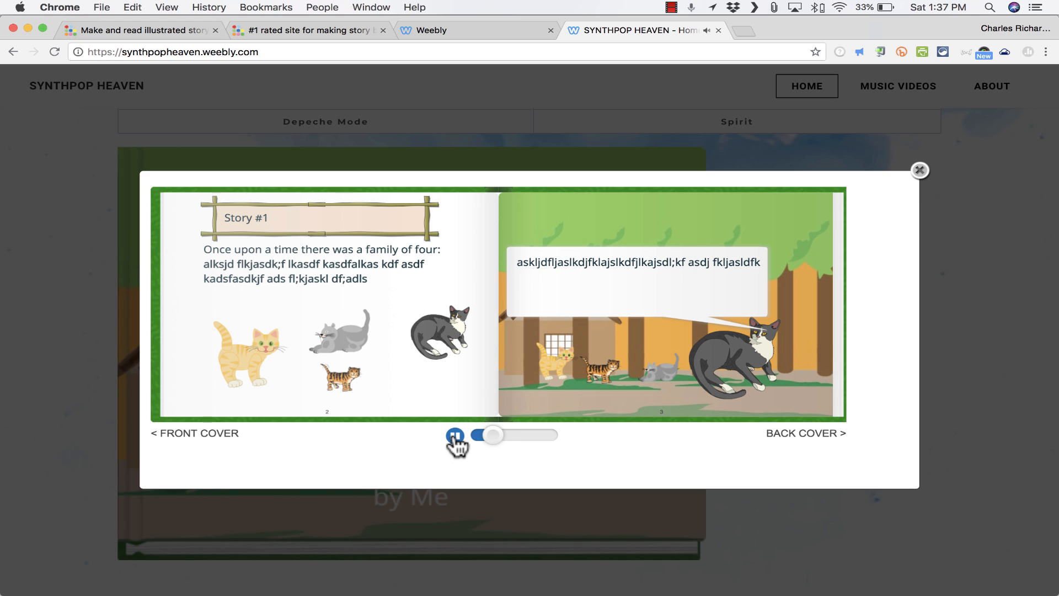
pyautogui.moveTo(490, 434); pyautogui.dragTo(518, 434)
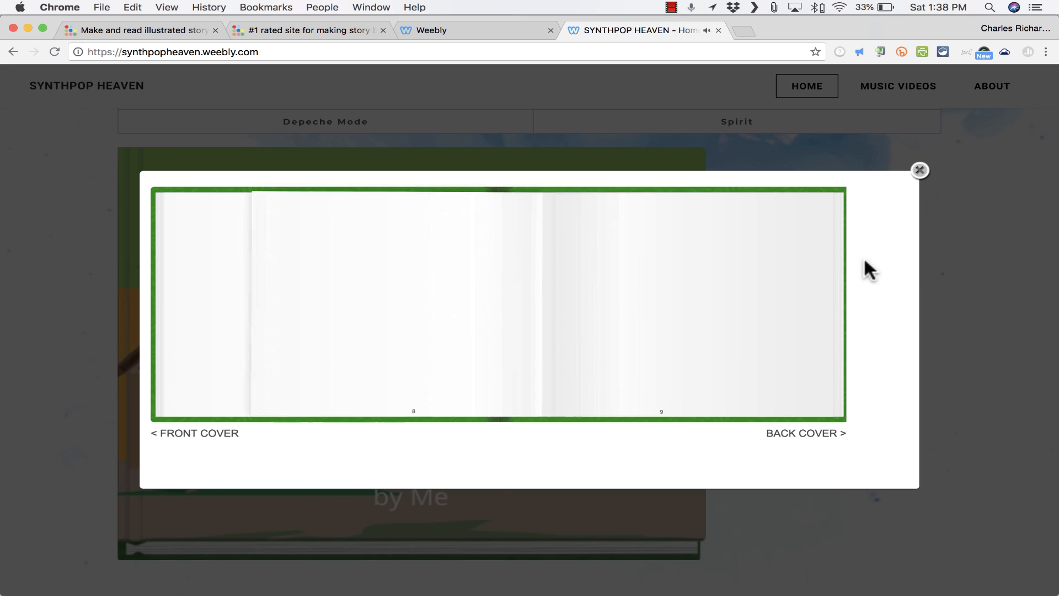
# Step: Close the StoryJumper reader lightbox and scroll back to the embedded book cover
pyautogui.click(919, 169)
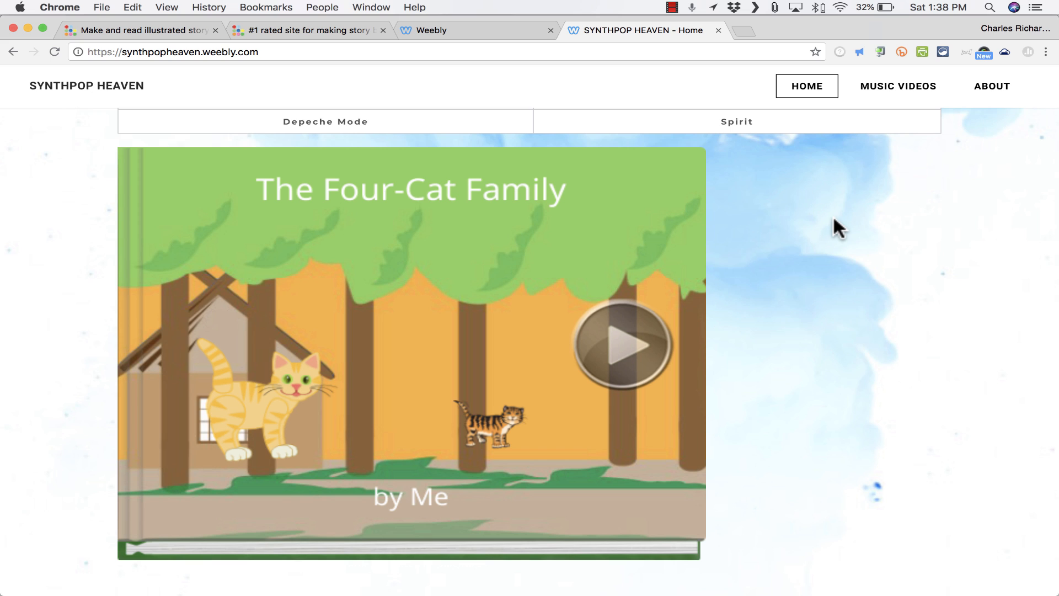
pyautogui.moveTo(746, 309)
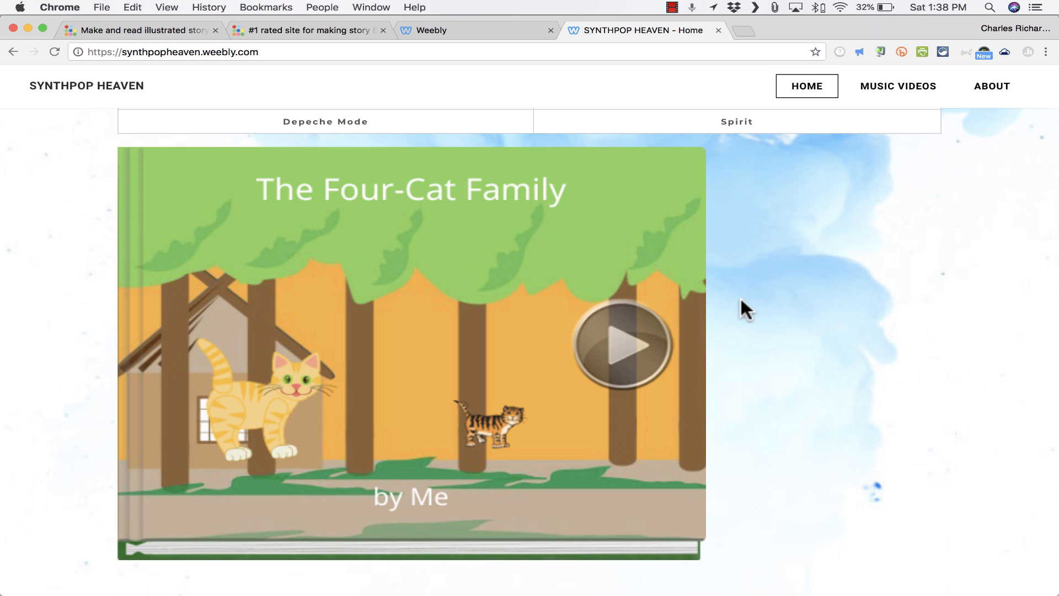
pyautogui.scroll(-3)
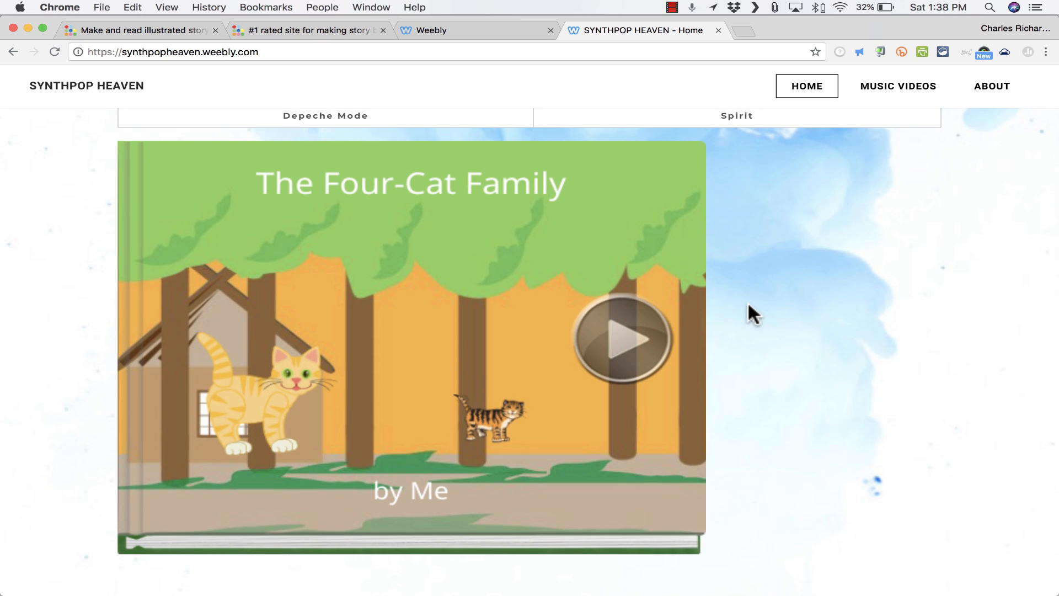
pyautogui.moveTo(522, 192)
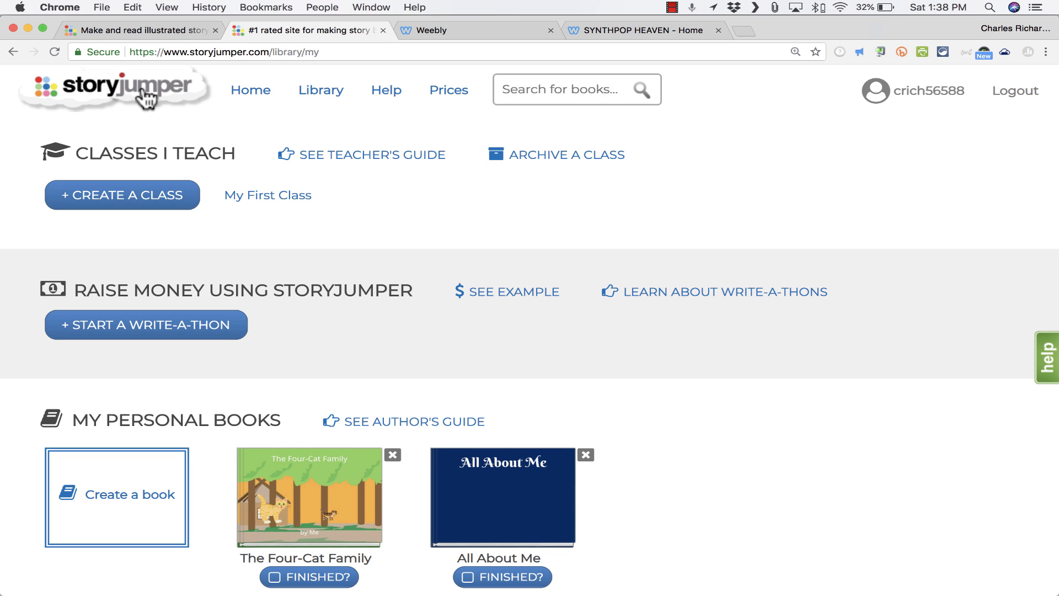
pyautogui.moveTo(355, 237)
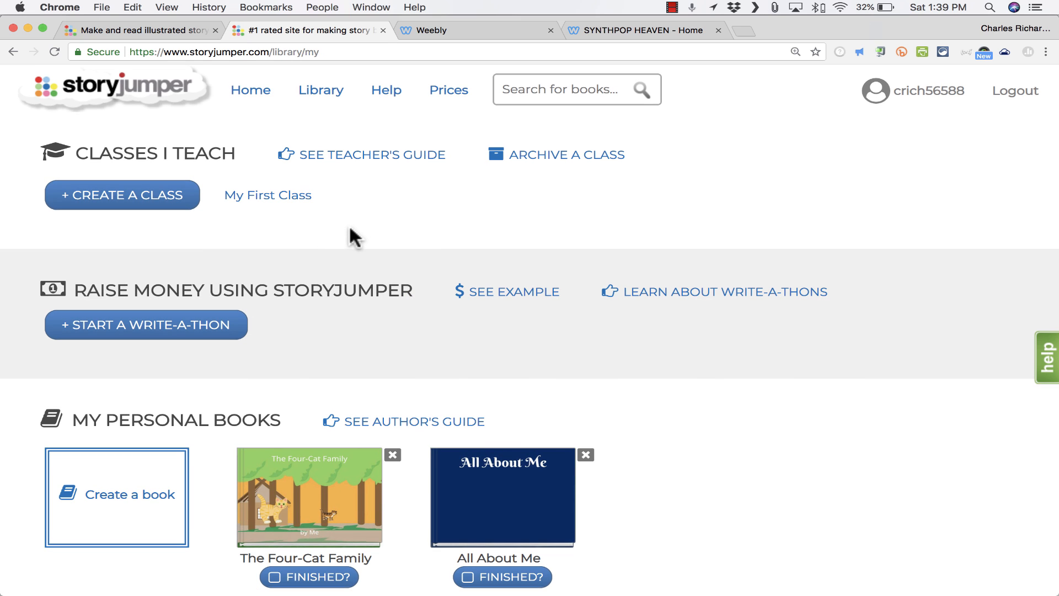
# Step: Open My First Class and review its two-student roster and template book options
pyautogui.click(267, 195)
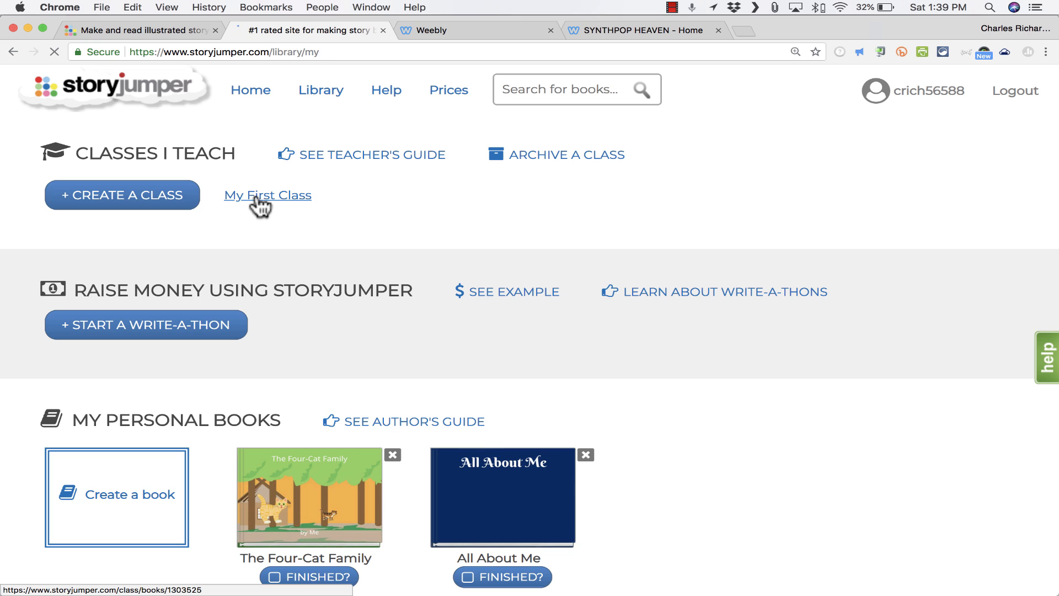
pyautogui.click(268, 195)
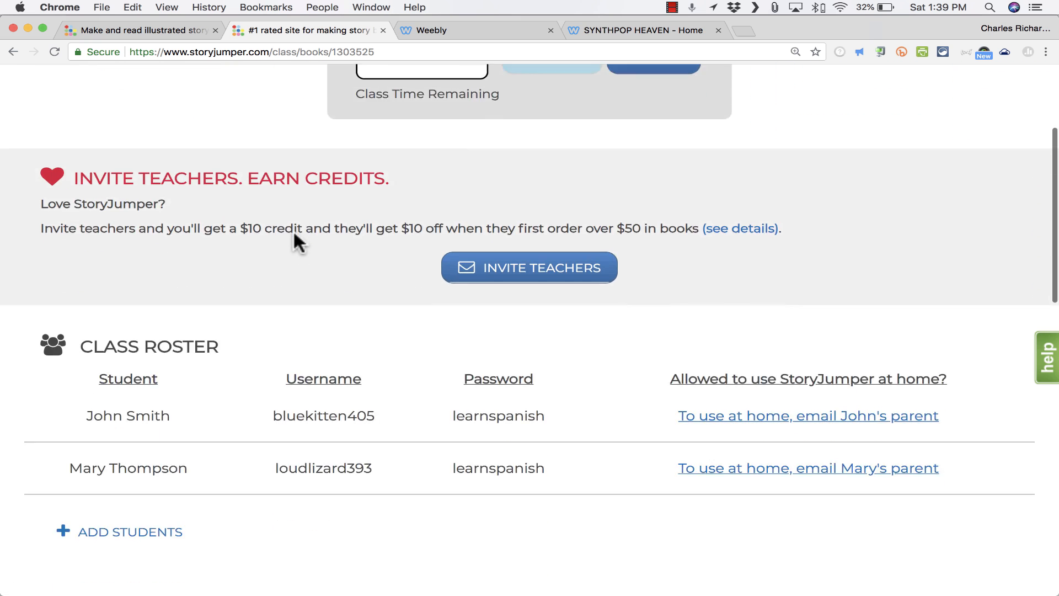
pyautogui.scroll(-3)
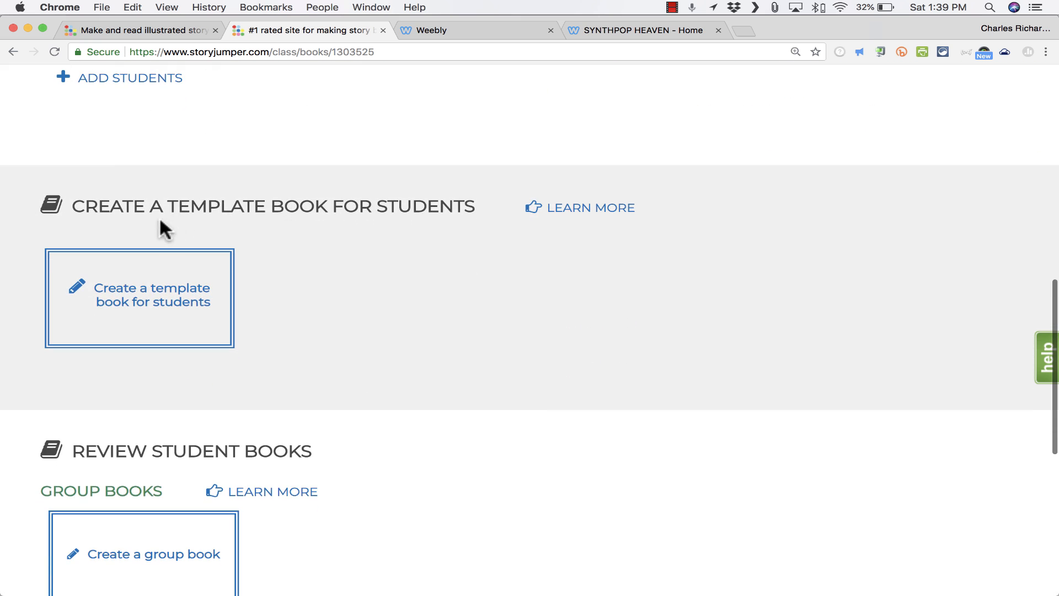
pyautogui.scroll(3)
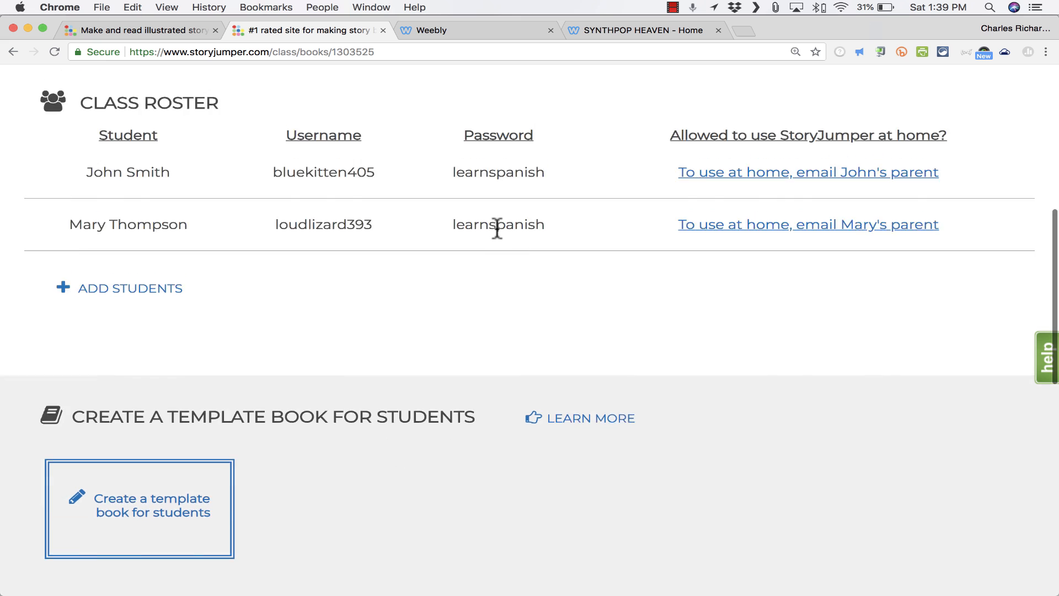
pyautogui.scroll(3)
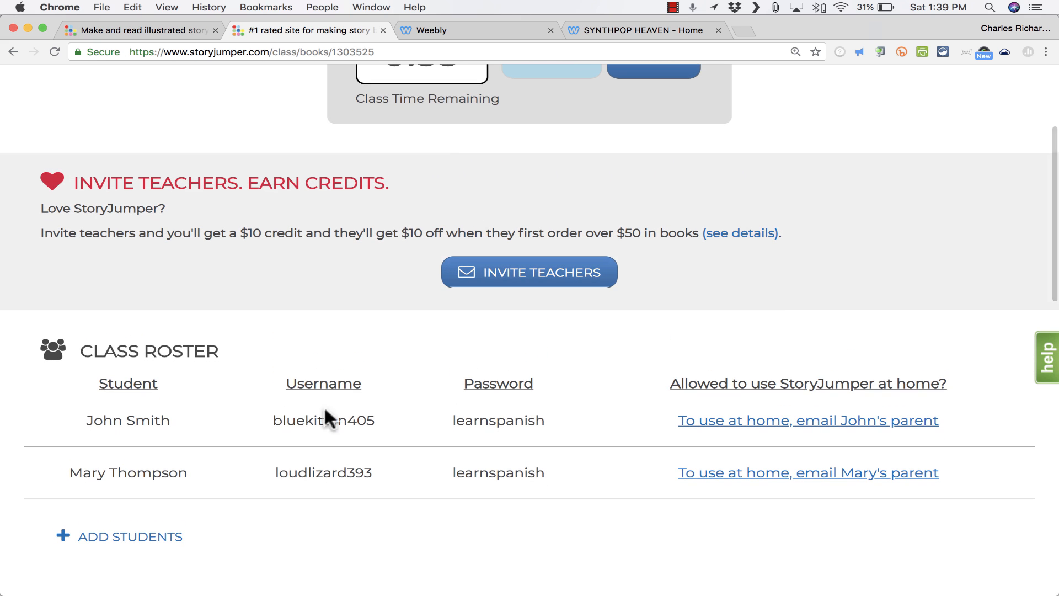
pyautogui.scroll(-3)
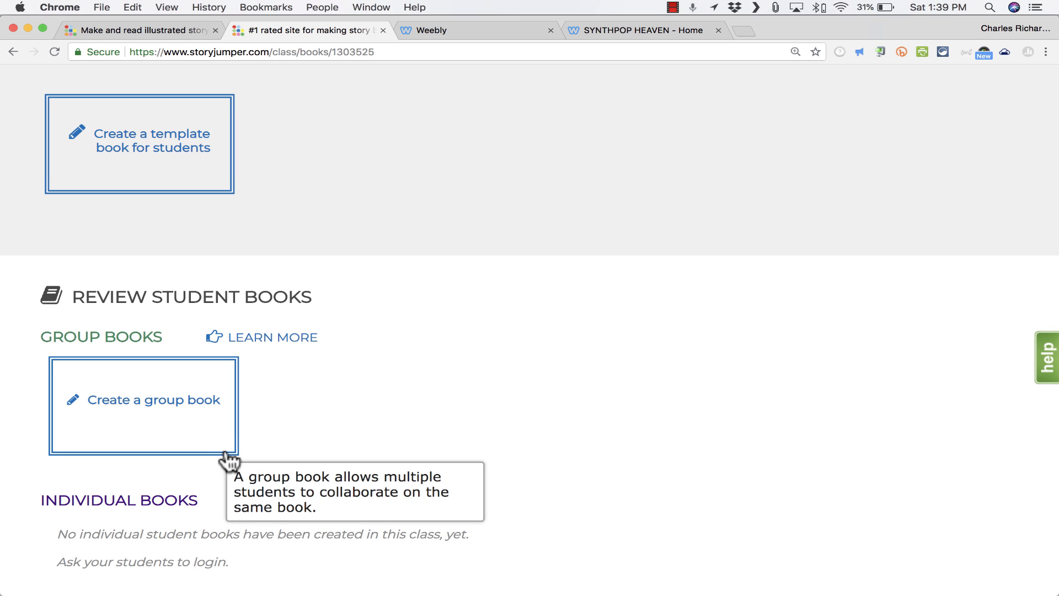
pyautogui.moveTo(108, 130)
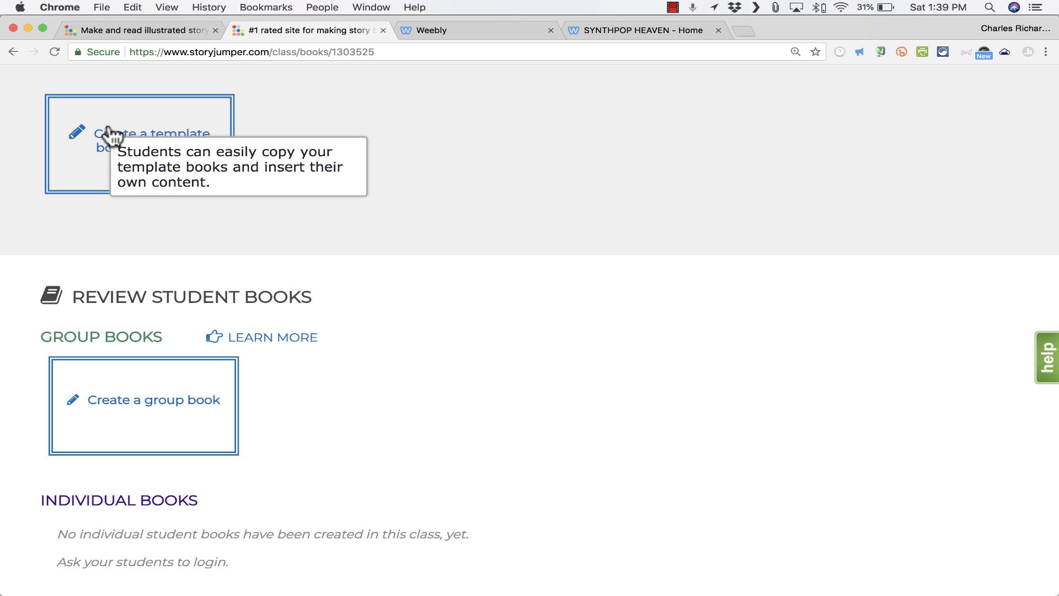
# Step: Create a blank template book for students, then reopen My First Class to see it listed
pyautogui.click(155, 133)
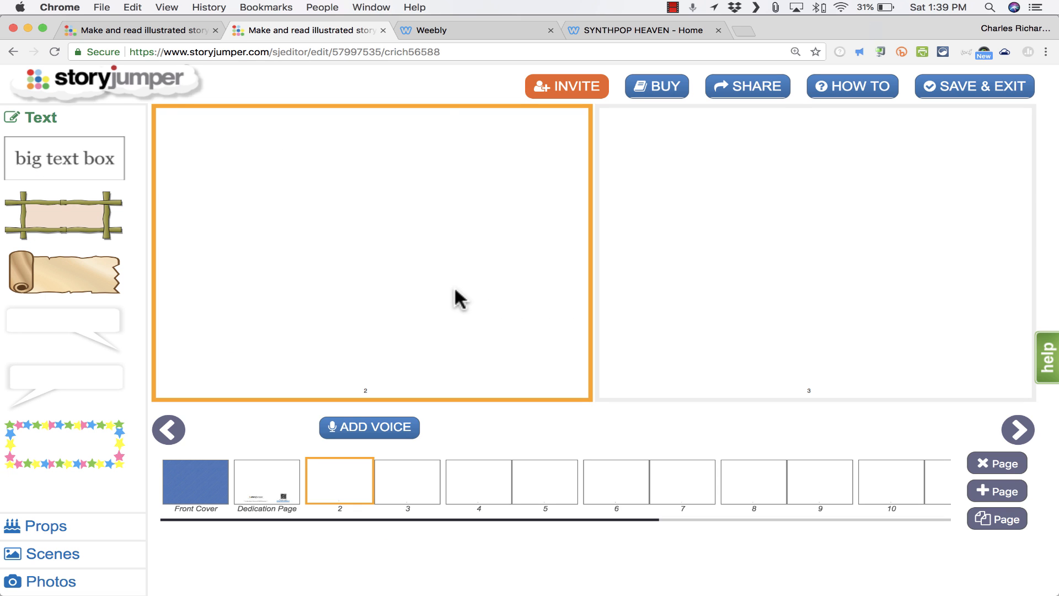
pyautogui.moveTo(457, 210)
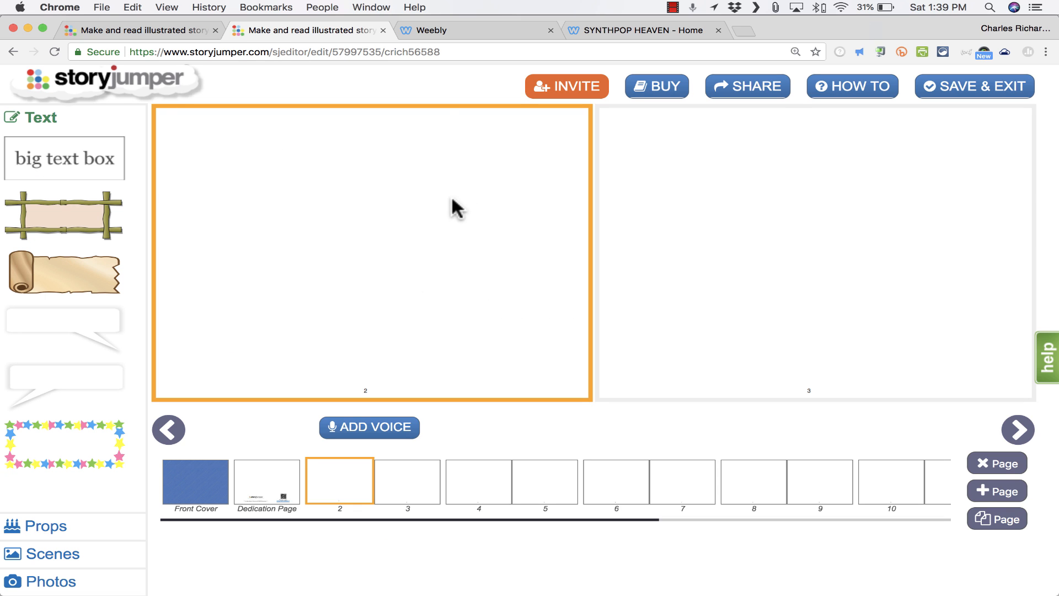
pyautogui.moveTo(382, 38)
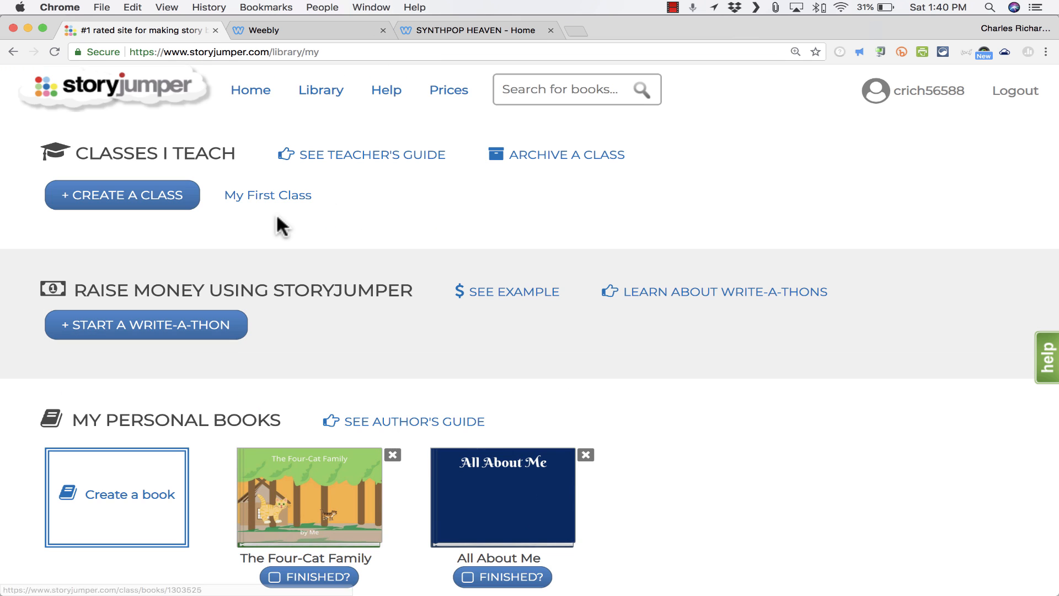
pyautogui.click(268, 195)
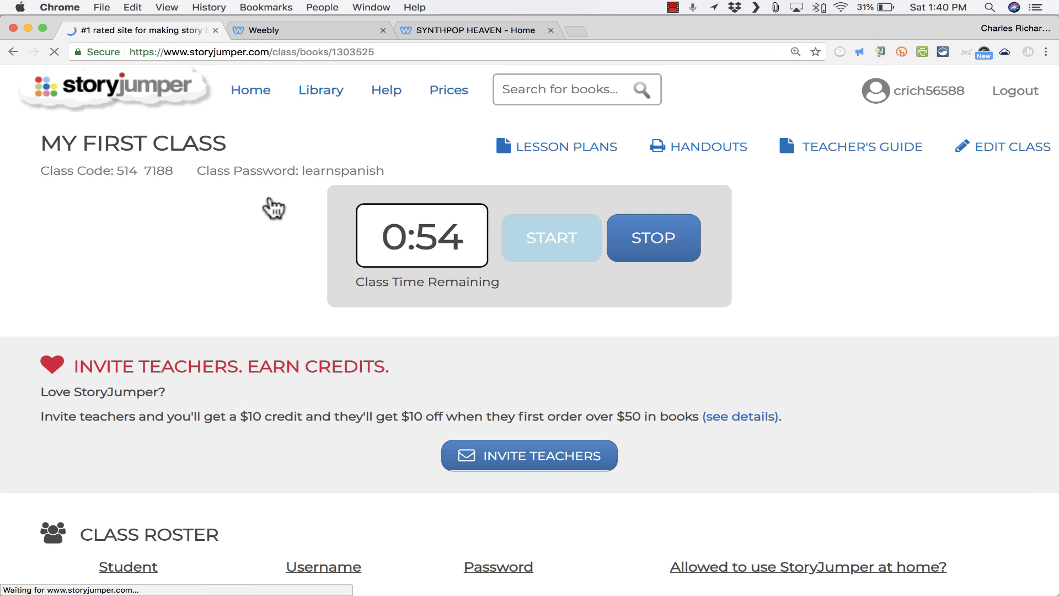
pyautogui.scroll(-3)
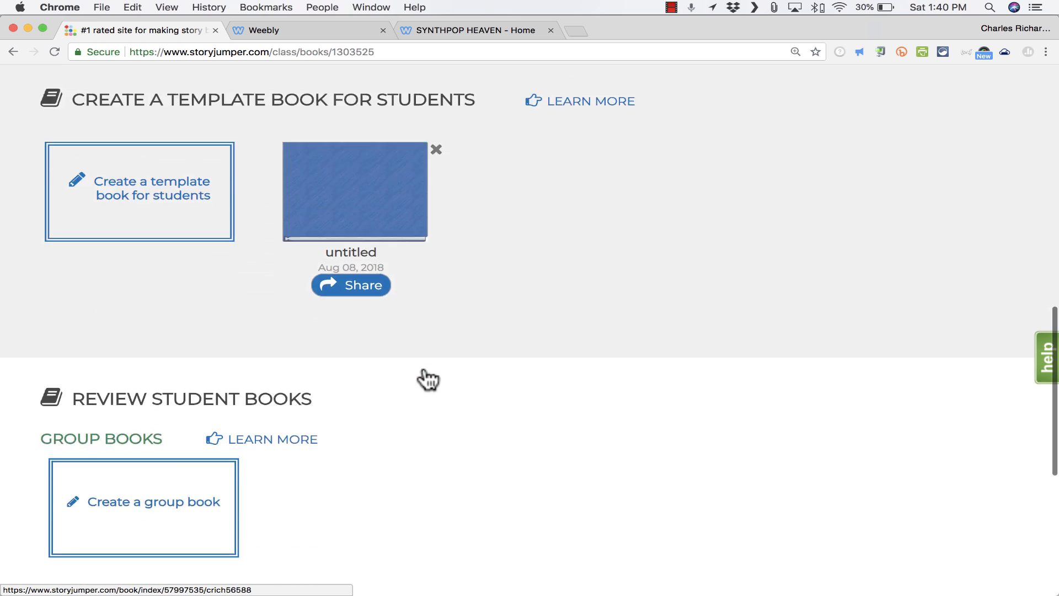
pyautogui.scroll(-3)
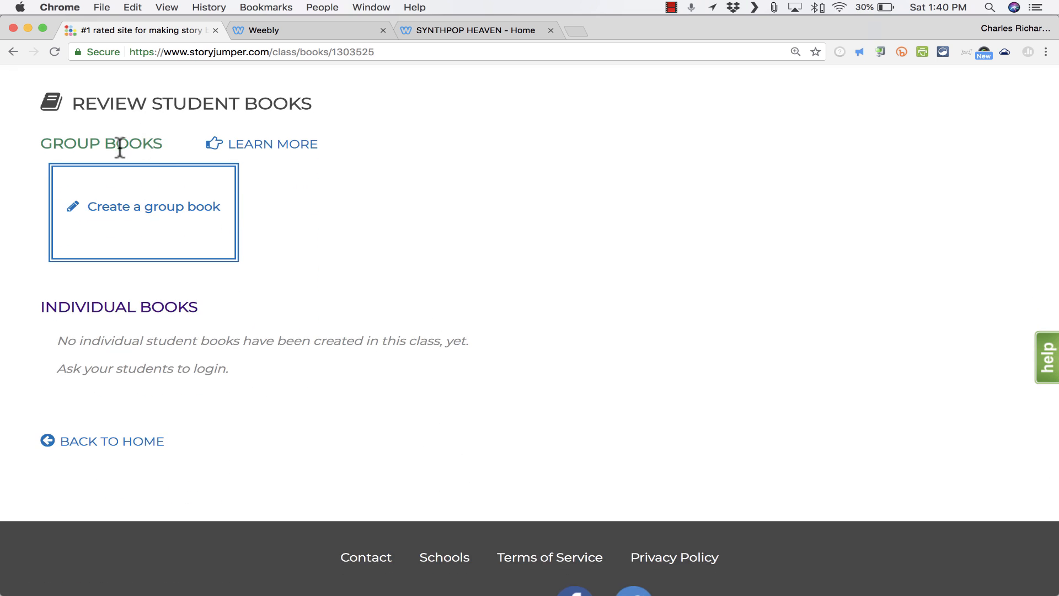
pyautogui.moveTo(153, 206)
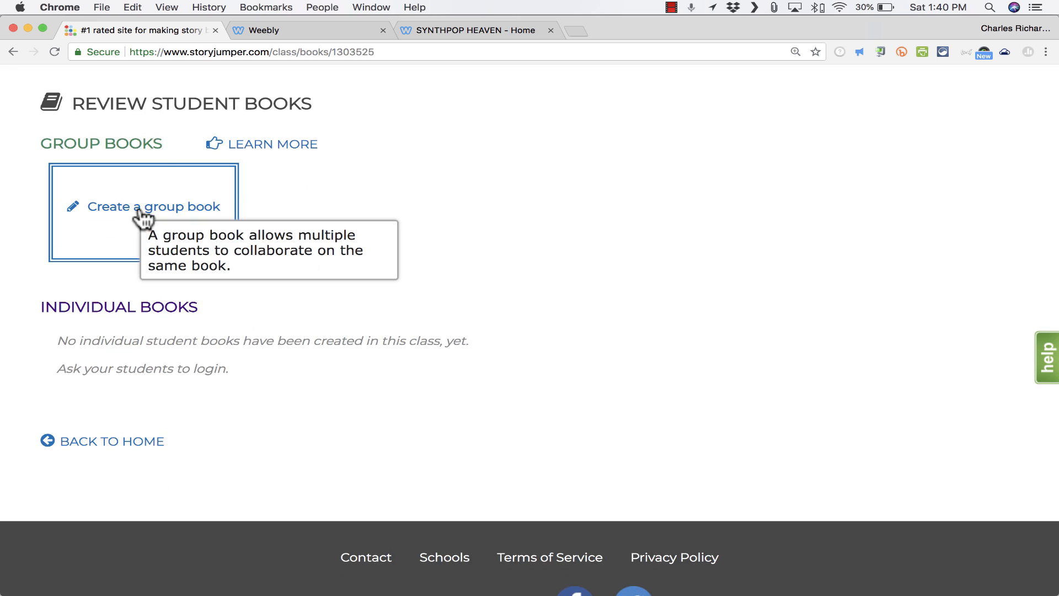
pyautogui.scroll(-3)
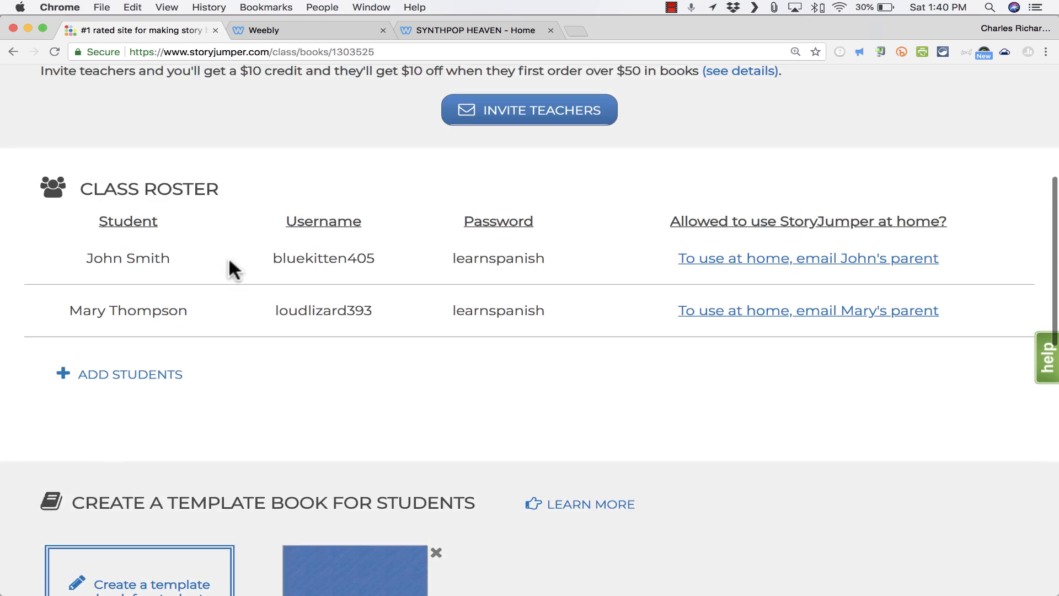